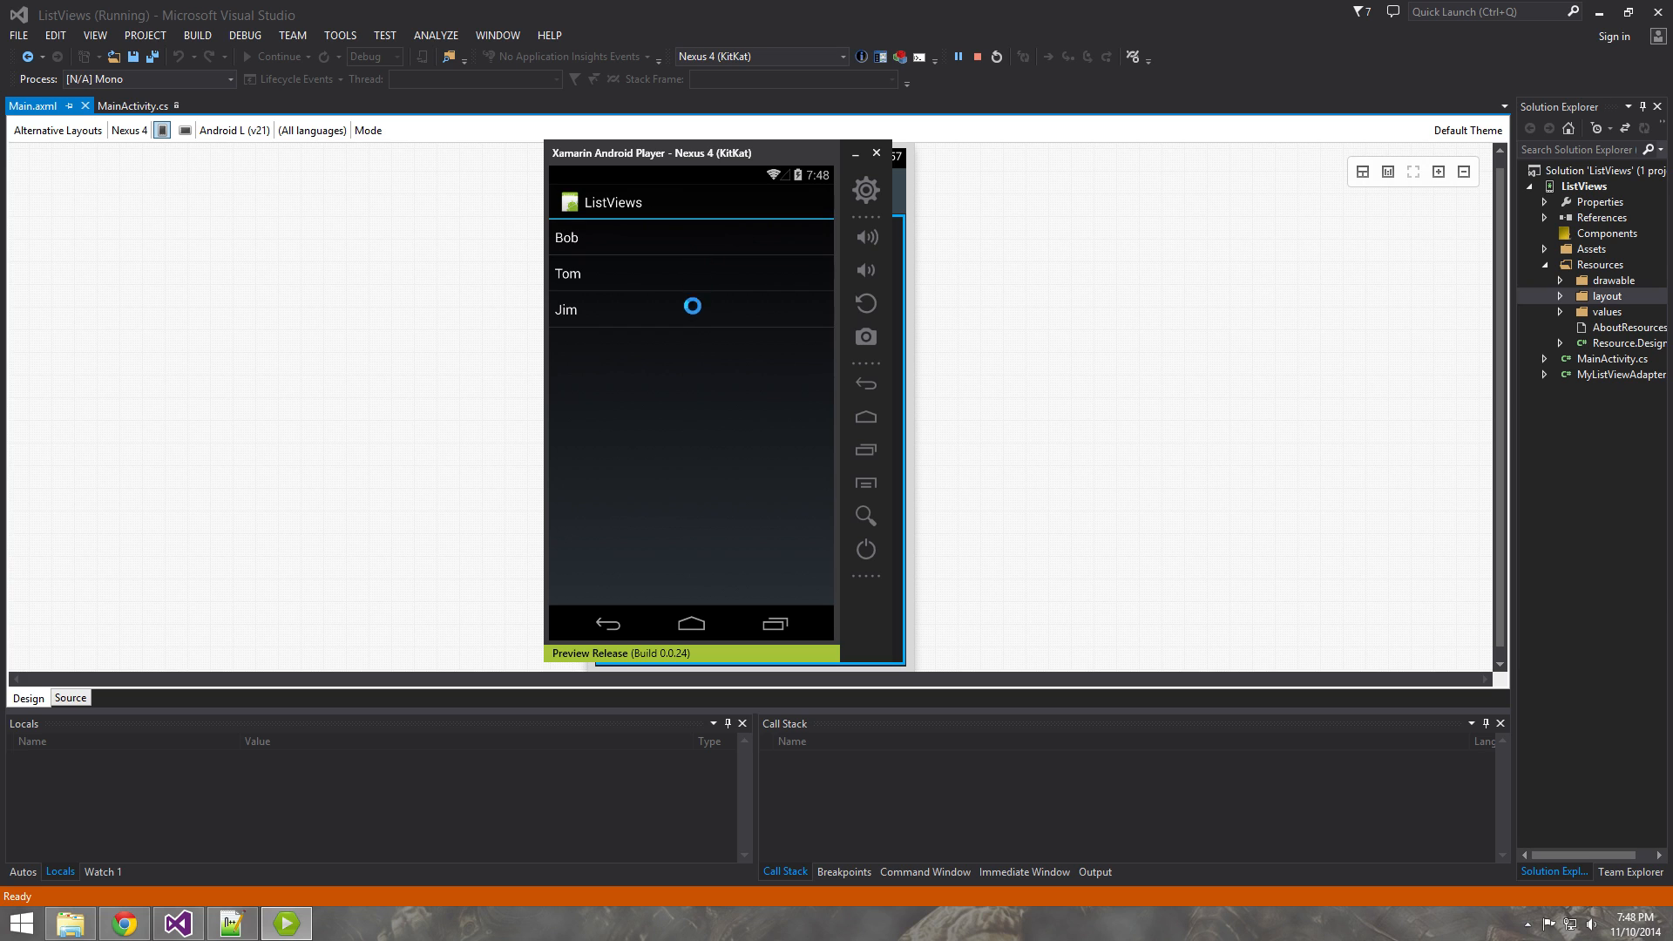
Close the Xamarin Android Player running the ListViews demo, ending the debug session.
left_click(667, 237)
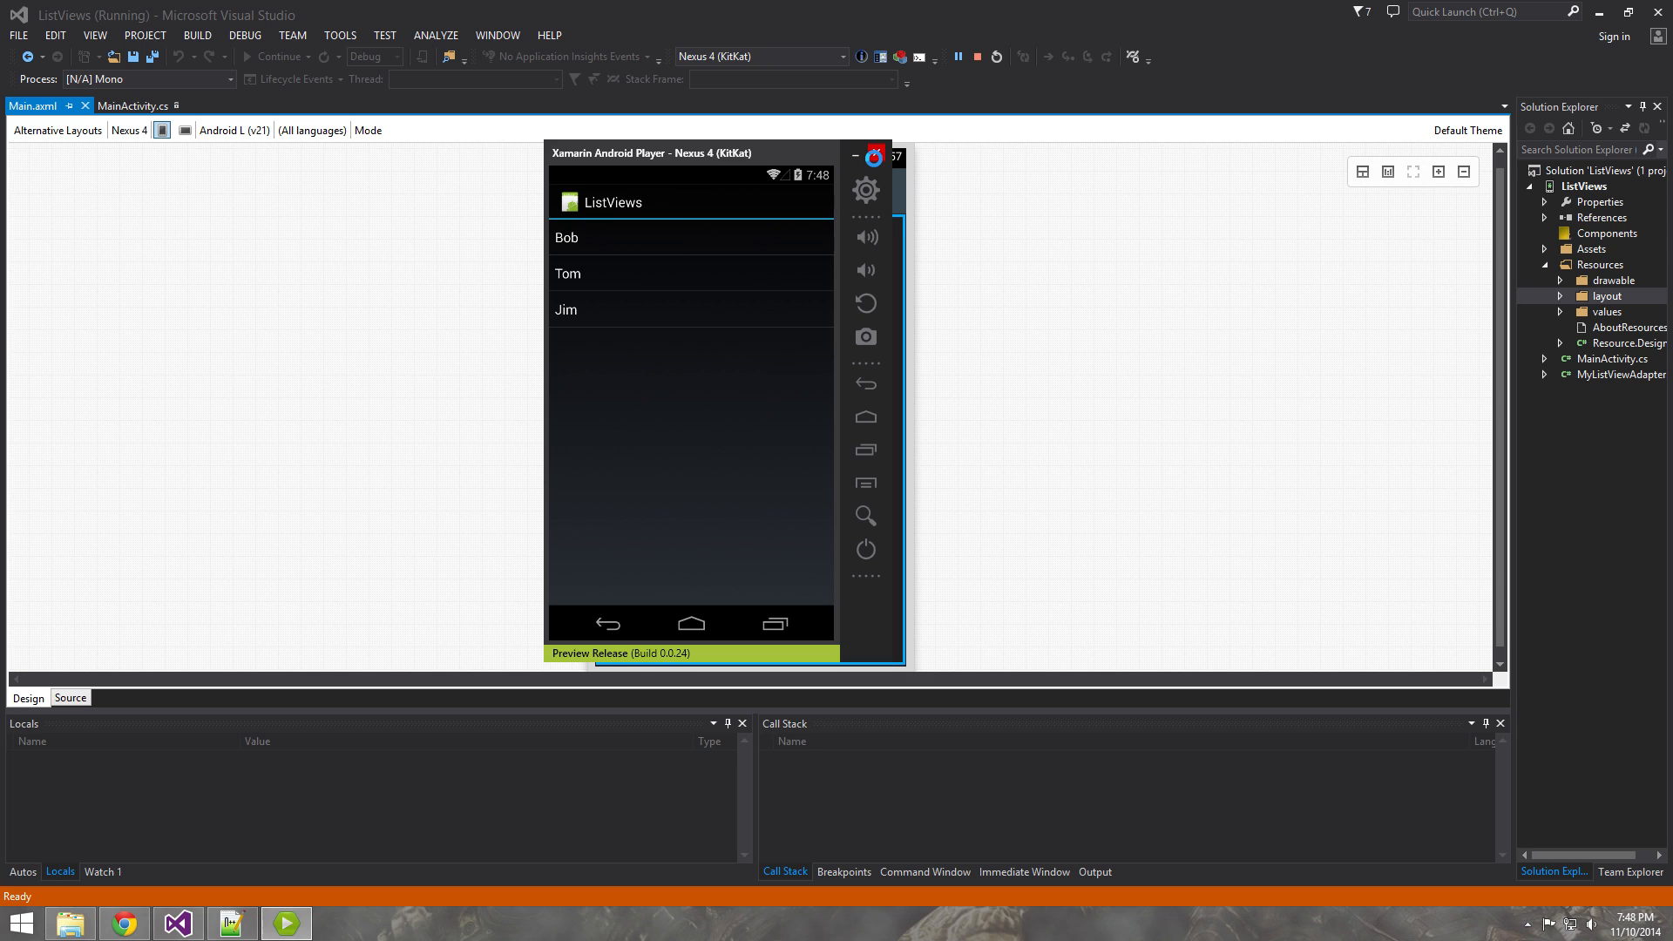
left_click(995, 57)
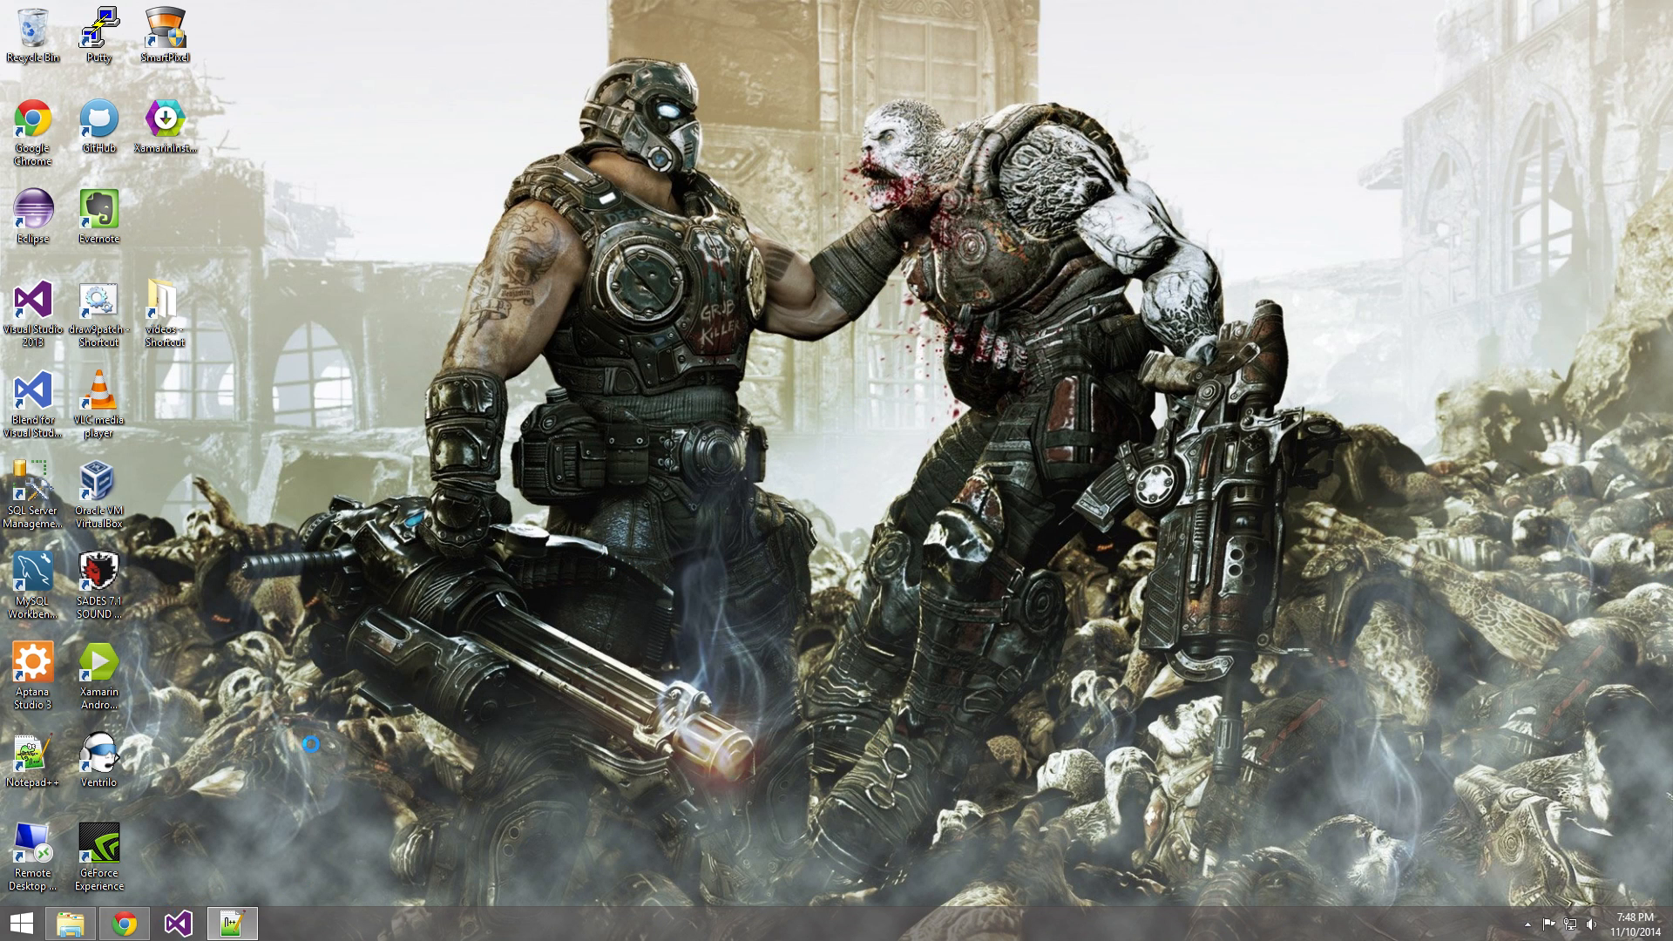
Launch Visual Studio and create a Blank App (Android) project named ListViewTutorial.
double_click(32, 314)
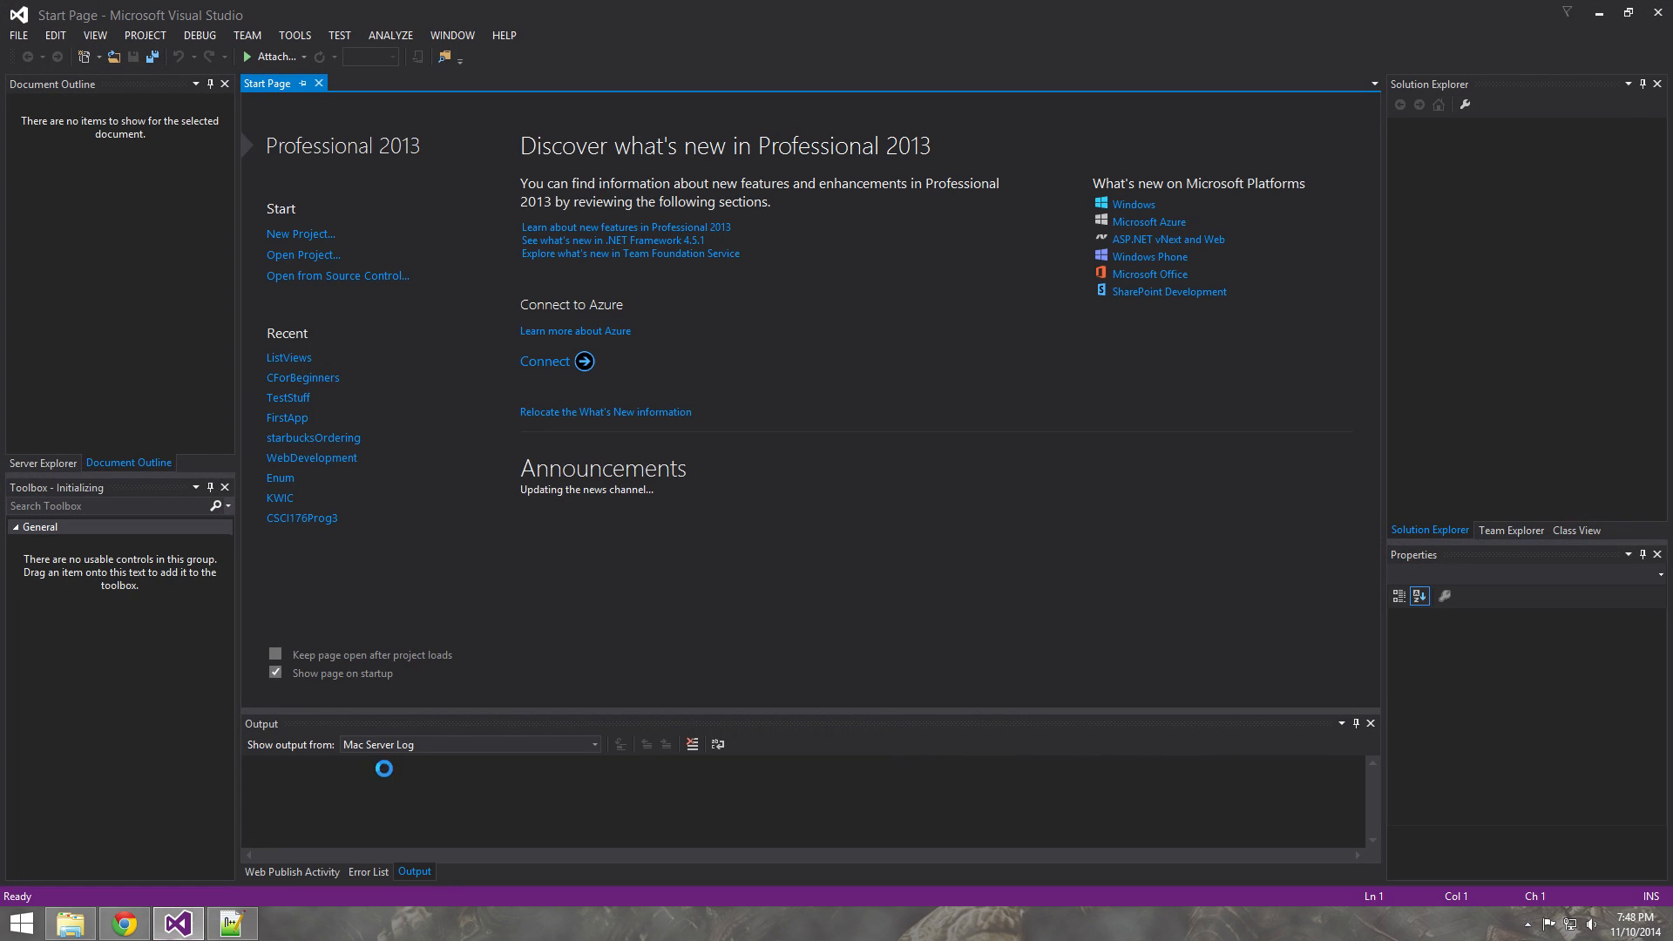
left_click(301, 234)
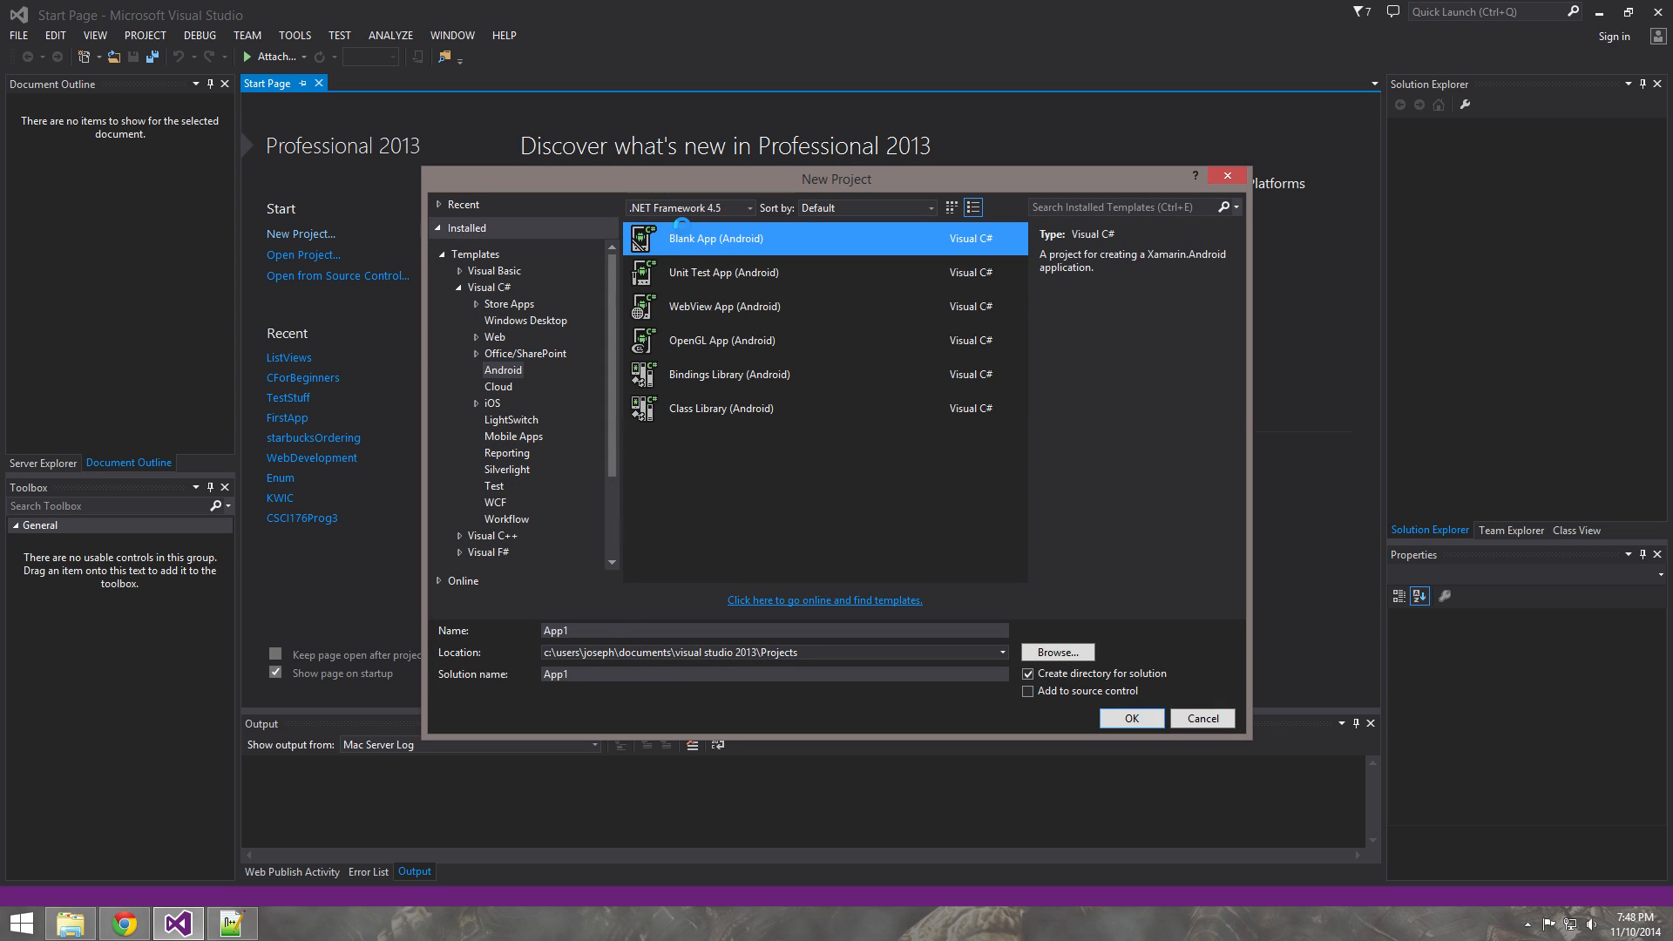
type("L")
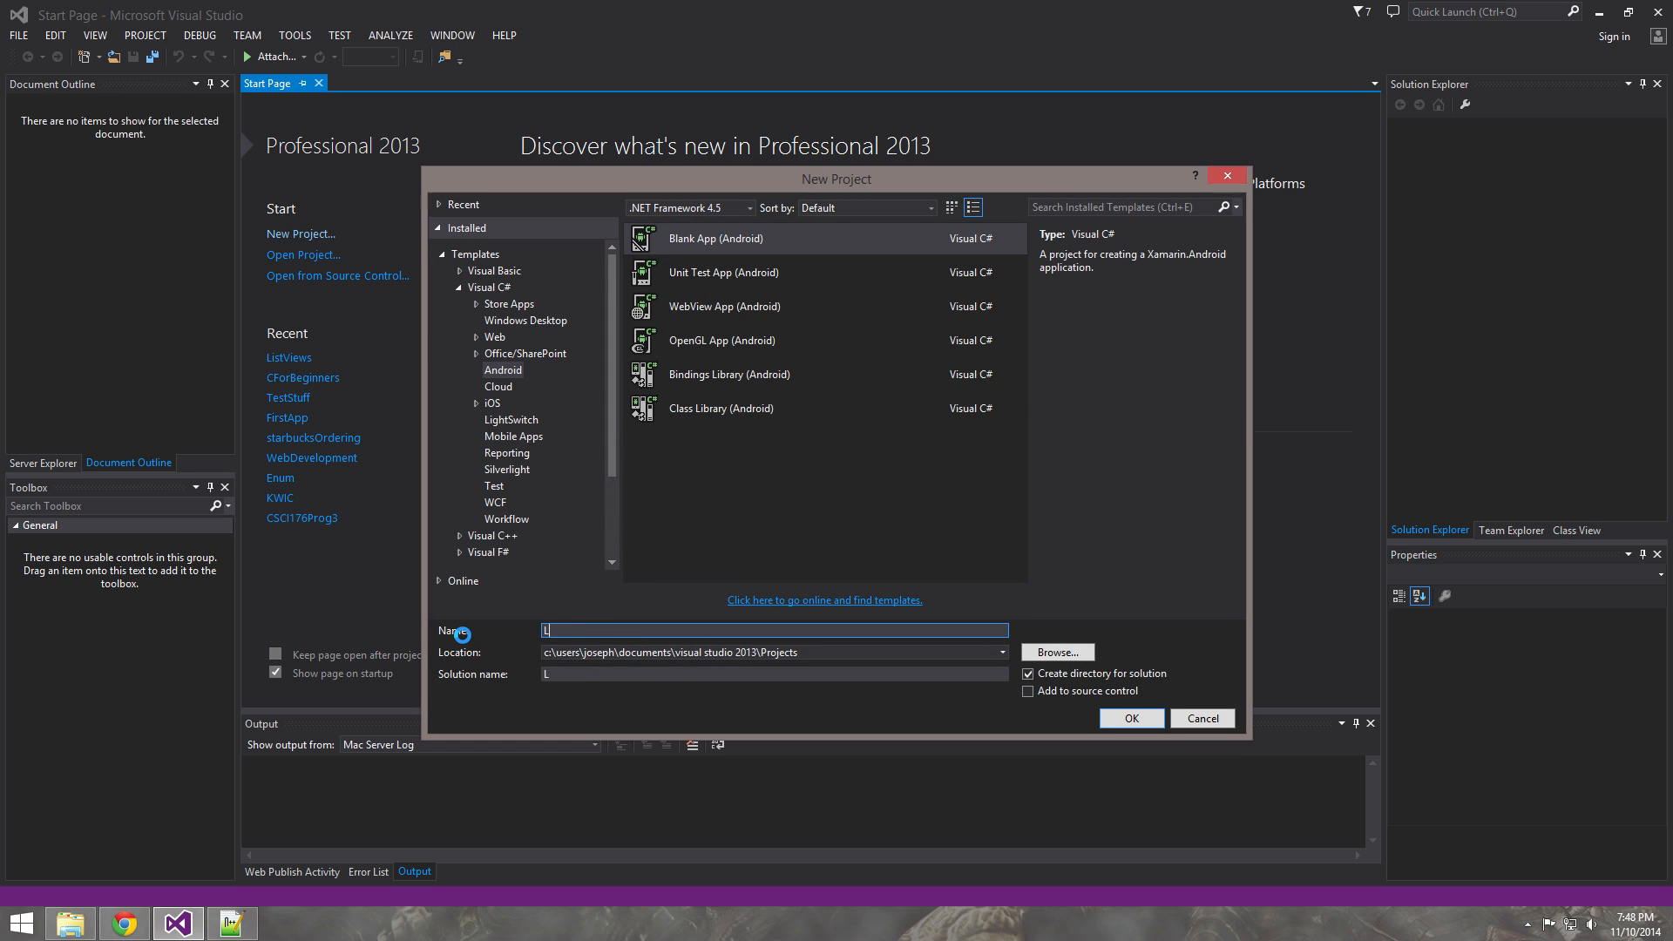
type("ListViewTutorial")
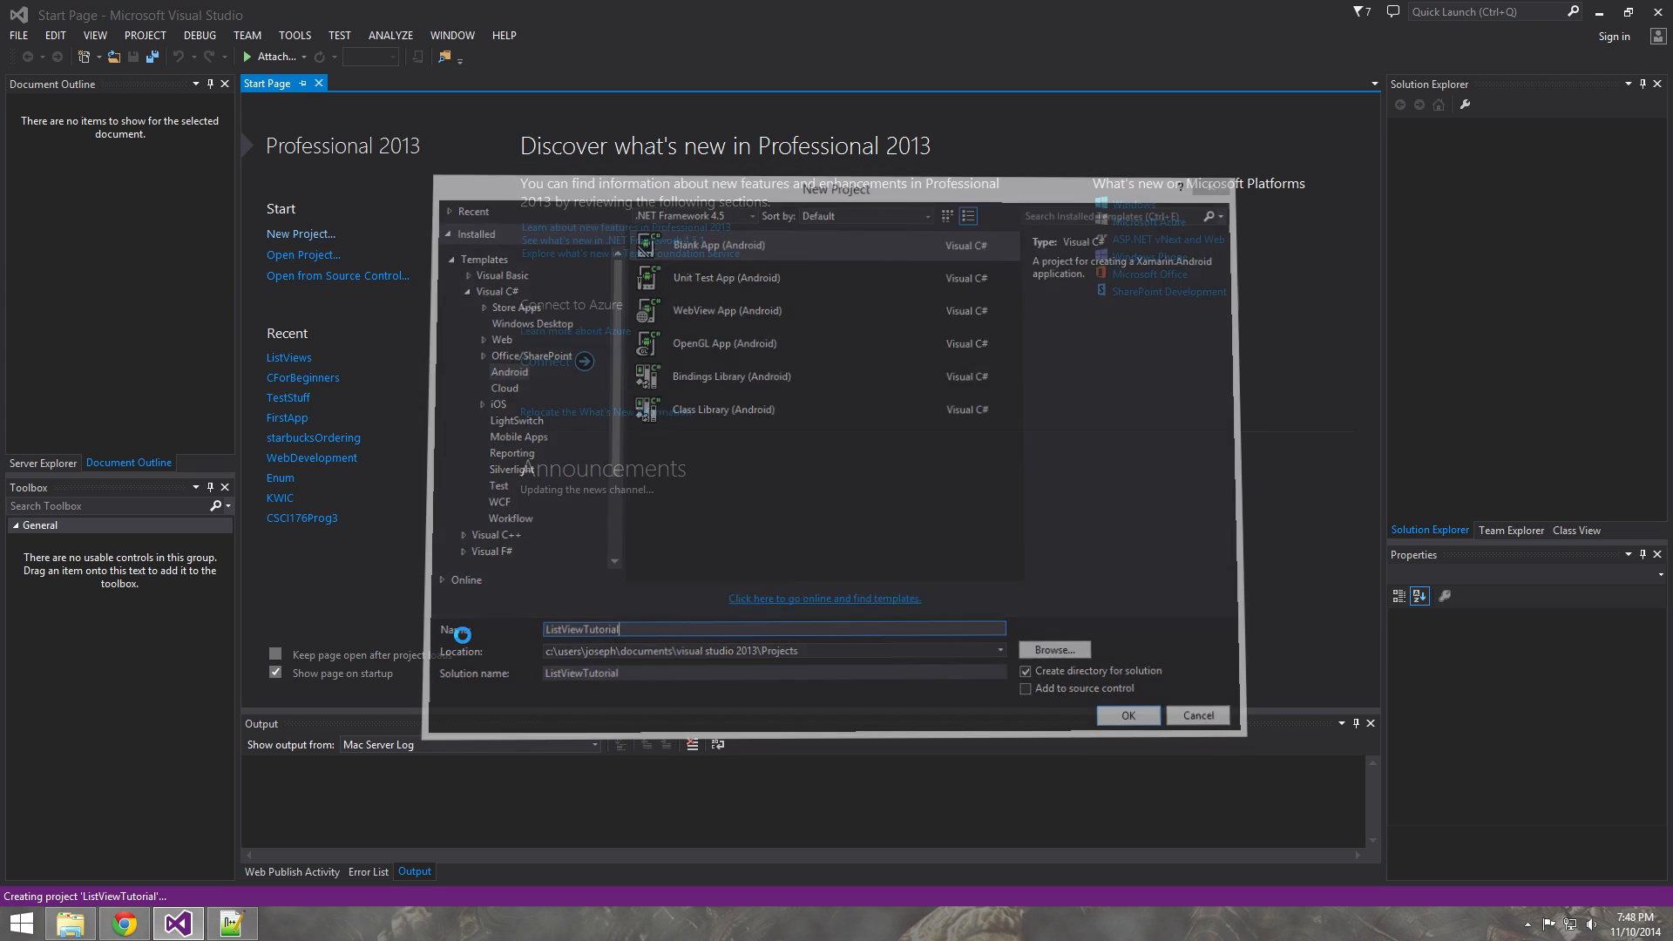
left_click(1126, 715)
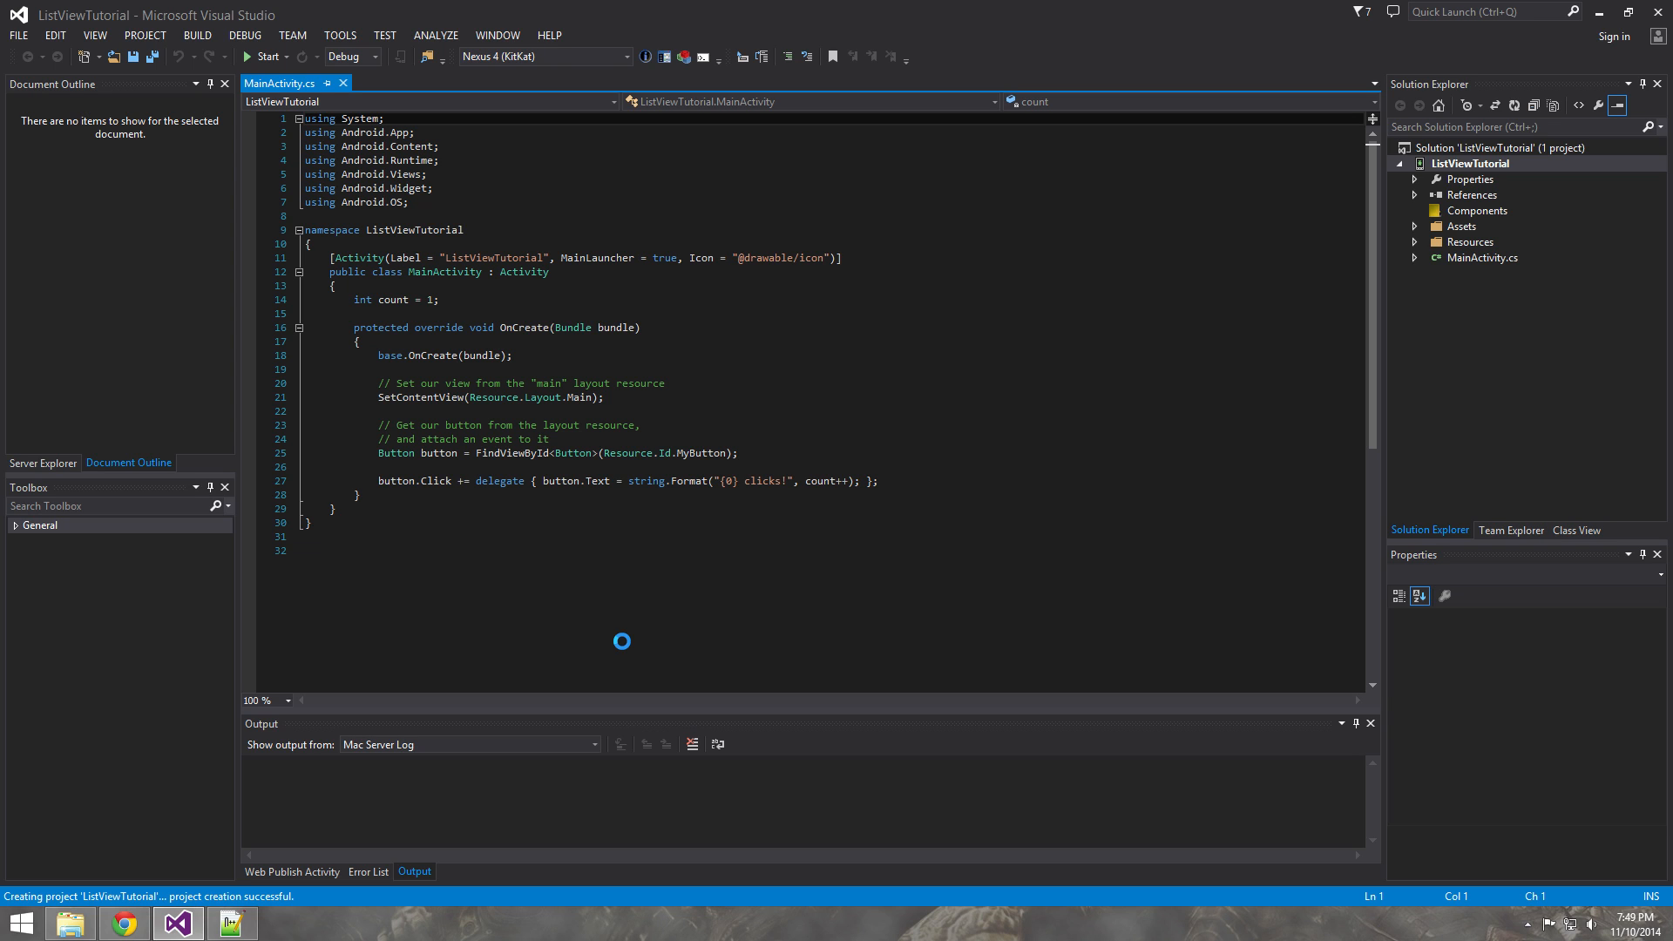
mouse_move(335, 391)
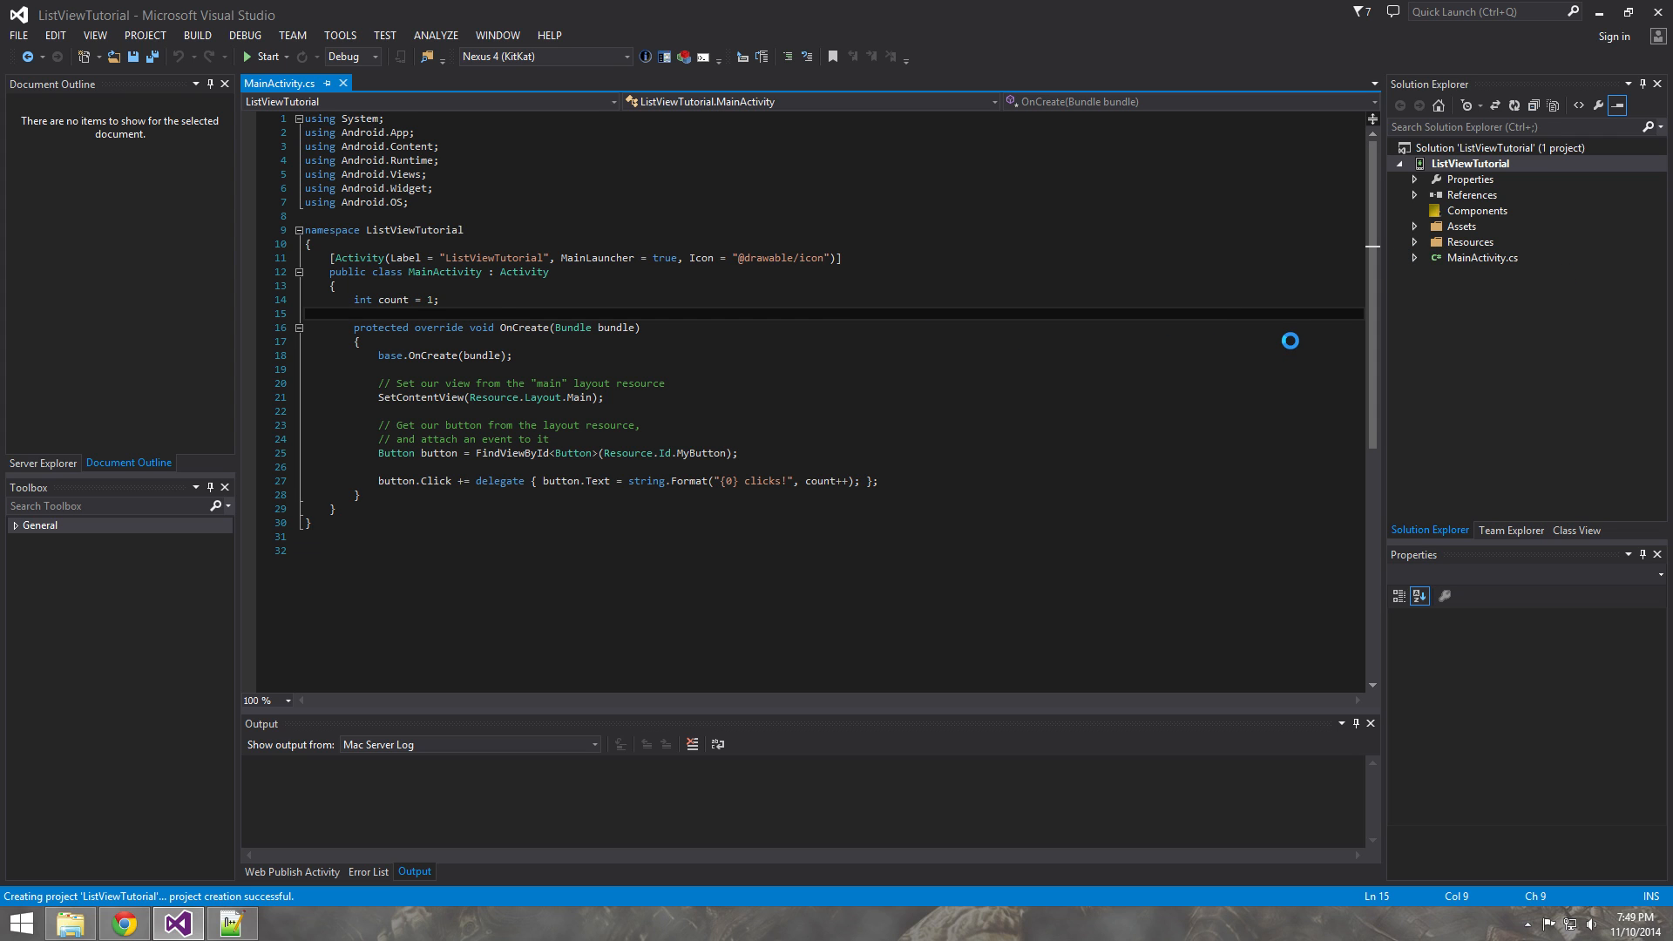
Expand Resources and layout in Solution Explorer to show Main.axml.
left_click(1474, 163)
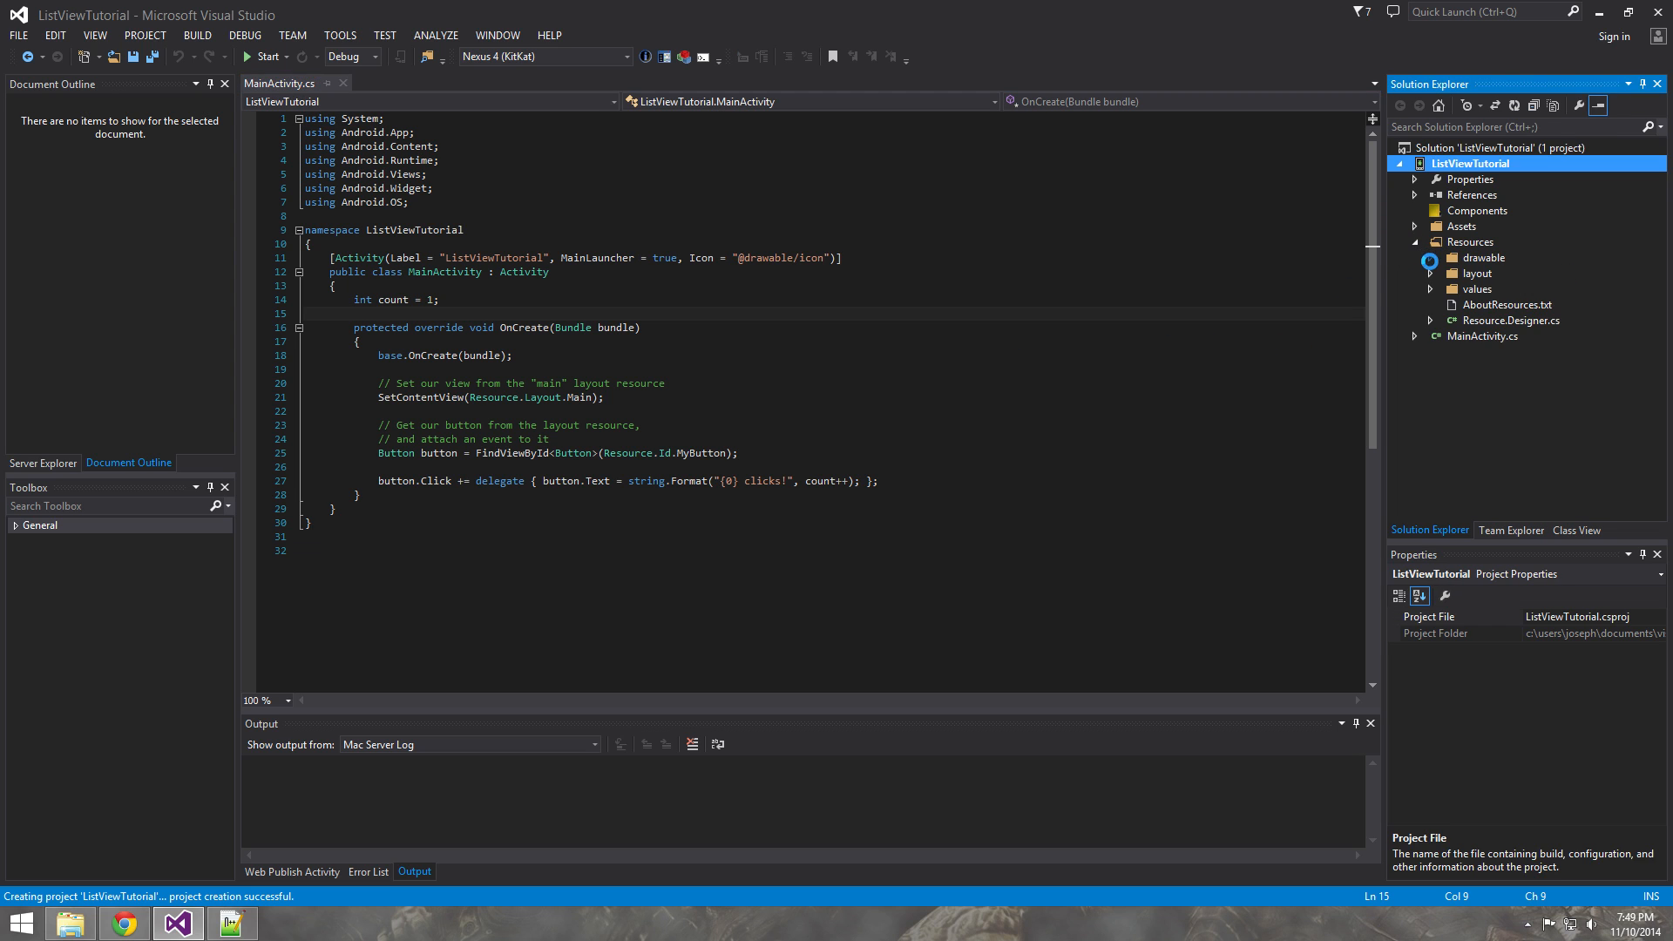
left_click(1477, 272)
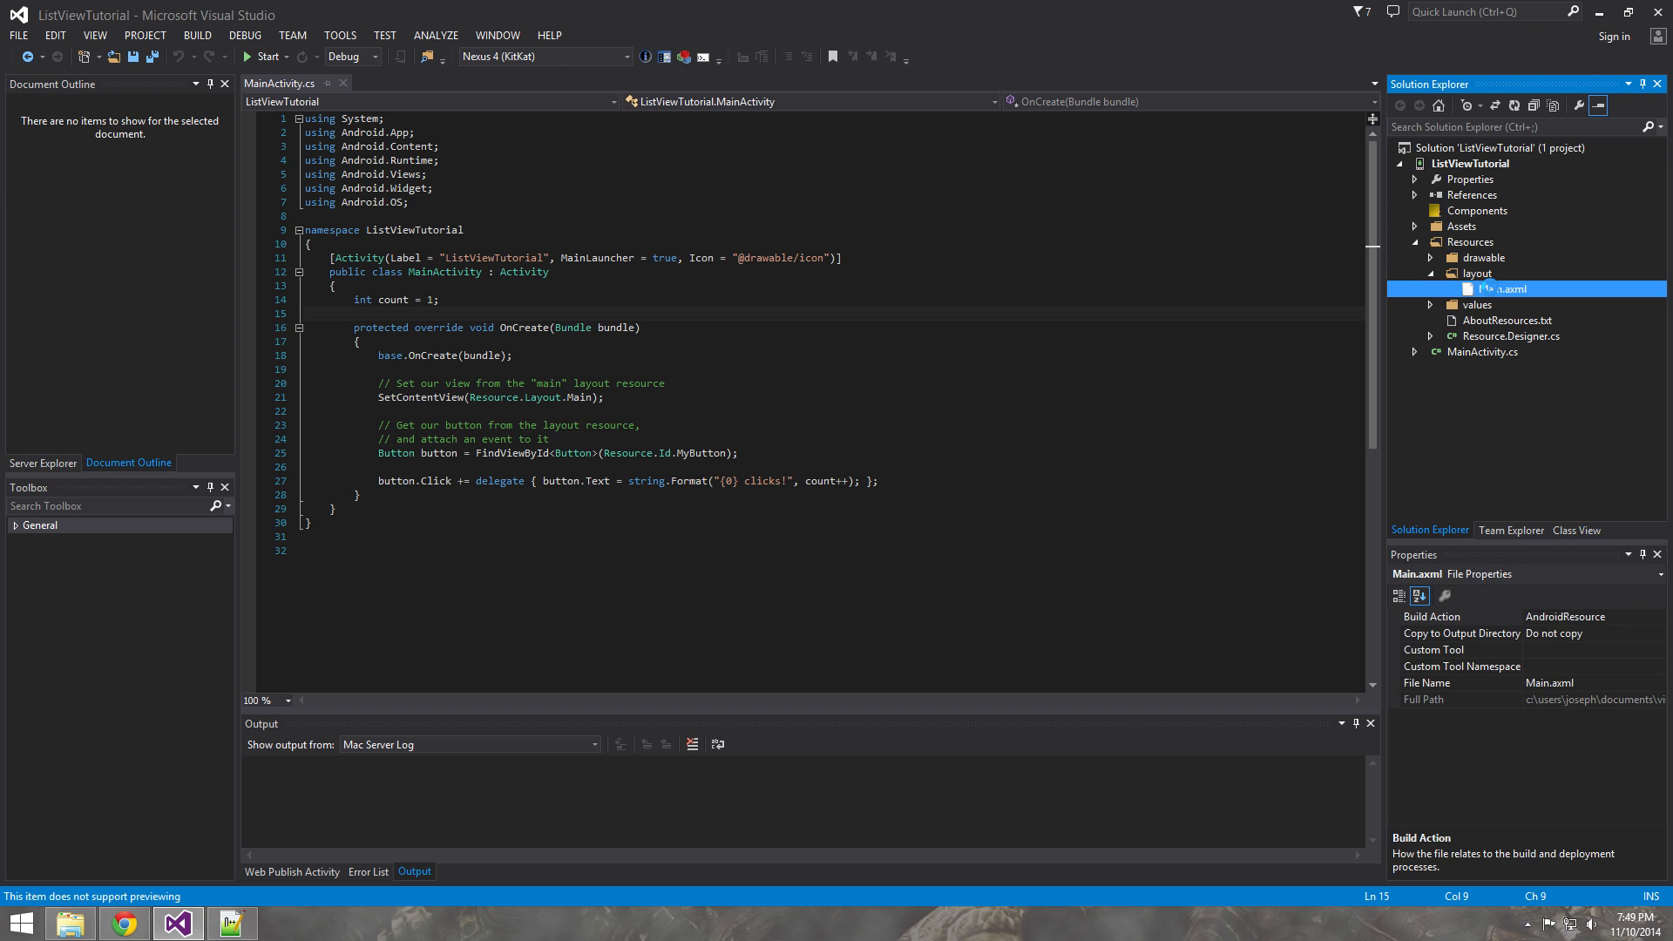
Open Main.axml and delete the default Hello World Button from its XML source.
double_click(1501, 288)
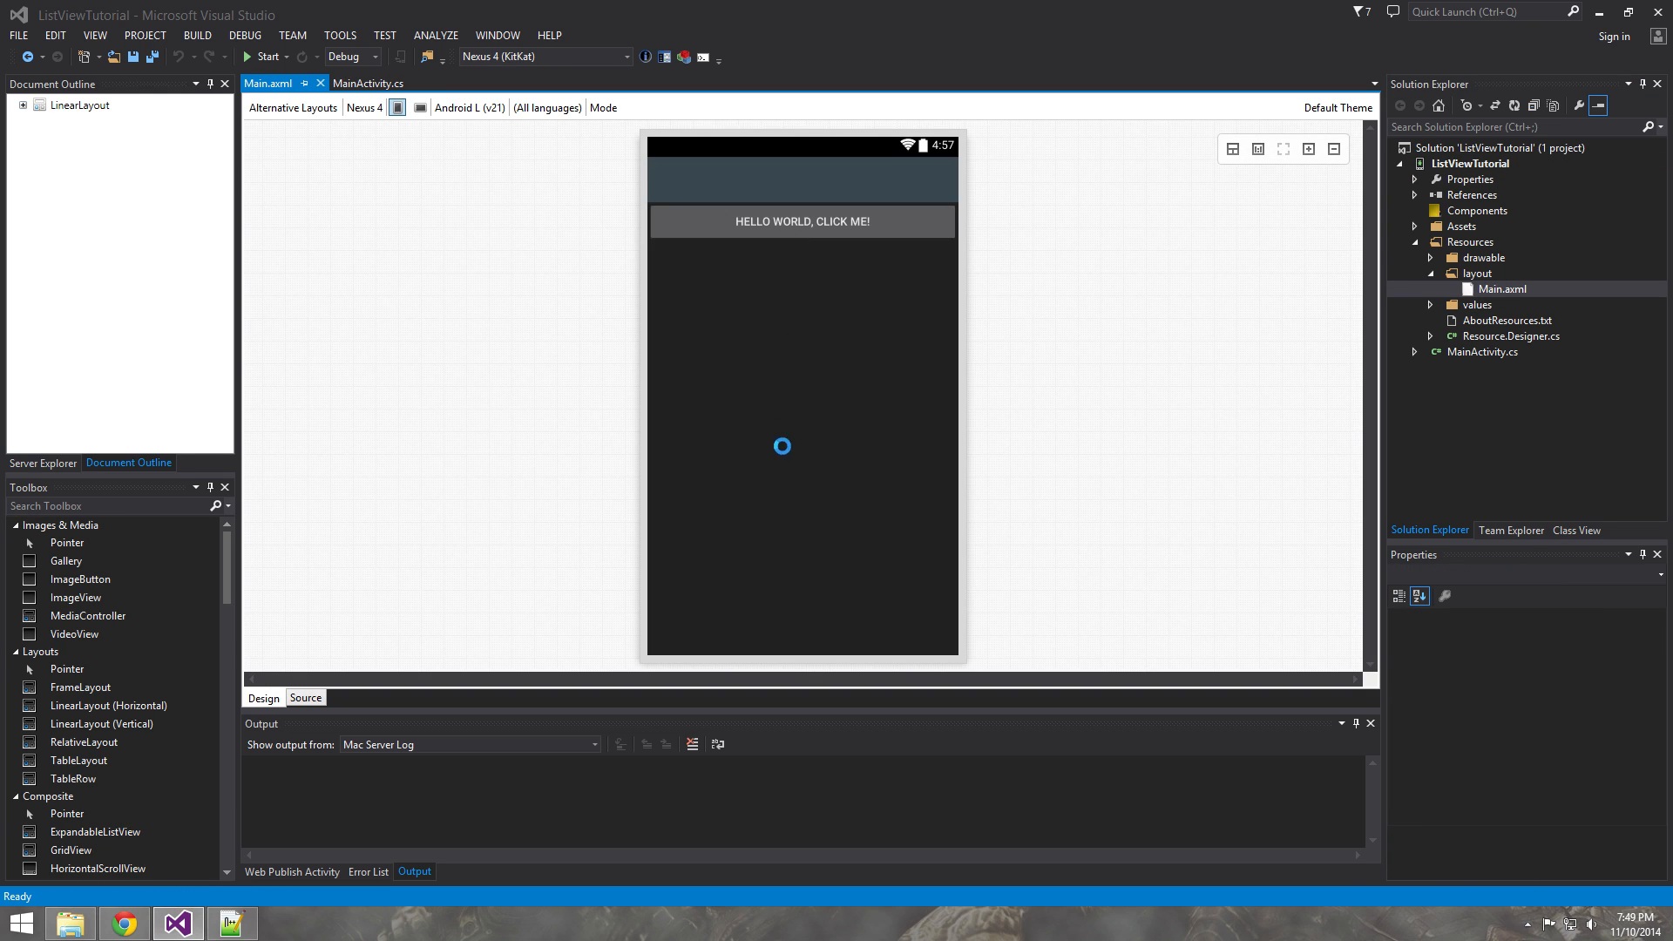
left_click(370, 84)
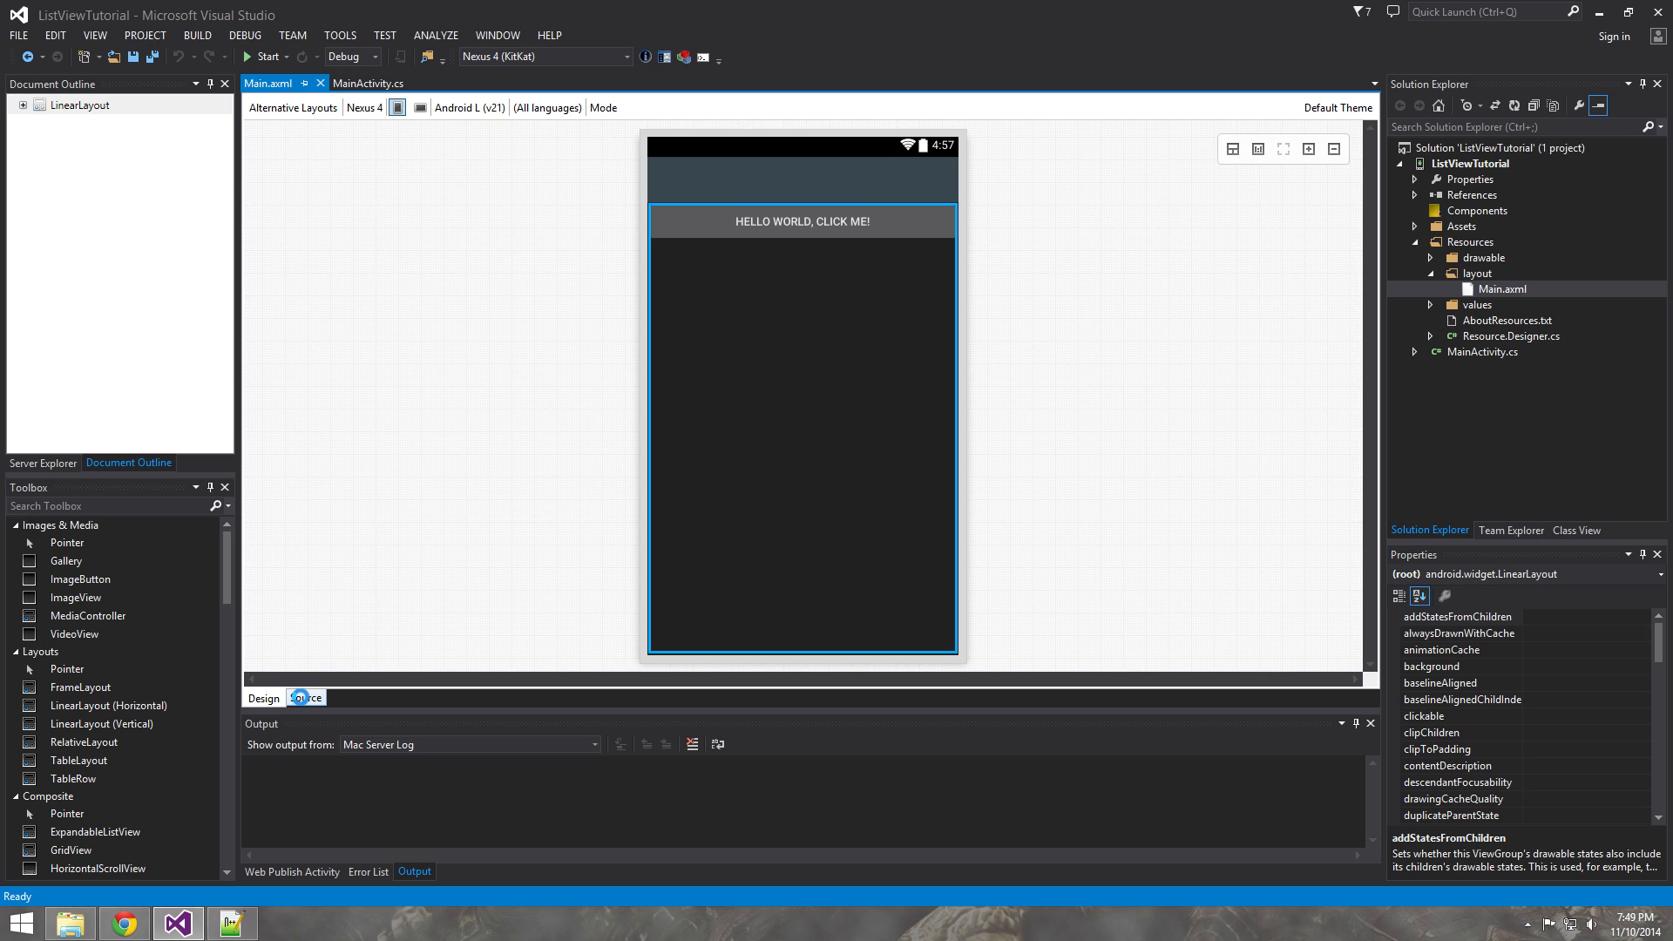
left_click(305, 698)
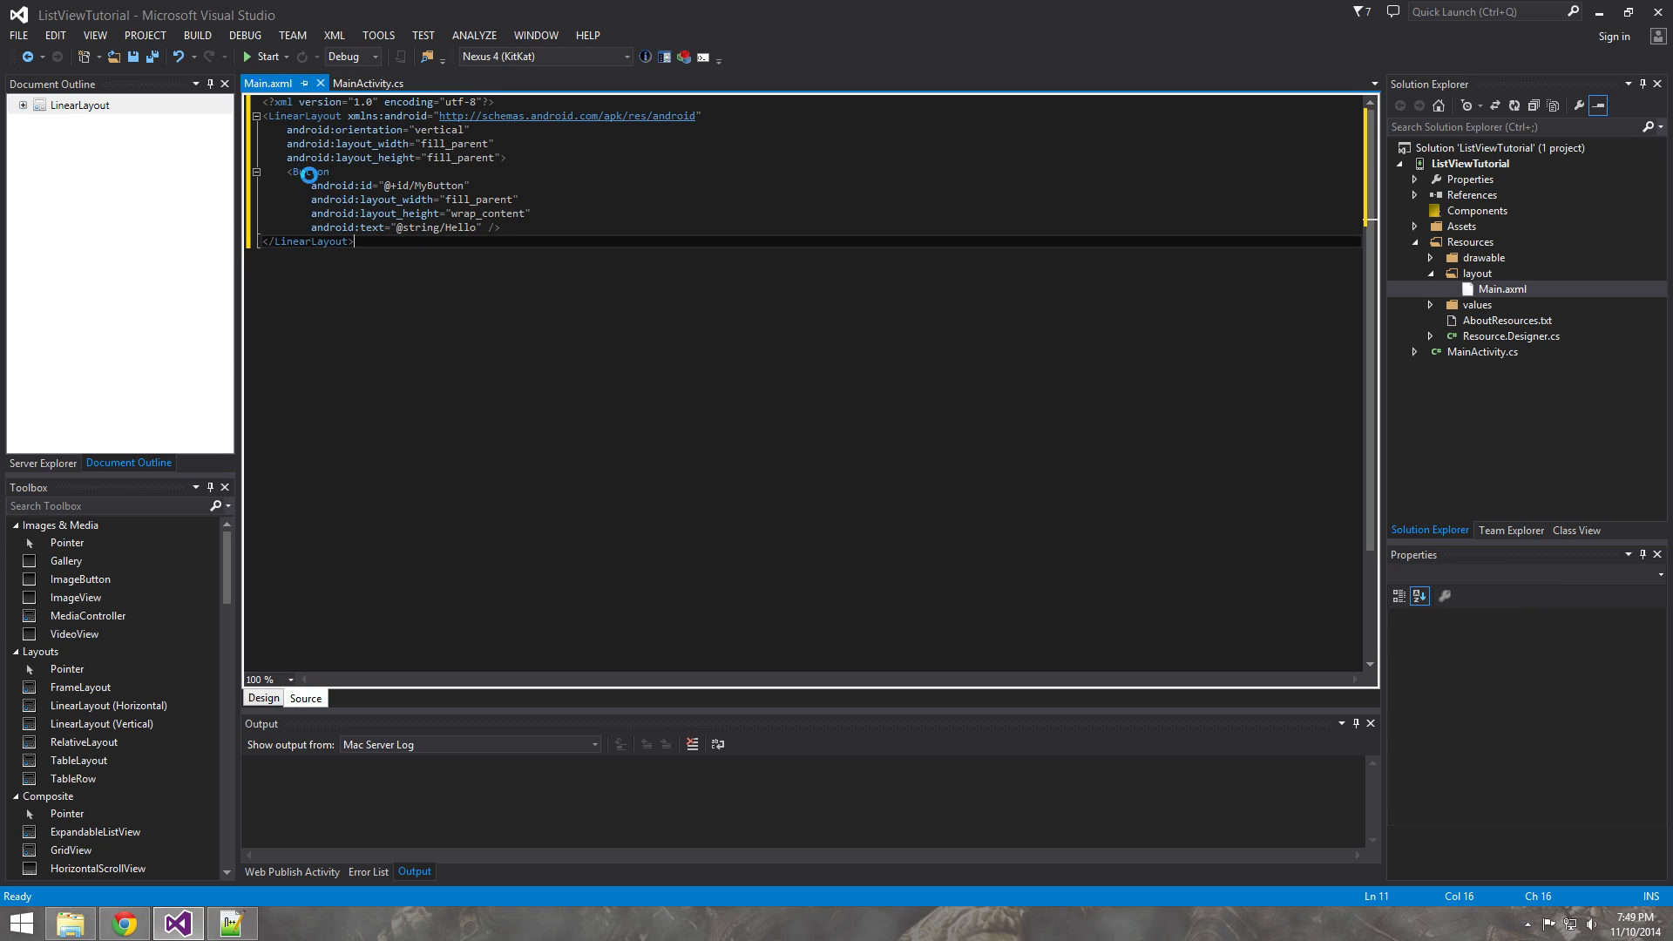
left_click_drag(297, 170, 502, 227)
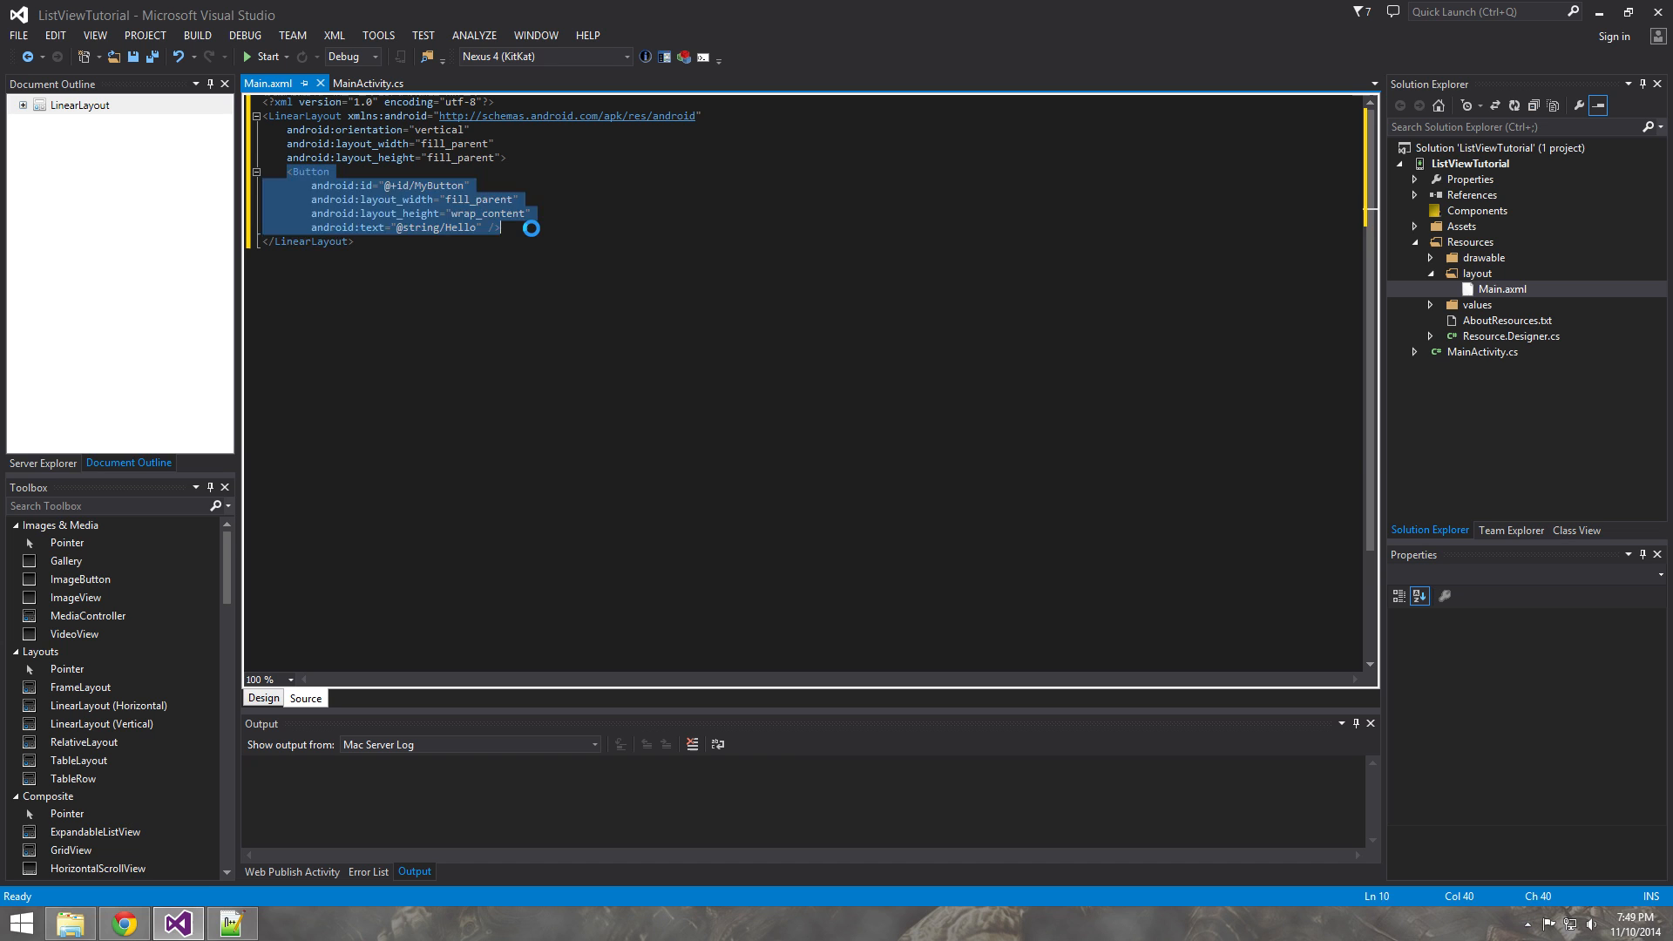
left_click(262, 697)
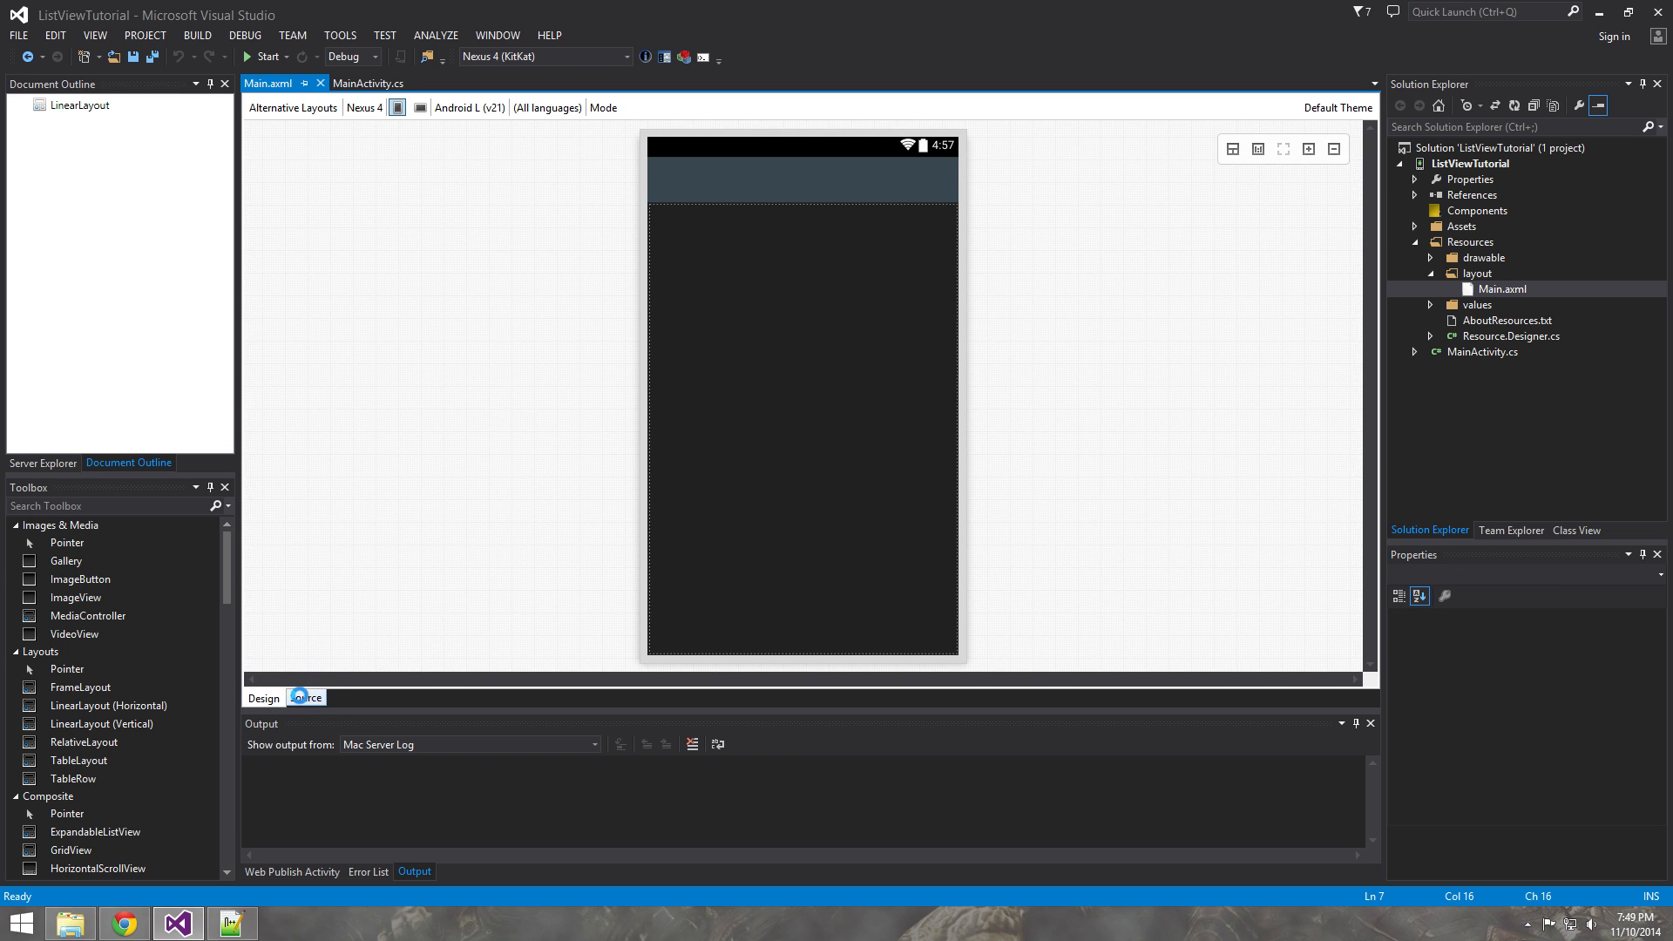
Dismiss View > Other Windows and scroll the Toolbox to the Composite ListView item.
left_click(305, 698)
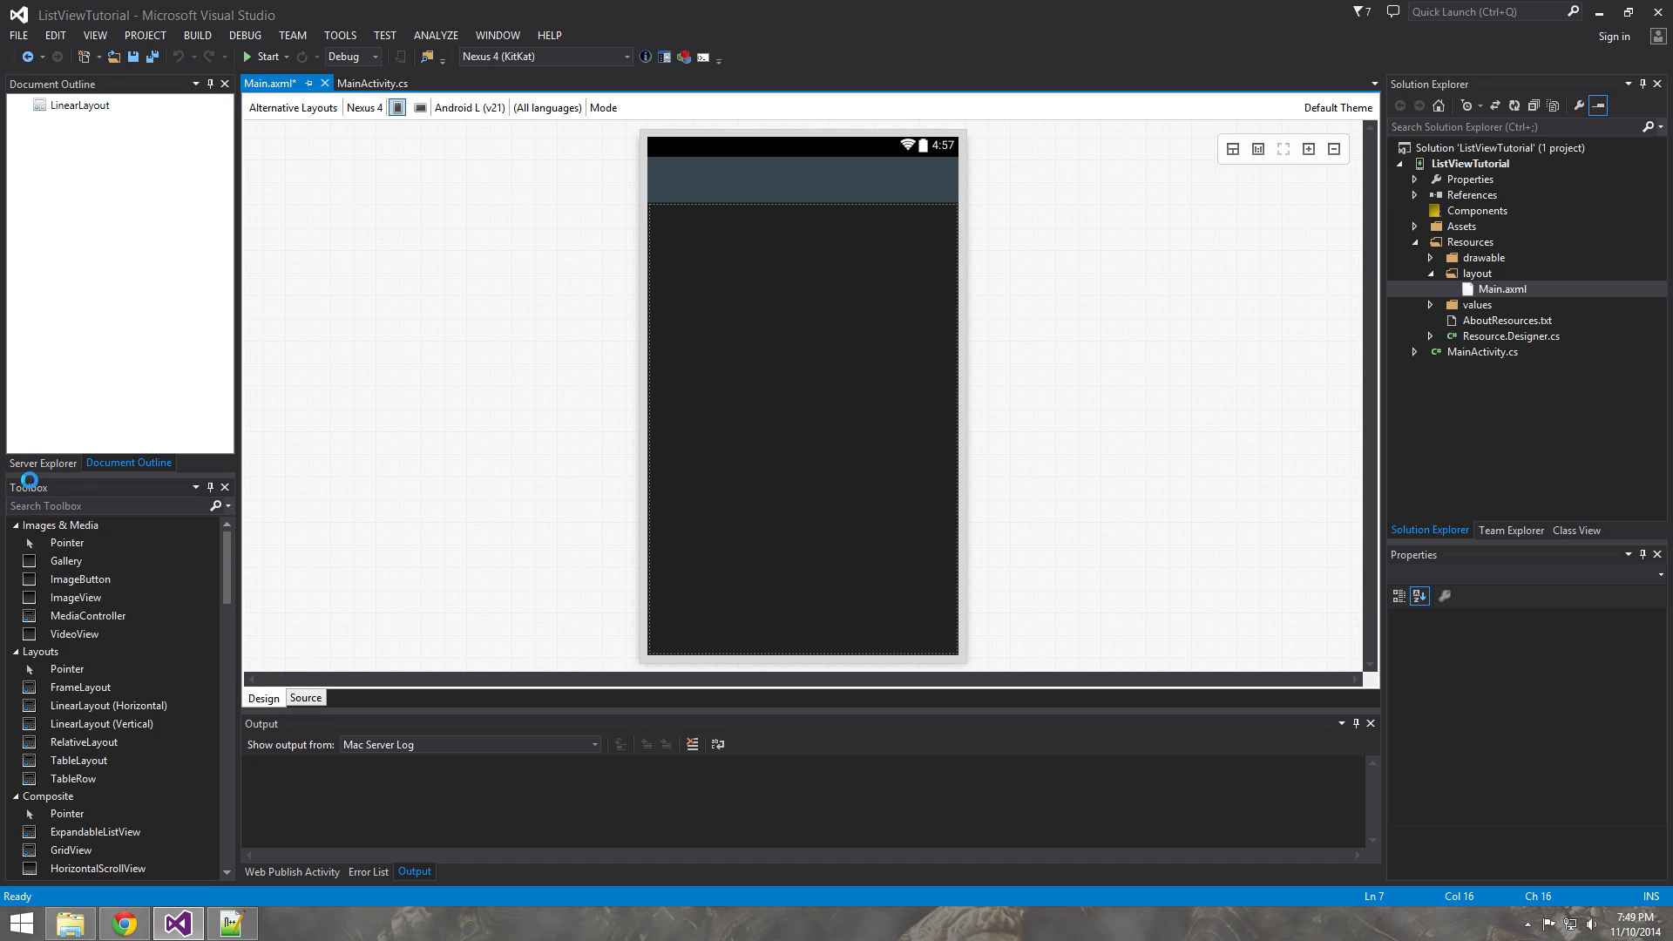
mouse_move(114, 574)
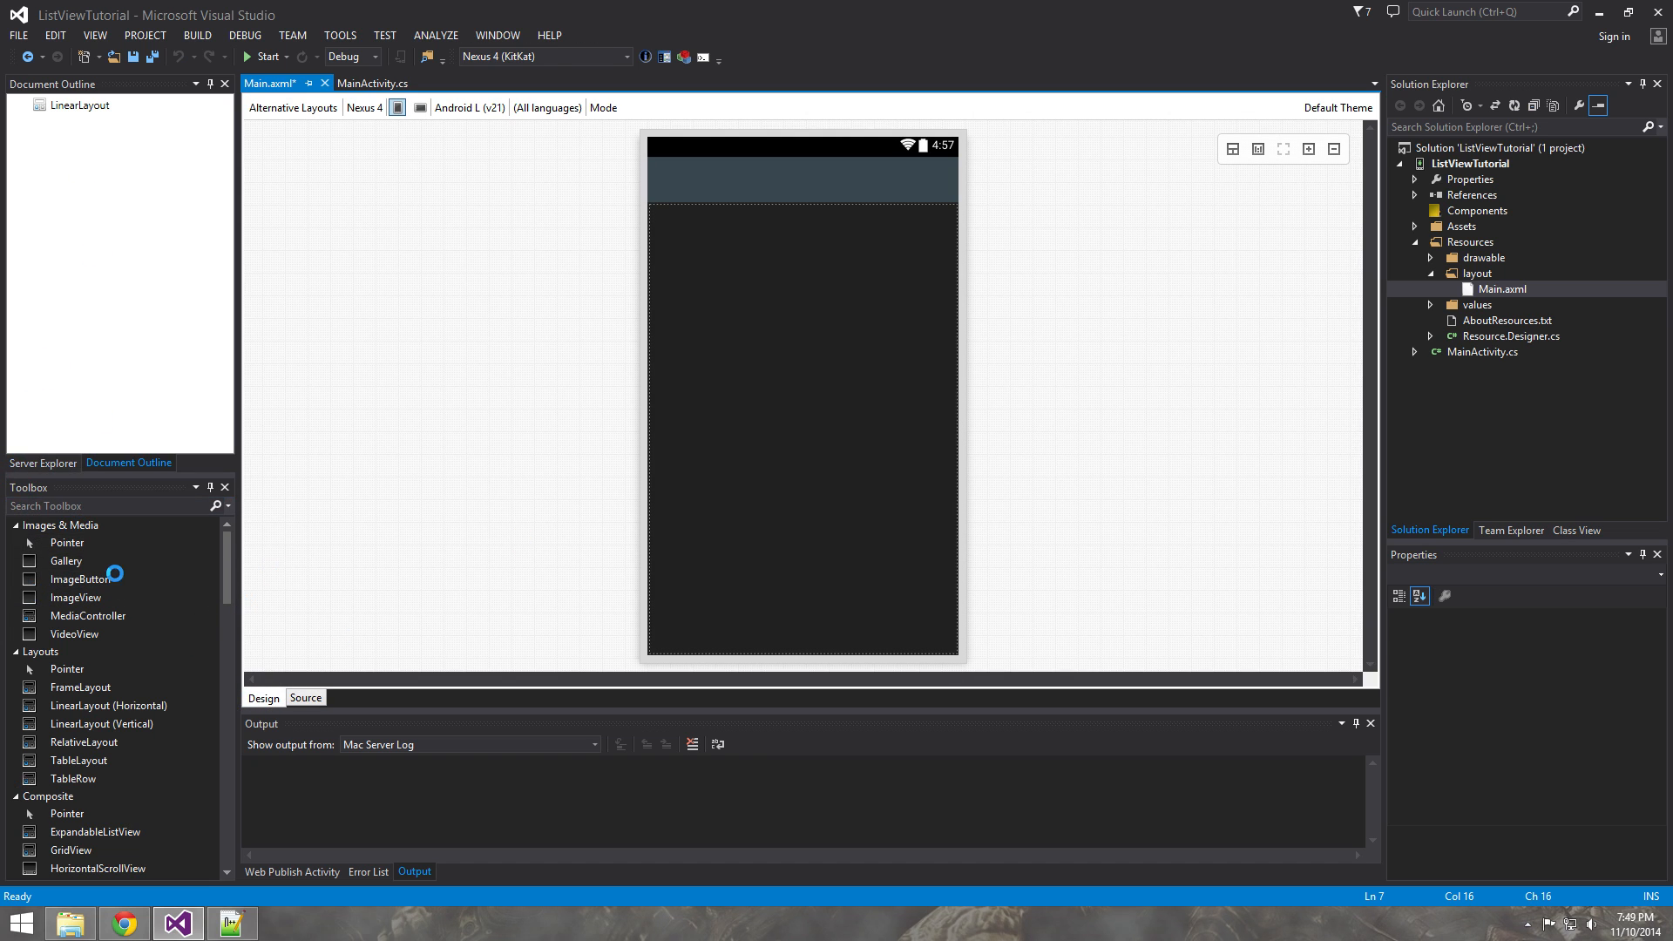
left_click(95, 35)
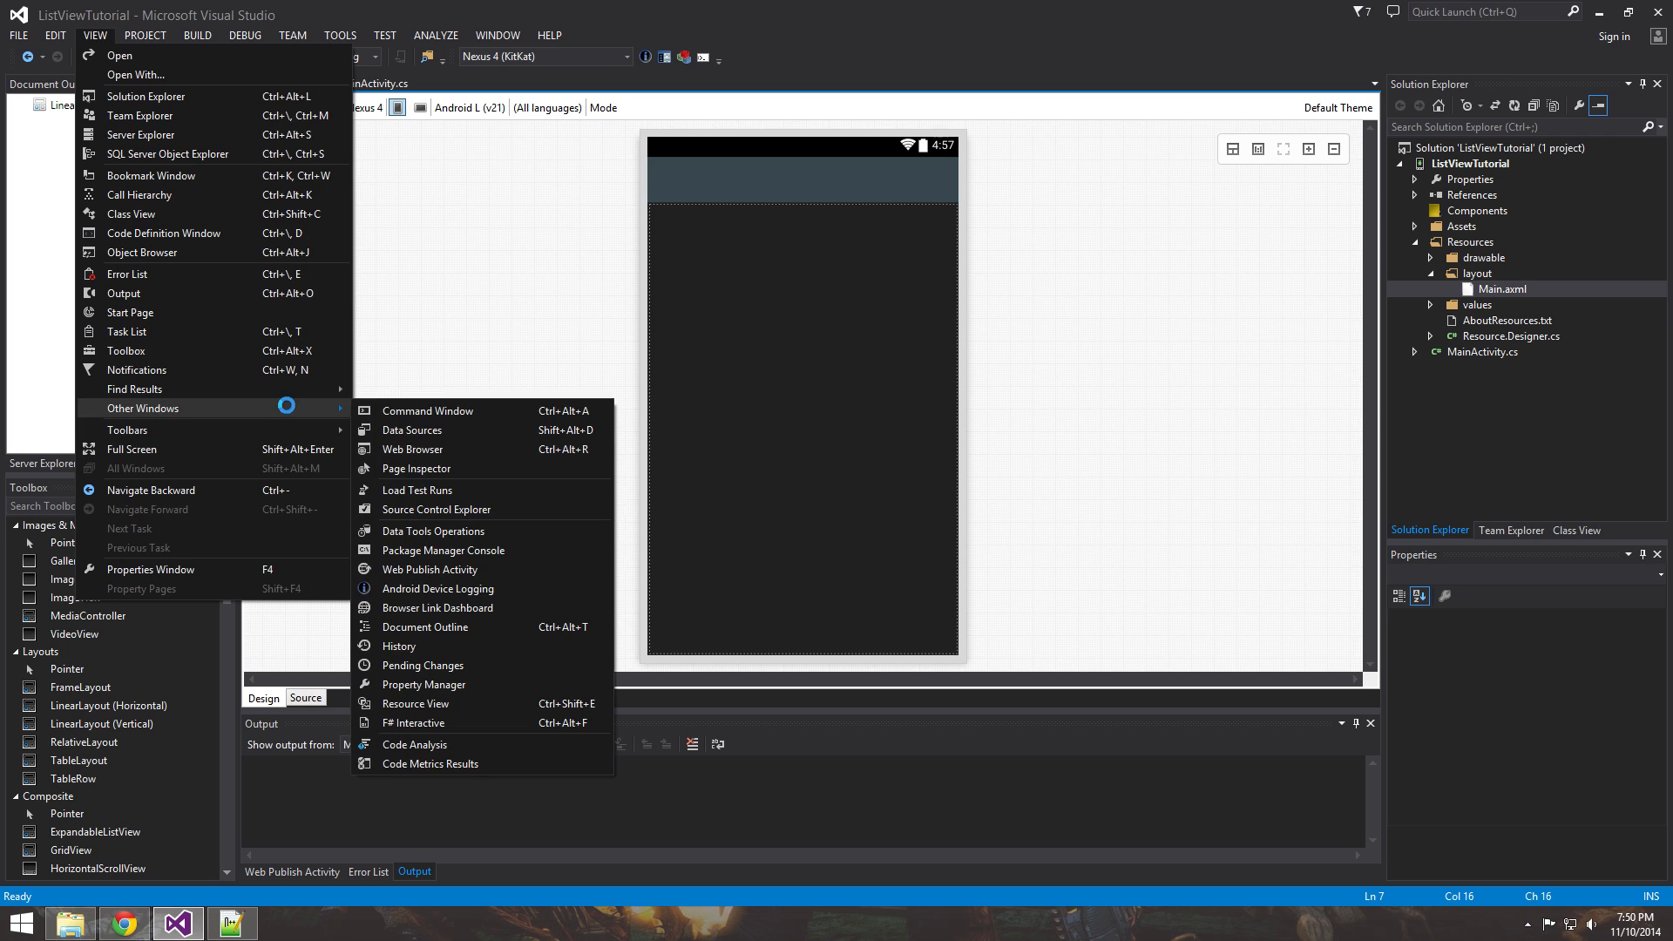
mouse_move(410, 428)
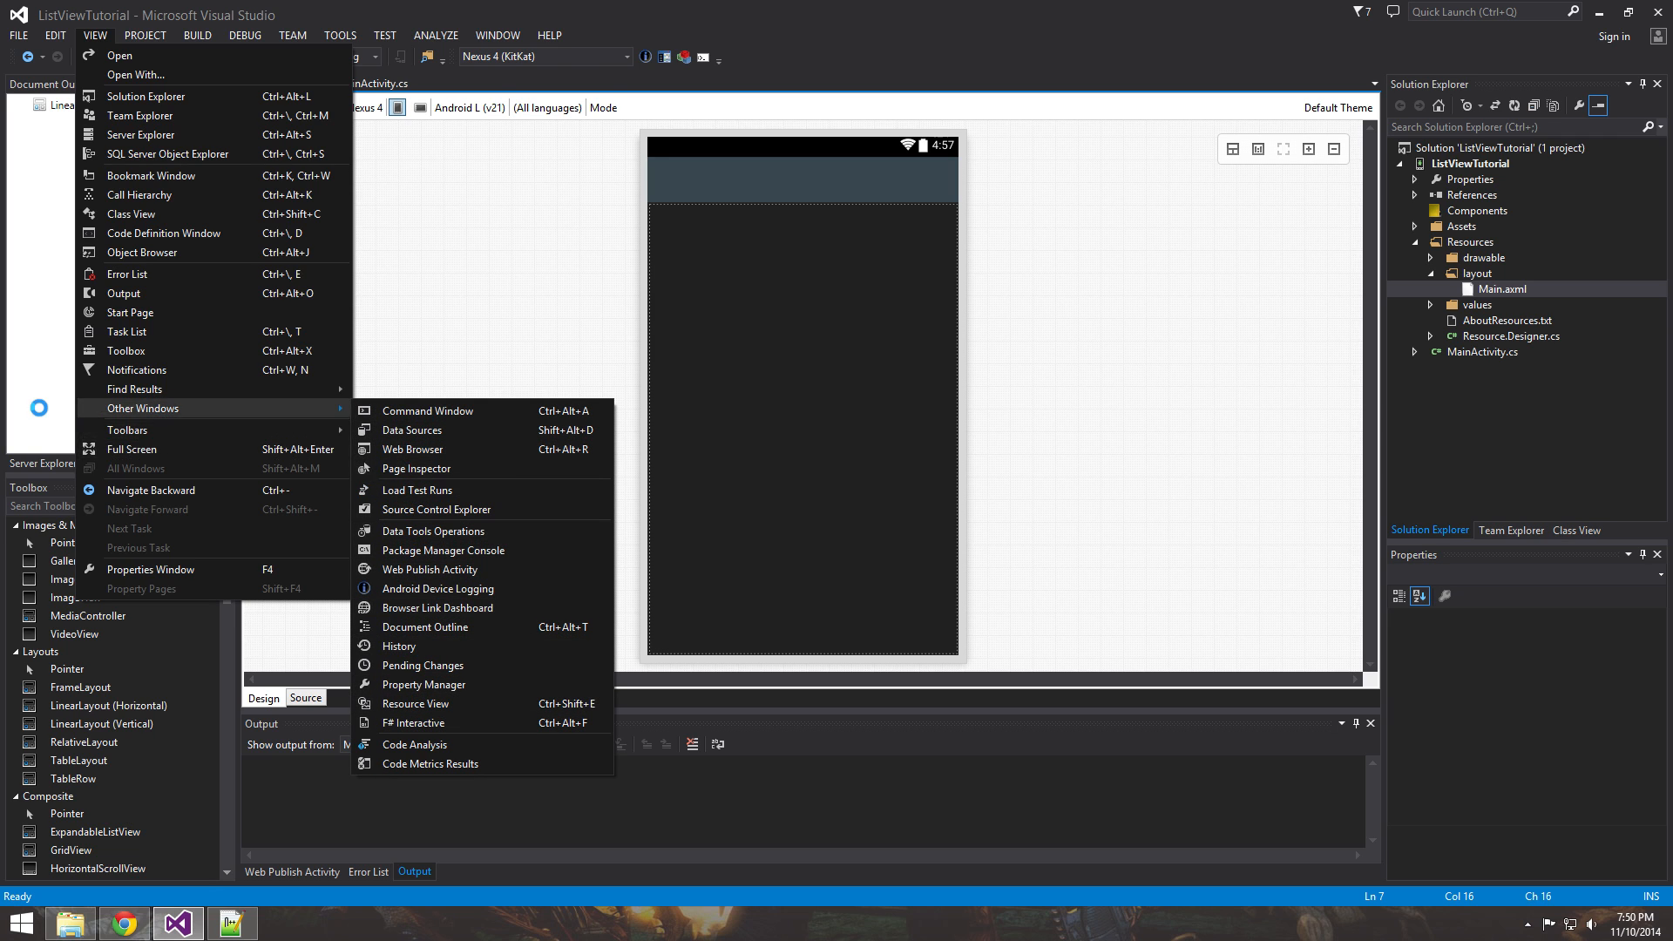
left_click(425, 627)
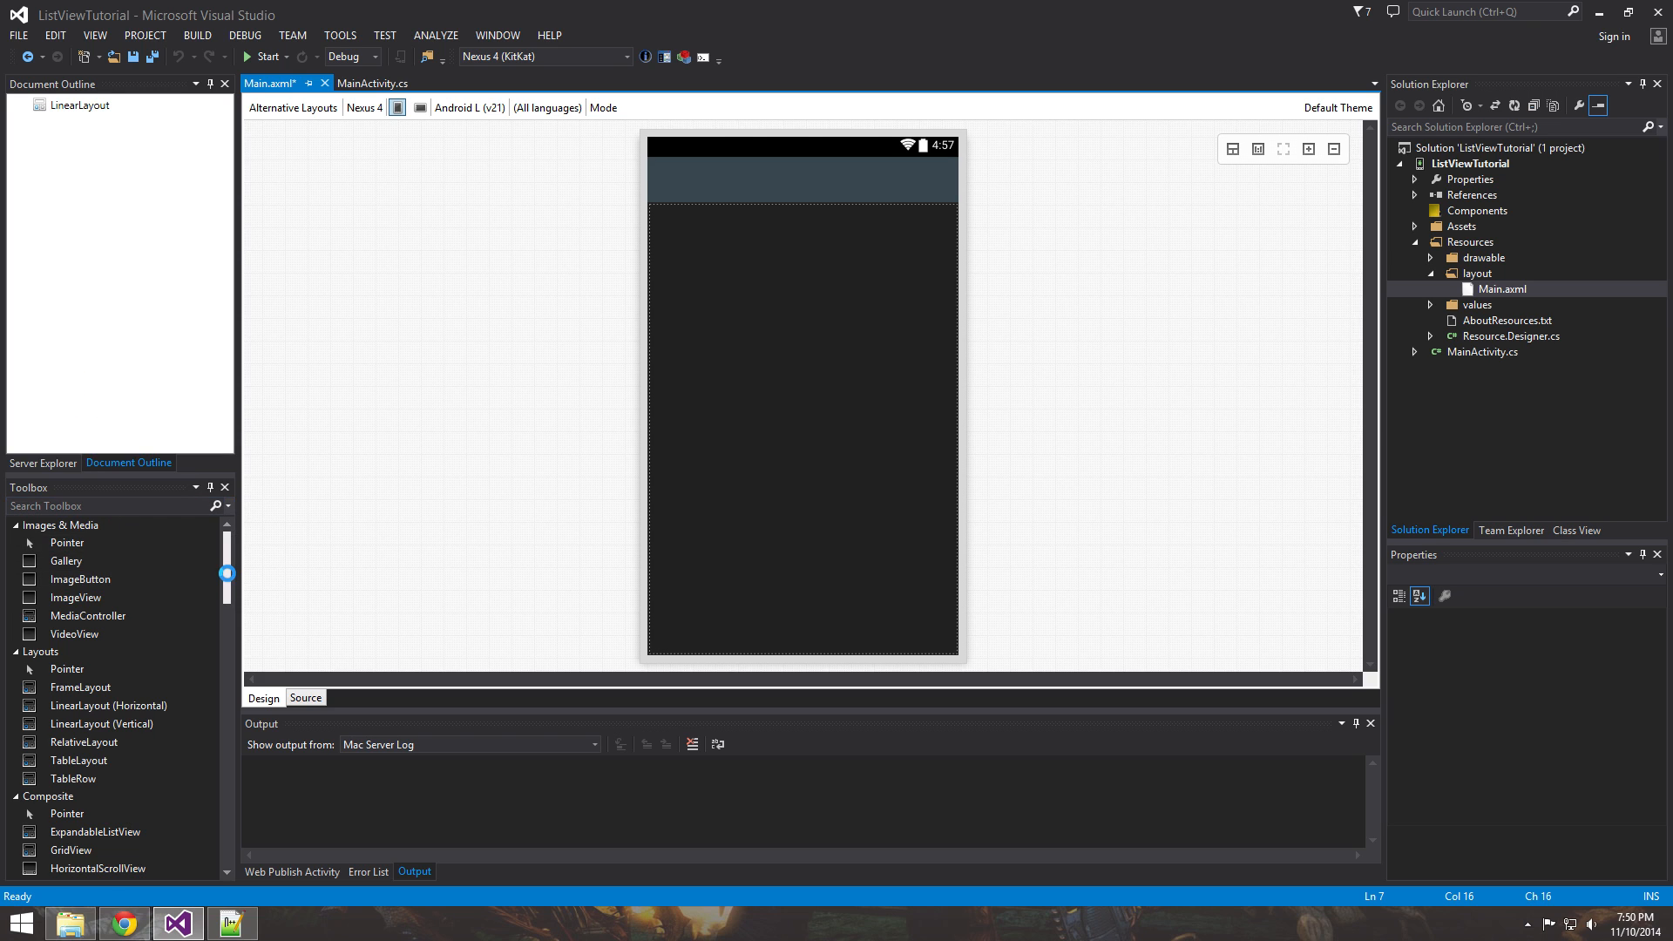
scroll("down", 3)
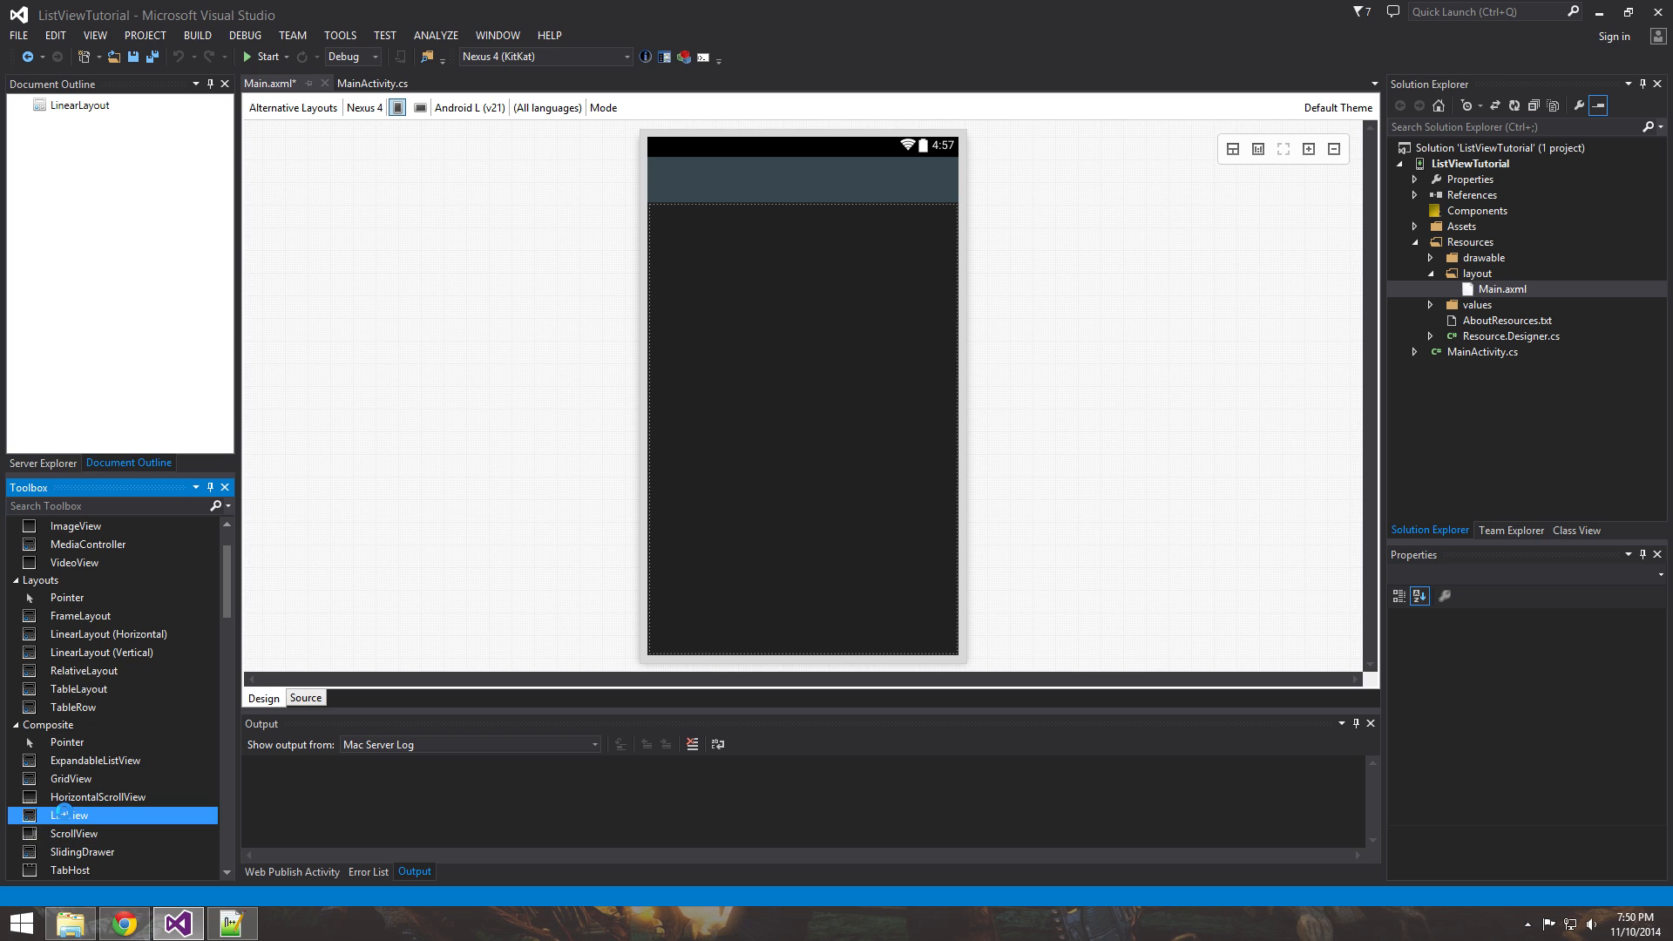
Add a ListView to the empty layout and review its minimum size attributes in source.
left_click_drag(75, 815, 803, 394)
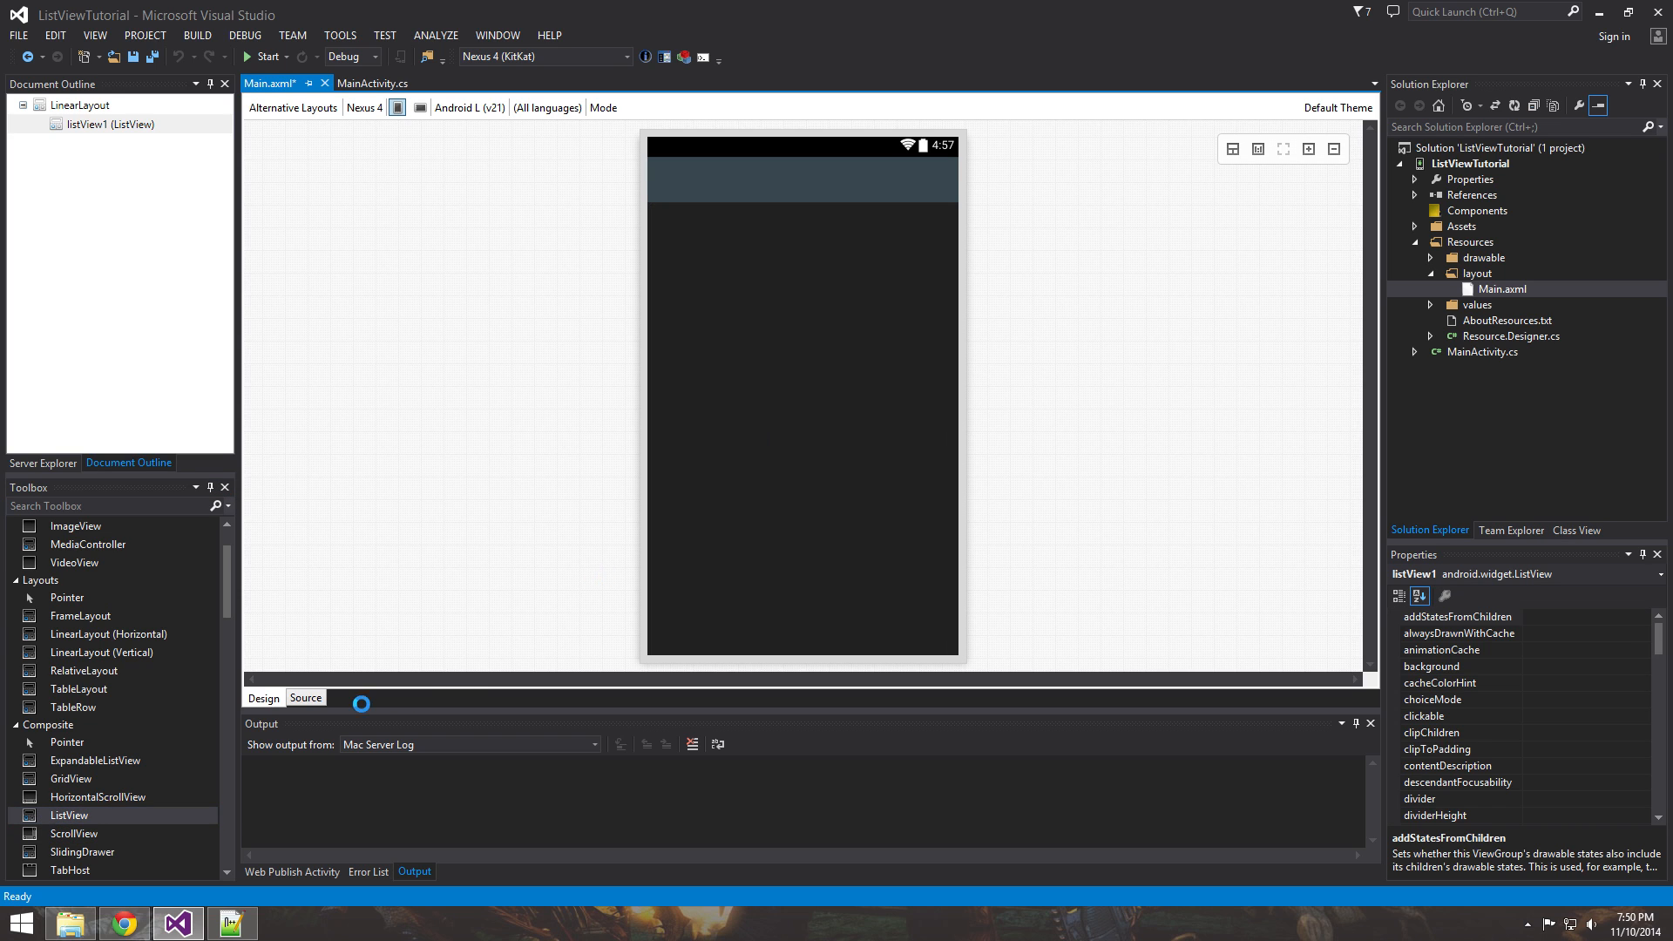
left_click(305, 698)
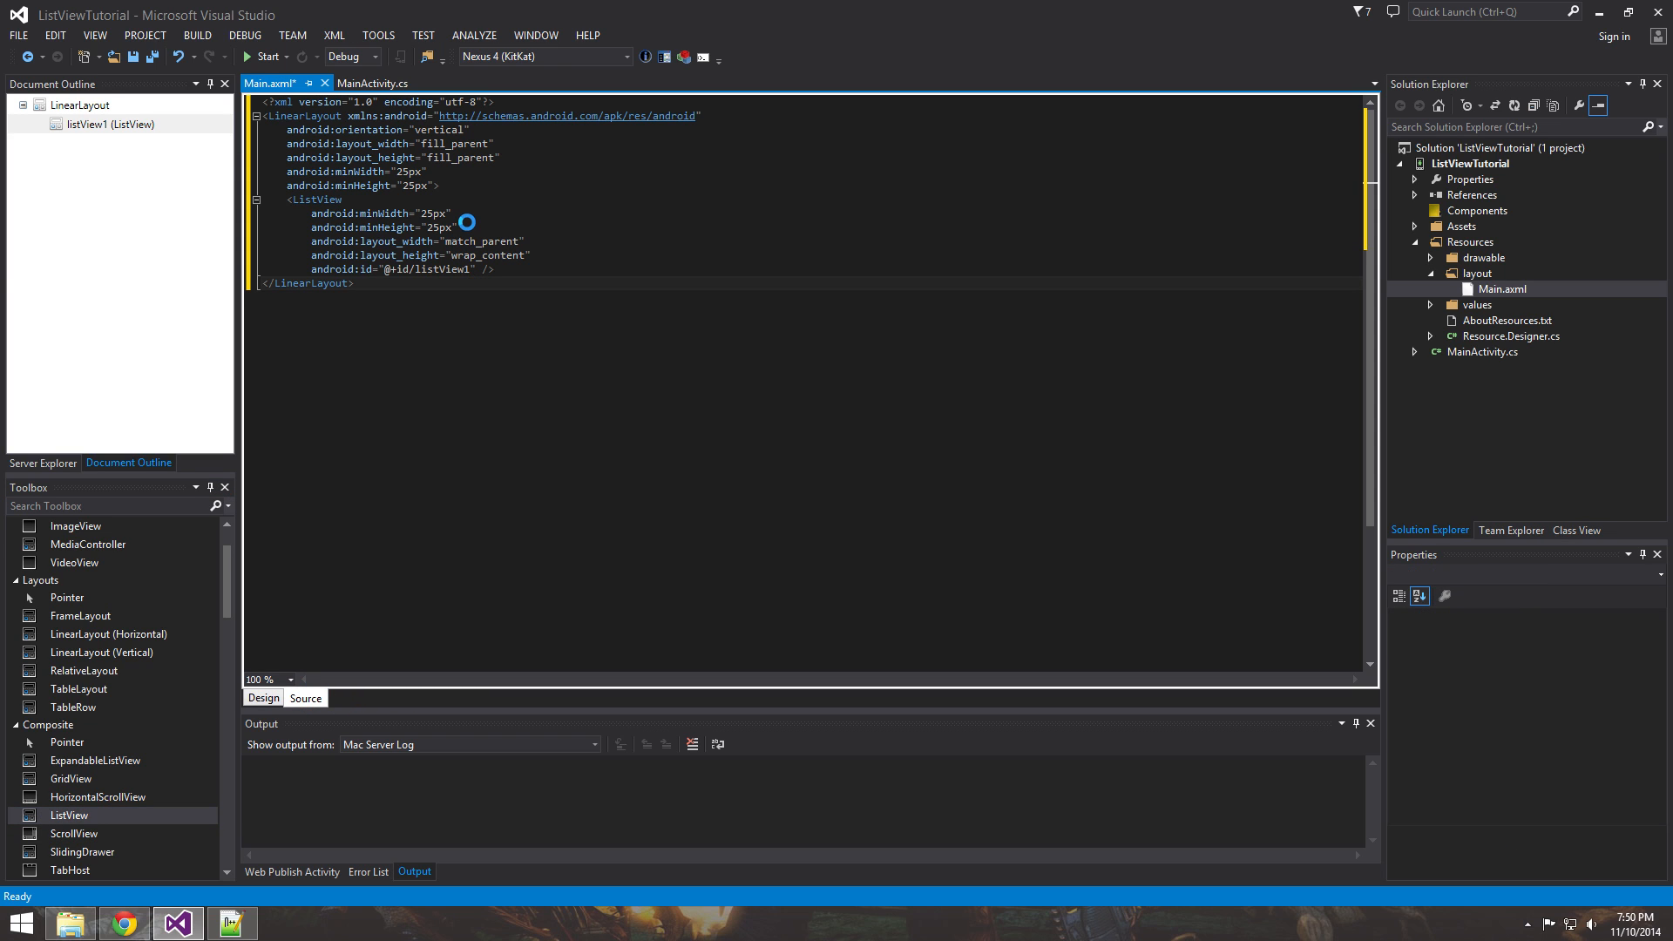
left_click_drag(466, 222, 566, 298)
type("match_pa")
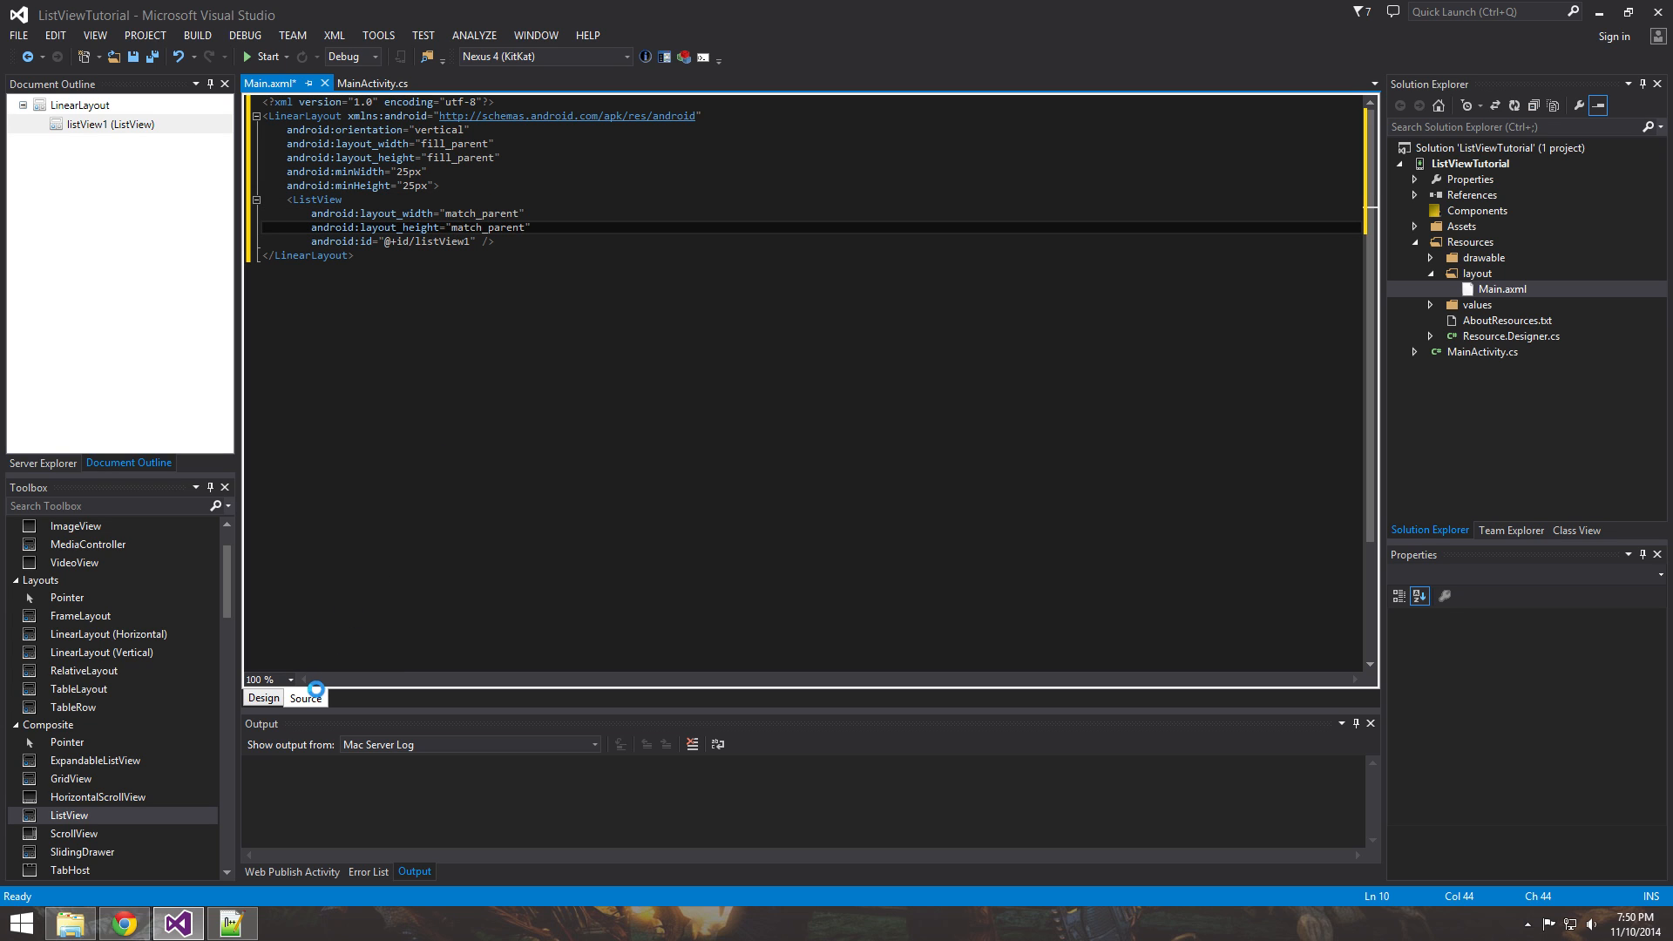
left_click(263, 698)
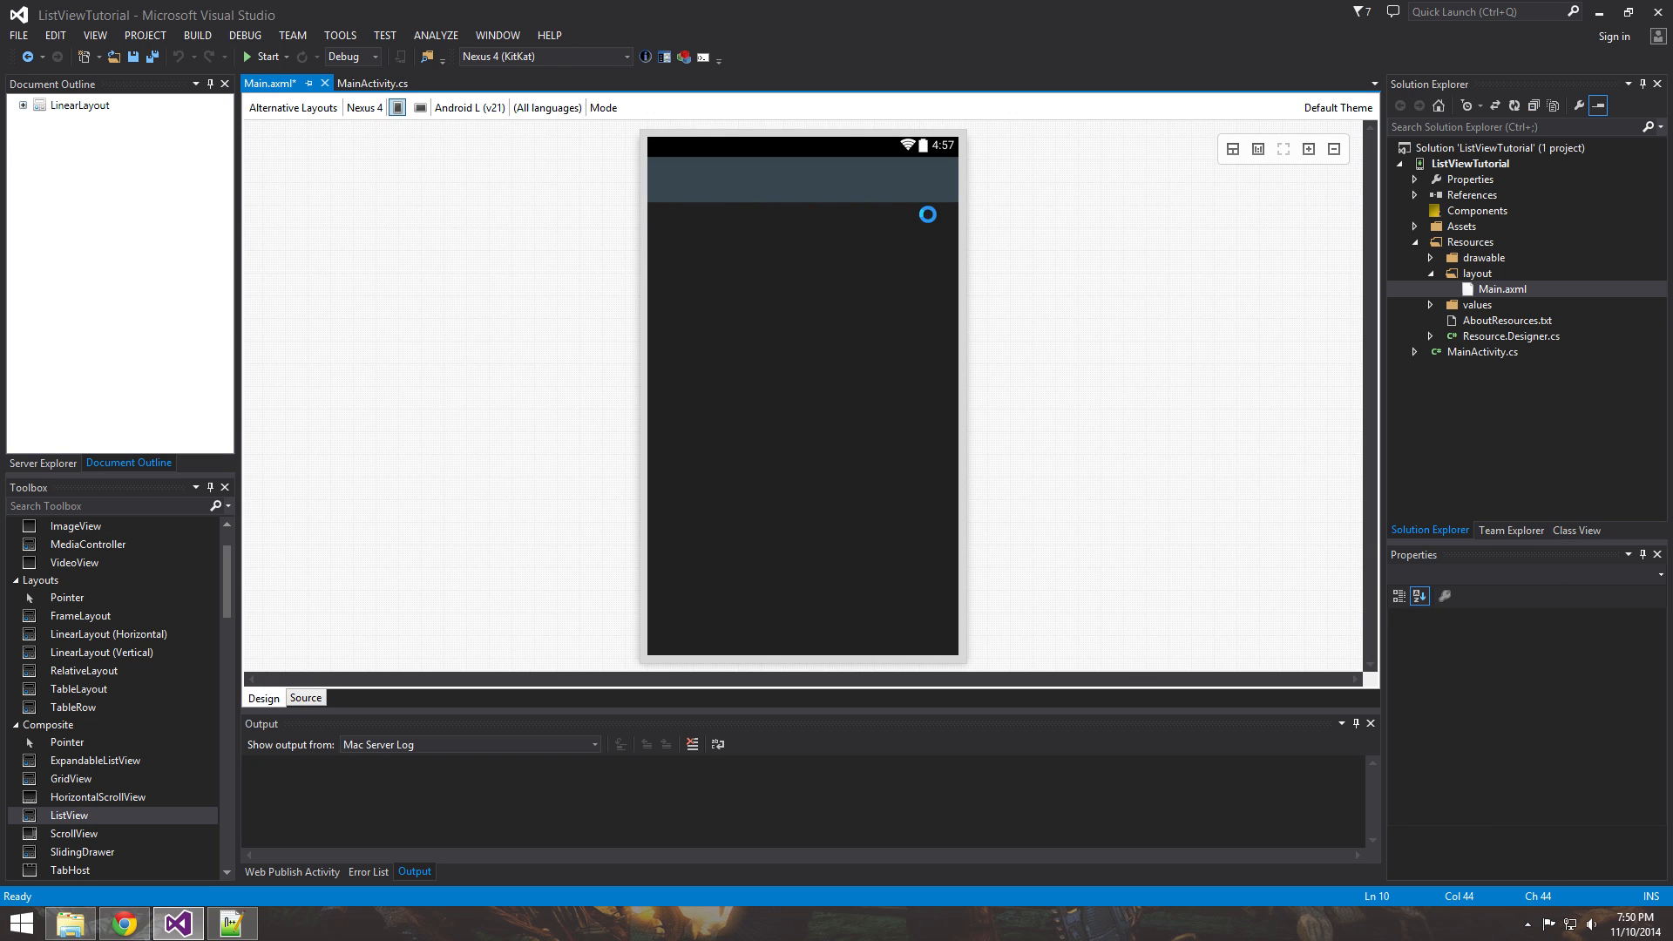
mouse_move(721, 654)
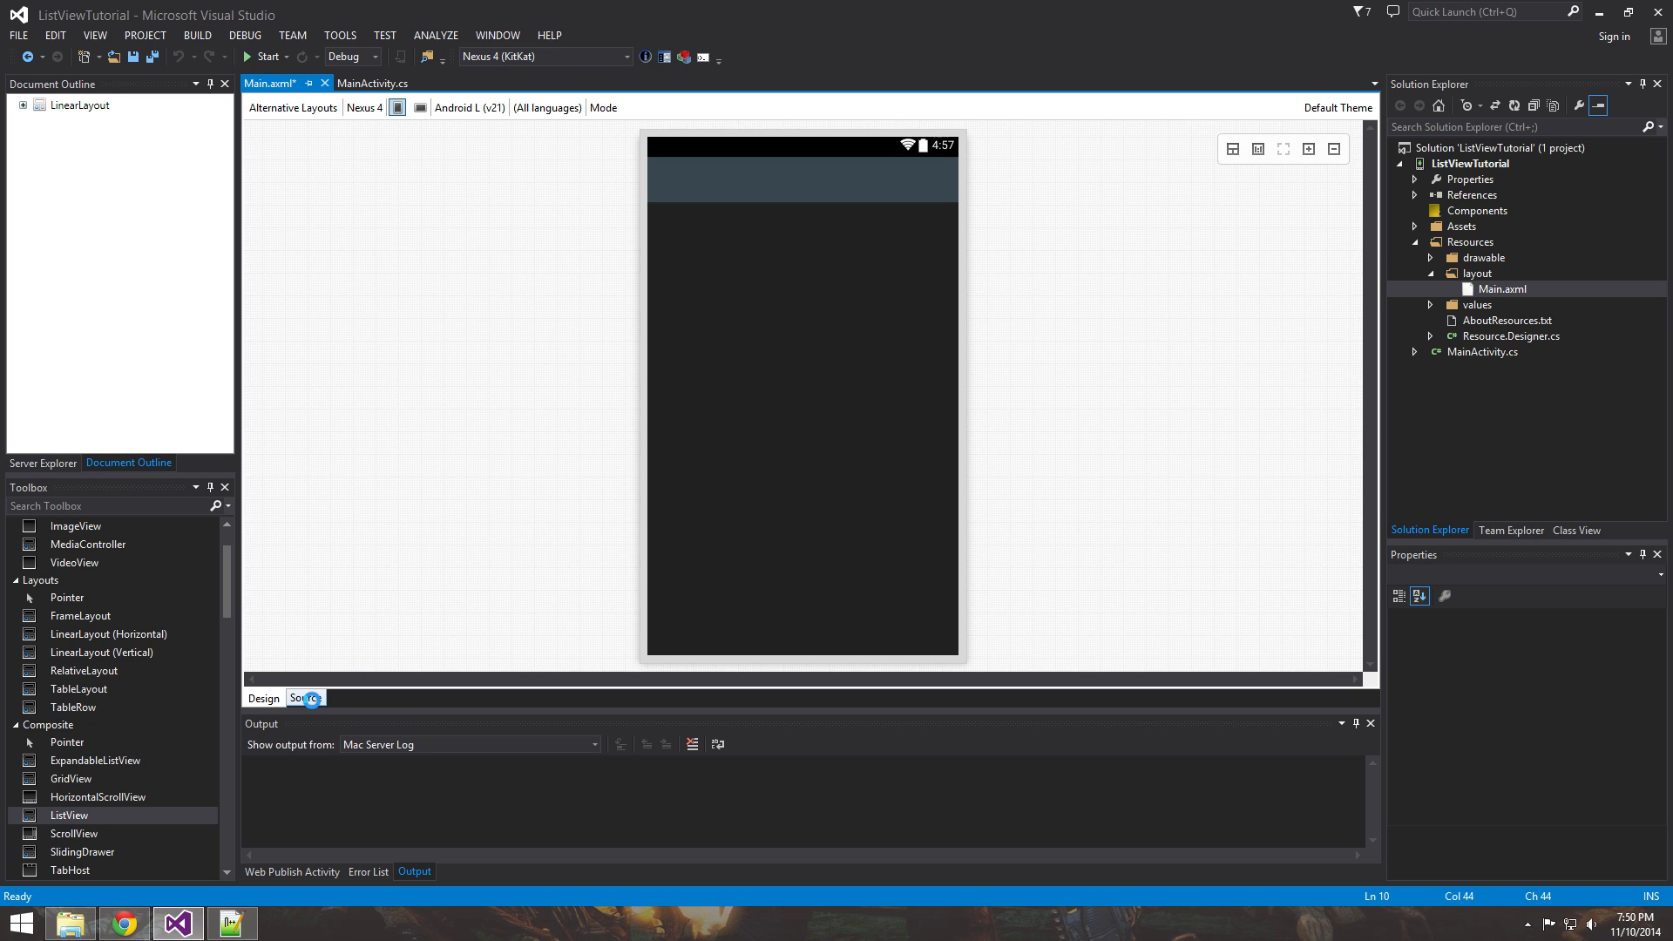
Rename the ListView id from listView1 to myListView and save the layout.
left_click(305, 698)
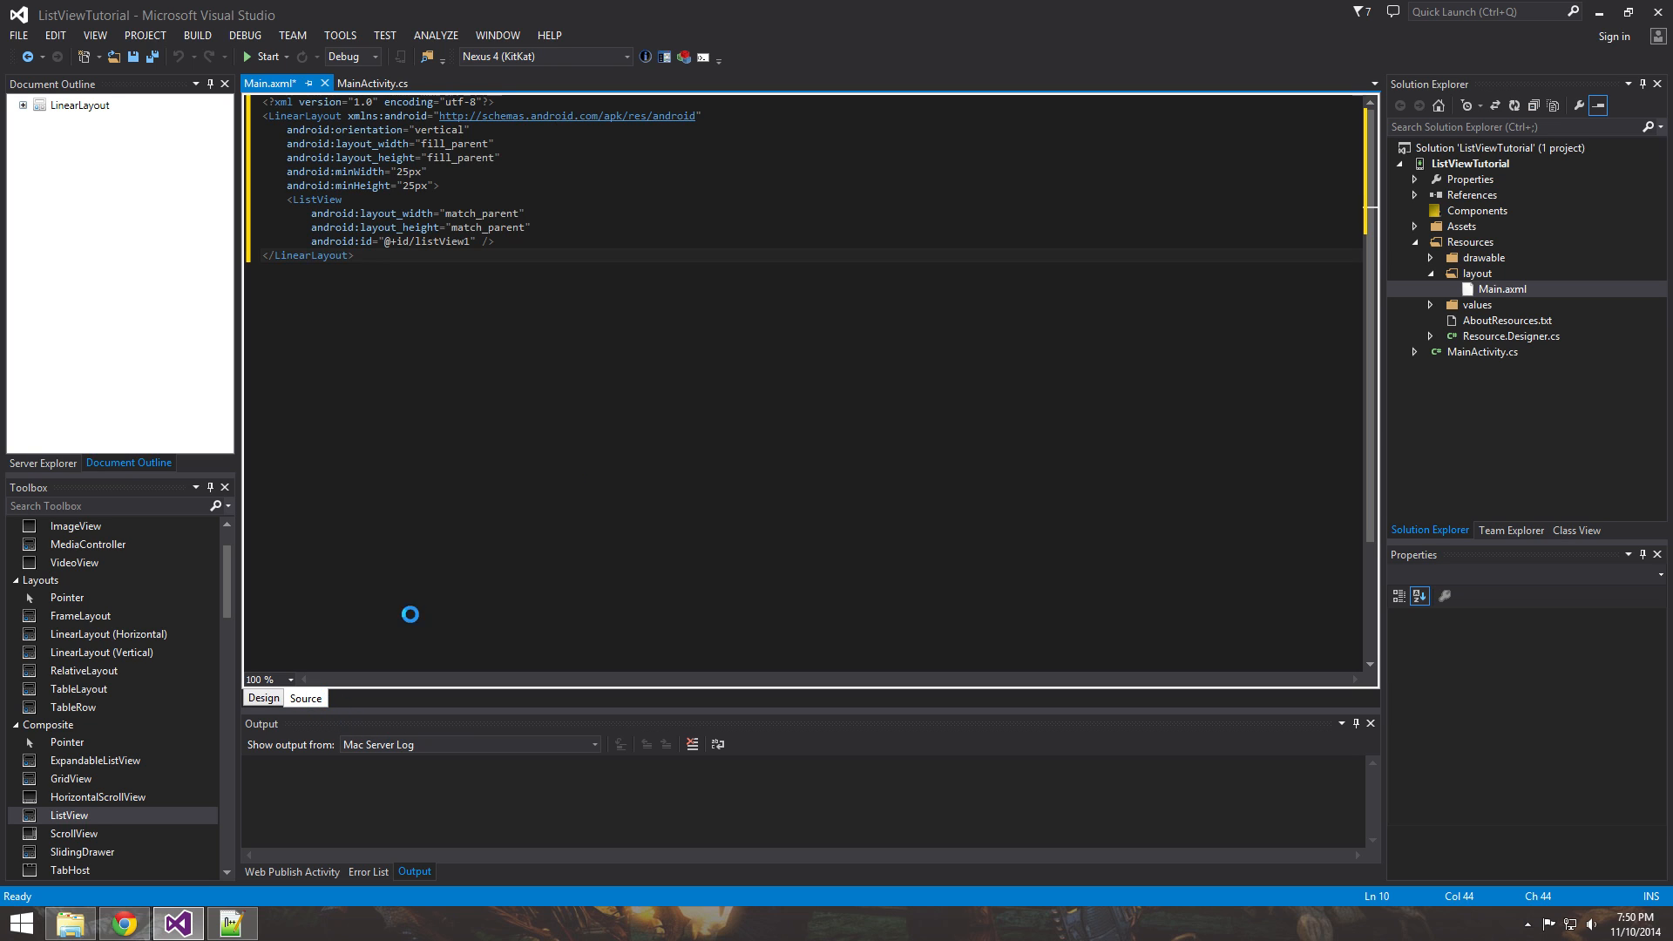
double_click(442, 242)
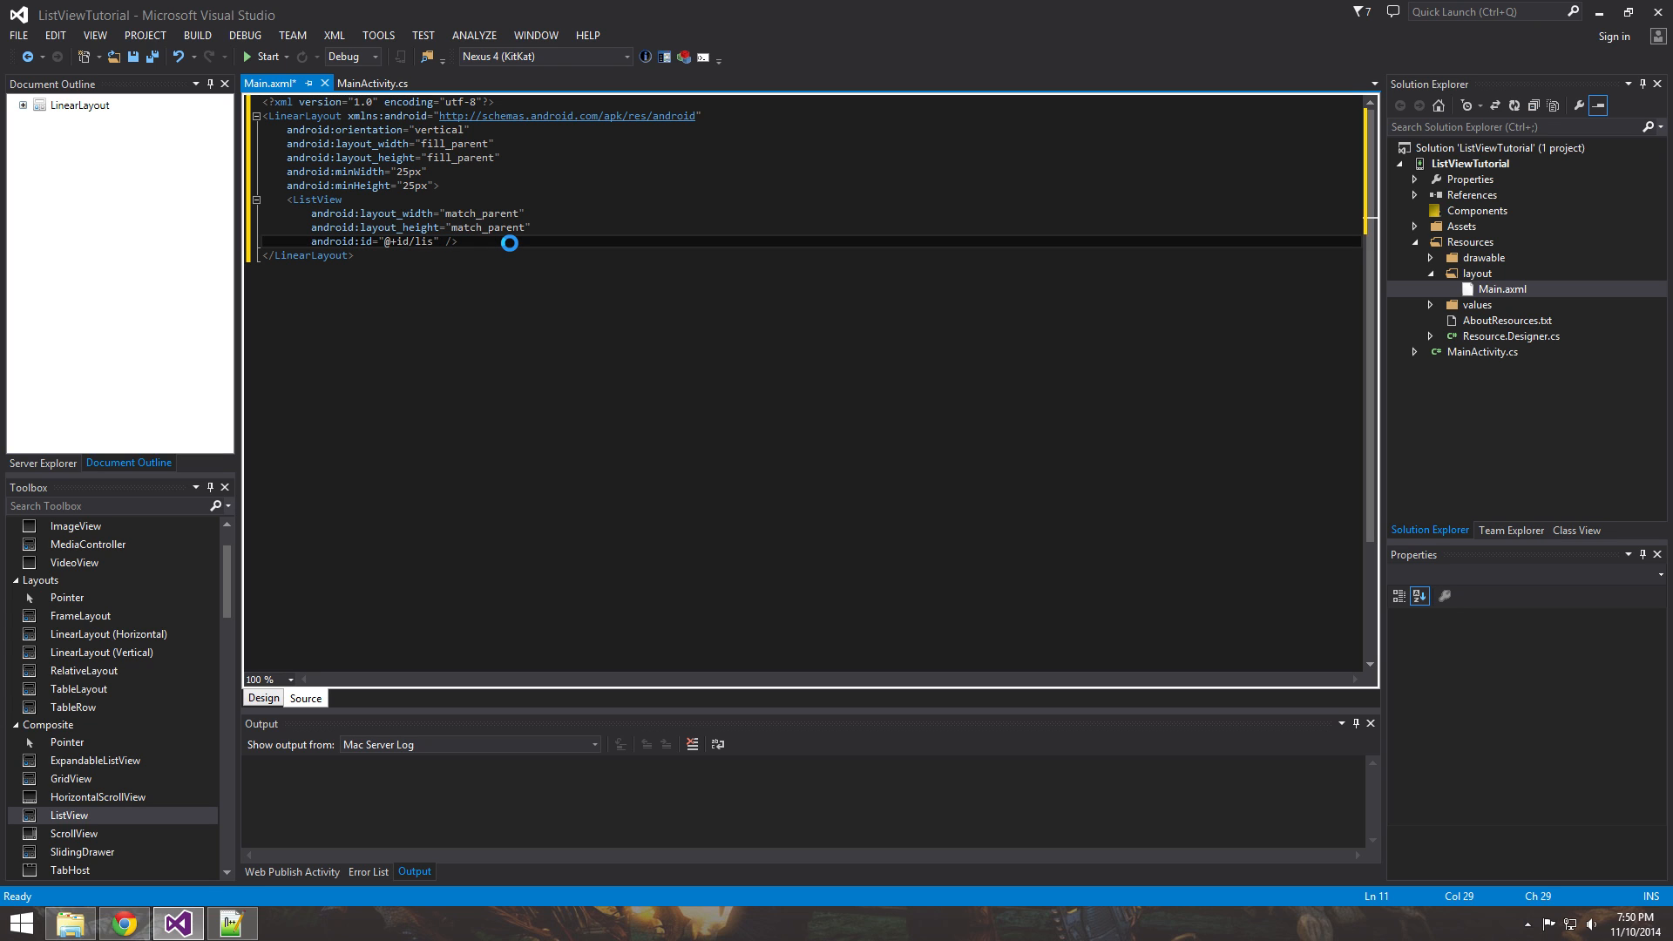
type("myListView")
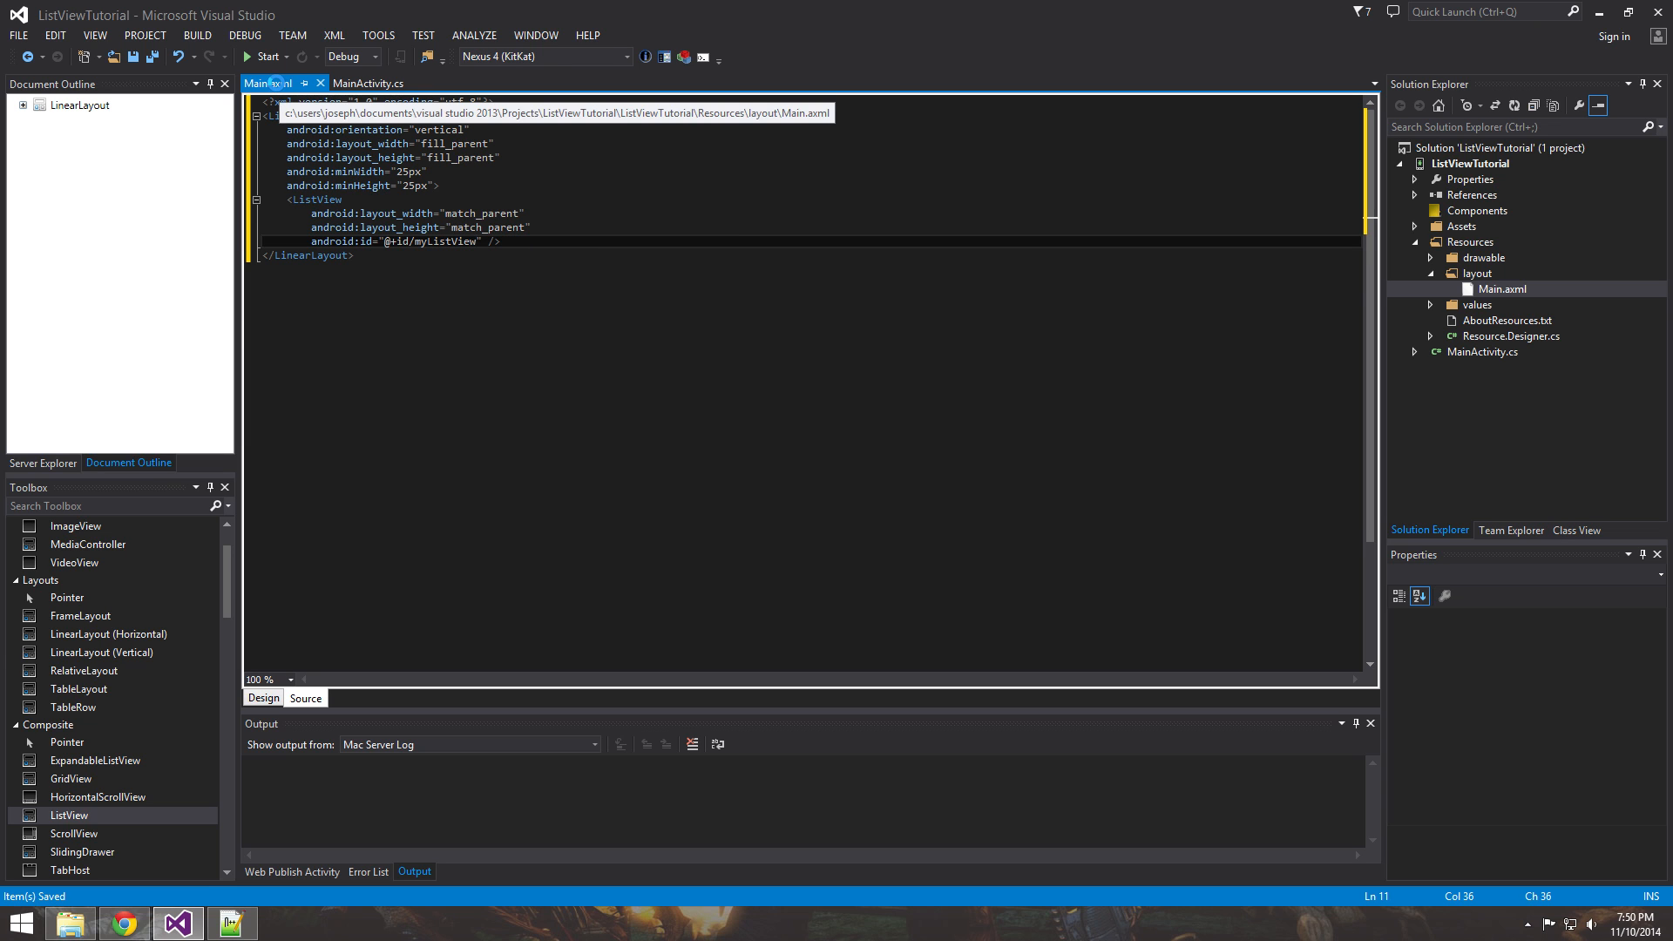
Close Main.axml and declare 'private List<string> mItems;', resolving System.Collections.Generic.
left_click(368, 83)
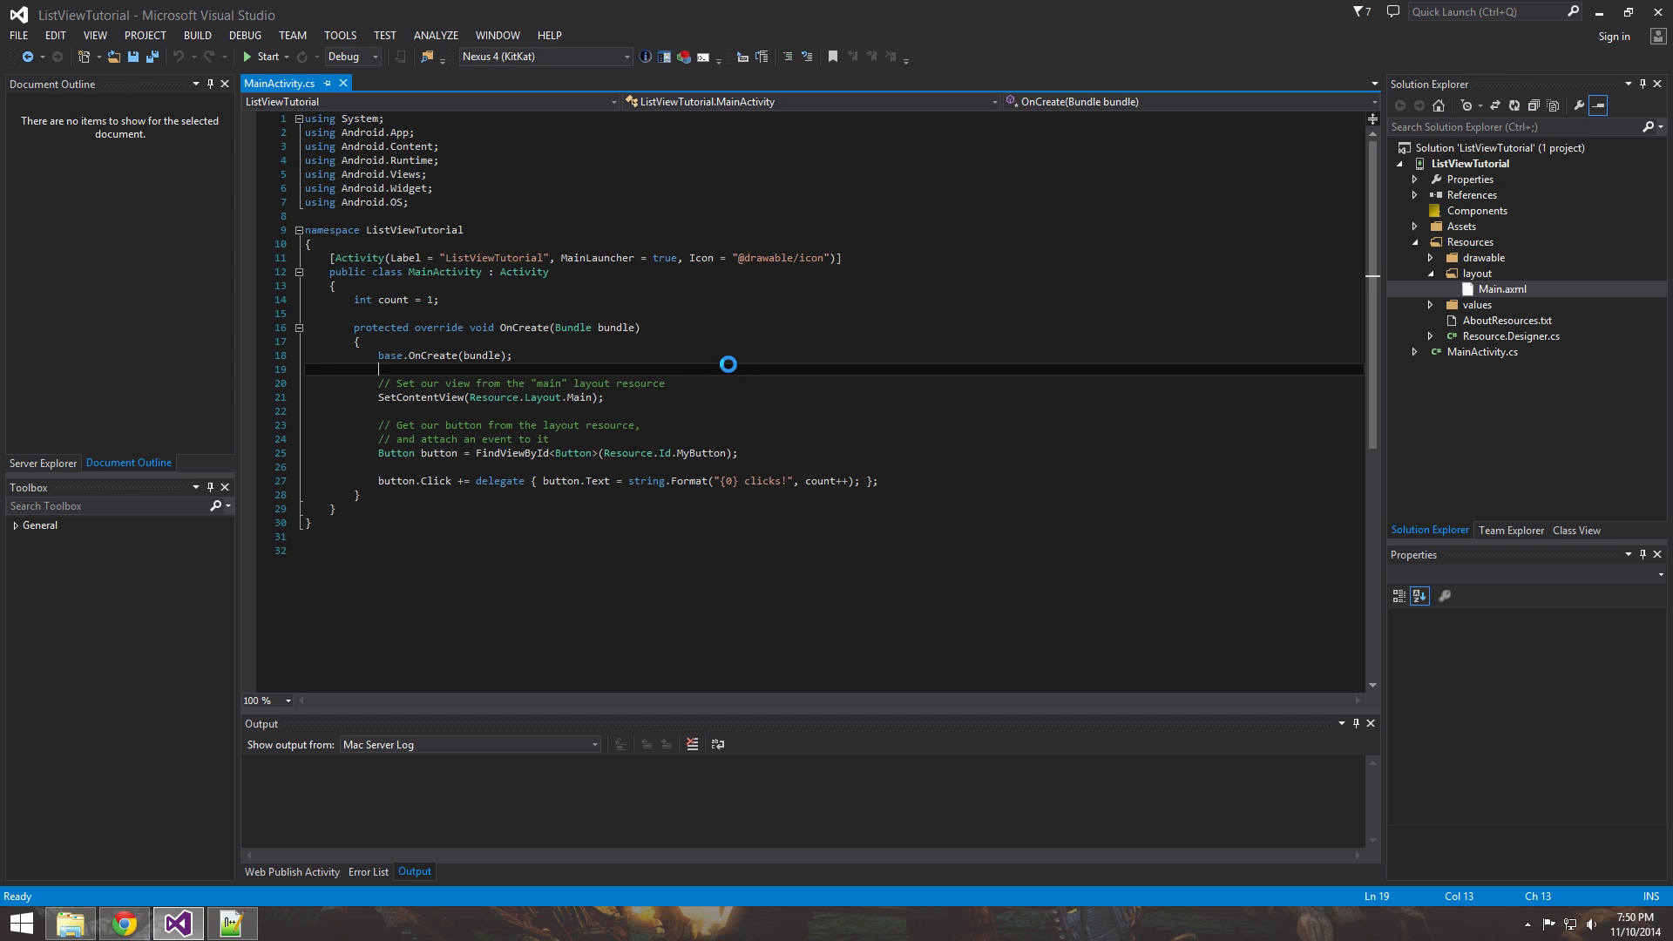
mouse_move(723, 365)
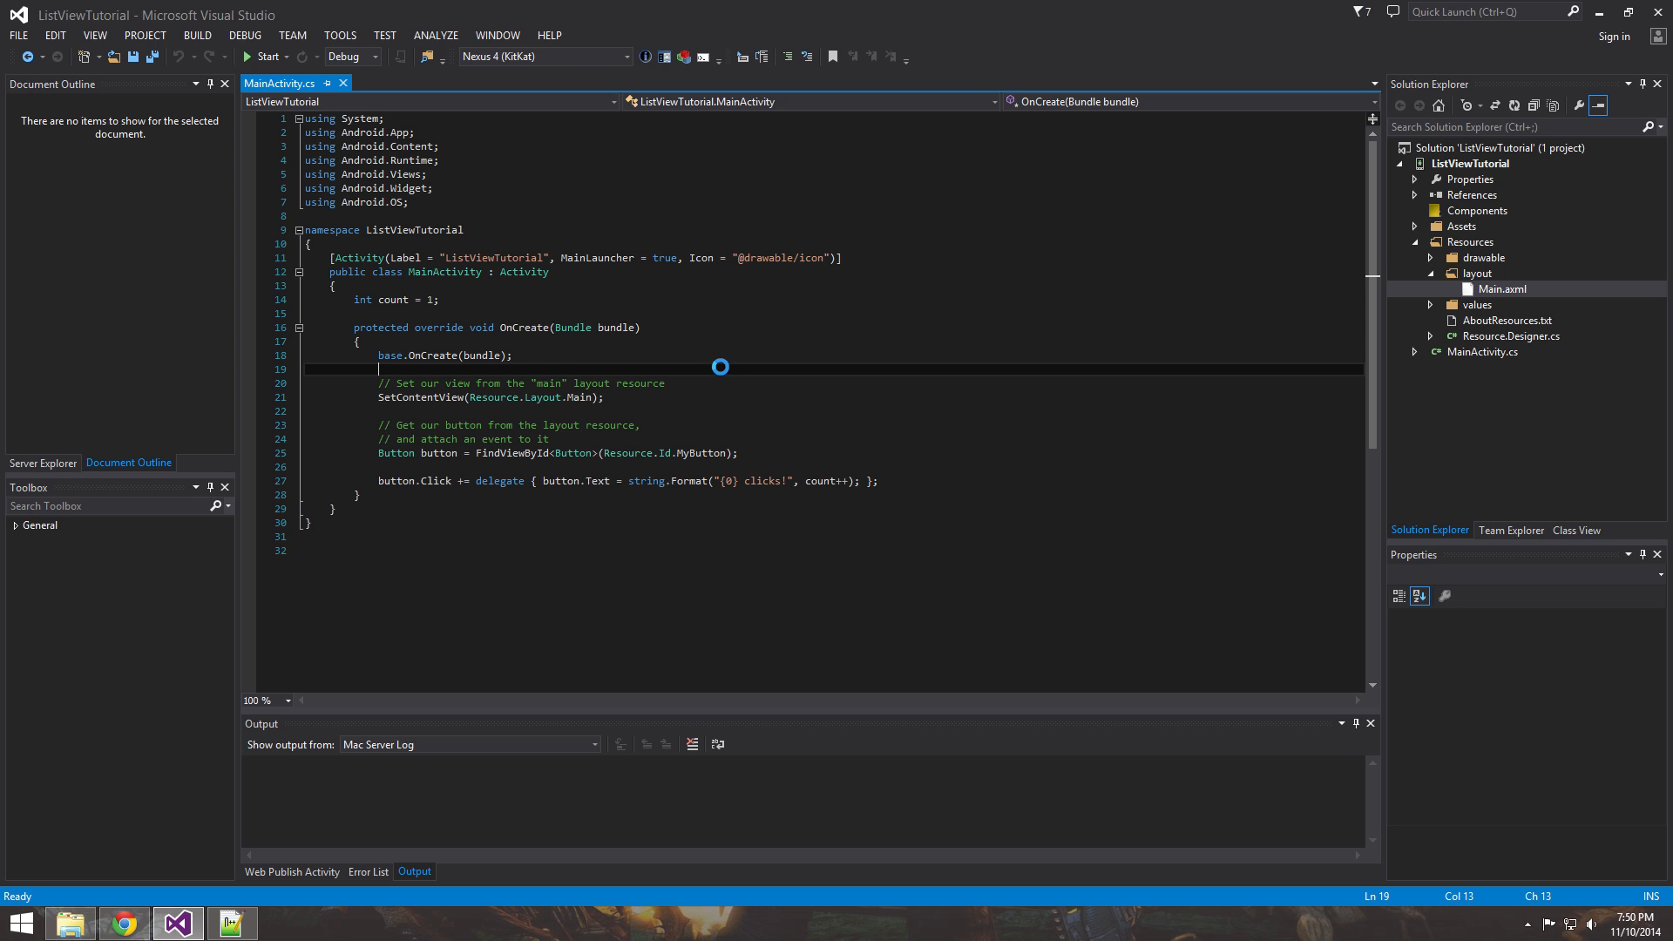
left_click(355, 314)
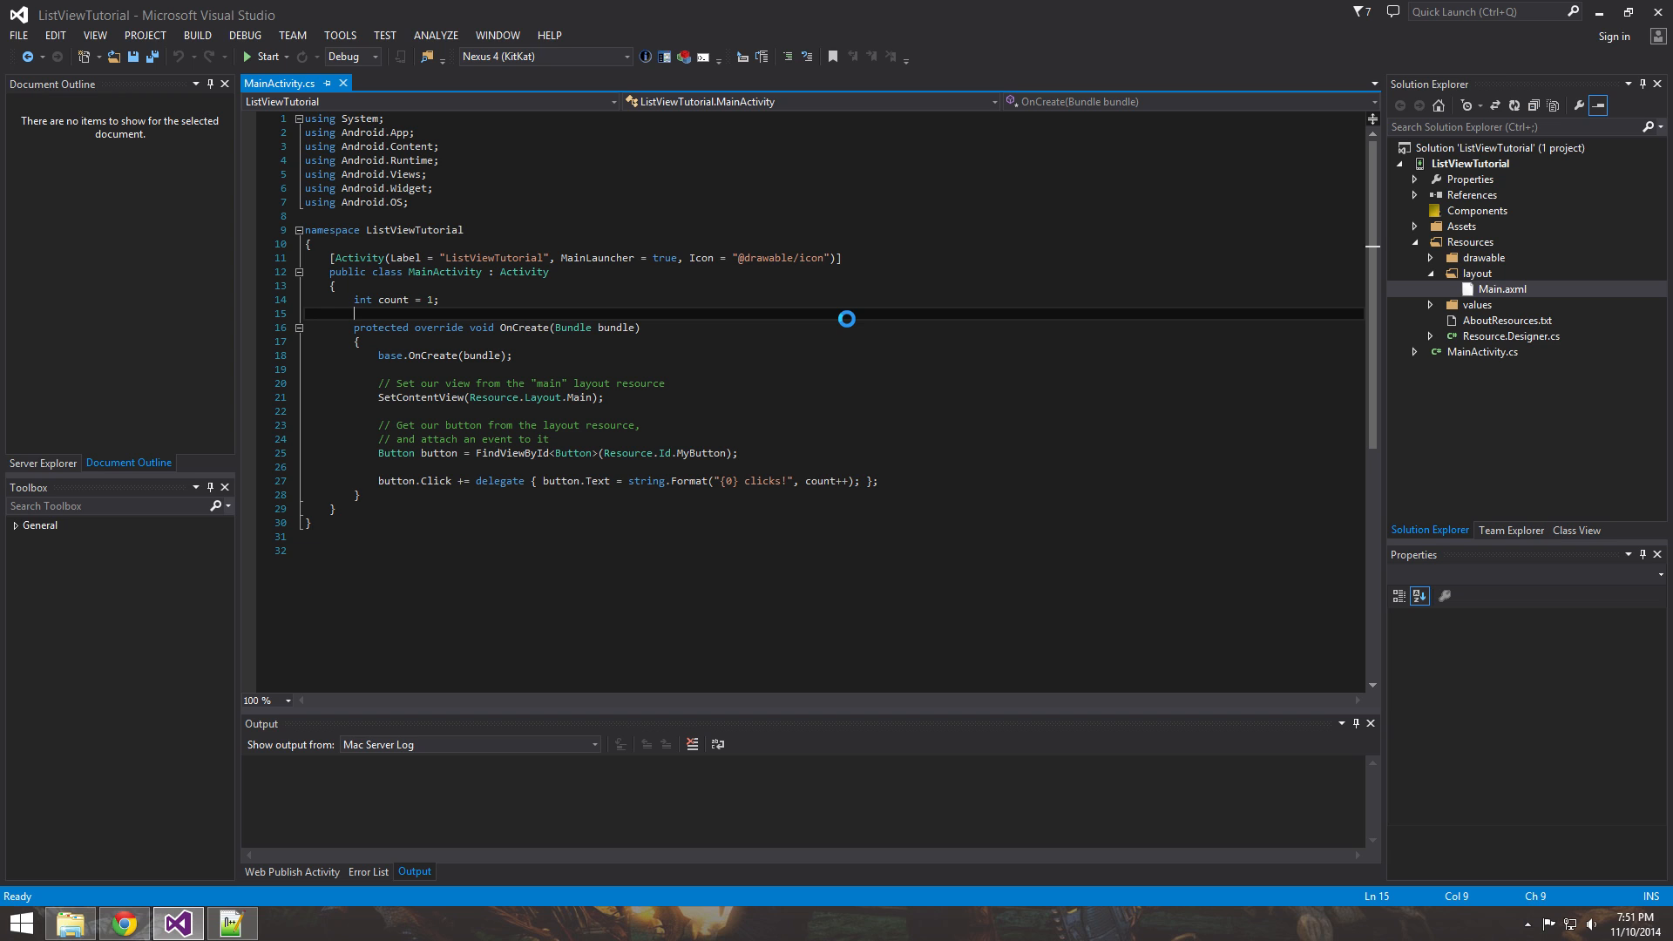
type("private")
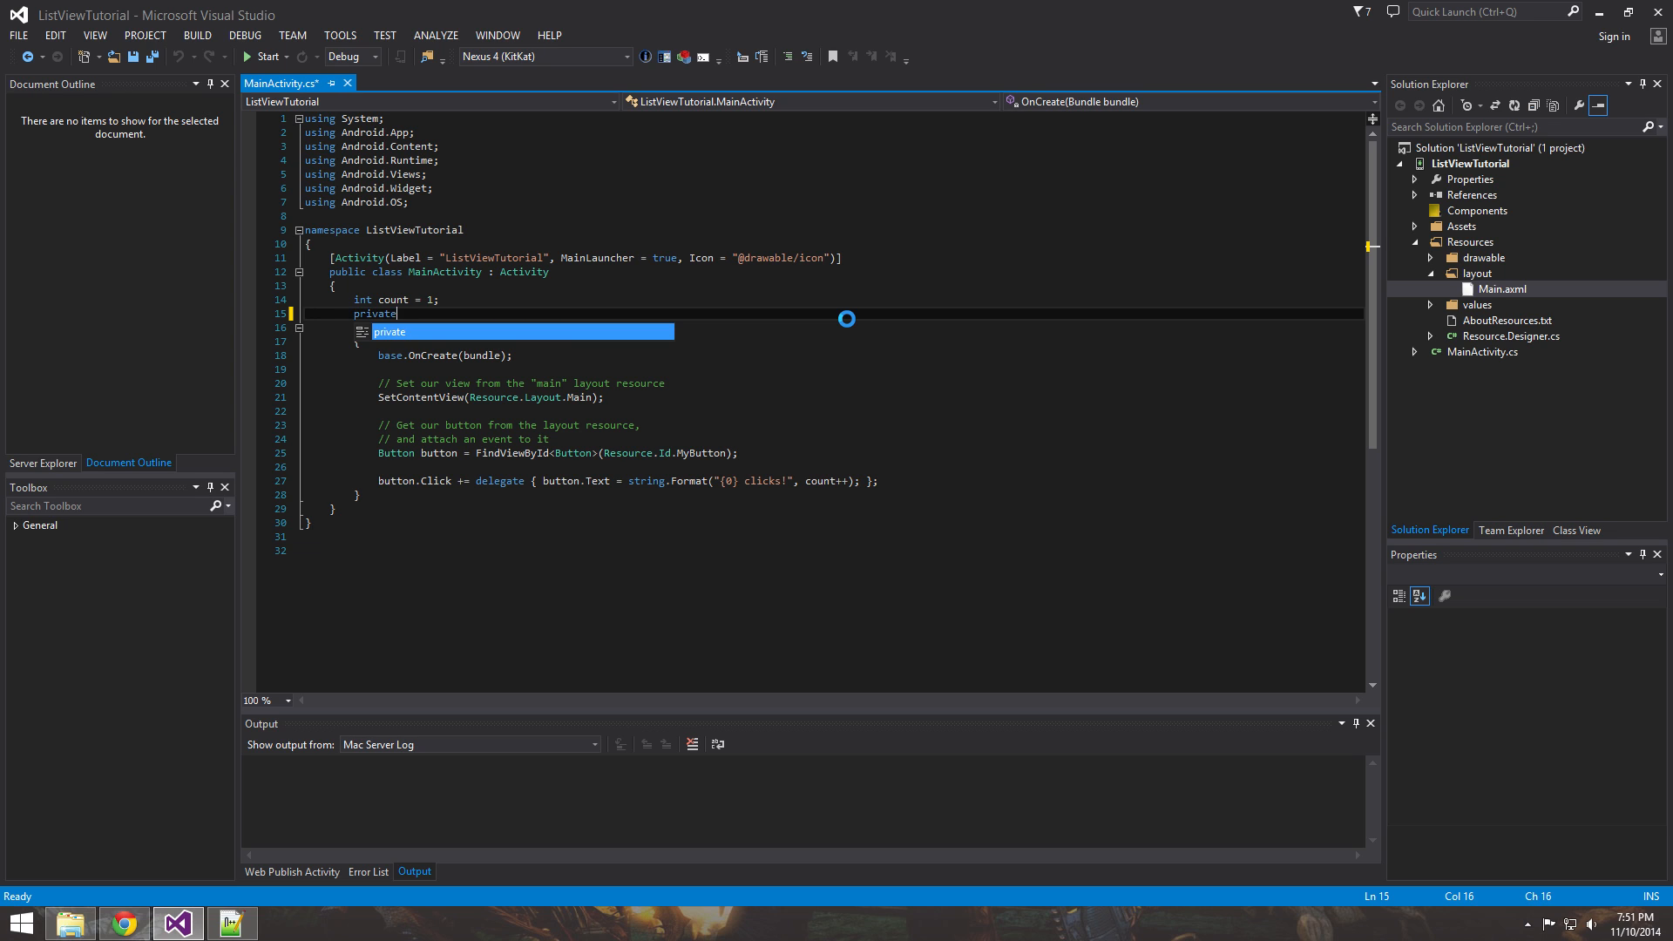
type("ListActivity<s")
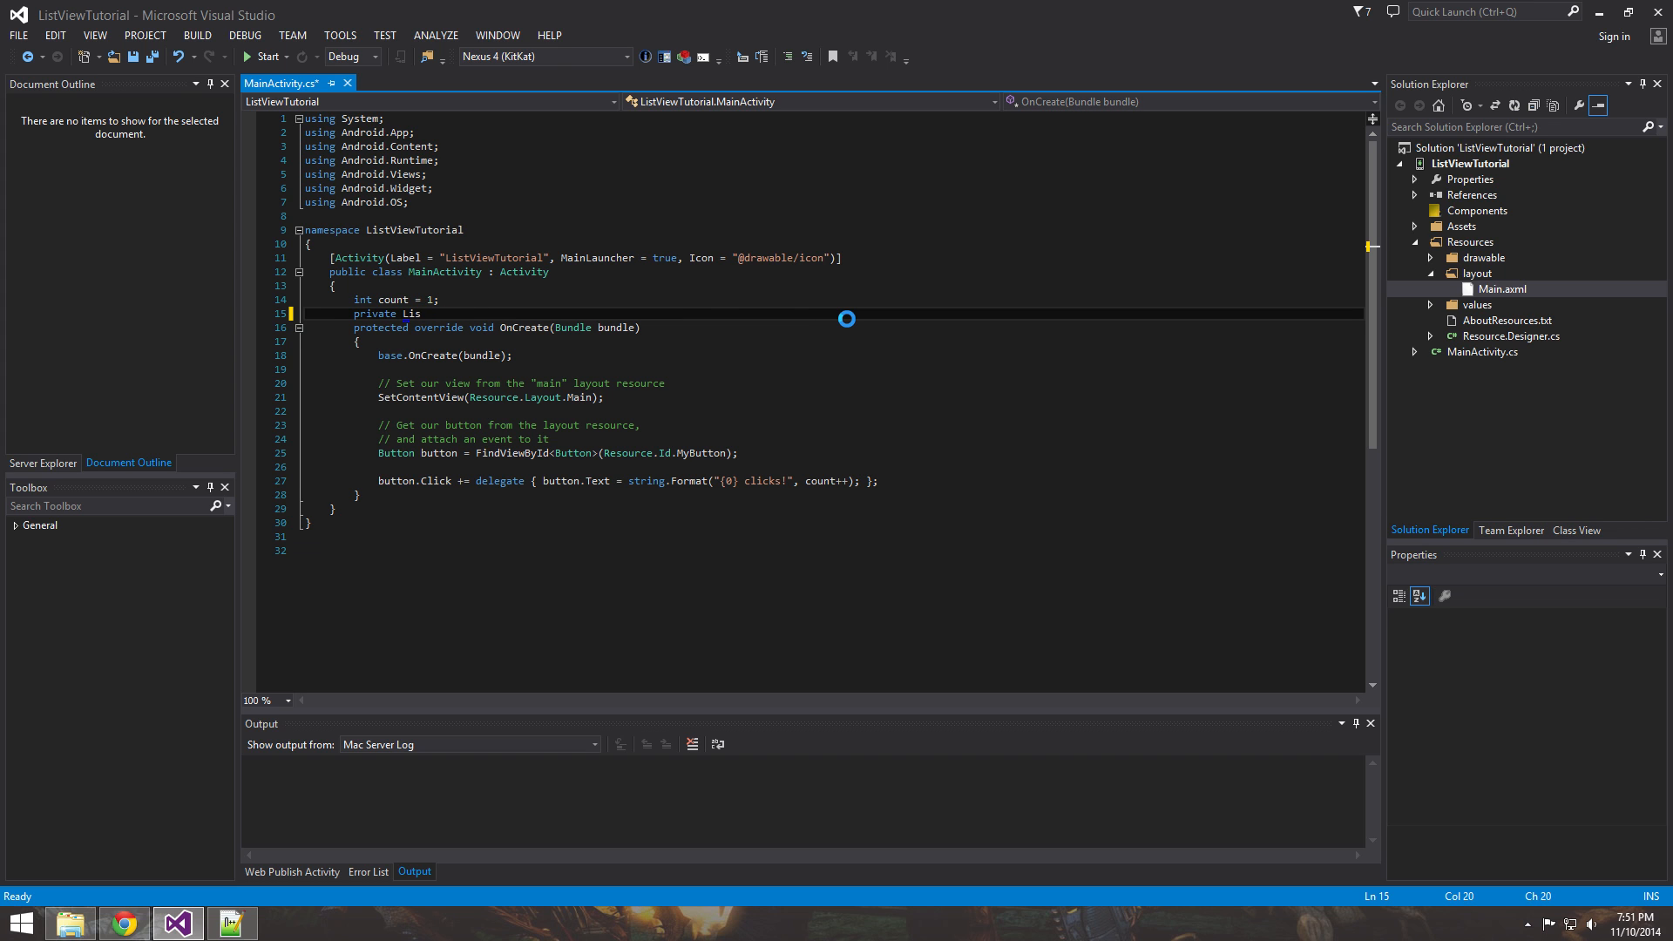
type("ts")
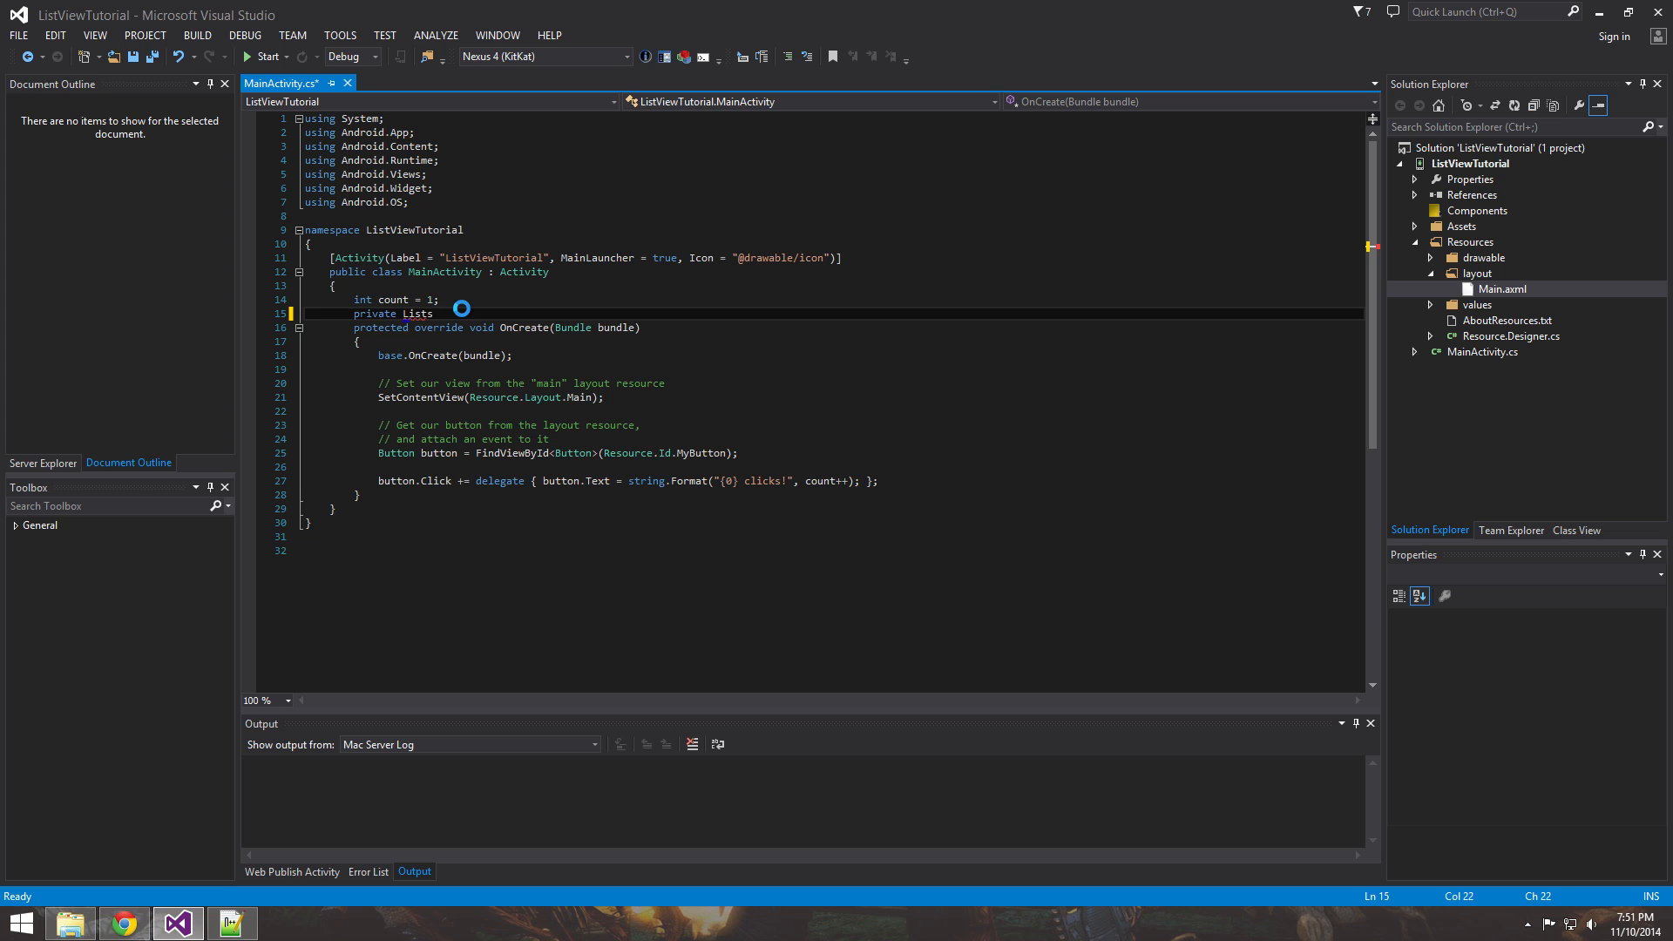
type("<string>")
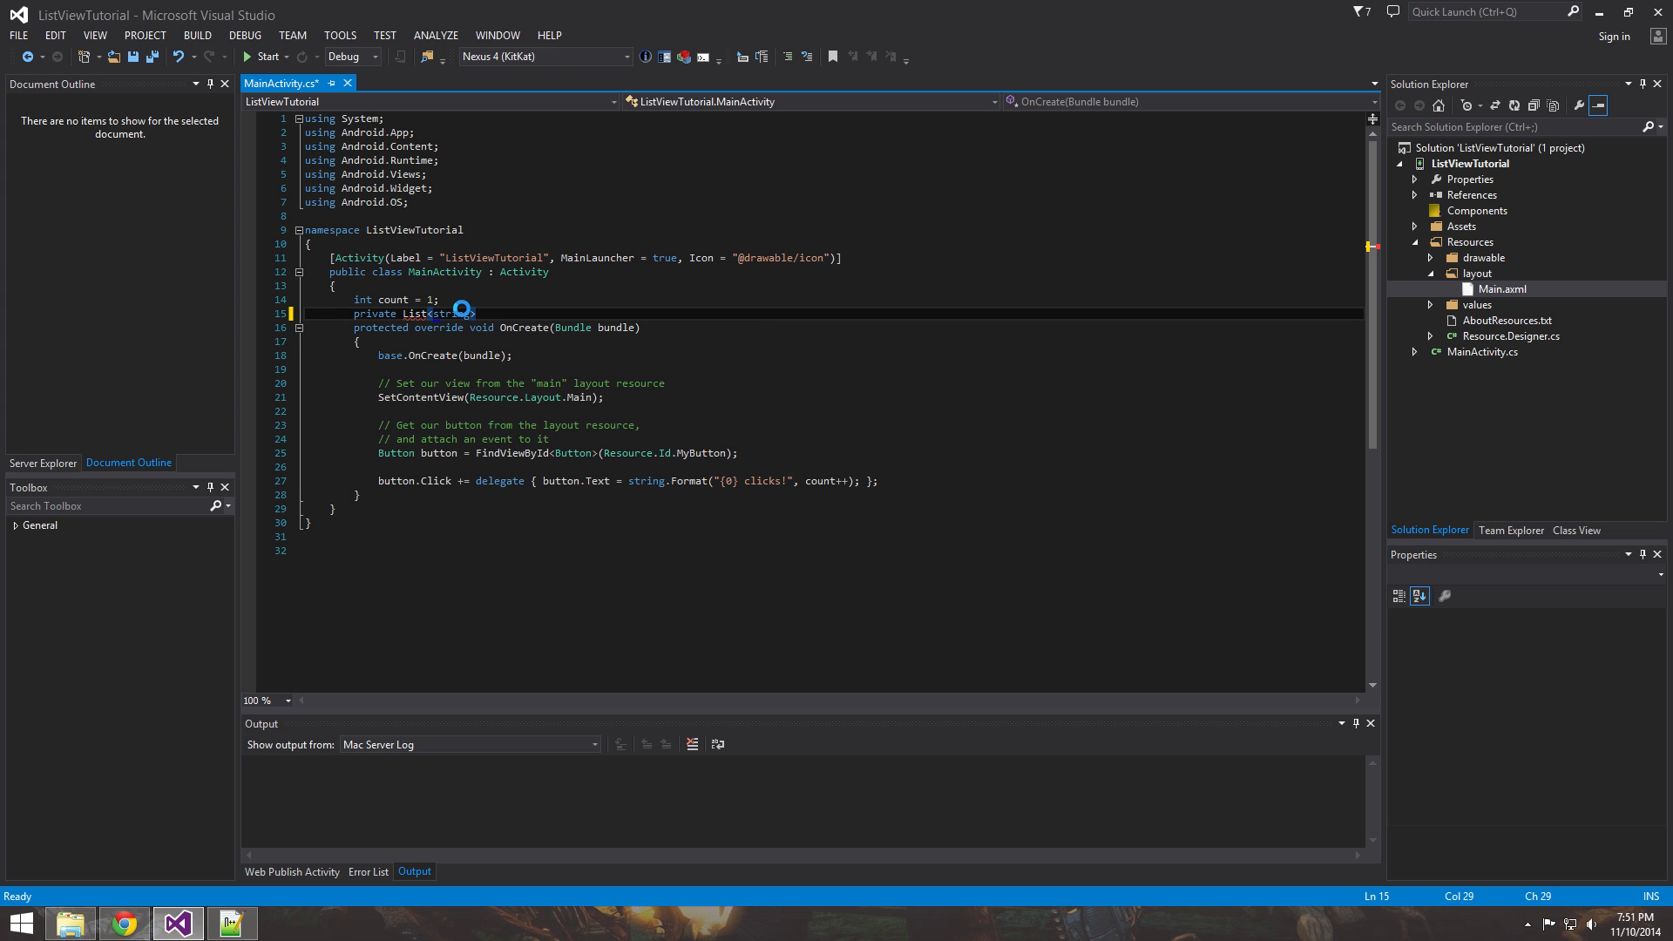
right_click(437, 314)
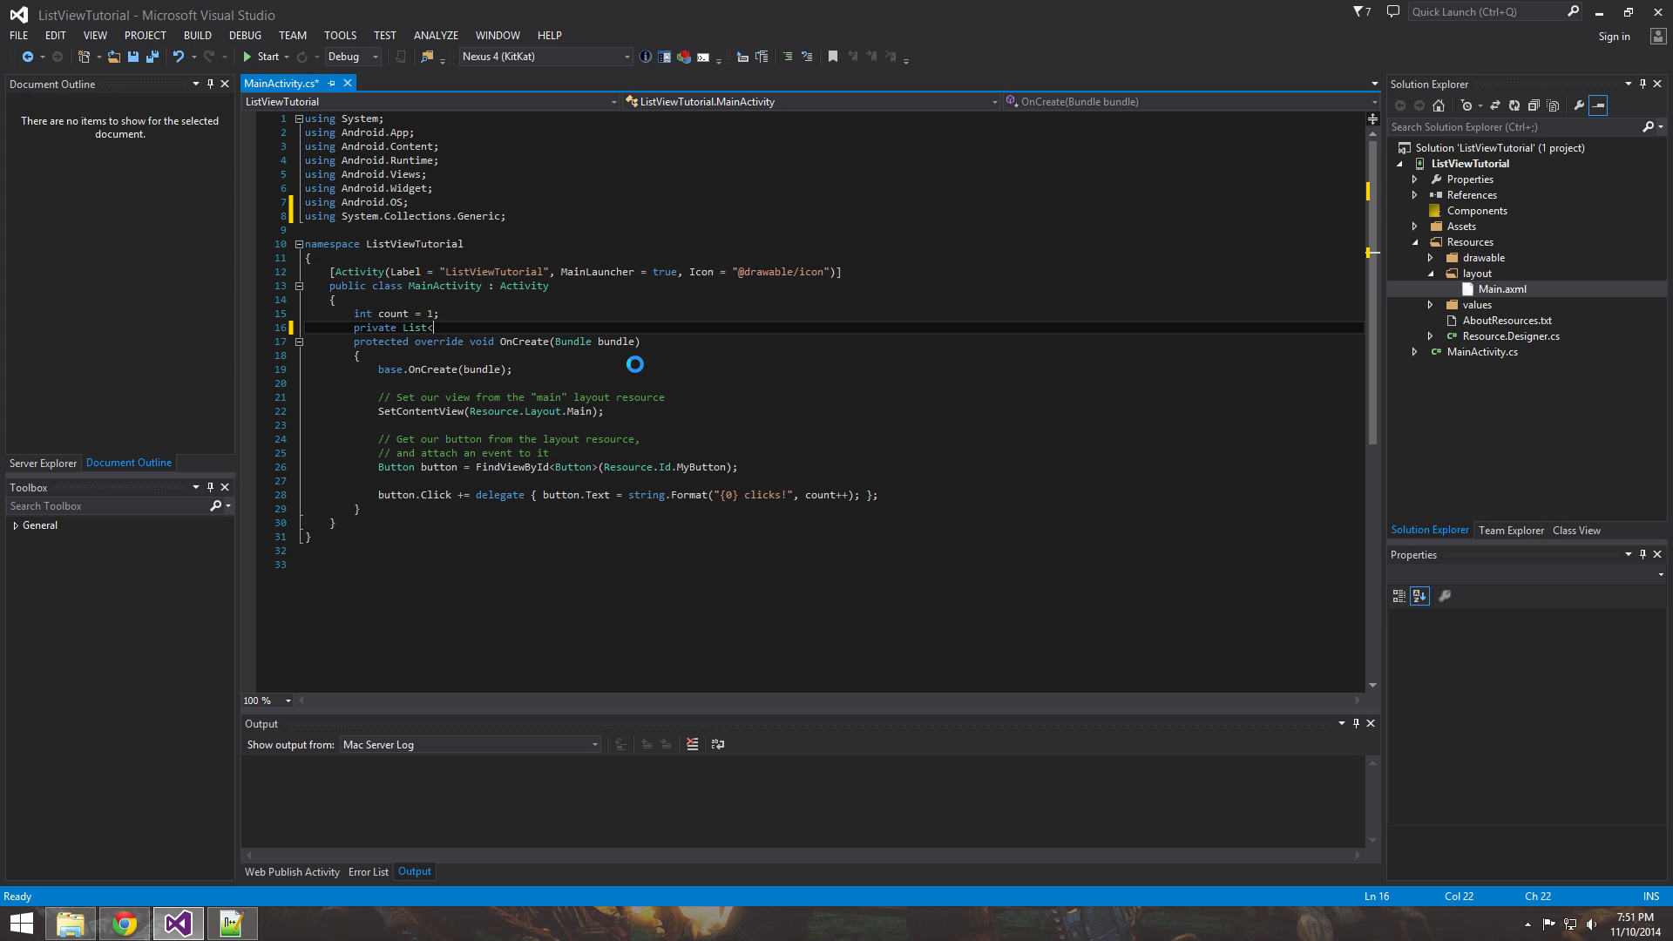
type("string>")
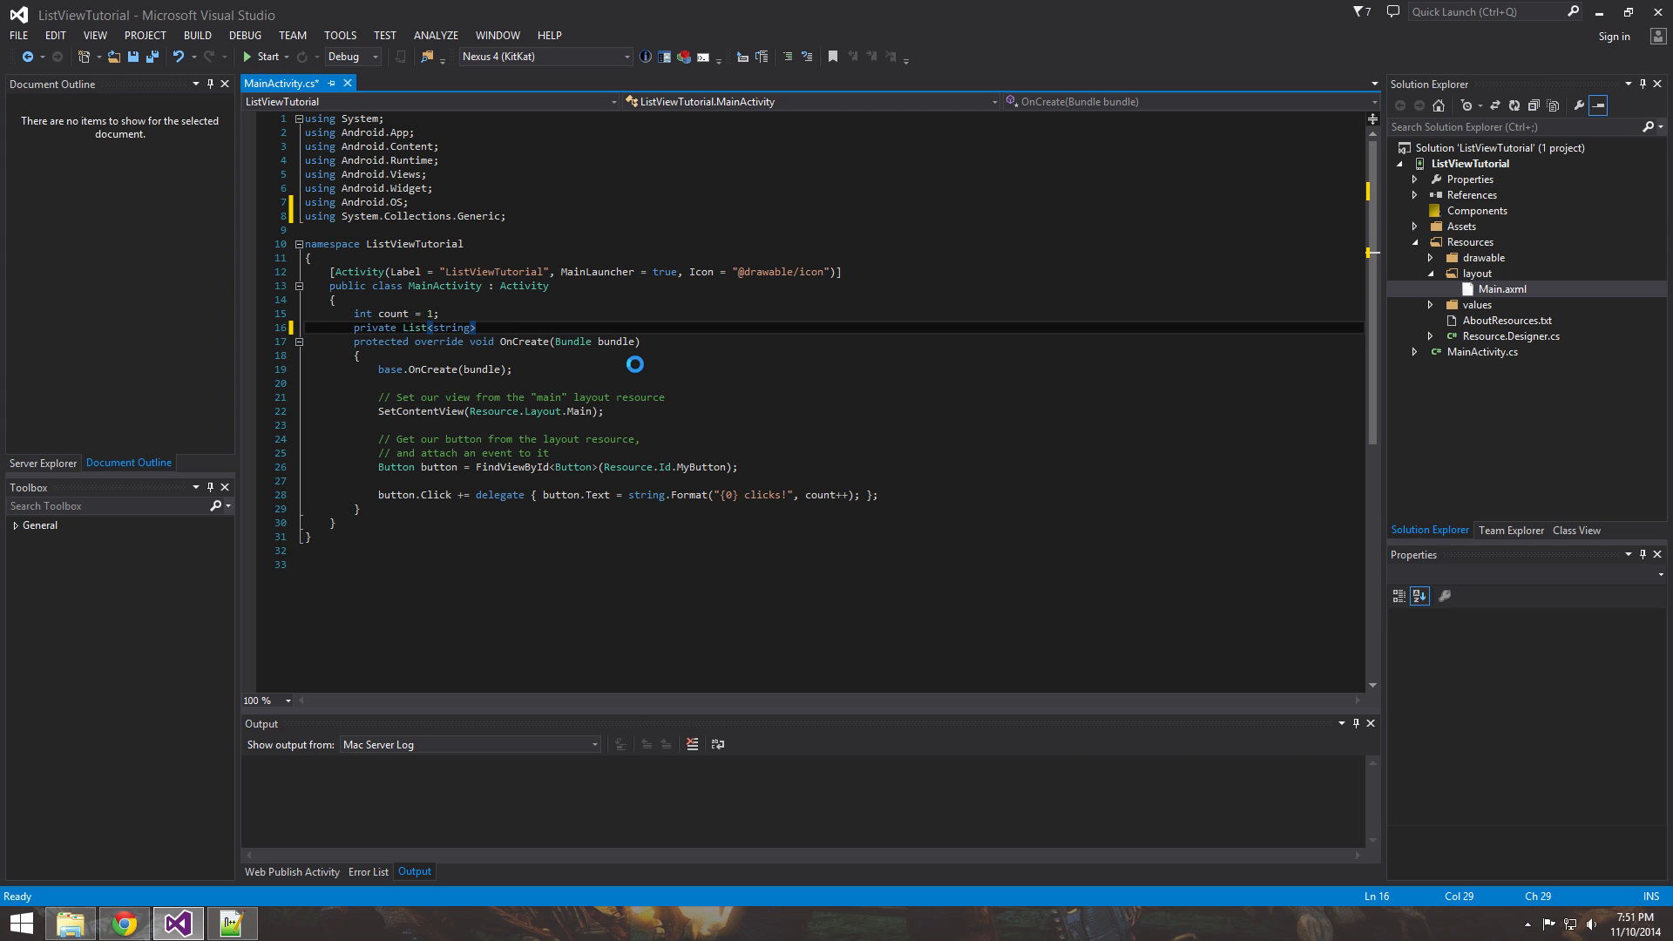
type("m")
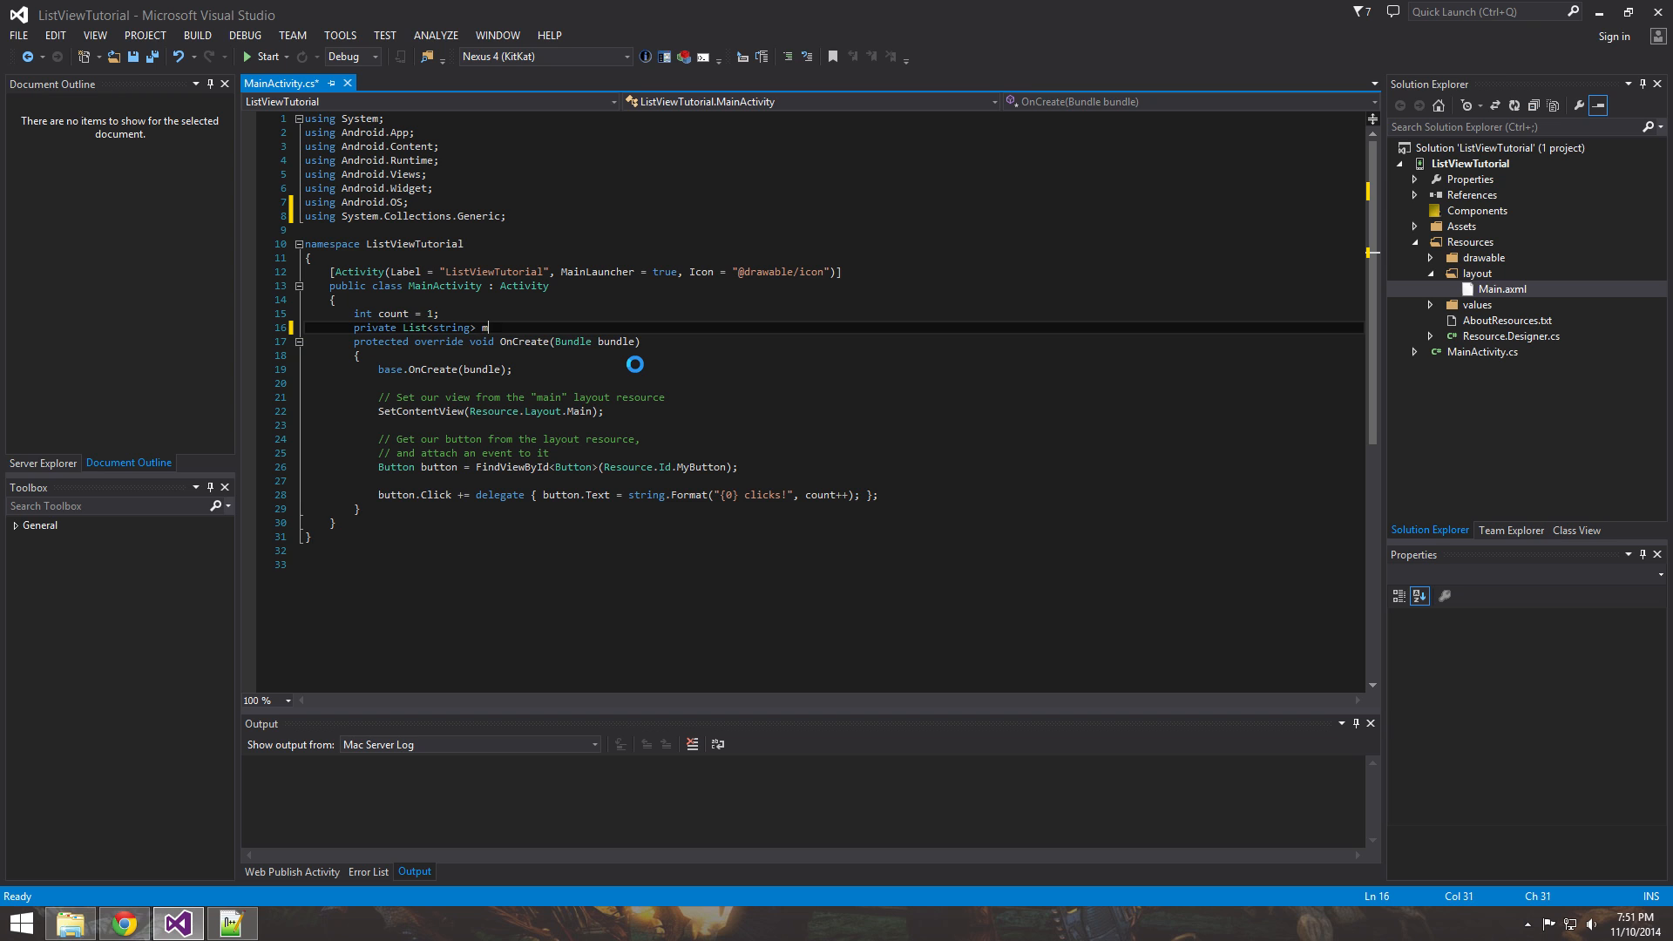
type("Items;")
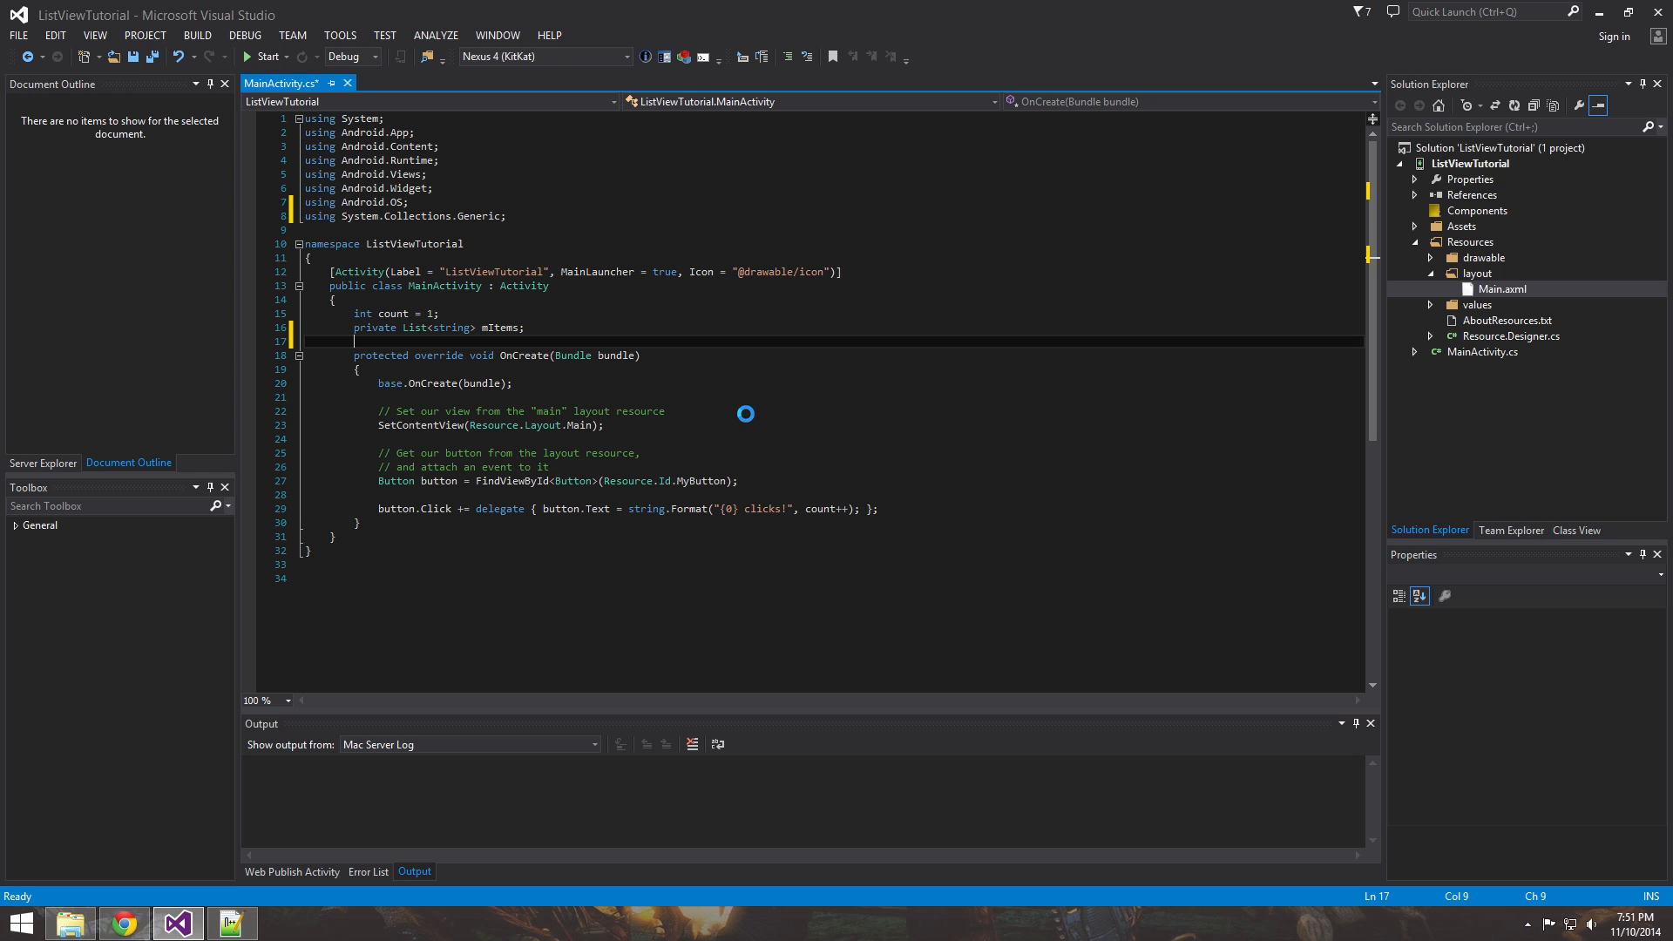
Initialize mItems as a new List<string> after SetContentView in OnCreate.
left_click(456, 354)
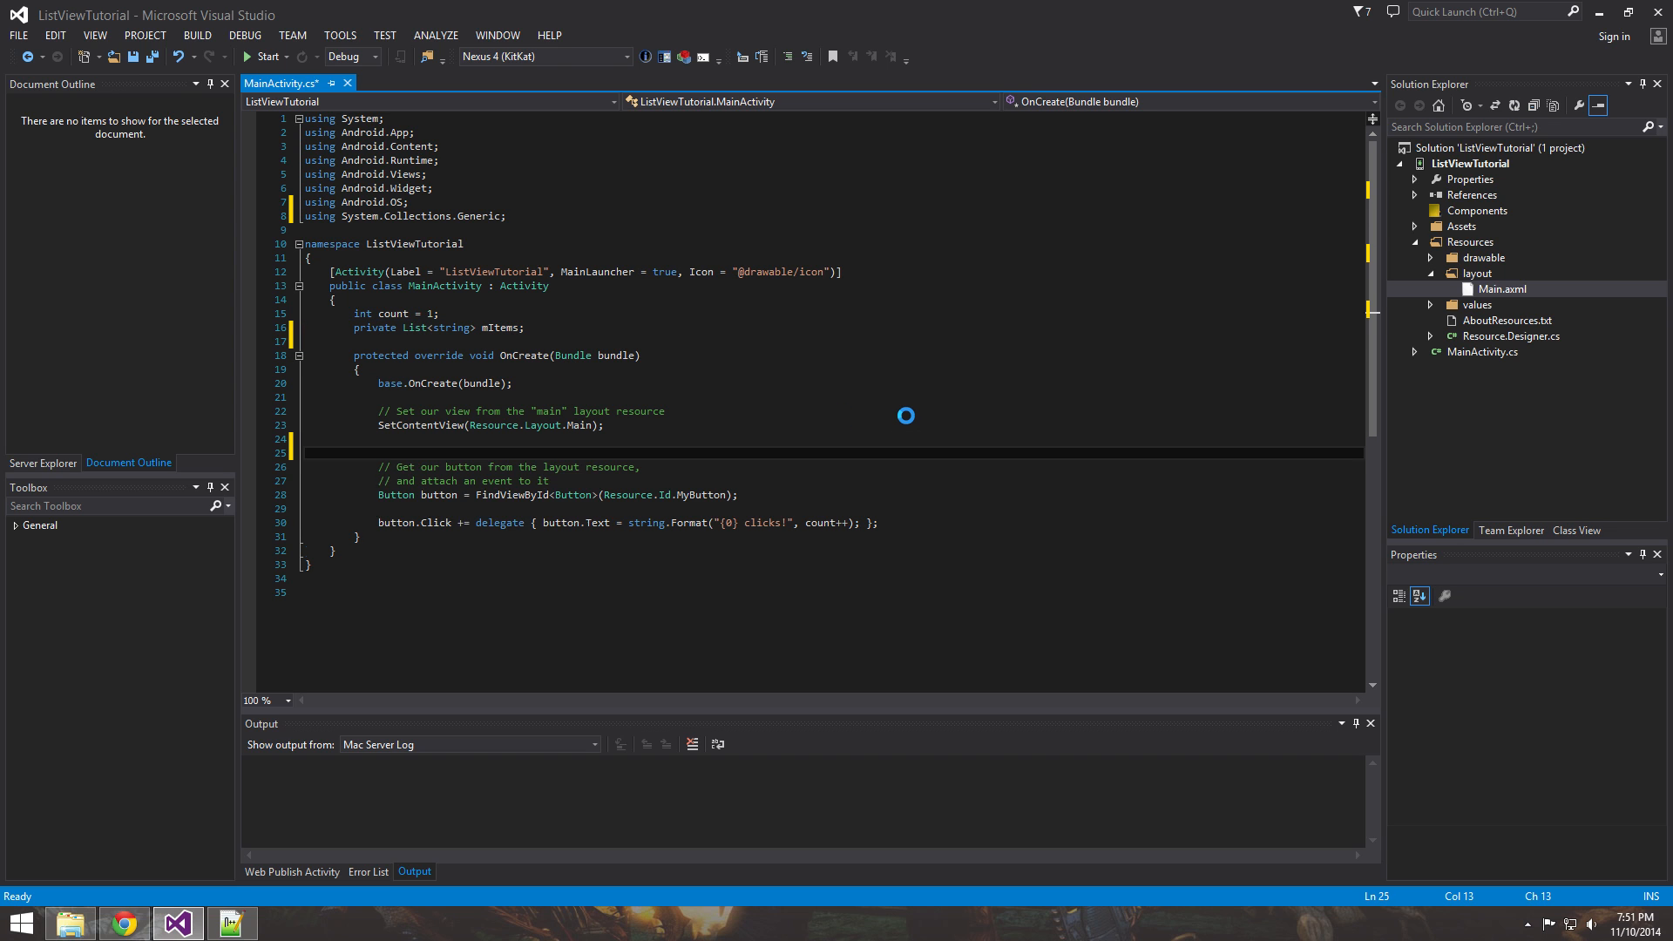
type("mItems =")
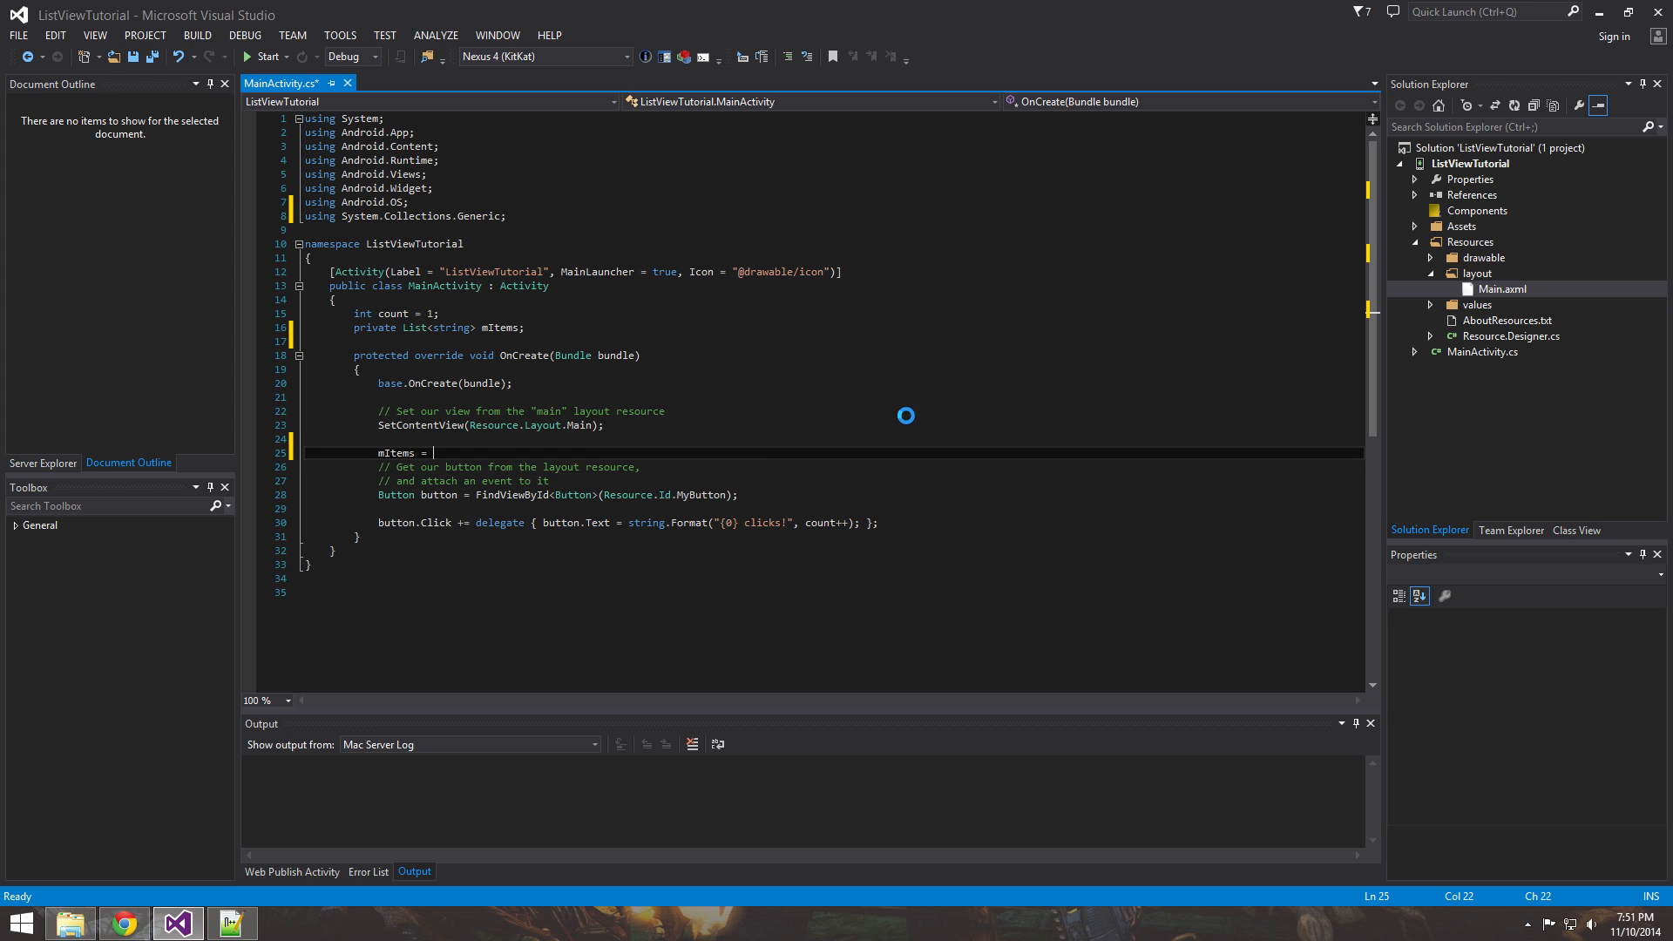
type("new List<st")
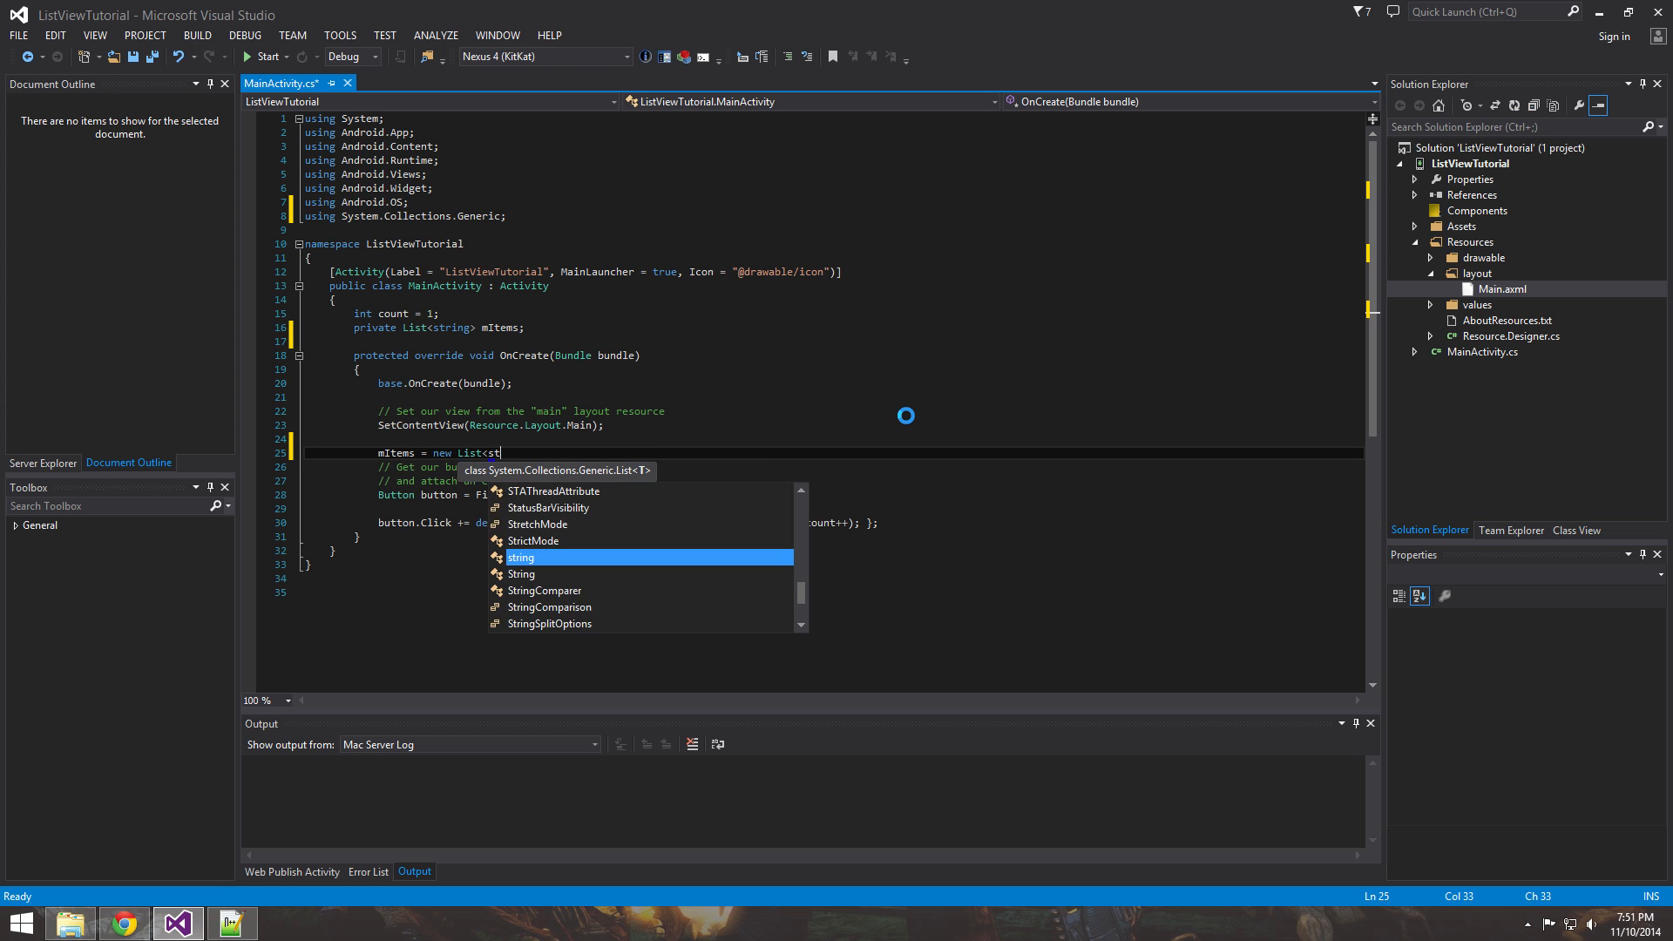
key("Enter")
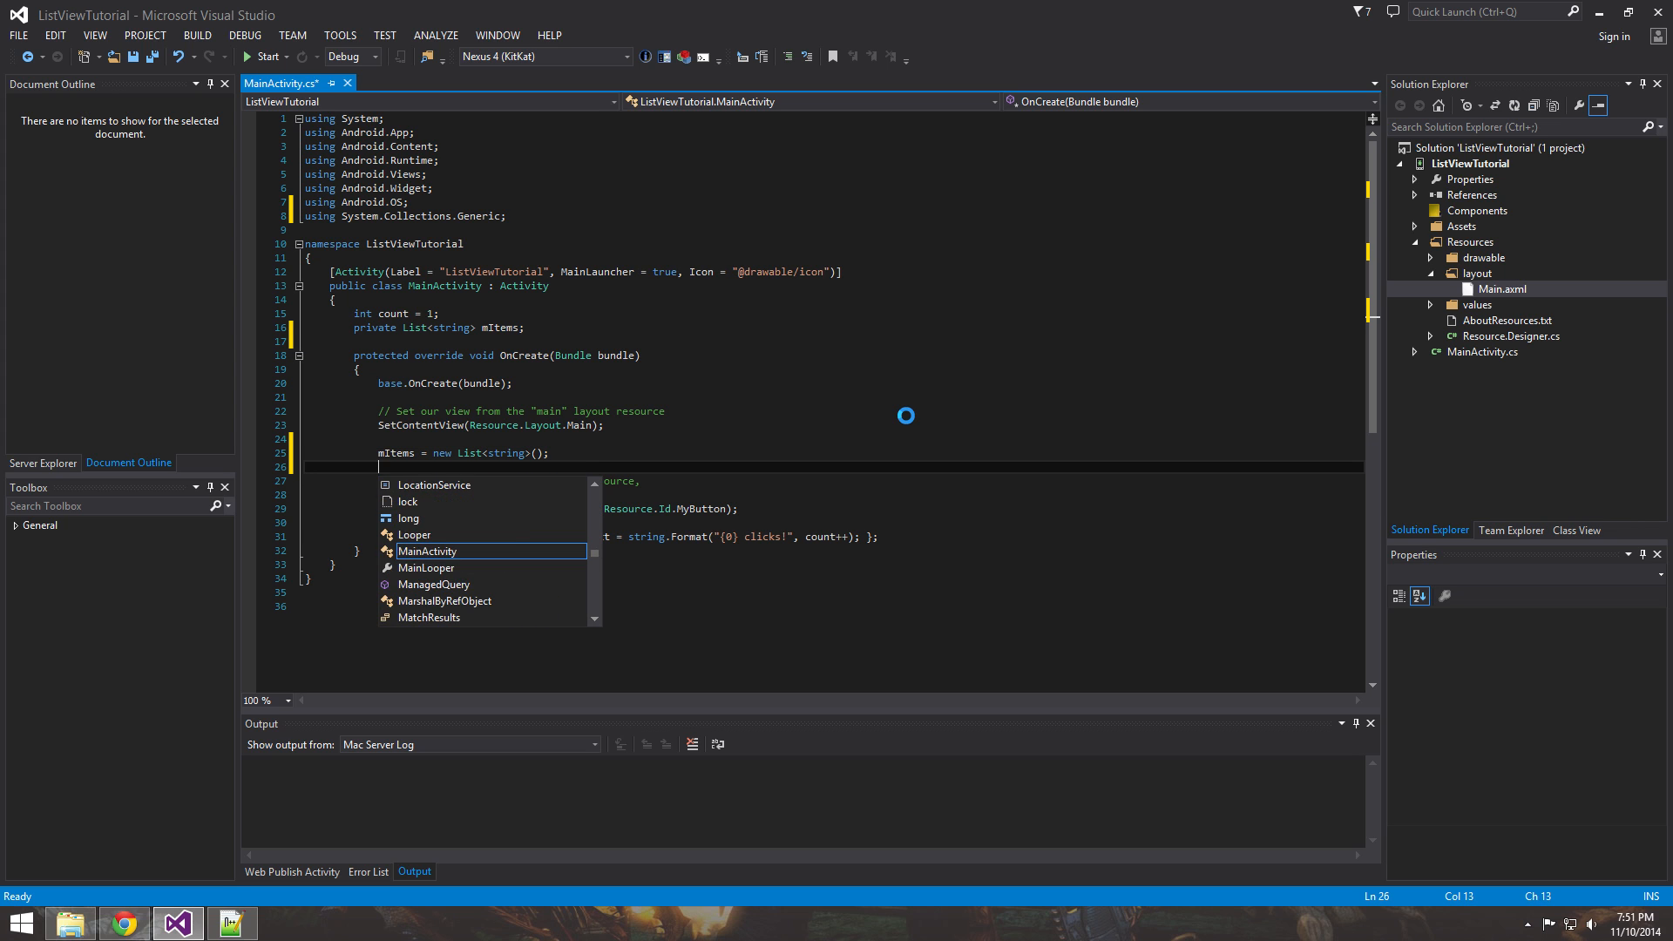
Add the names Bob, Tom and Jim to mItems.
type("mItems")
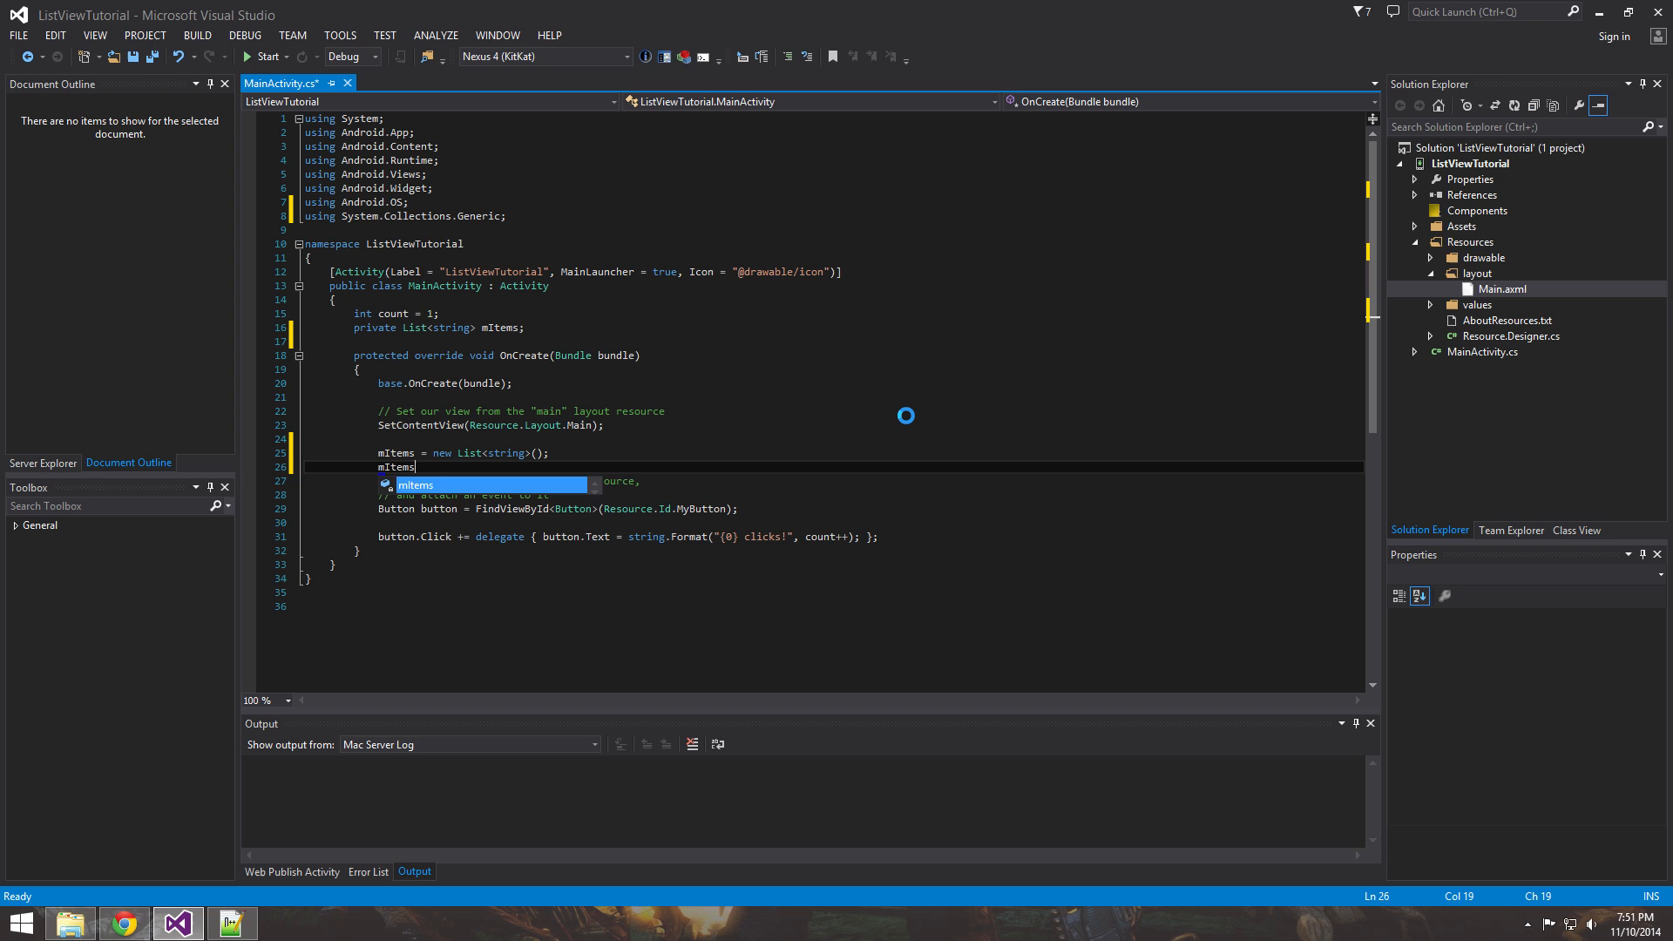
type(".add")
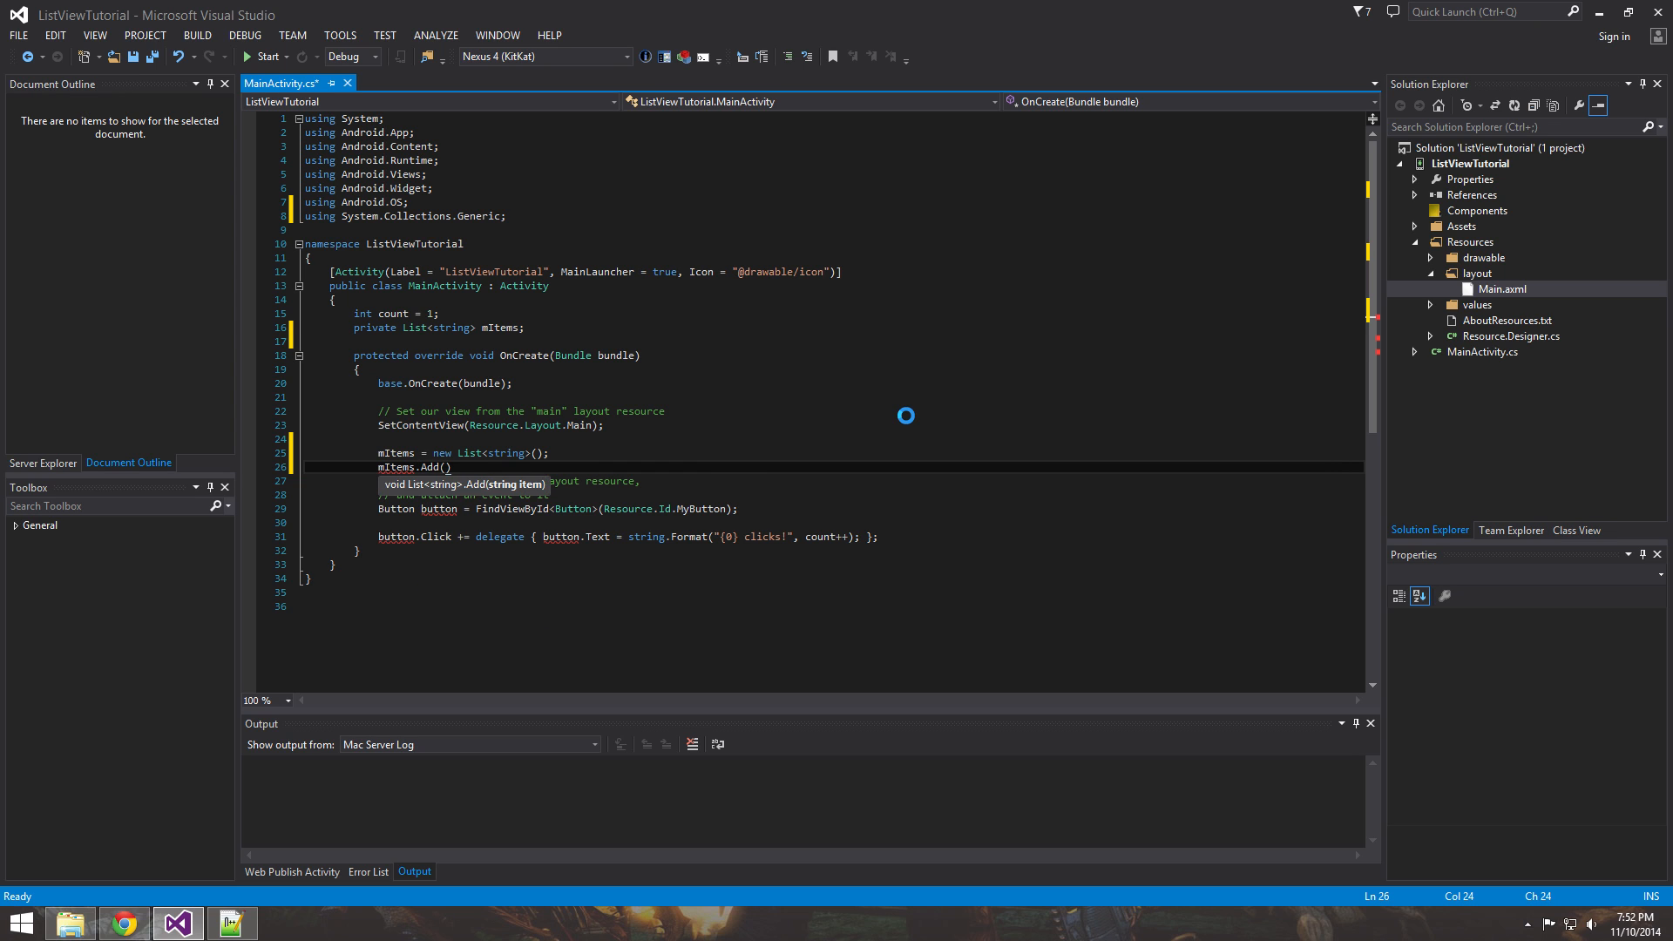
type("\"Bob")
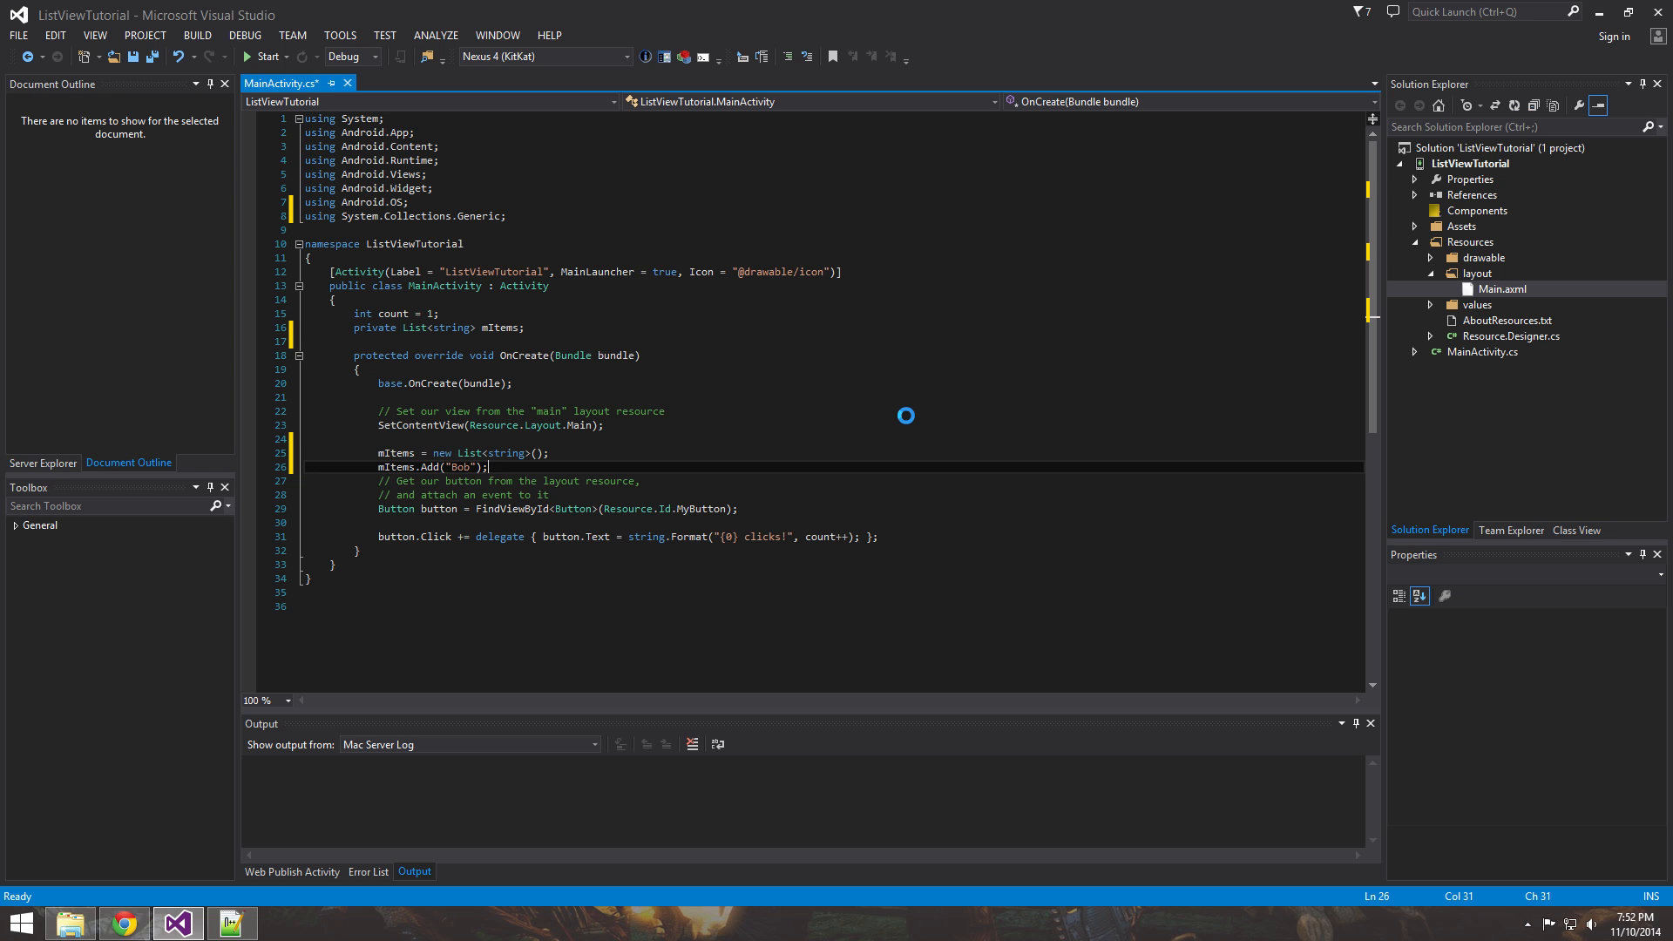
type("mItems.Add(\"Tom\");")
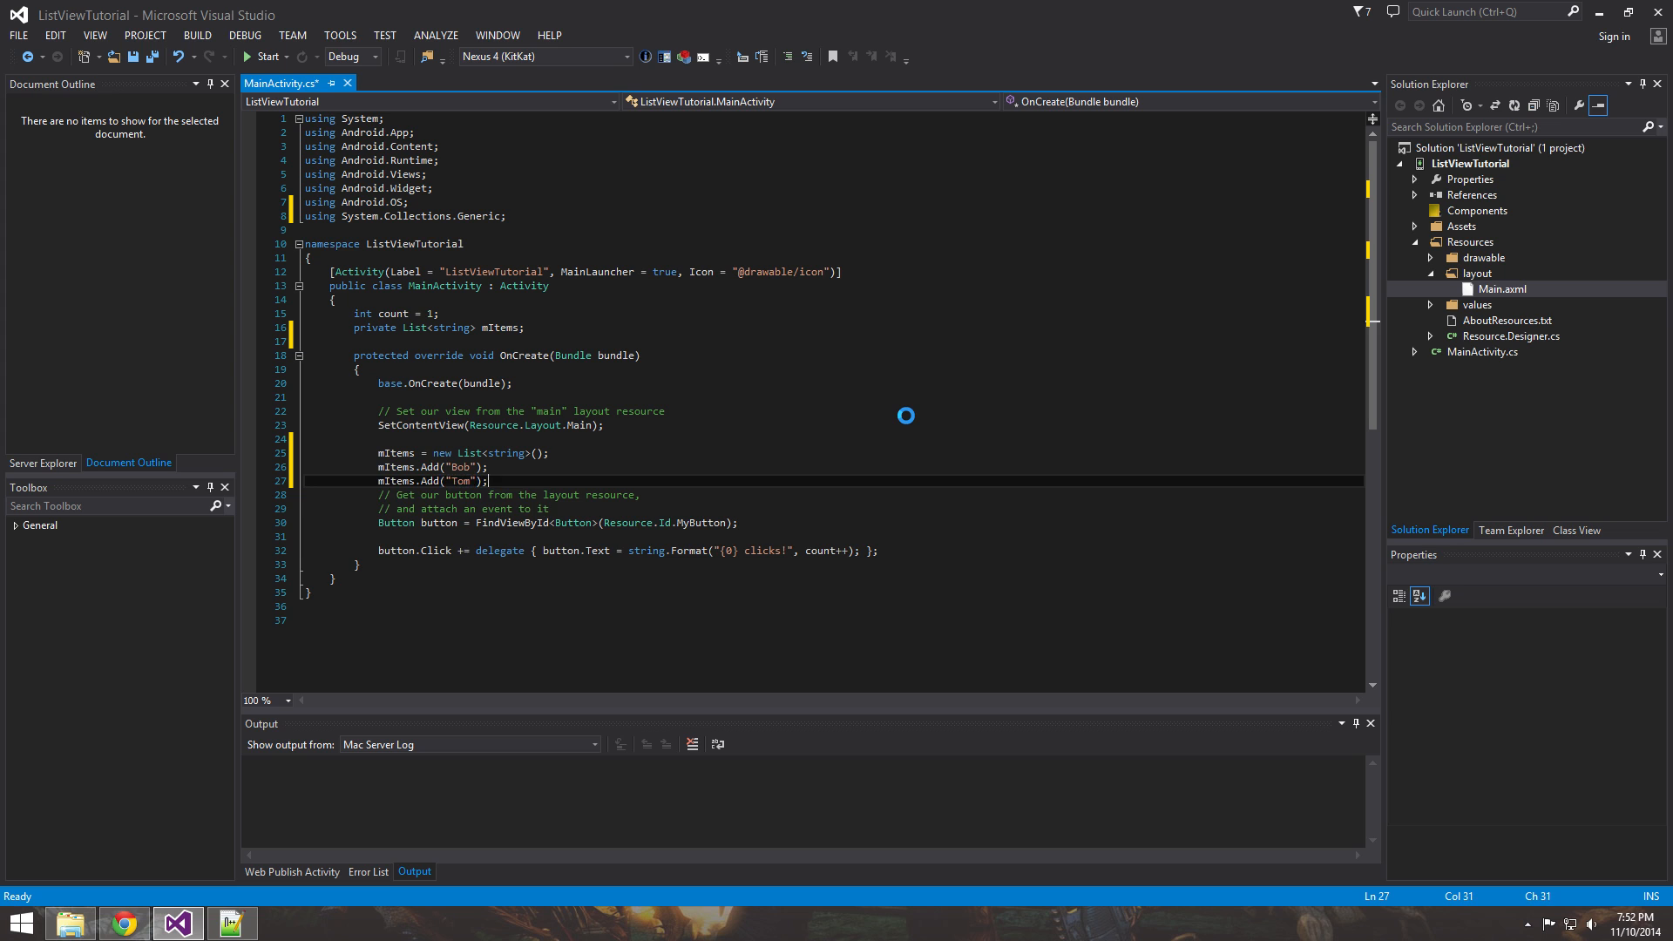
type("mItems.")
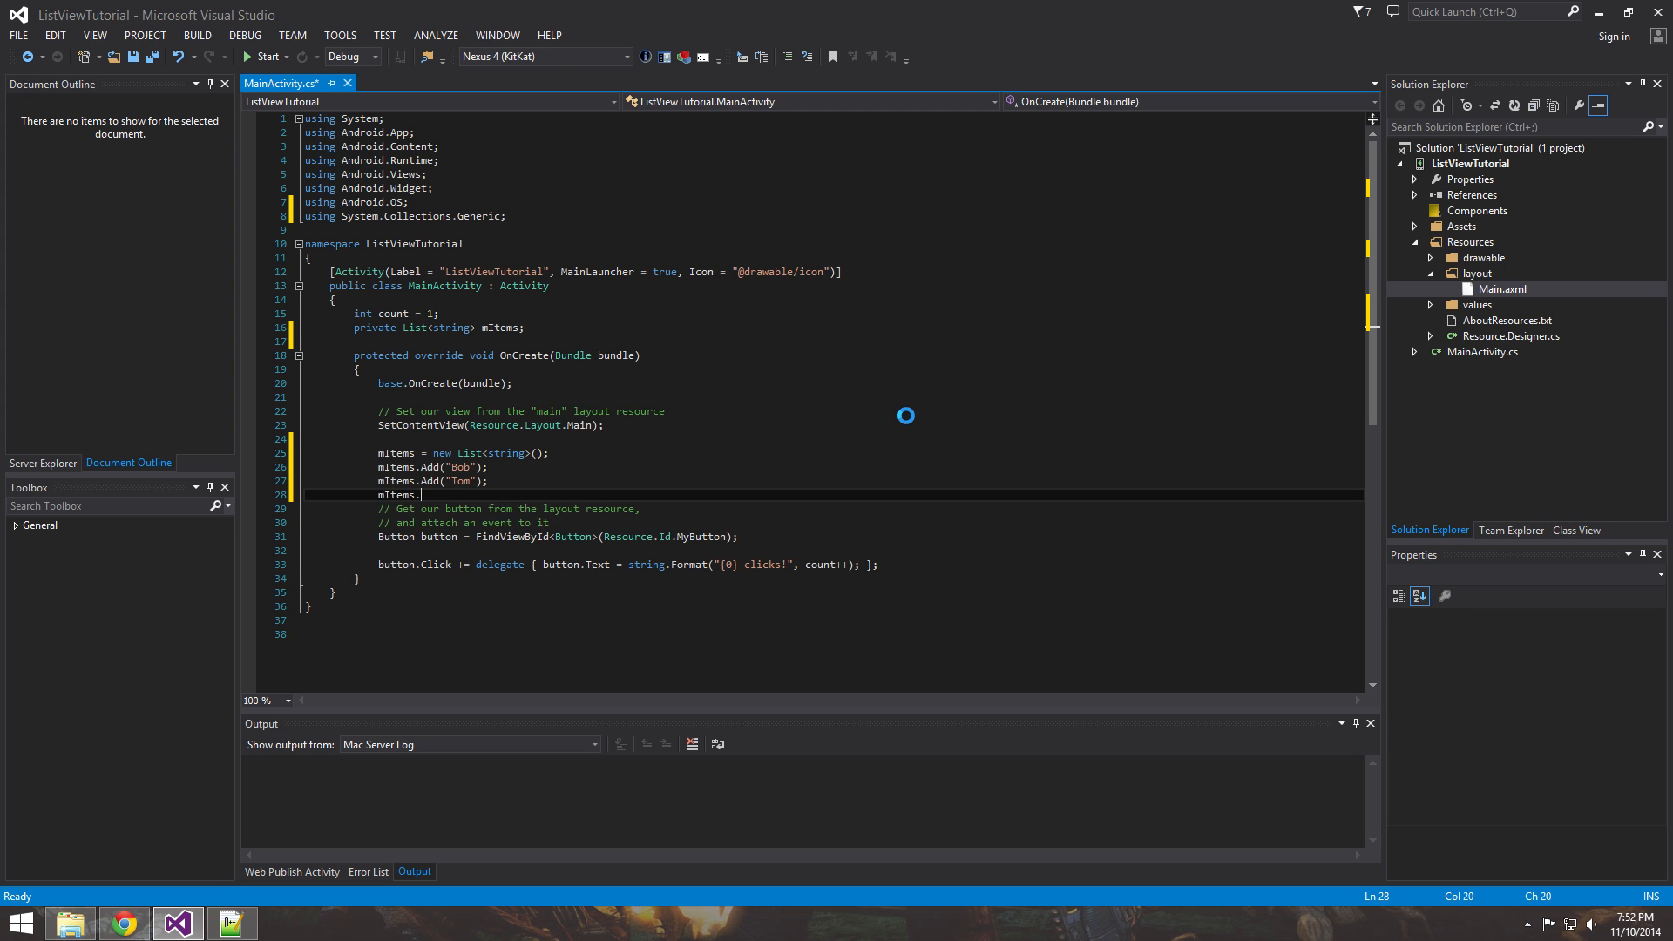
type("Add(\"J\")")
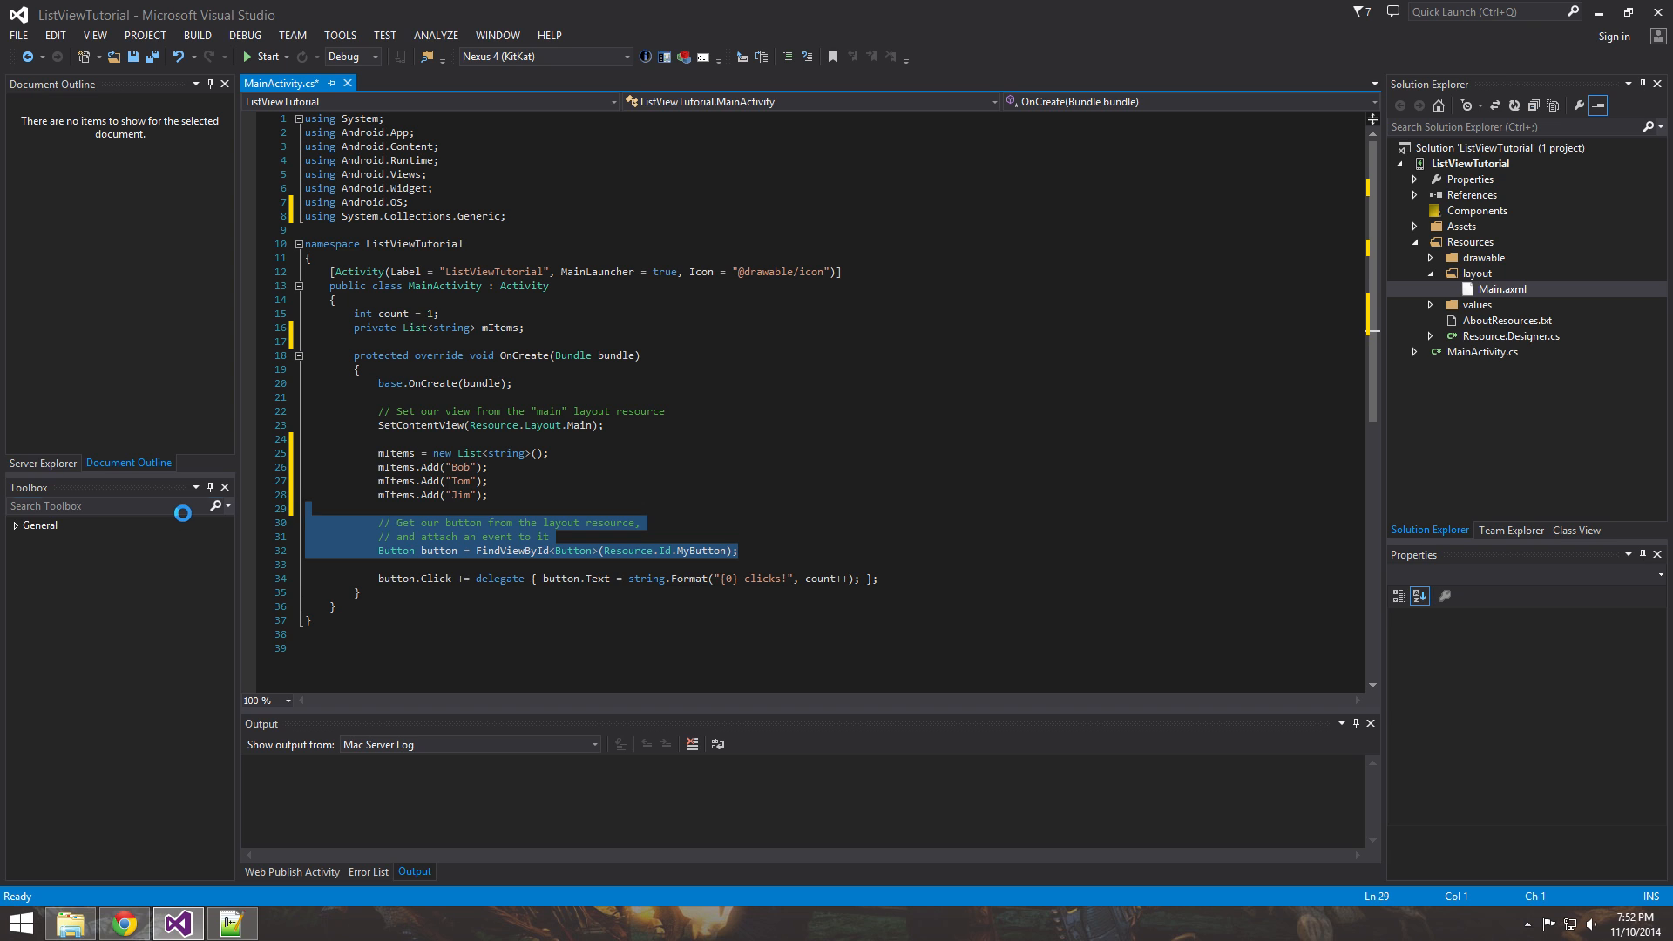
Delete the template's button lookup, click handler and comments from OnCreate.
key("Delete")
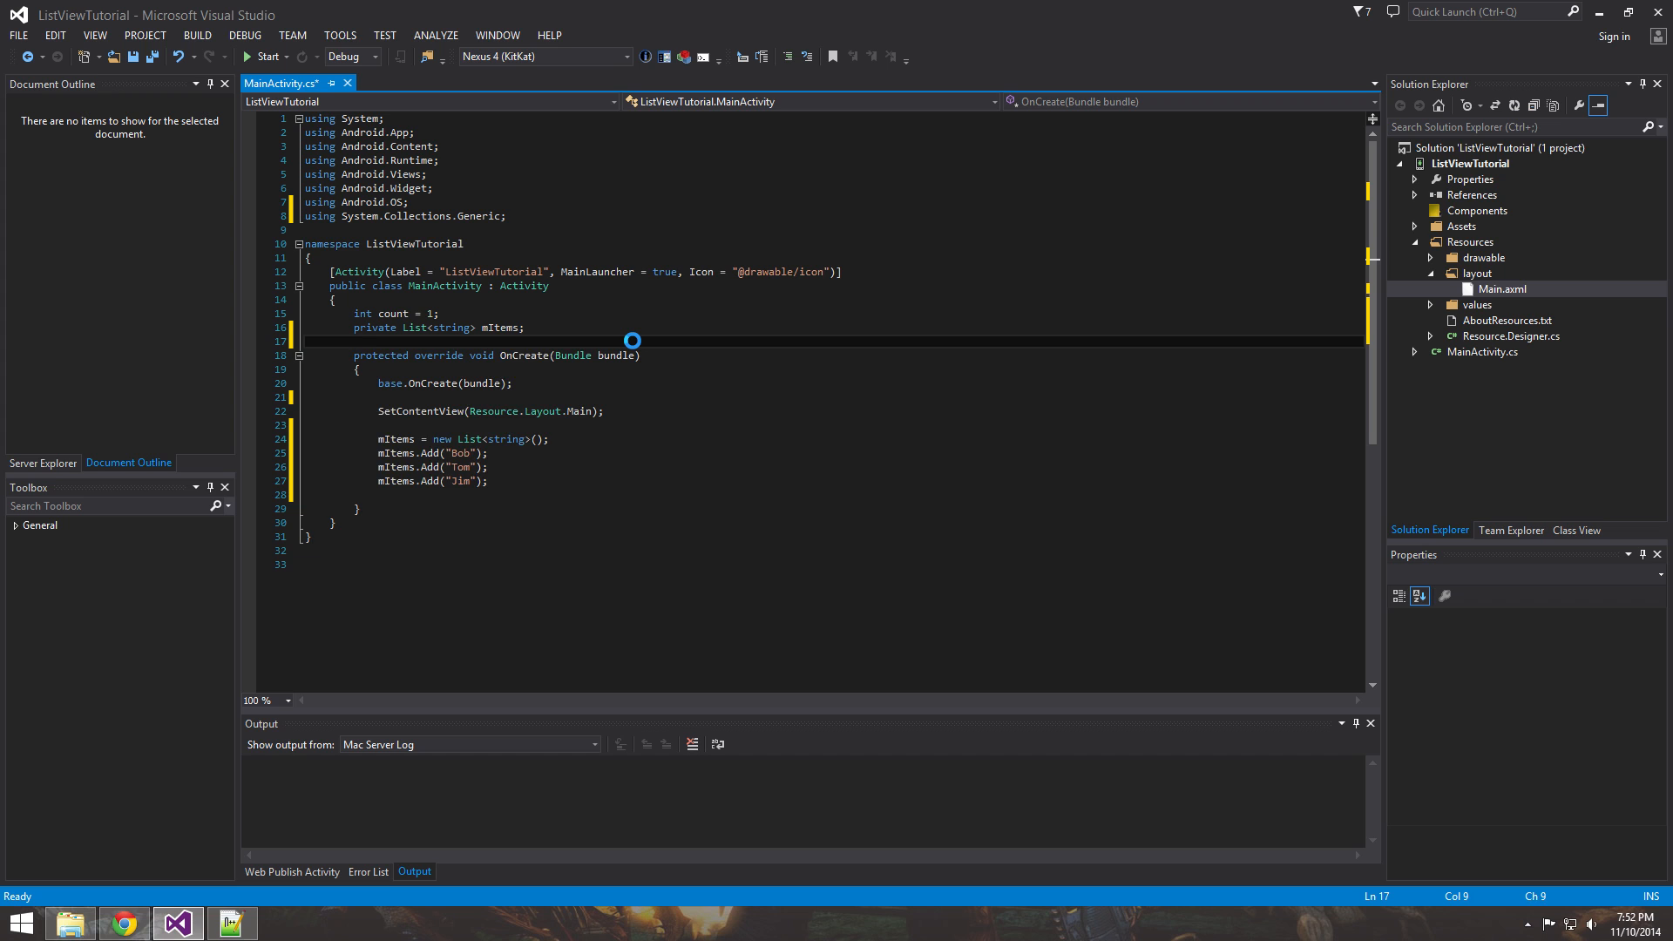
Declare 'private ListView mListView;' below the mItems field.
type("private ListV")
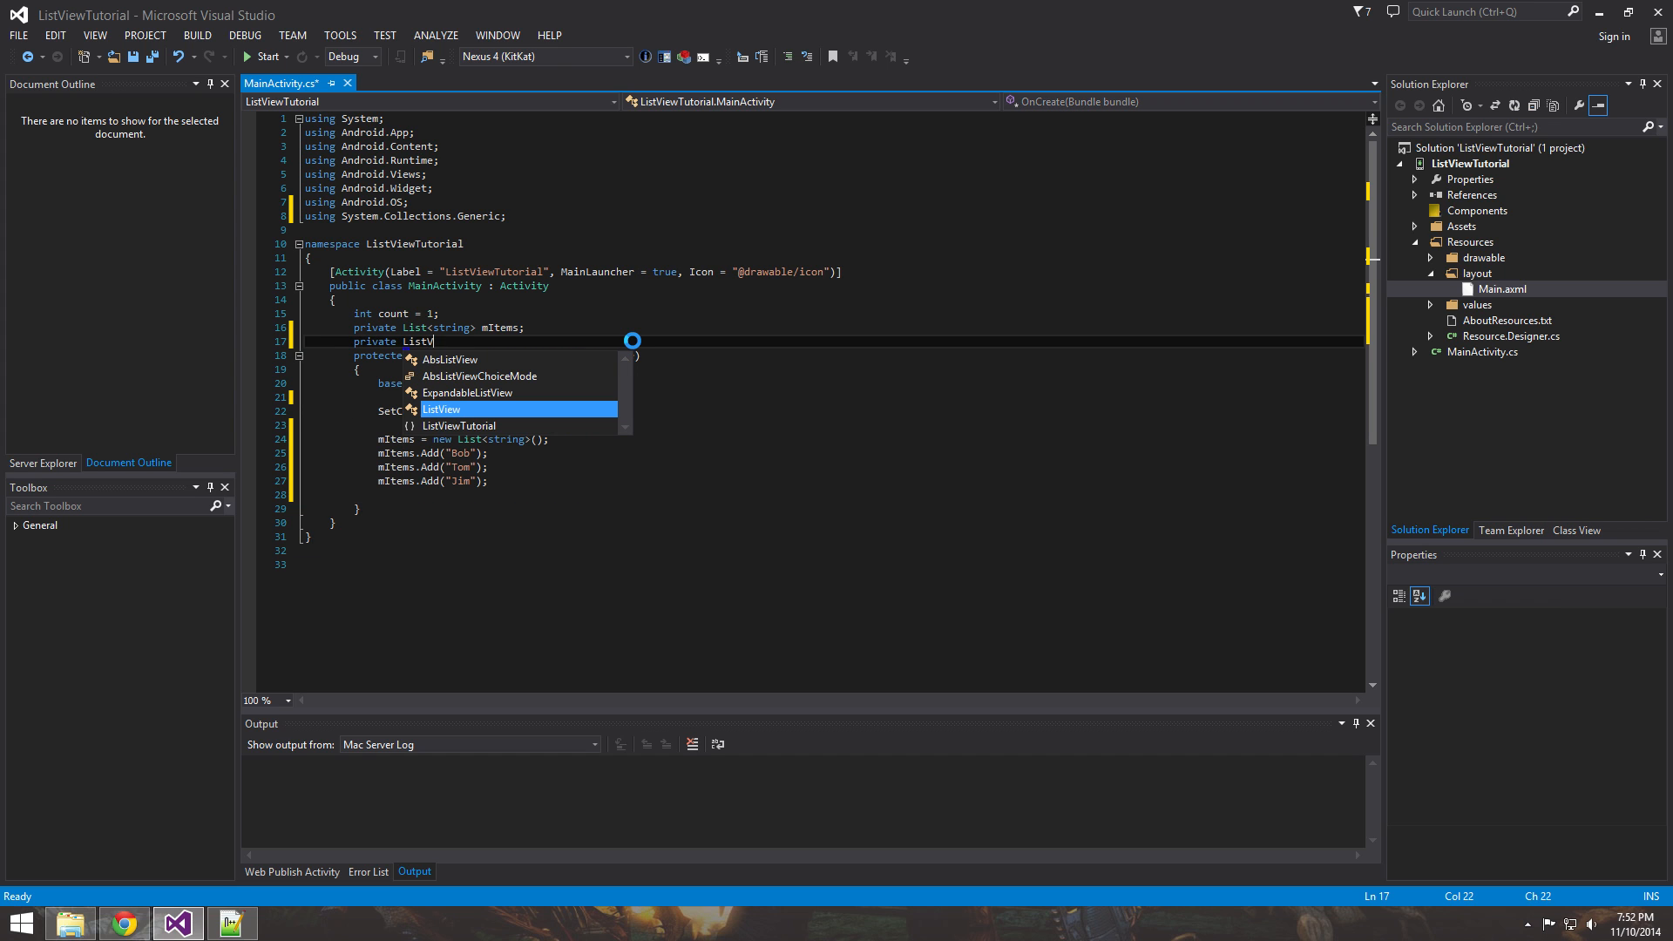
type("iew mListView;")
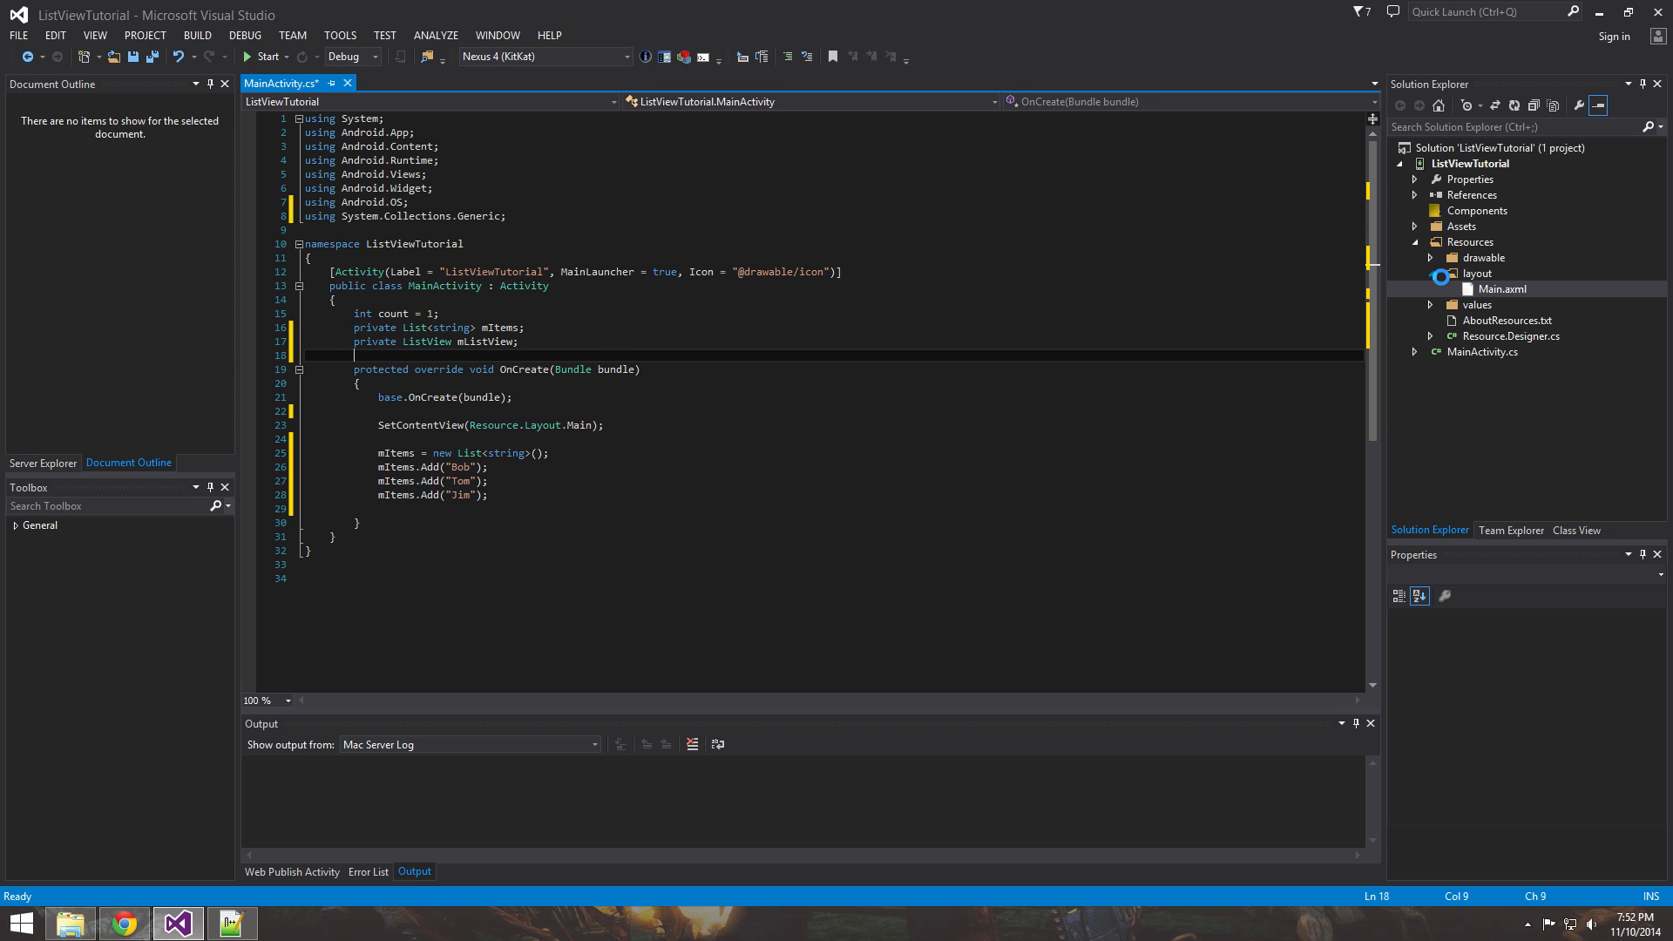
double_click(1501, 288)
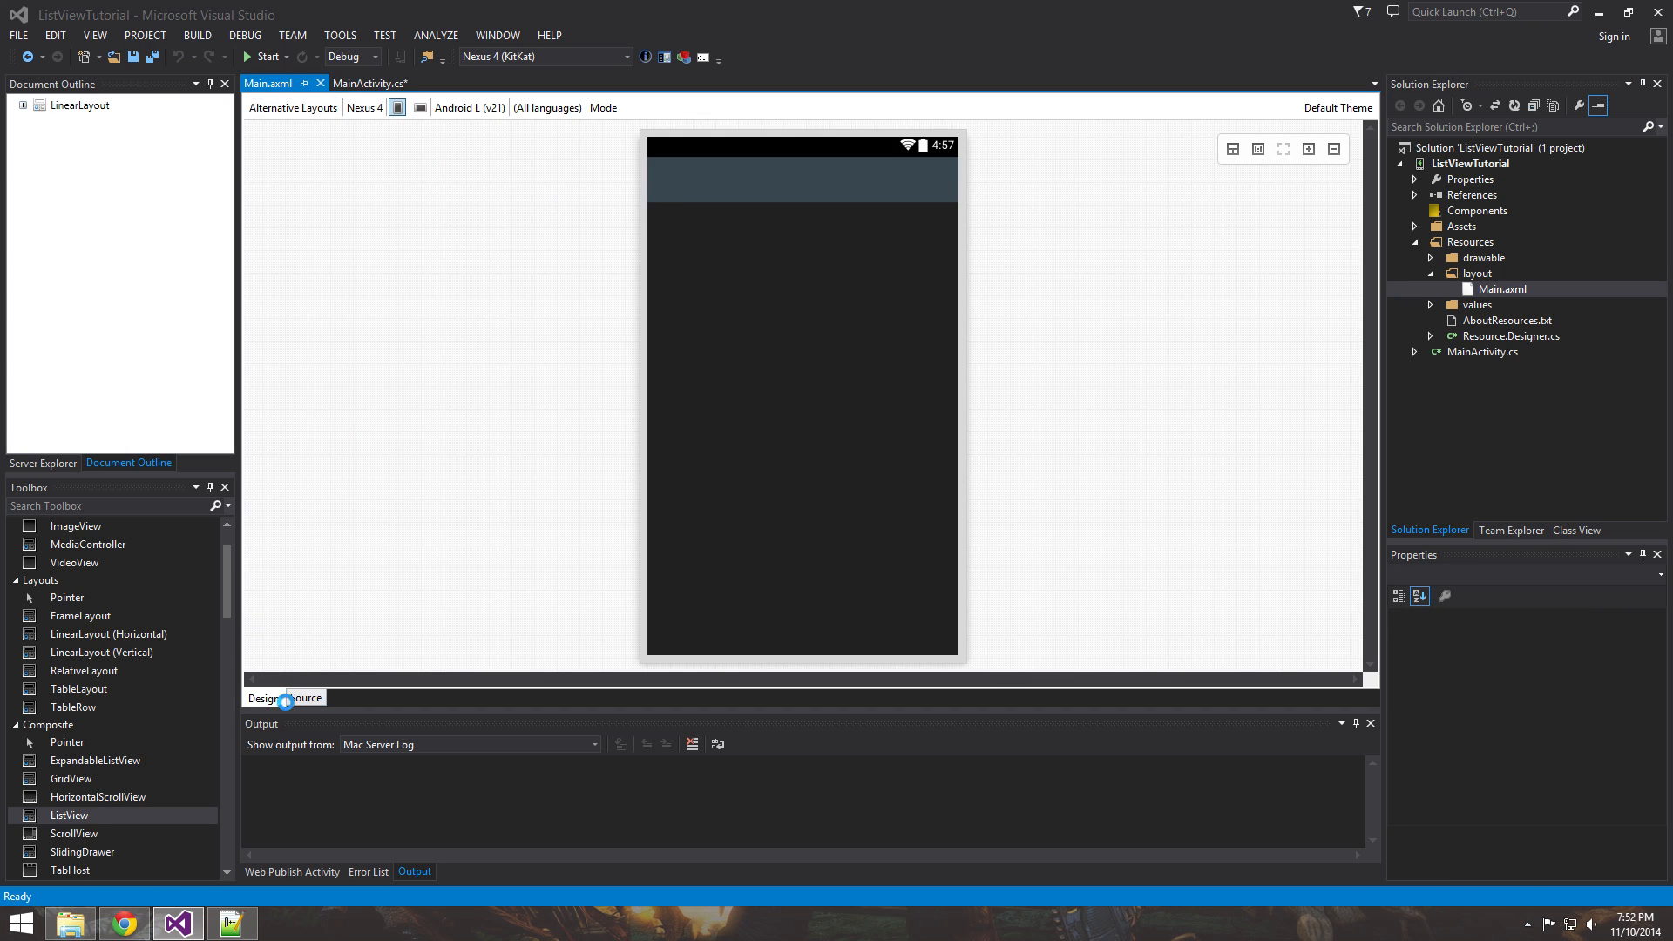
left_click(306, 698)
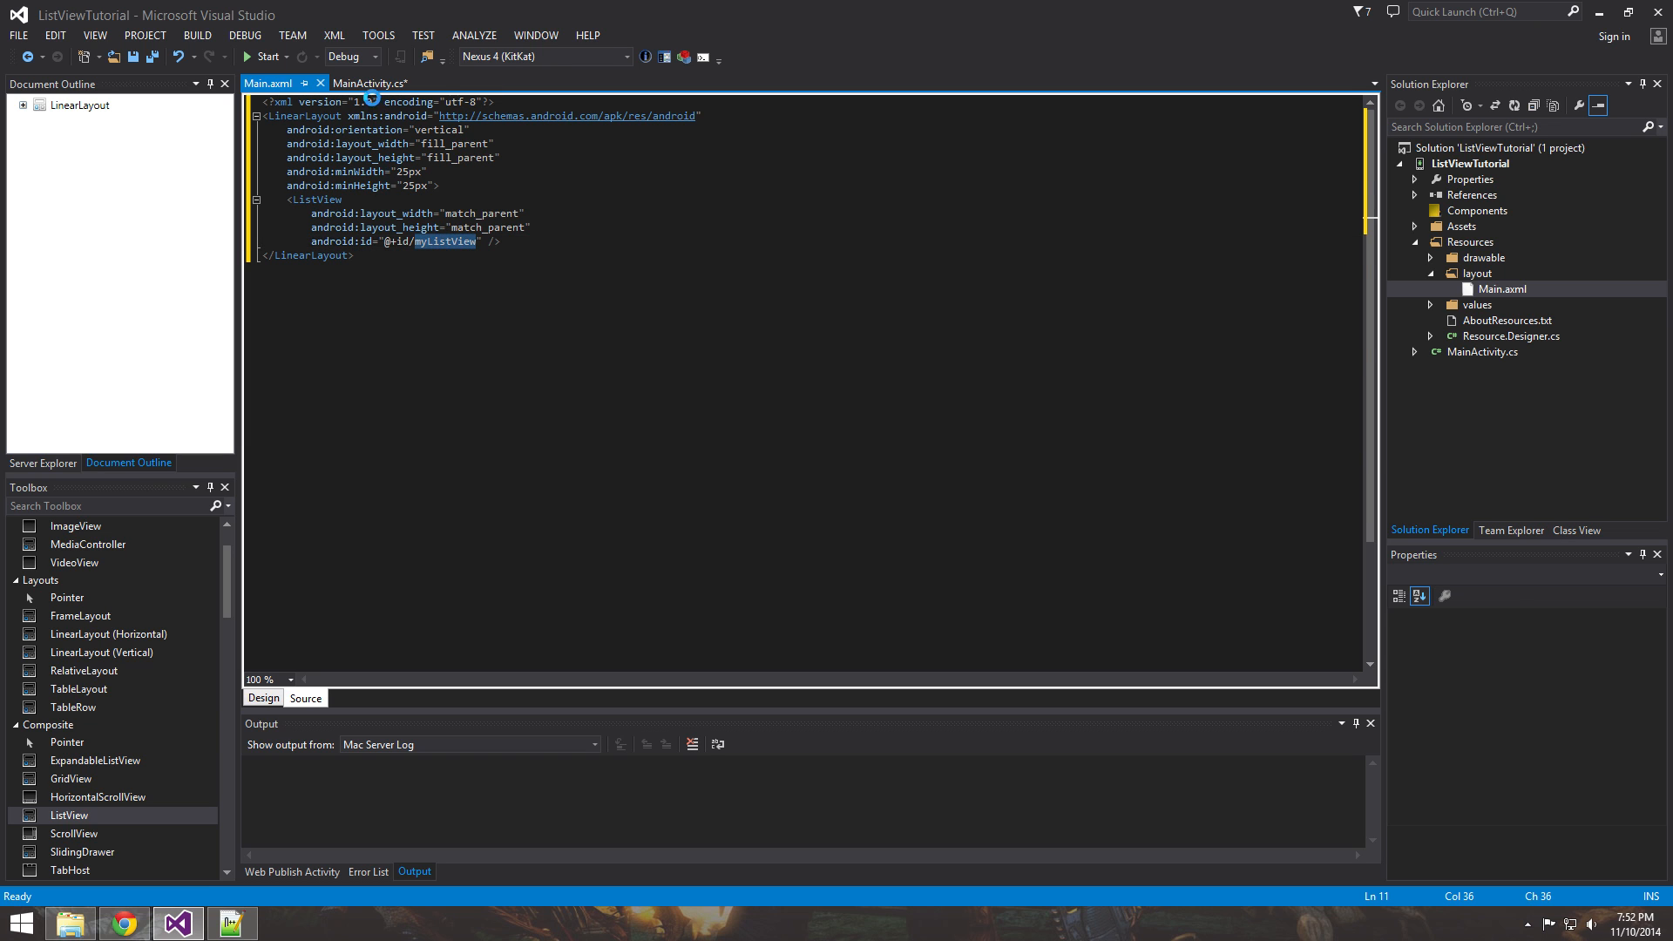
left_click(372, 83)
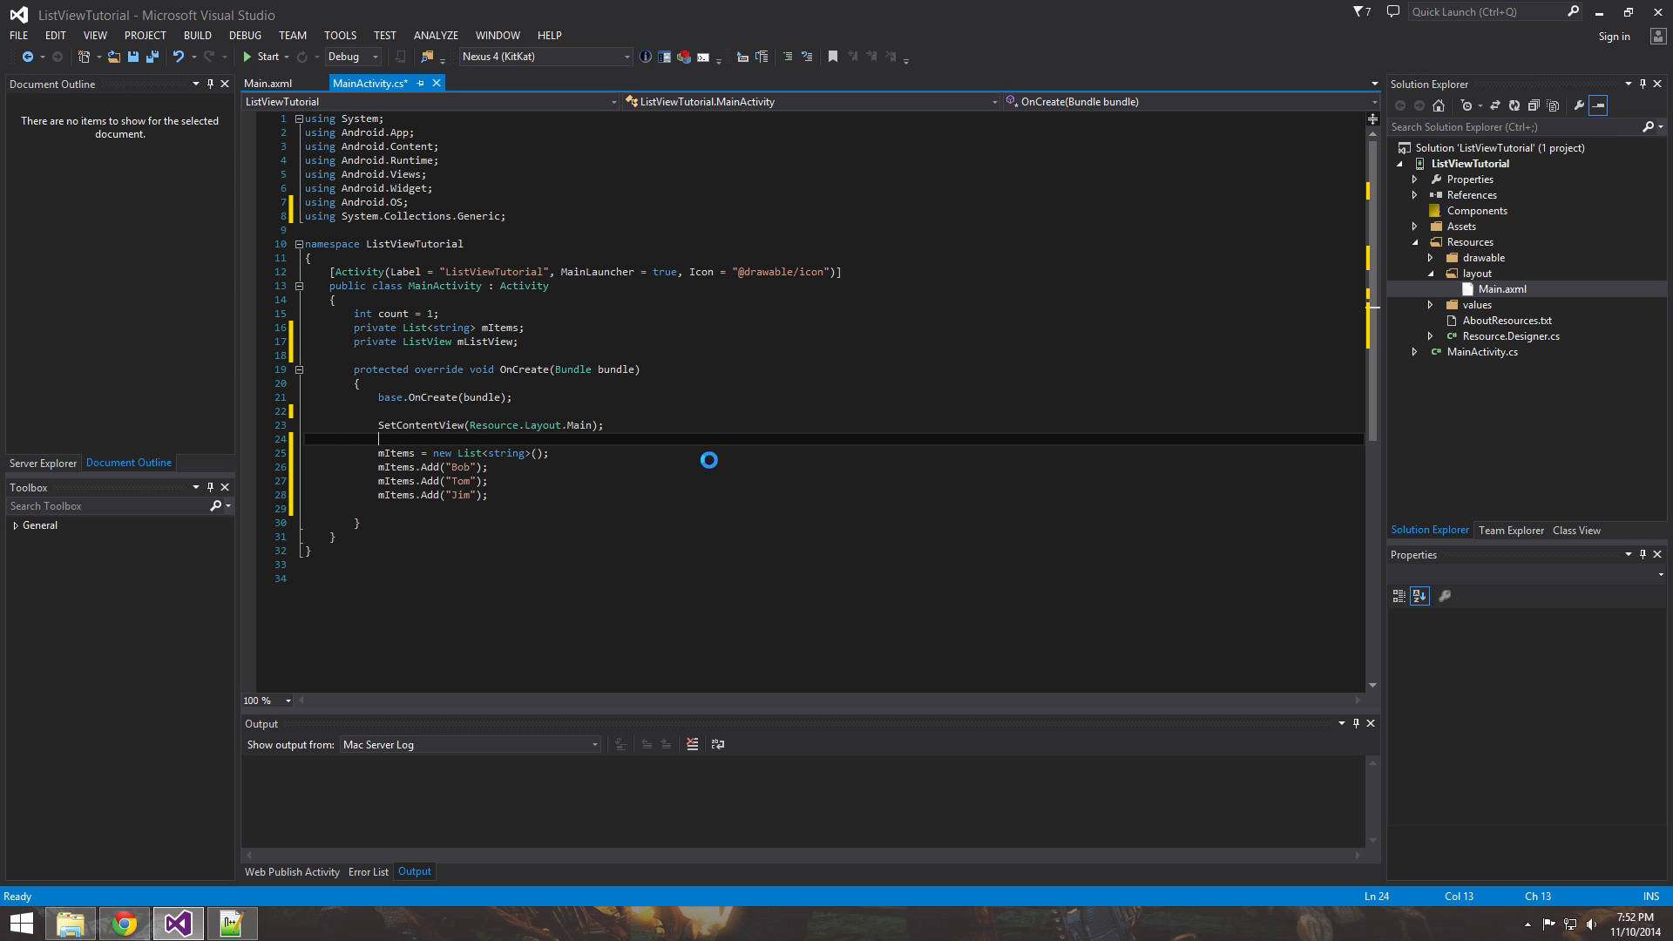
Write 'mListView = FindViewById<ListView>(Resource.Id.' after the SetContentView line.
type("mListView =")
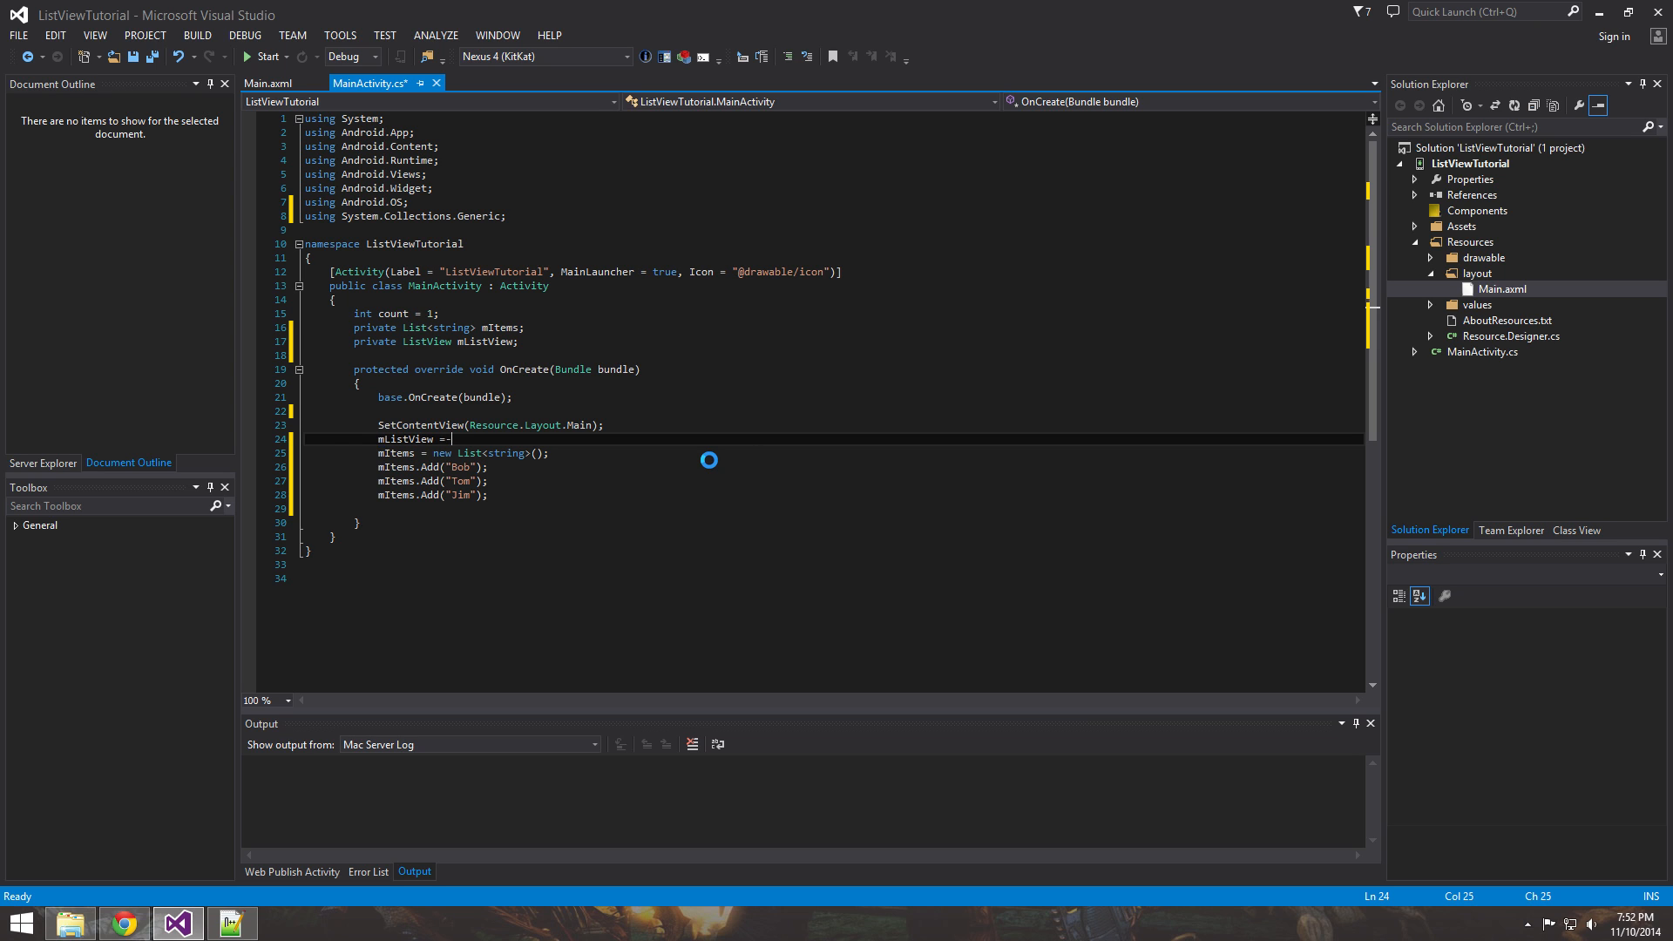
type("F")
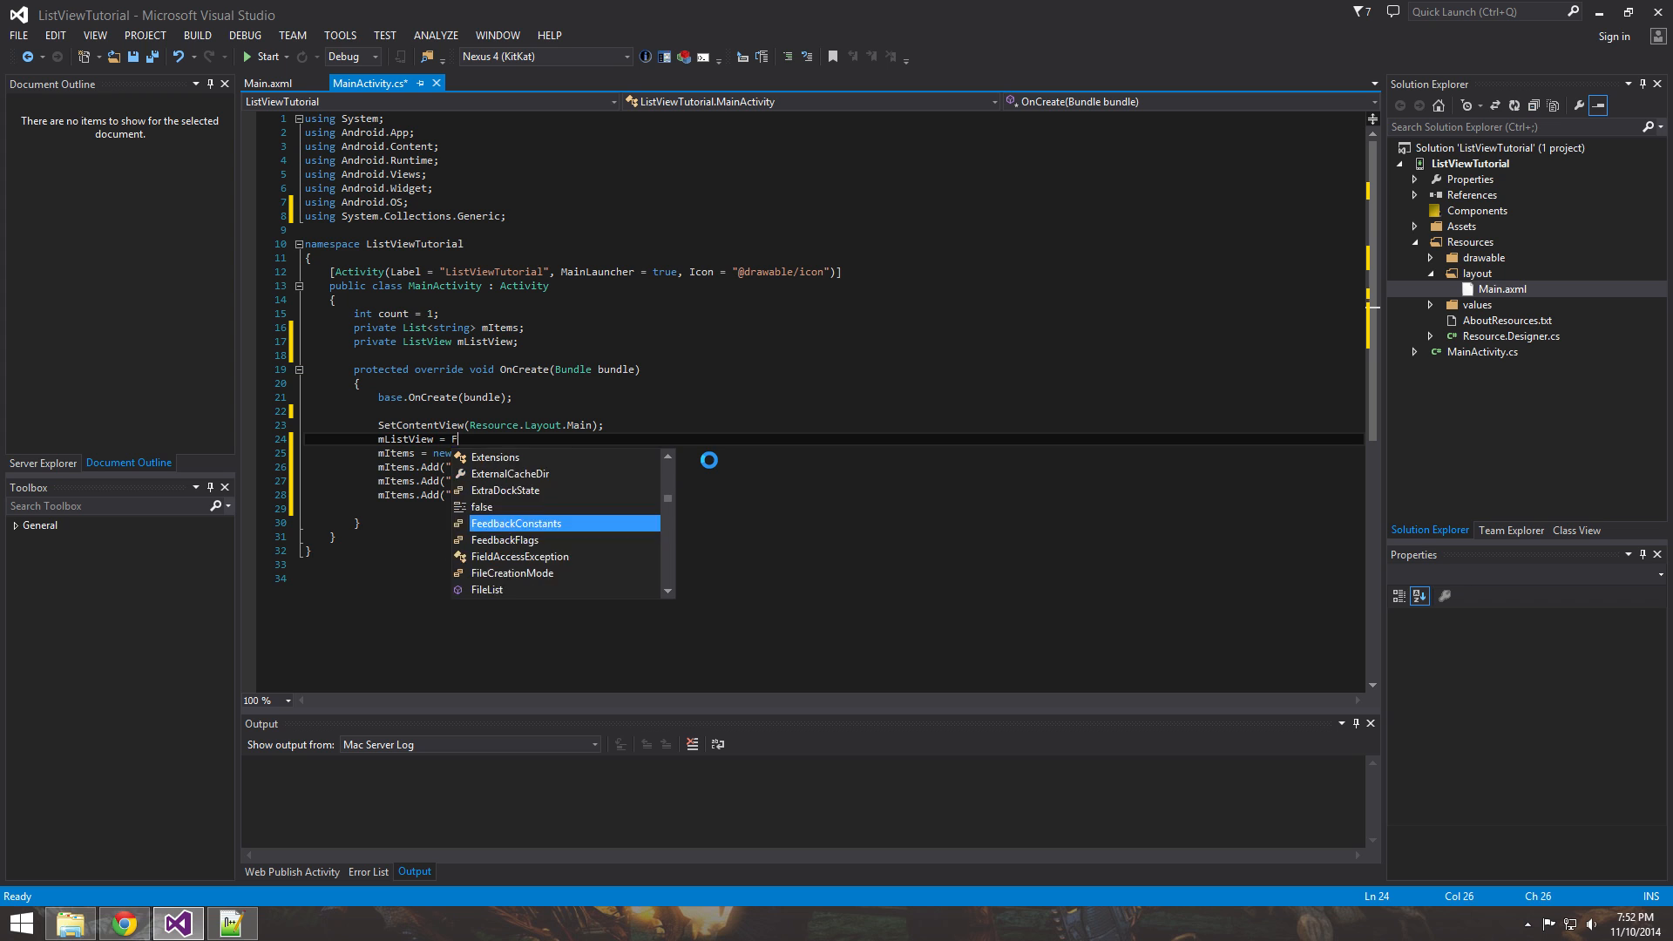
type("indViewById<")
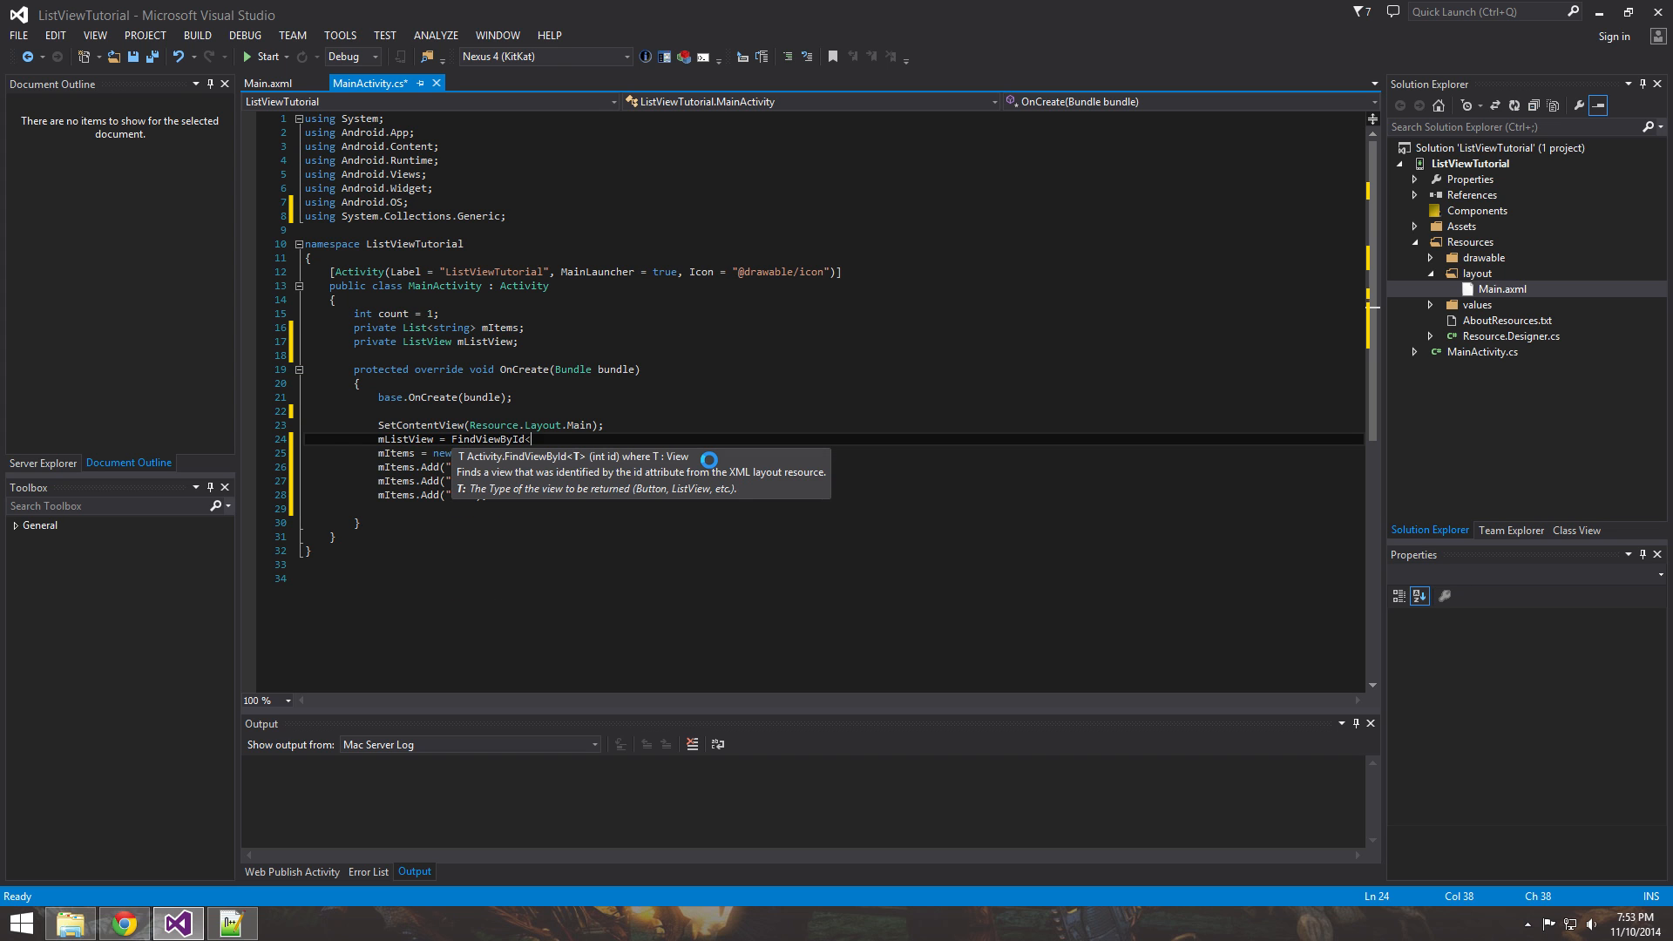
type("ListView>")
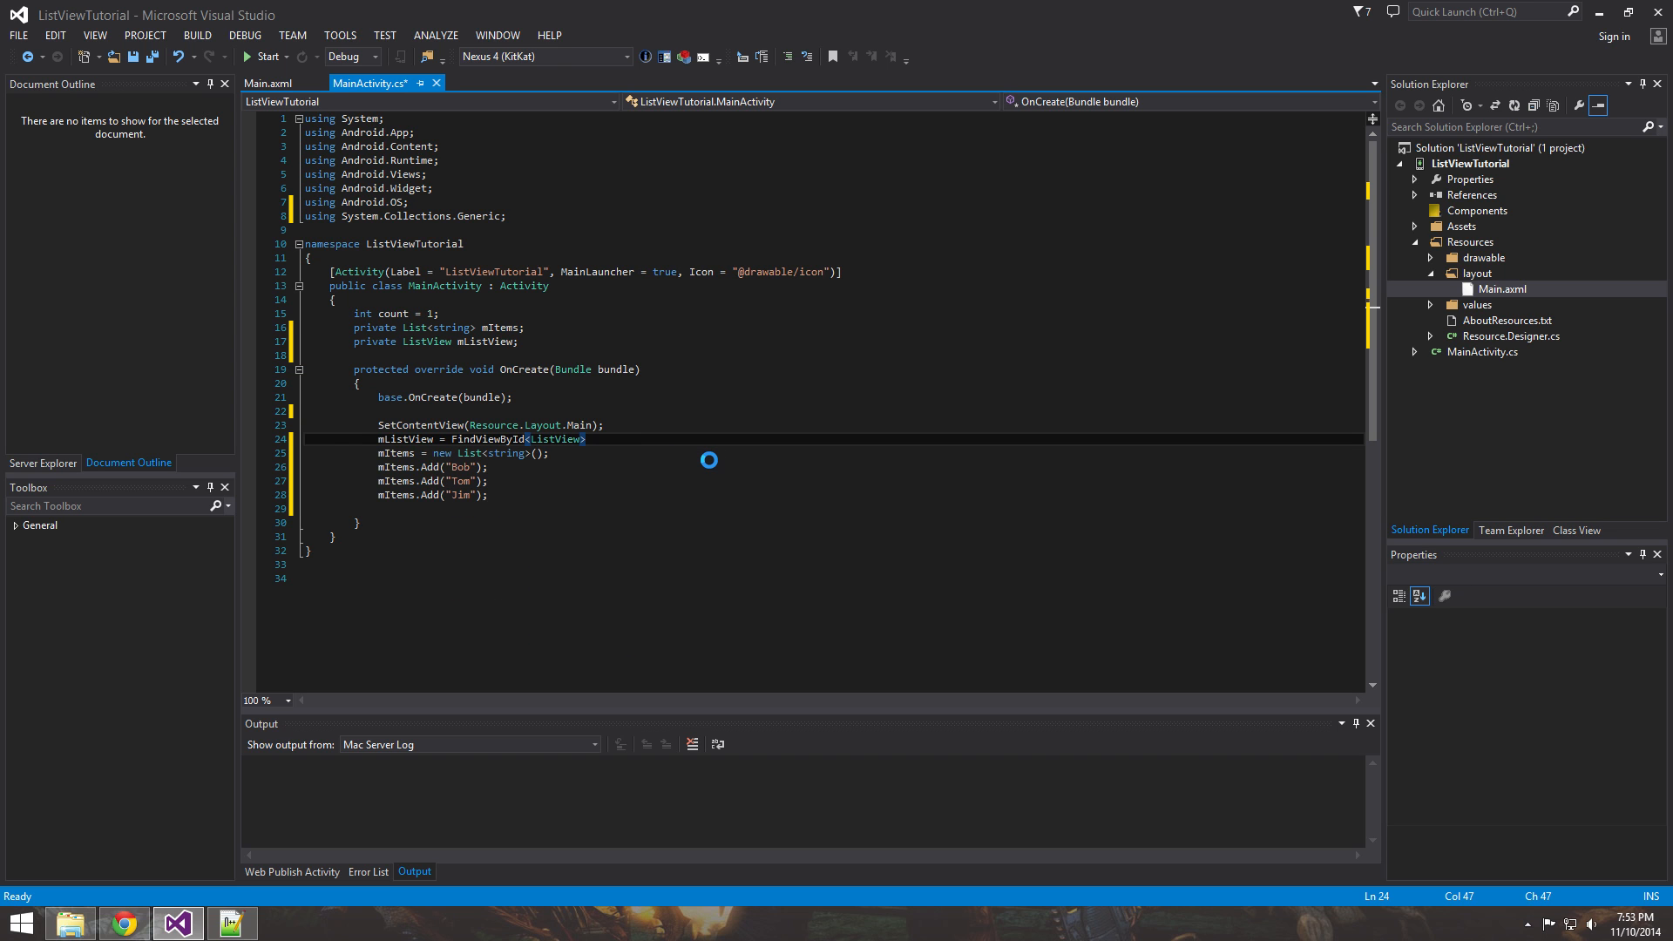
type("(Res")
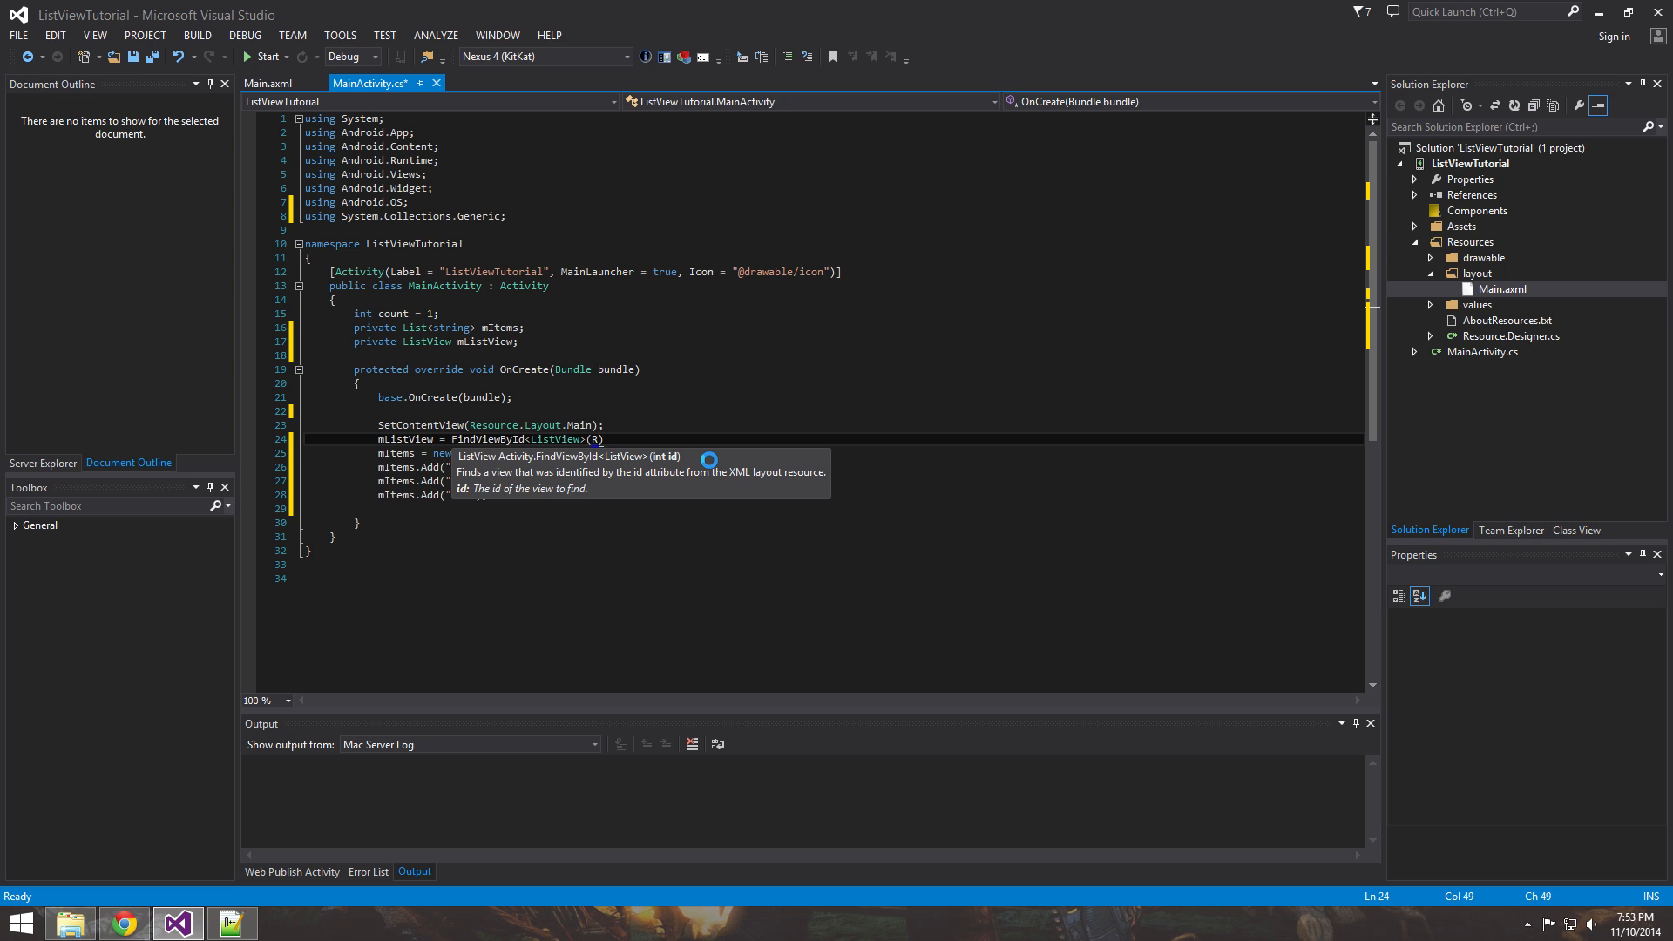
type(".id")
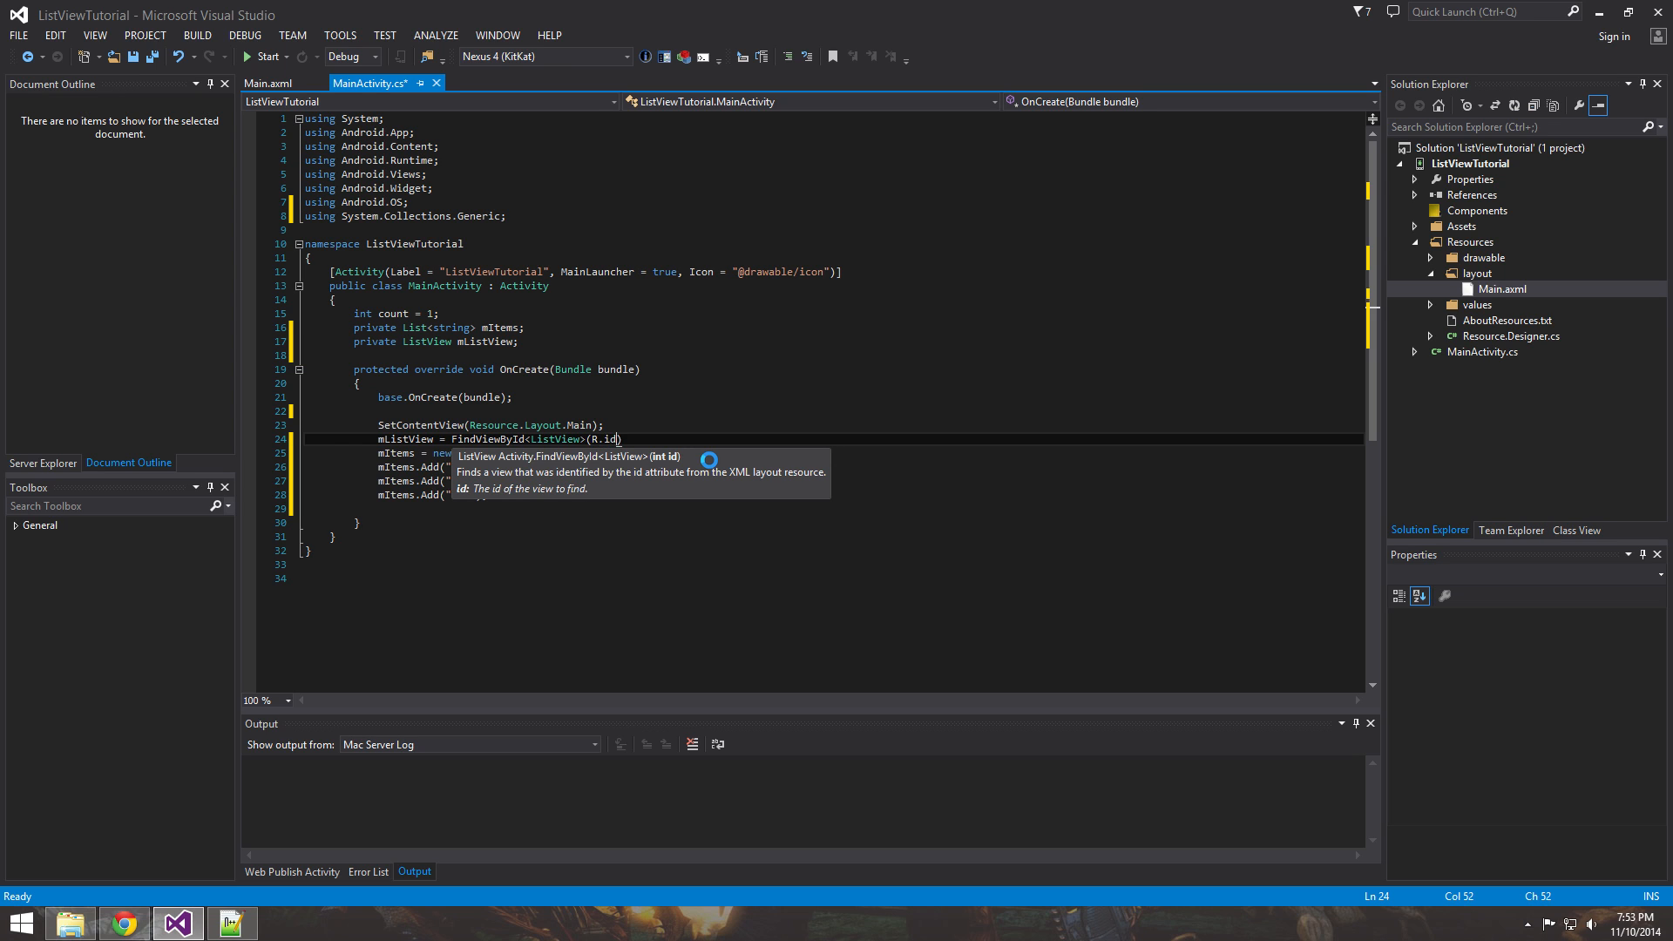
type("Resource")
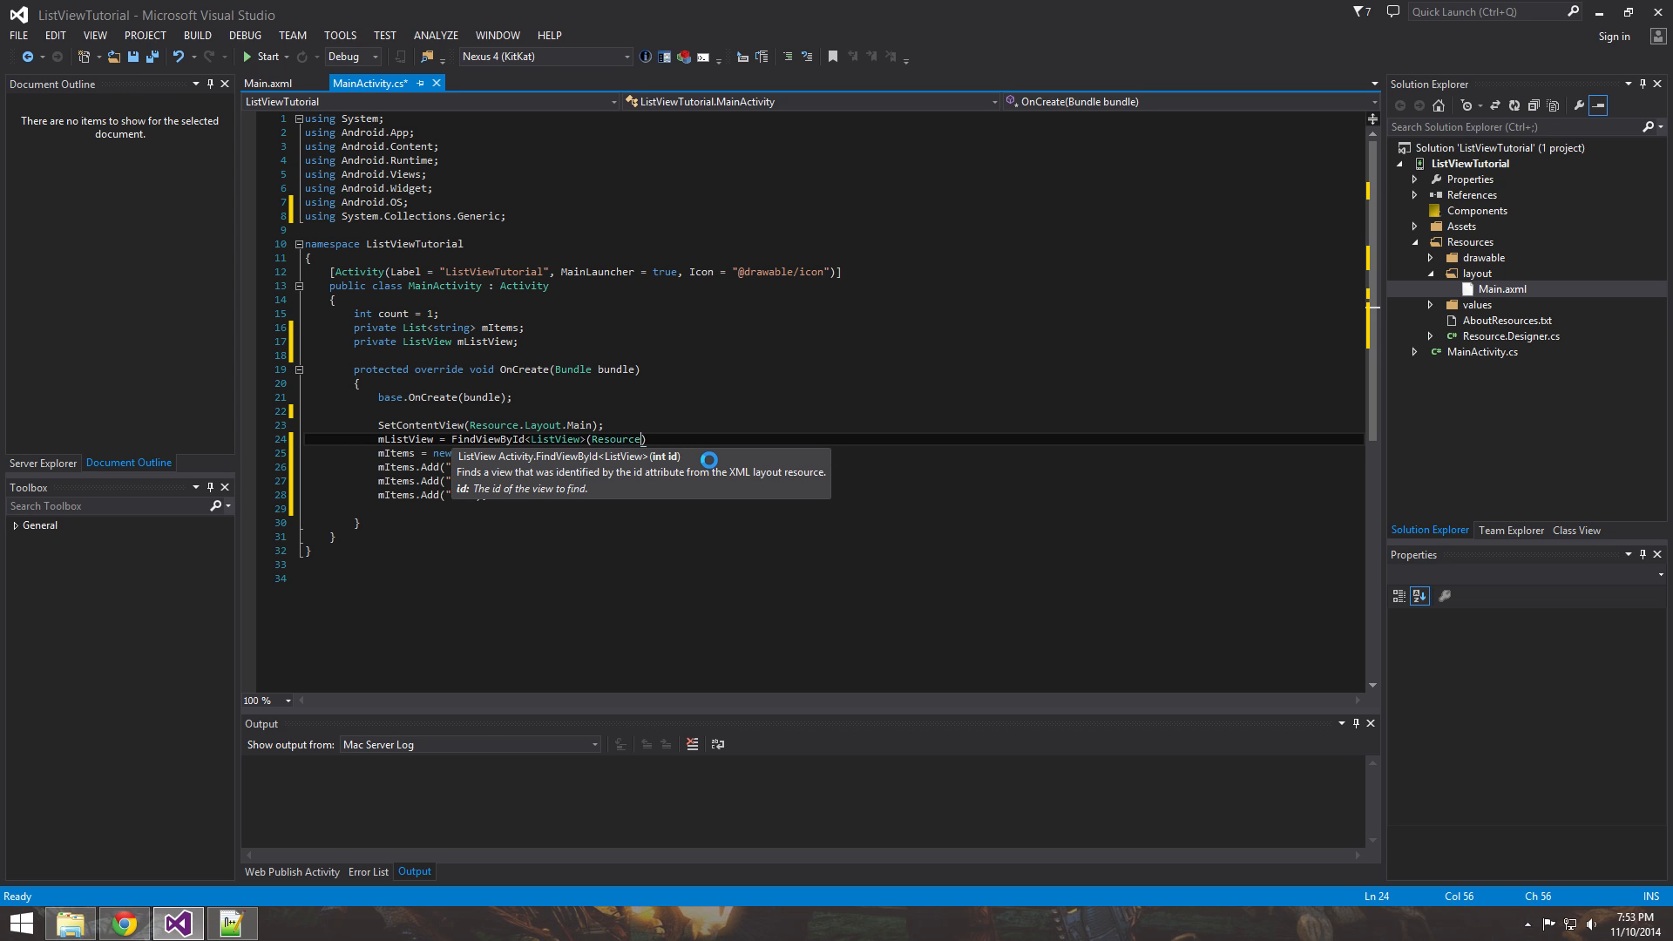
type(".i")
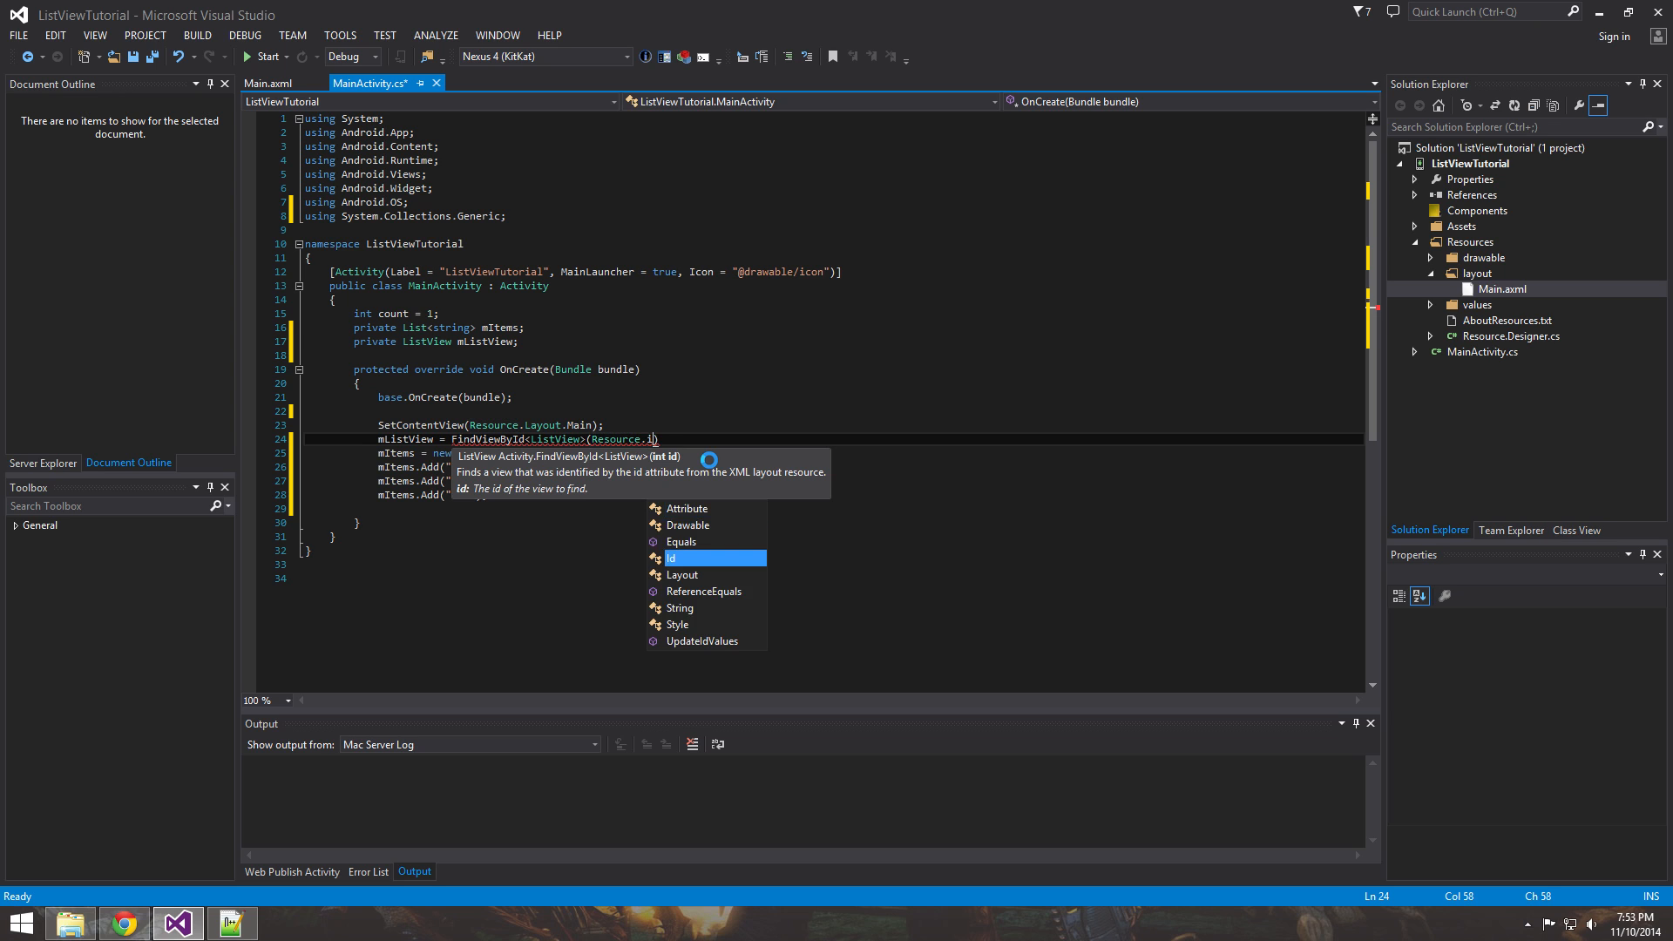
type("Id.")
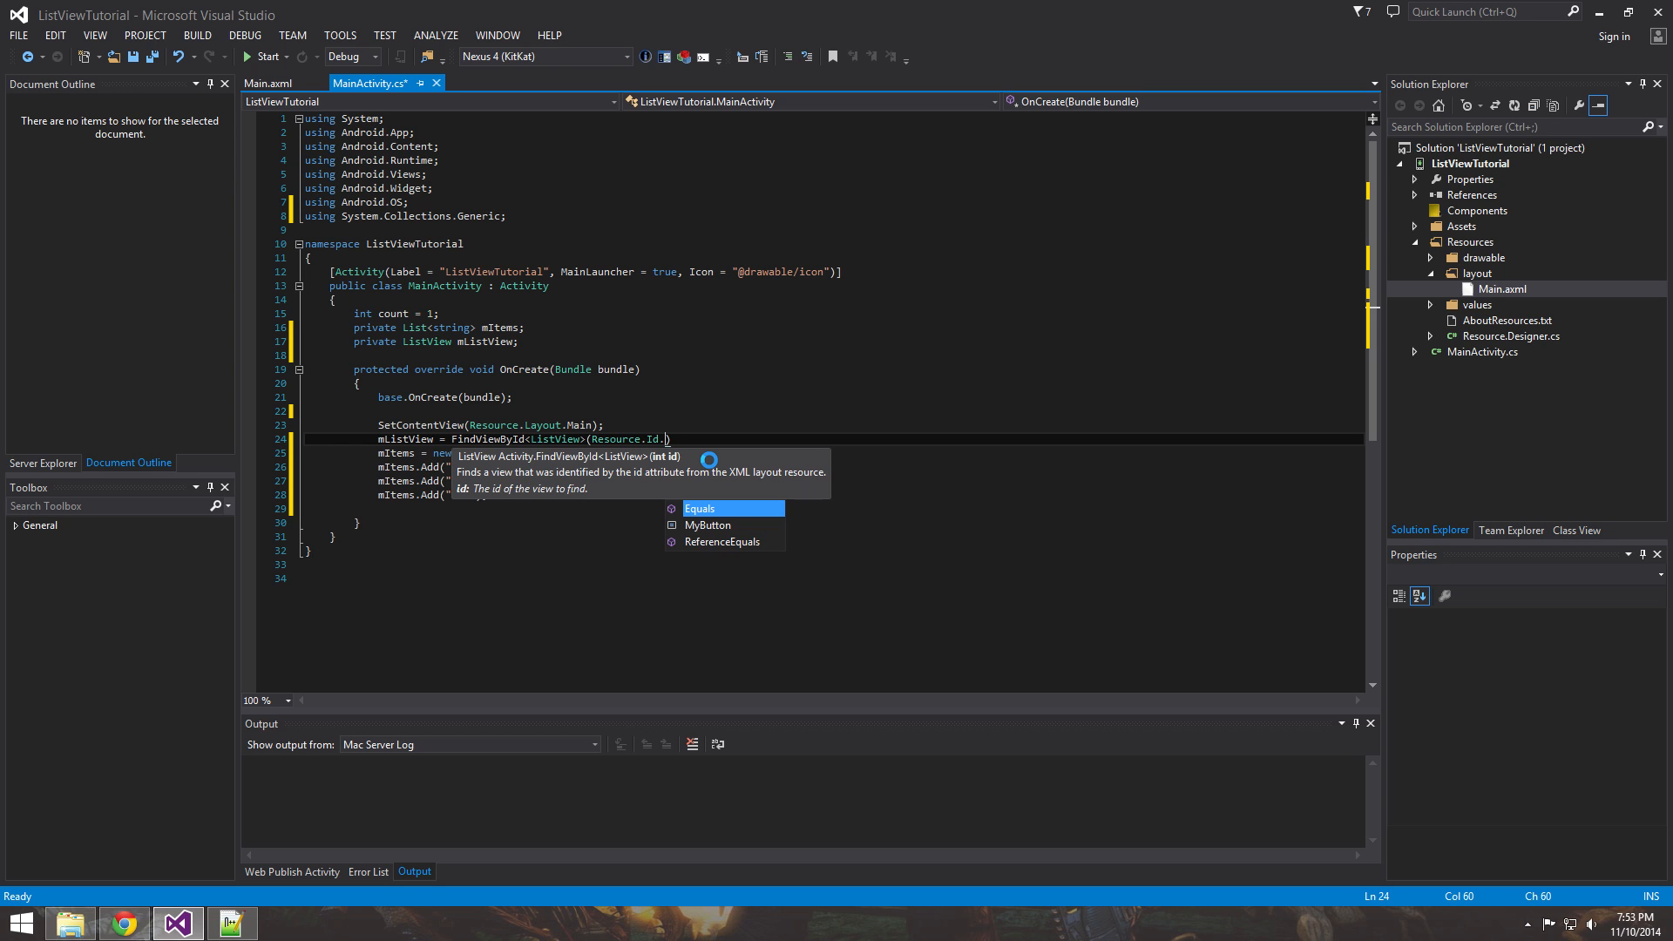
mouse_move(700, 509)
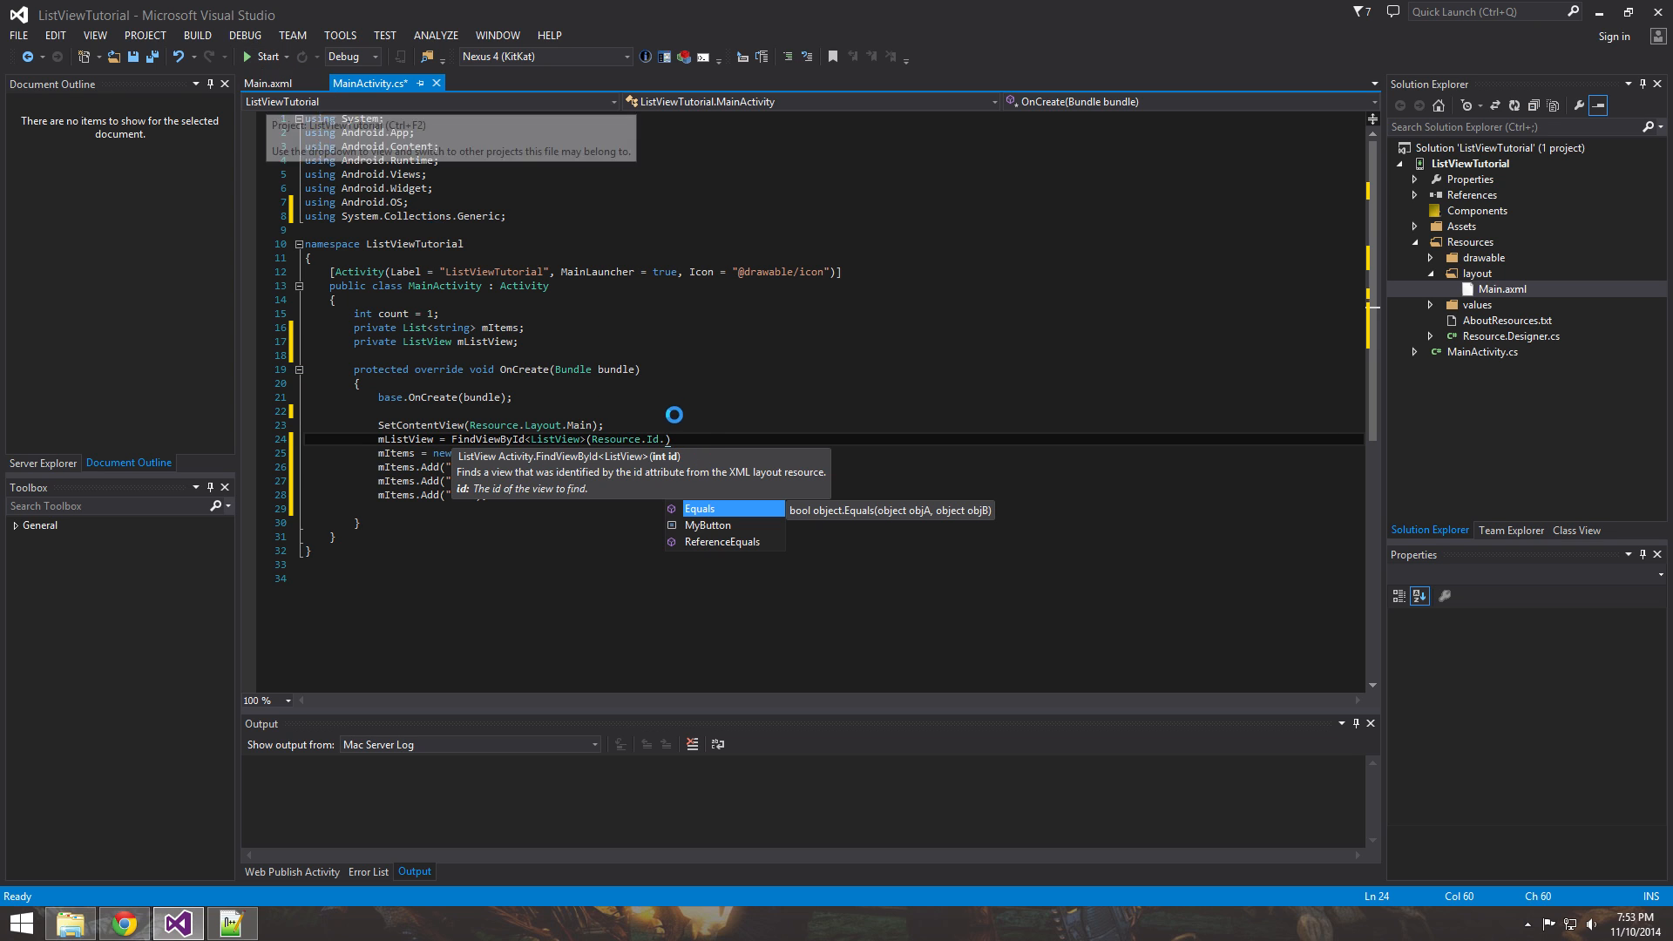
Complete the call with myListView, leaving a blank line after it, and trigger the project rebuild.
type("myLis")
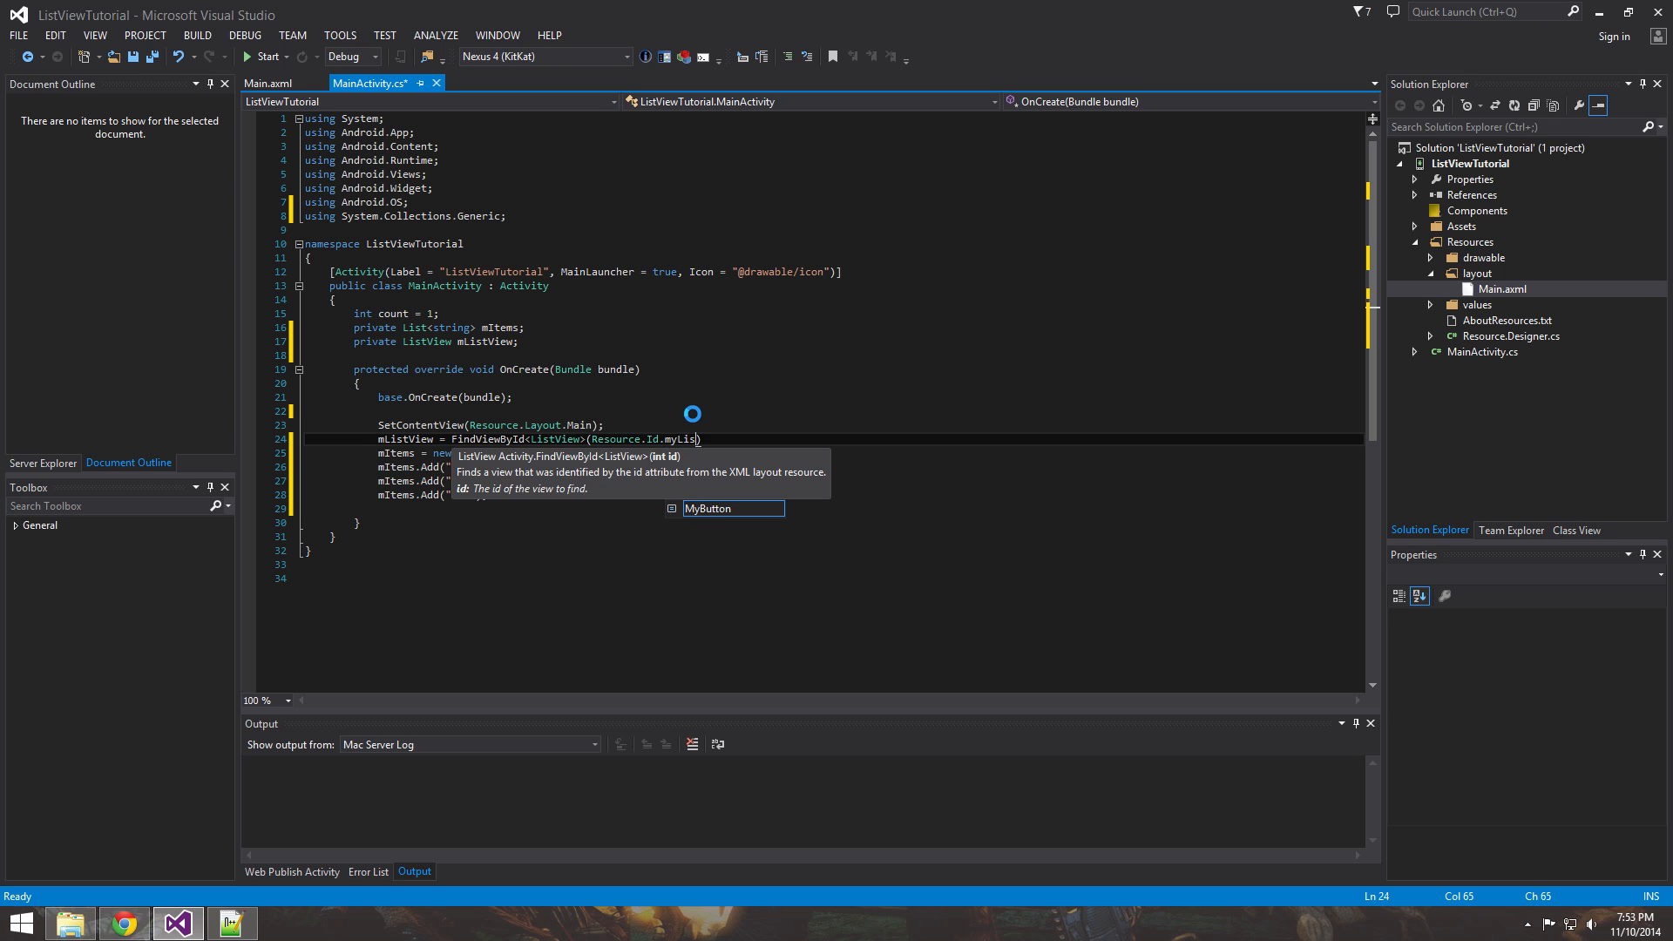
type("tView);")
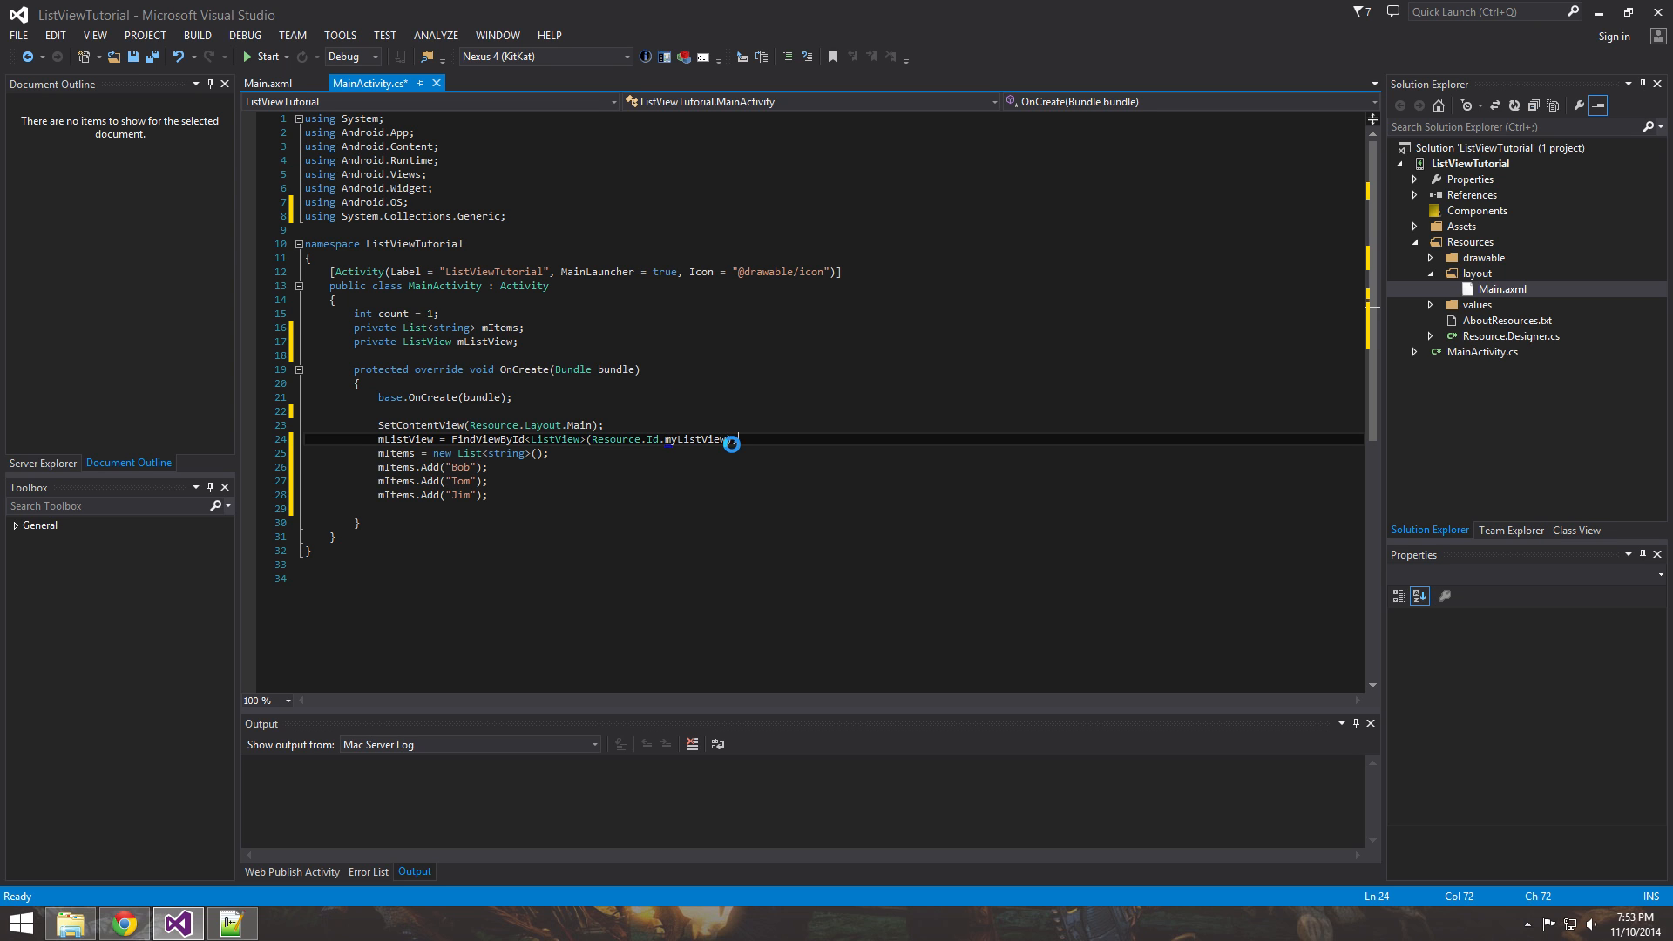
key("Enter")
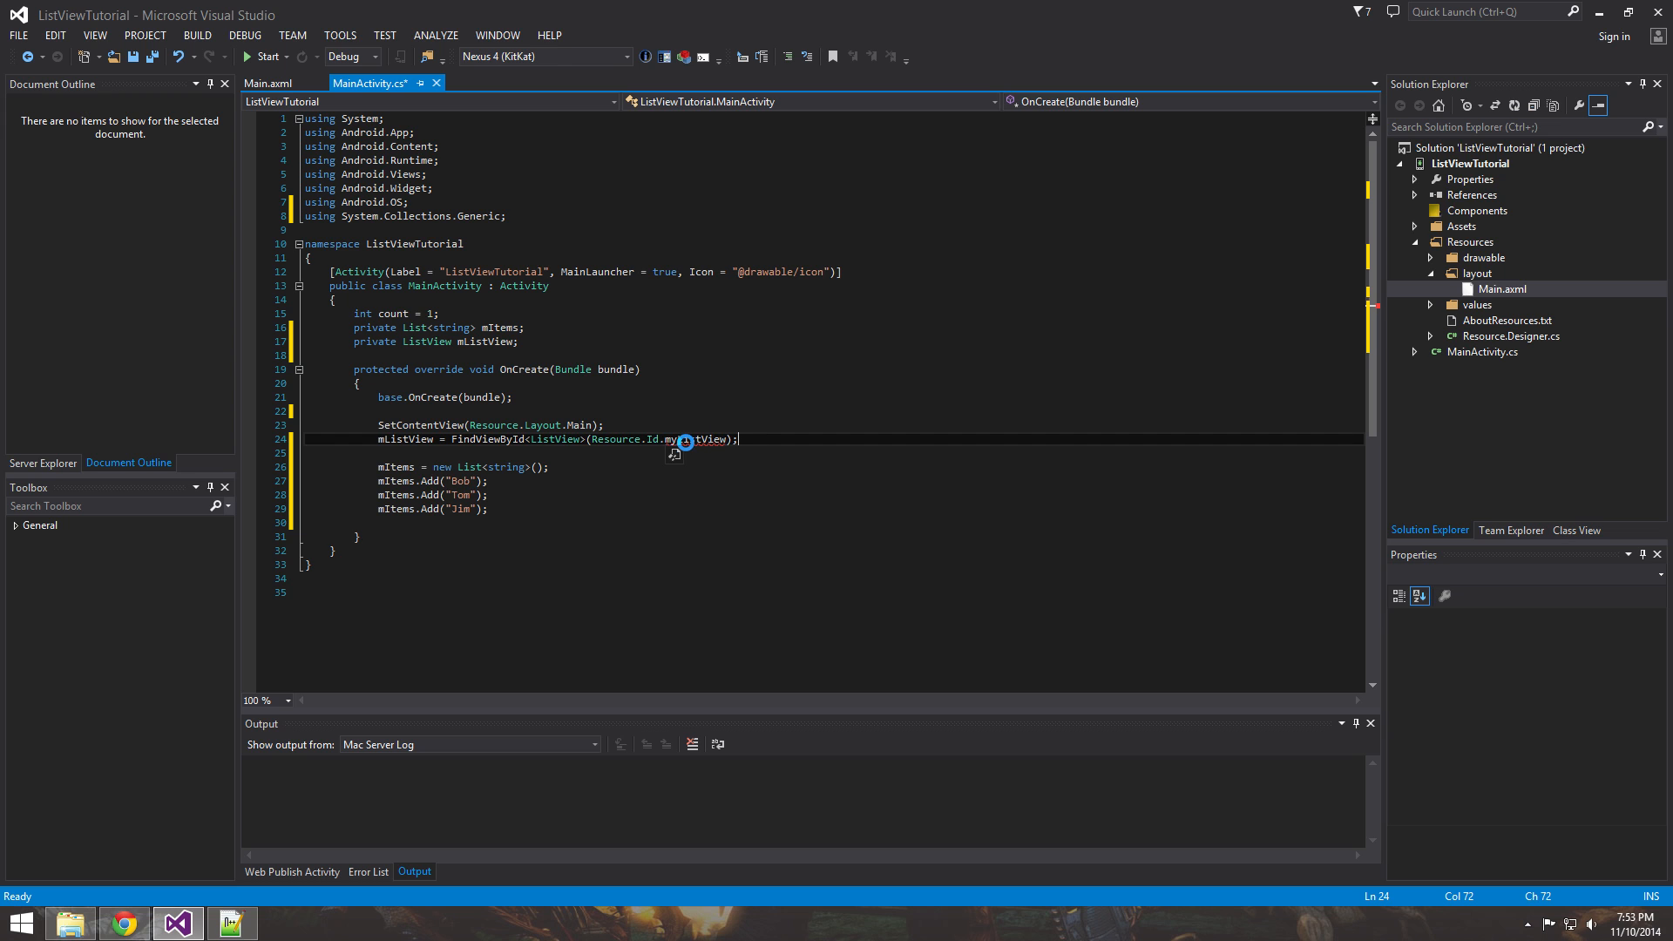
left_click(1477, 162)
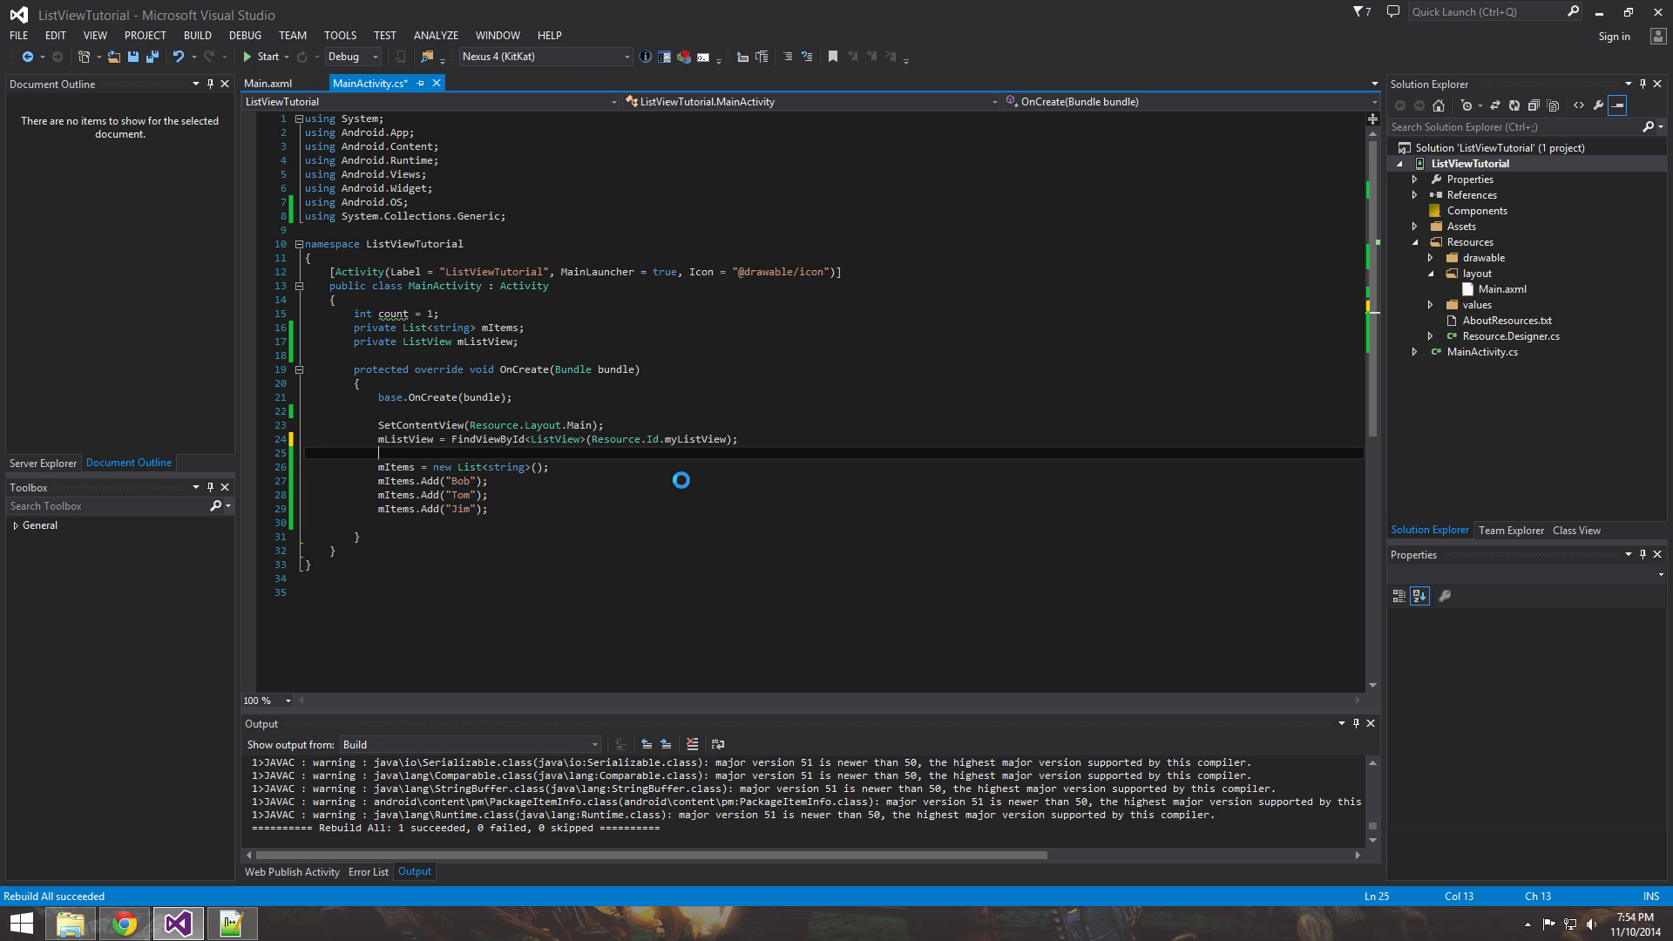
Declare 'ArrayAdapter<string> adapter = new ArrayAdapter<string>()' below the FindViewById line with empty arguments.
type("A")
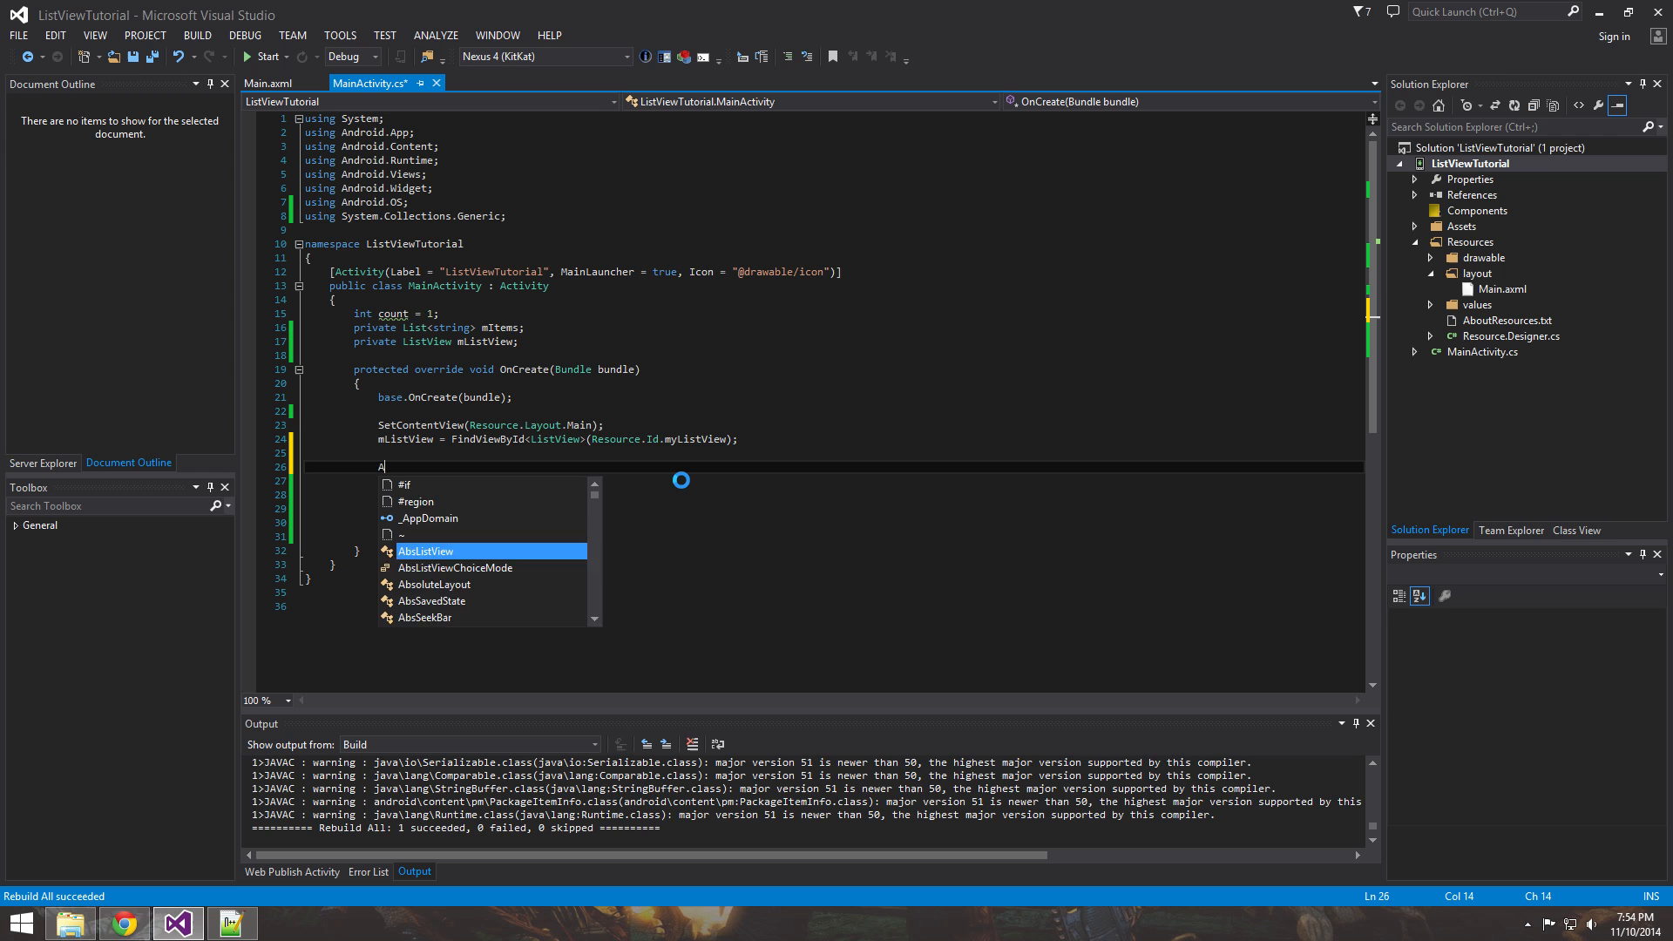
type("rrayAdapter")
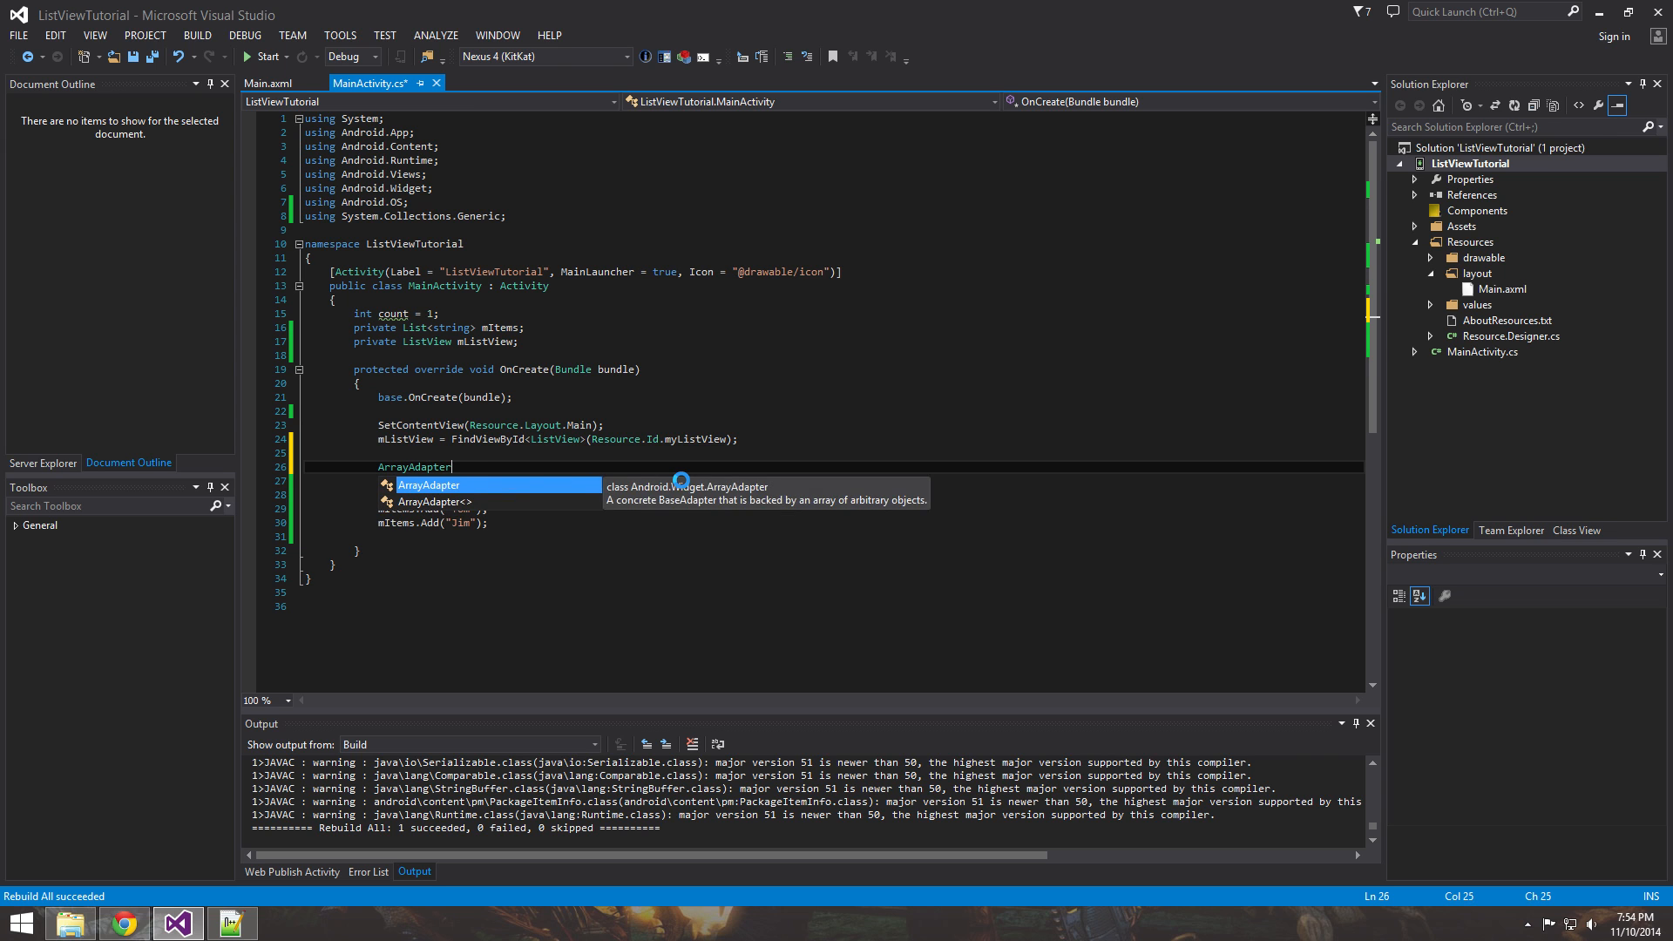
type("<string>")
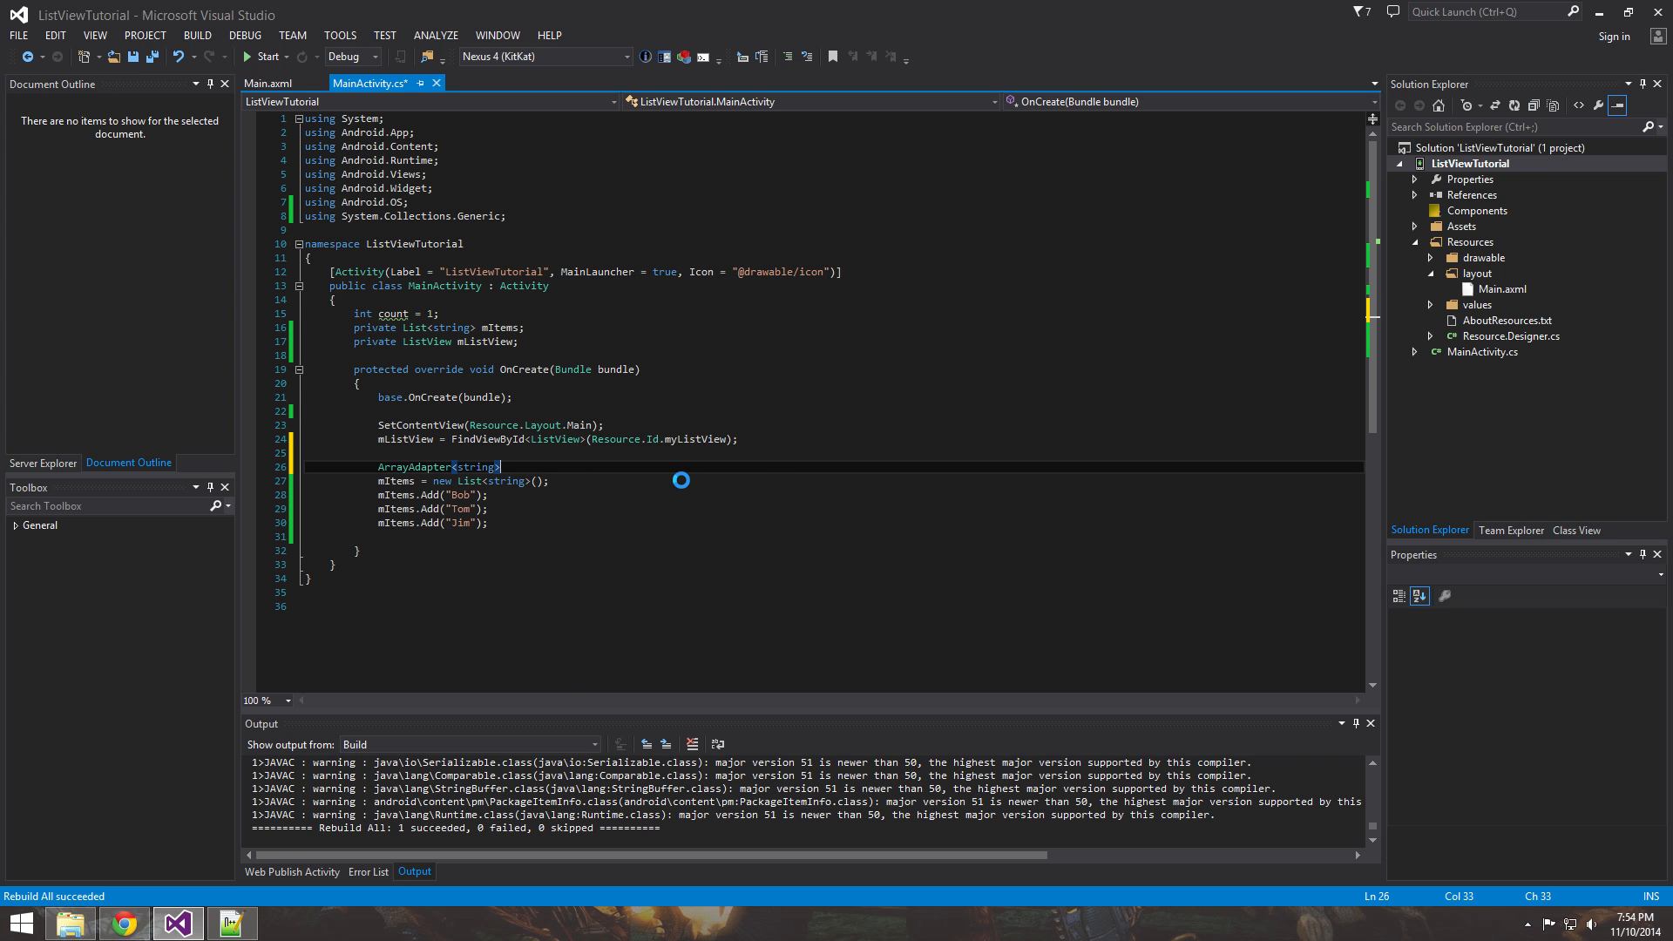
type("adapter = new")
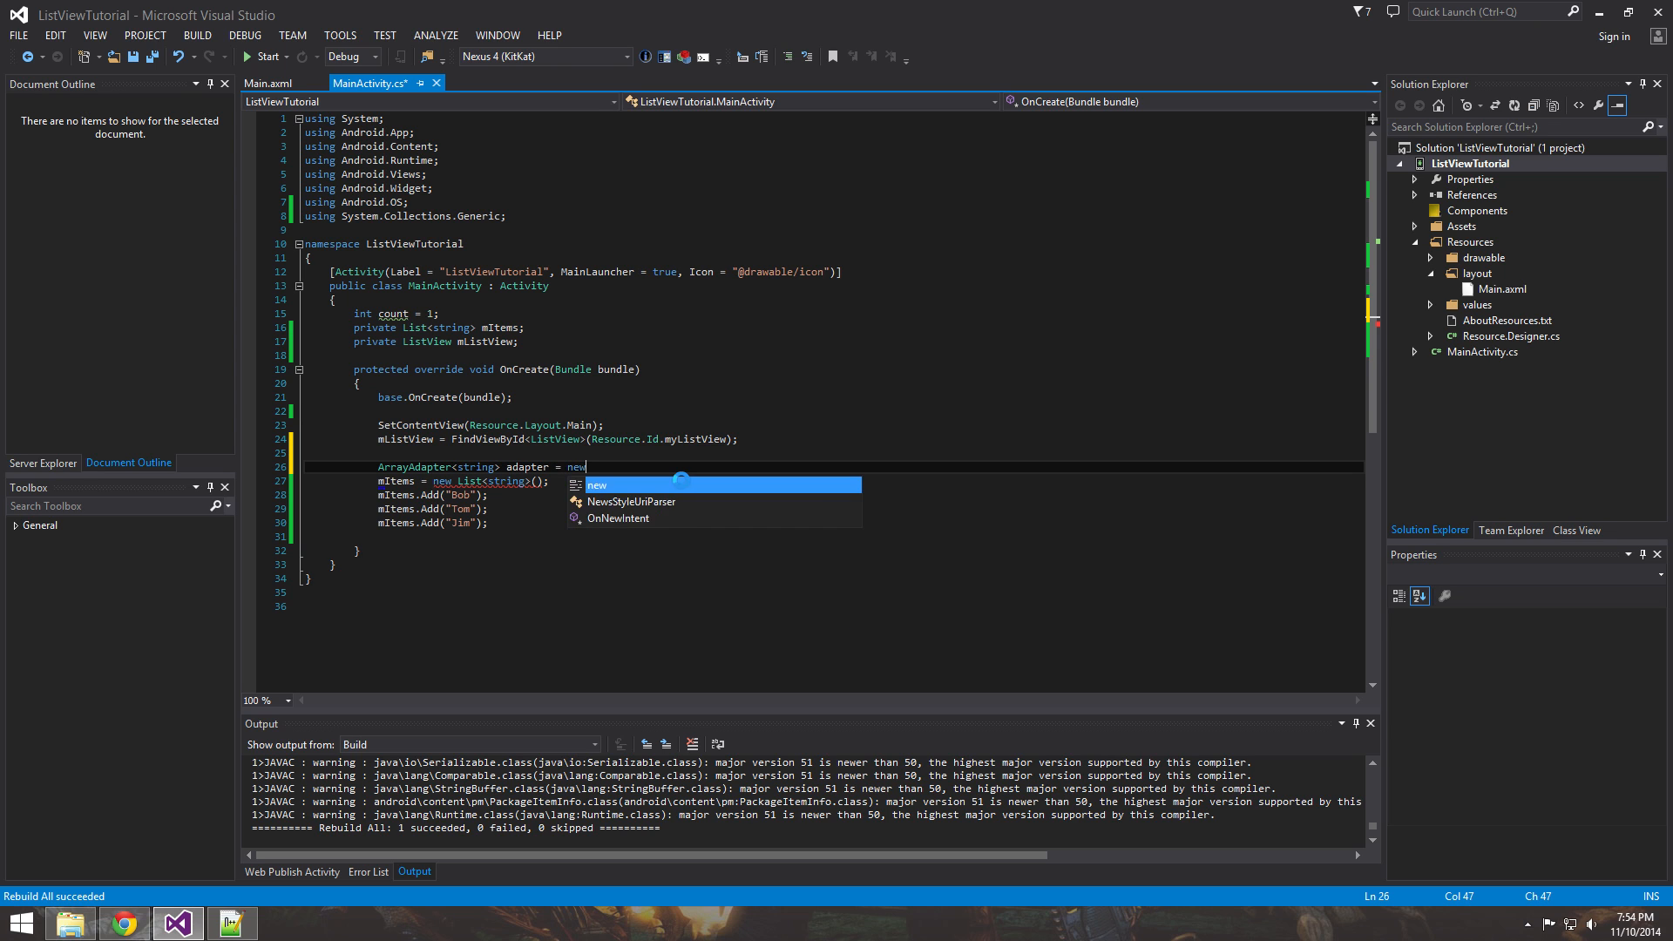
type("ArrayAdapter,k")
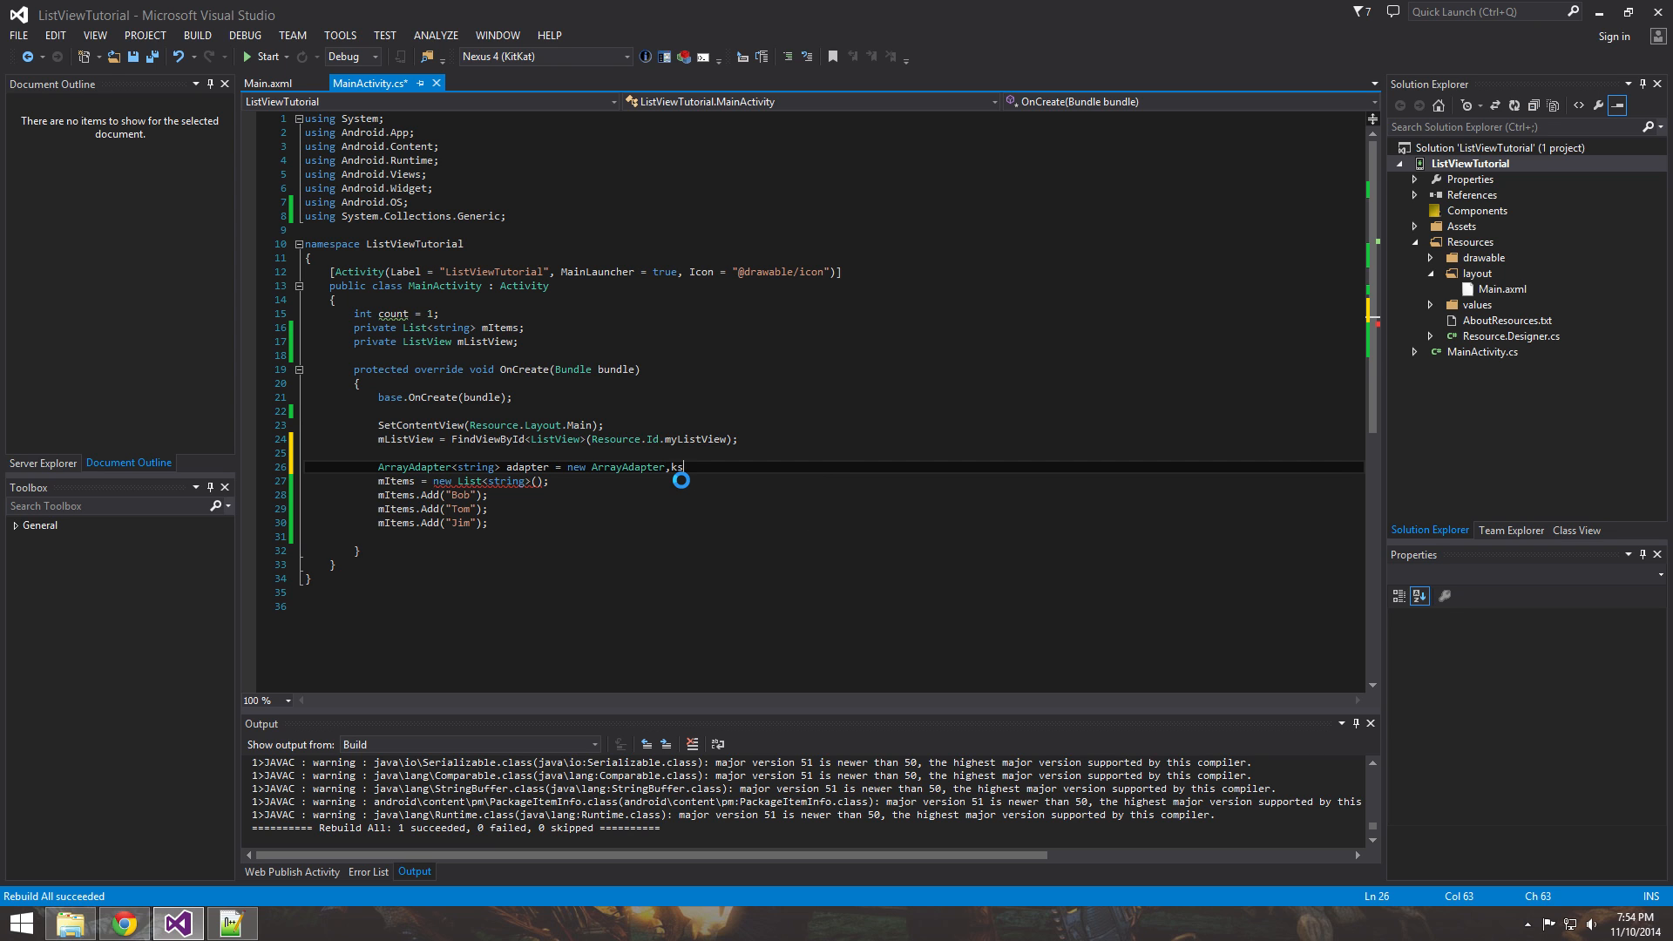
type("string>();")
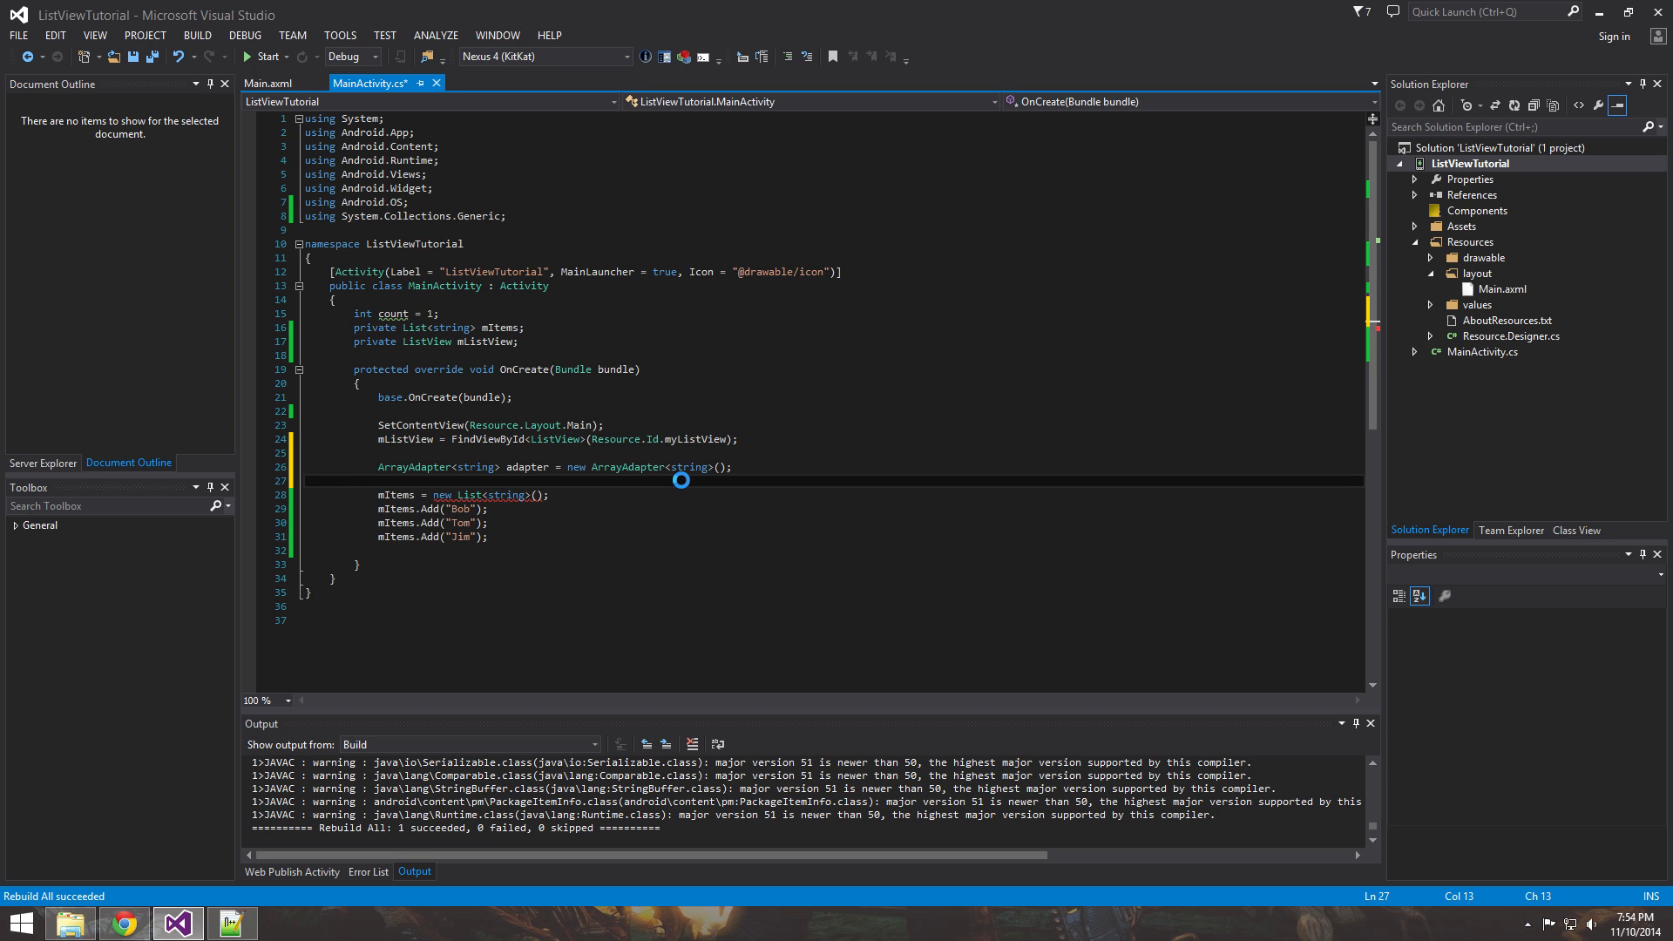
left_click(304, 479)
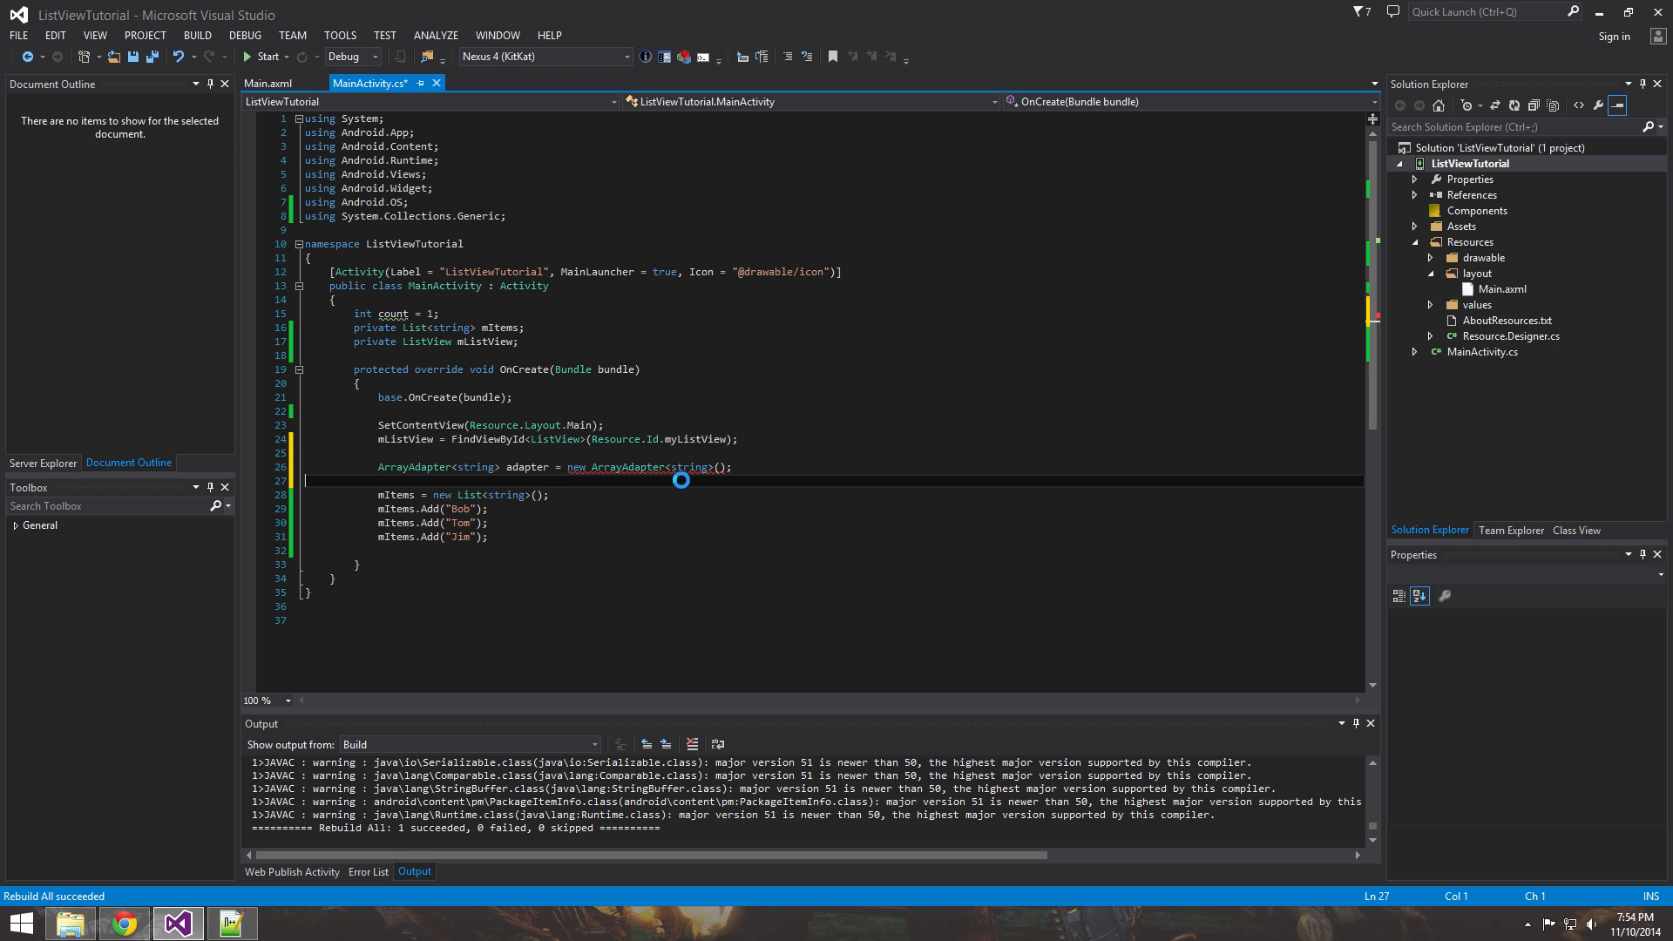
Pass this and Android.Resource.Layout.SimpleListItem1 as the adapter's first two constructor arguments.
type("(")
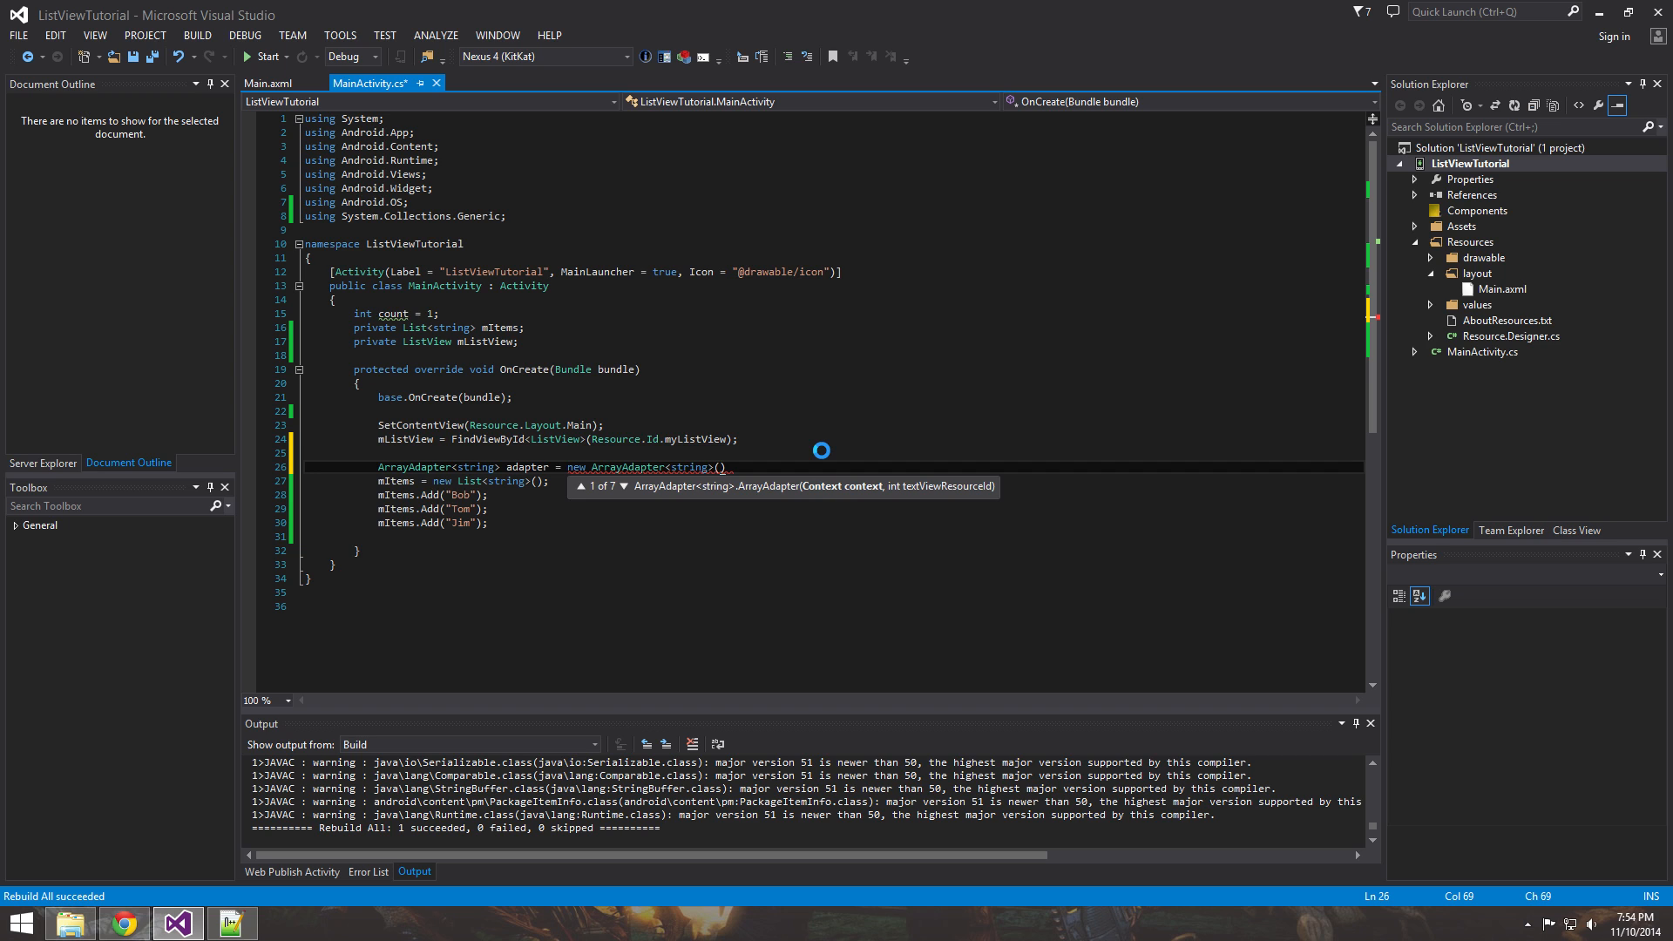
type("this,")
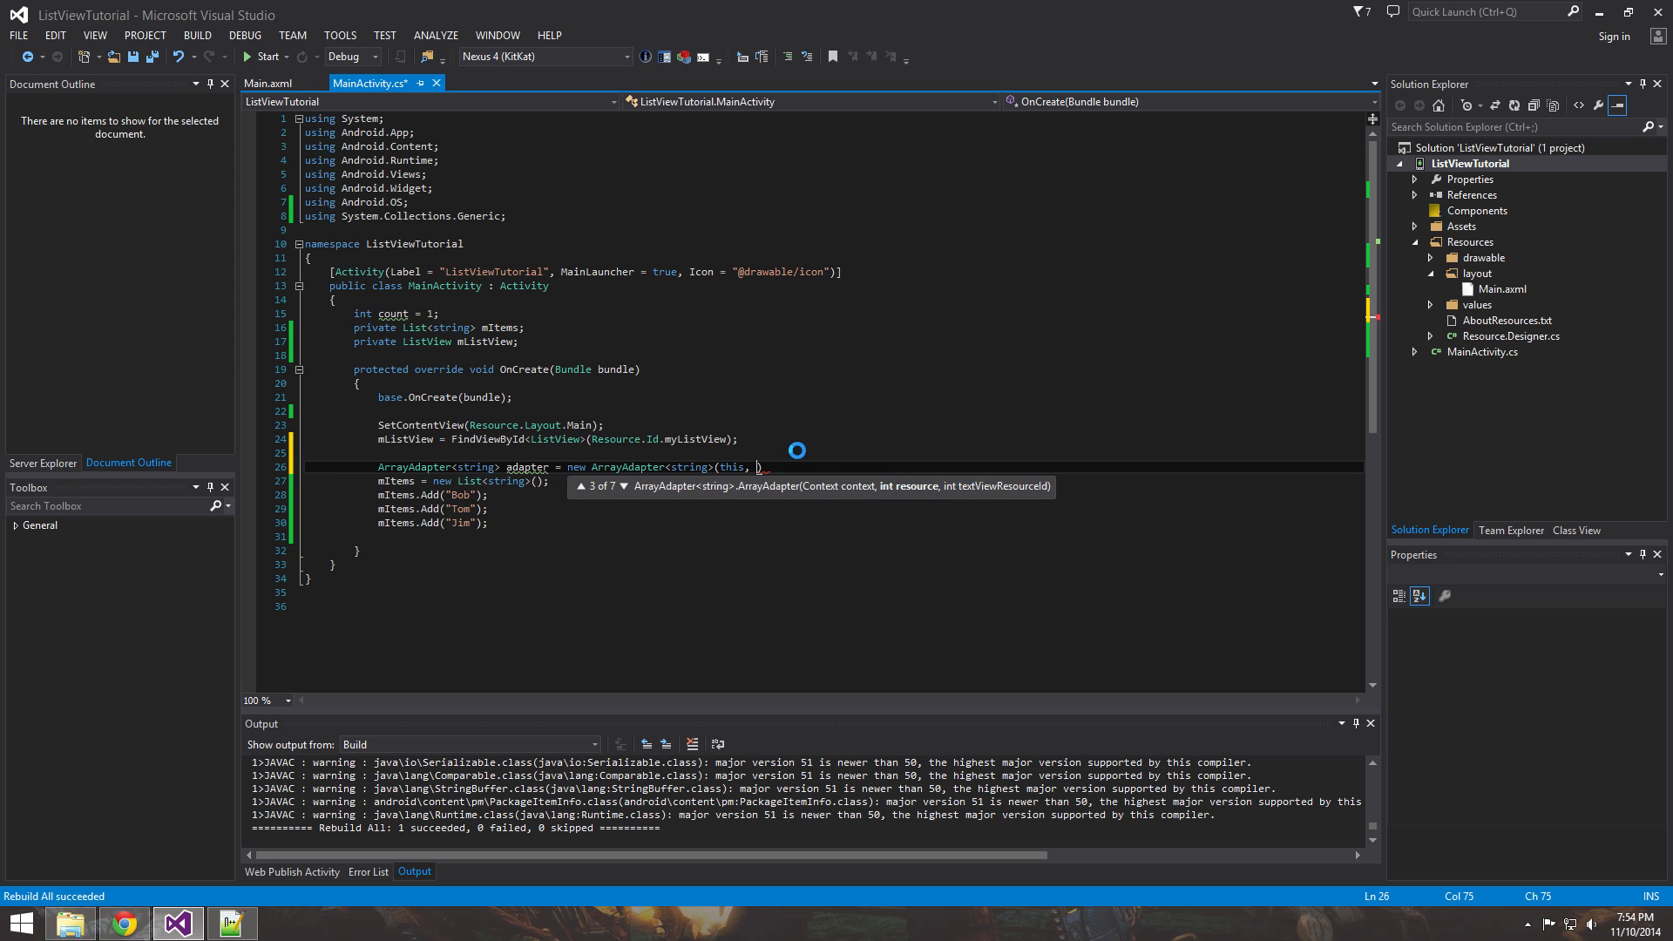
mouse_move(789, 442)
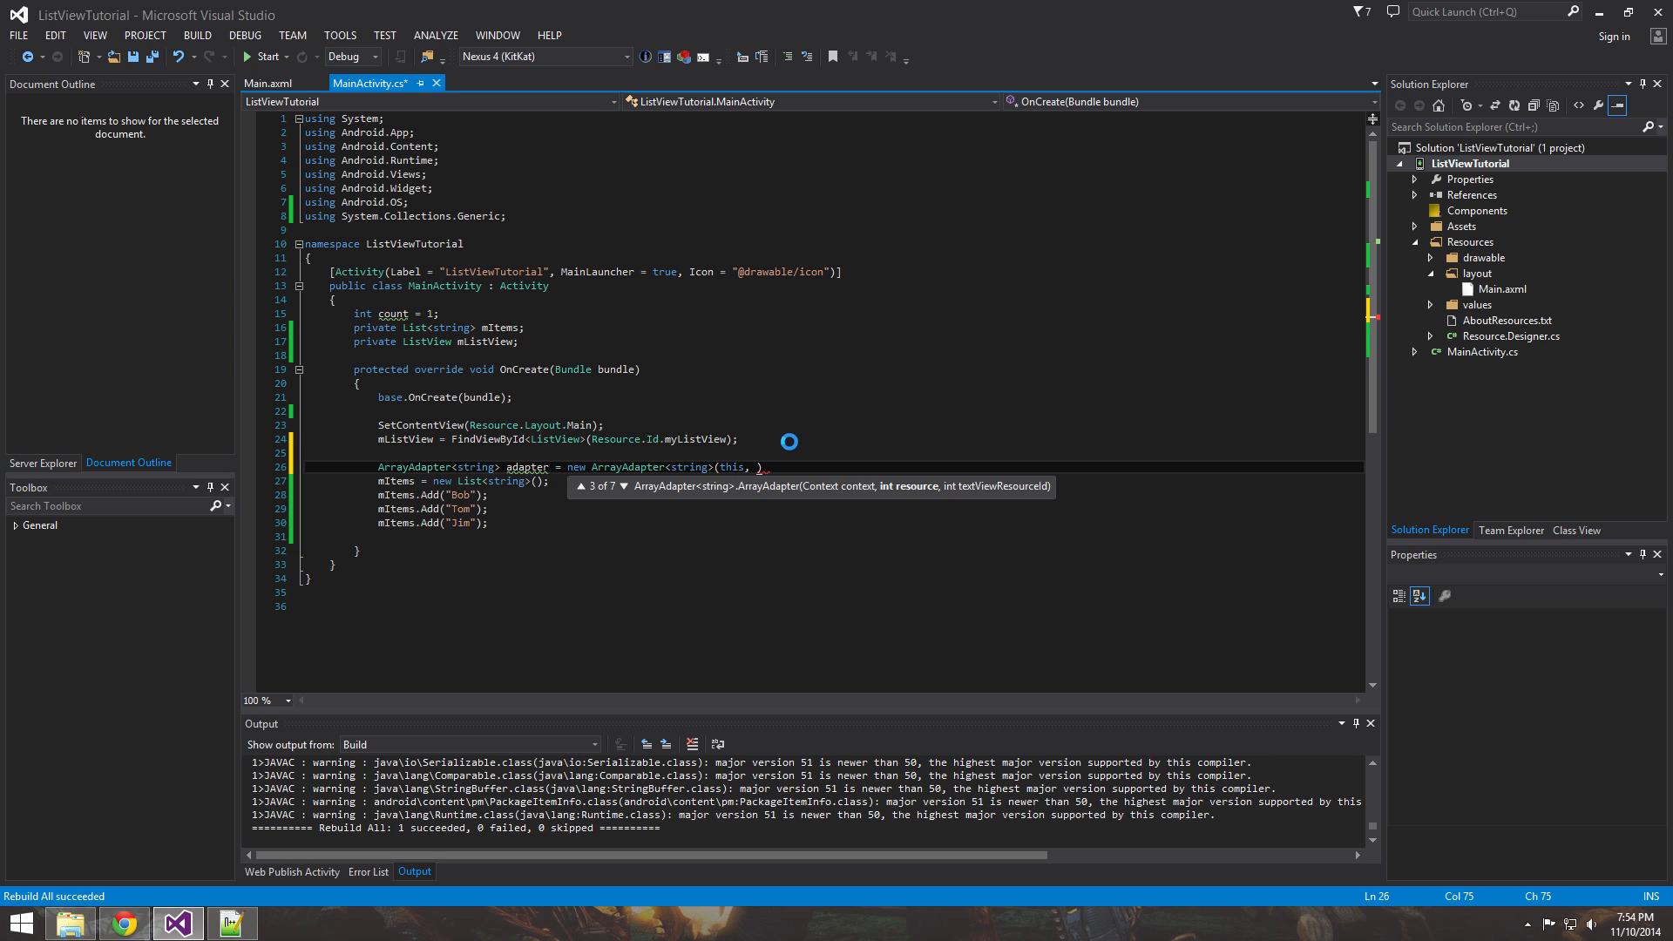
type("Resource.")
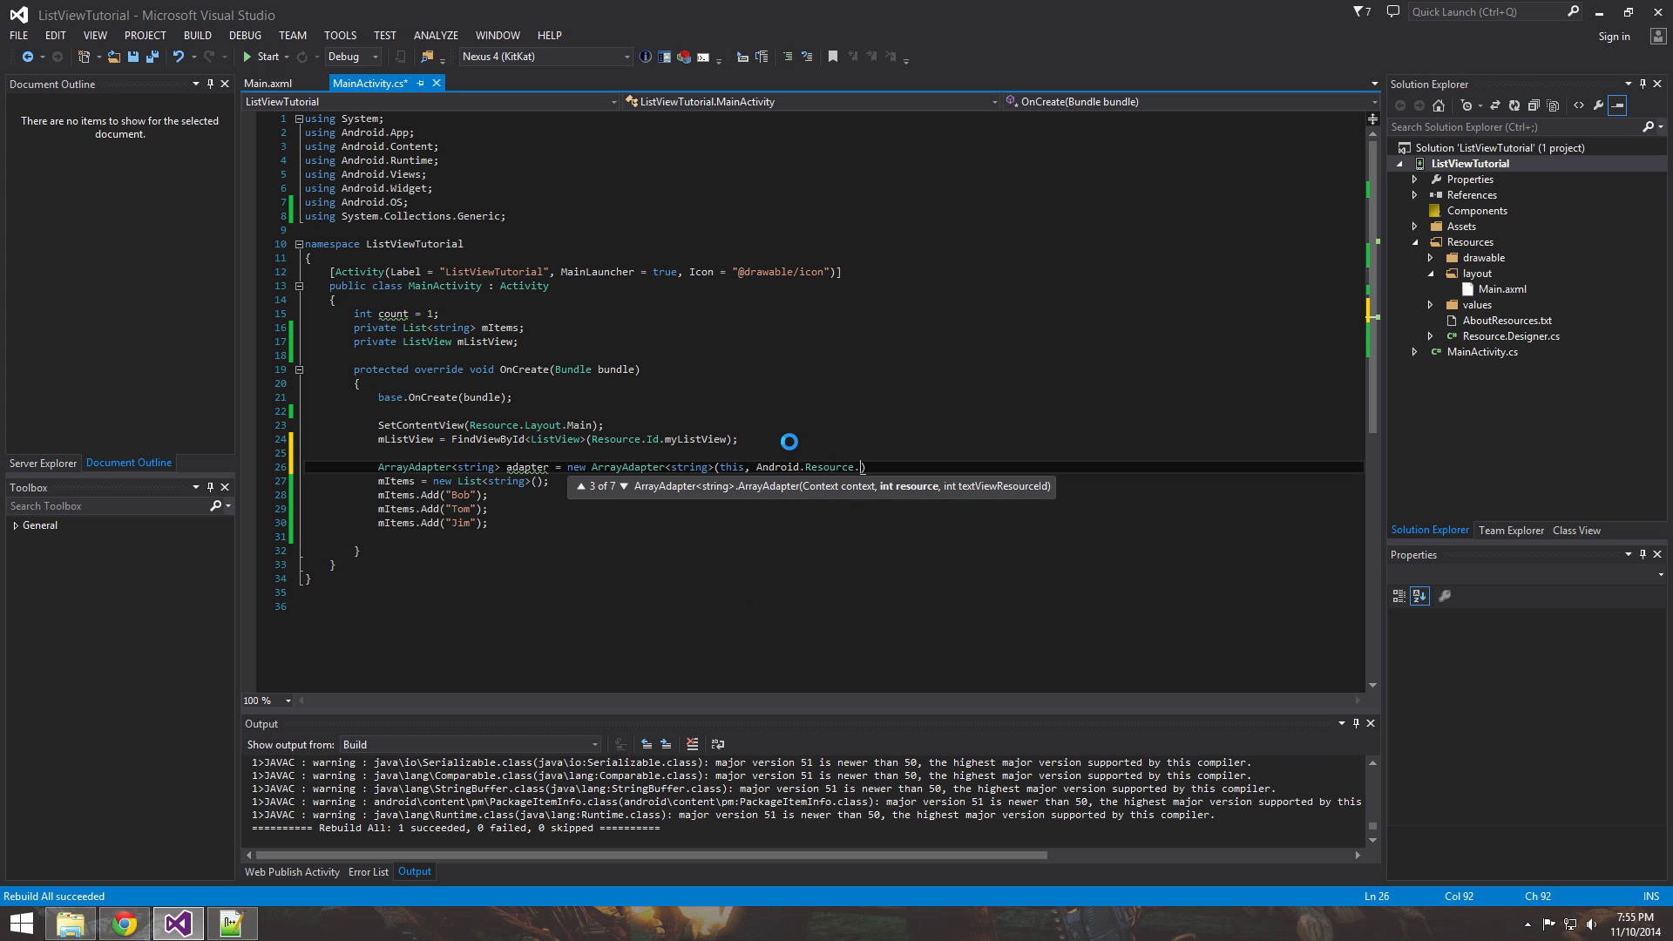
type("Ly")
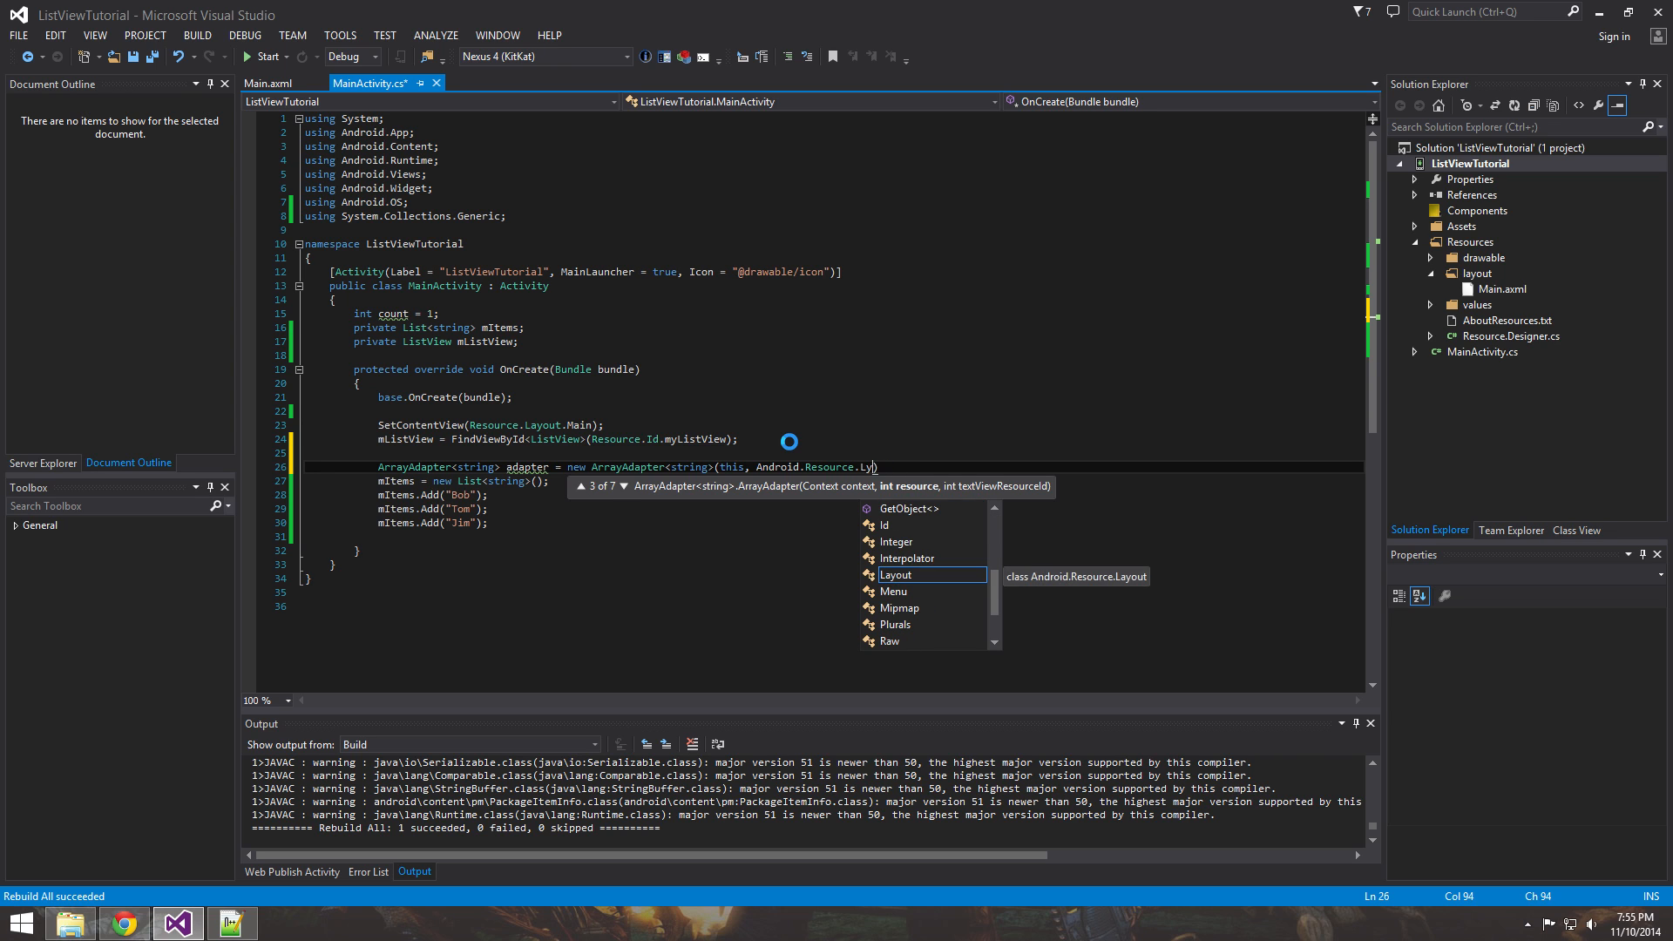
type("ayout.")
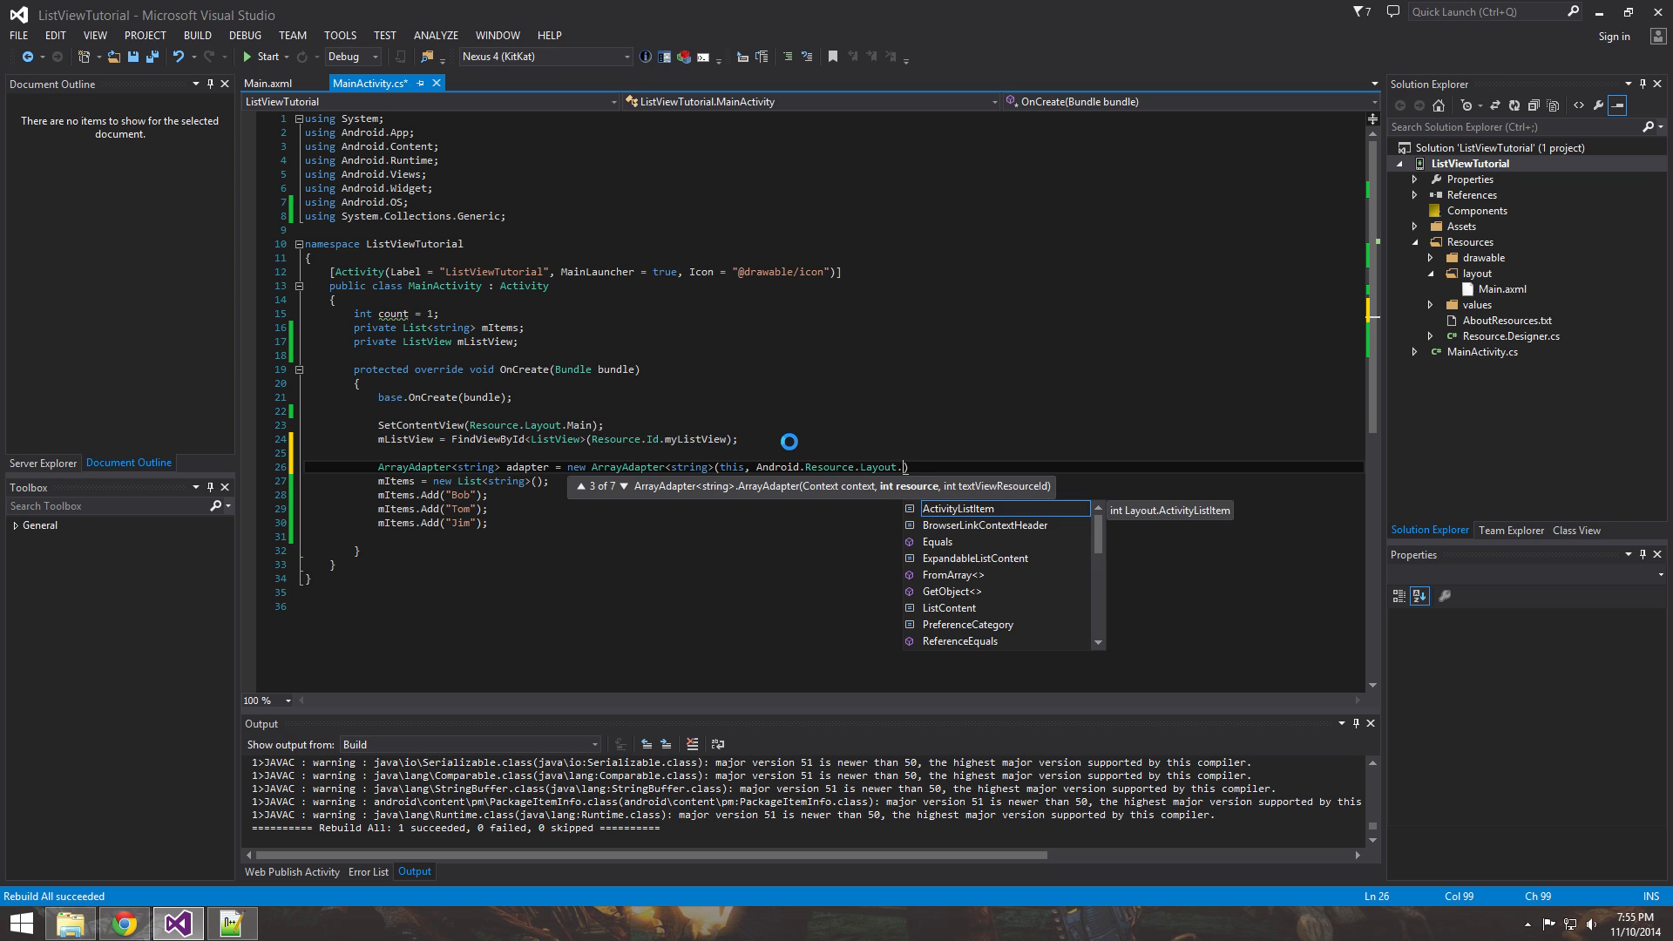
type("SimpleListItem1")
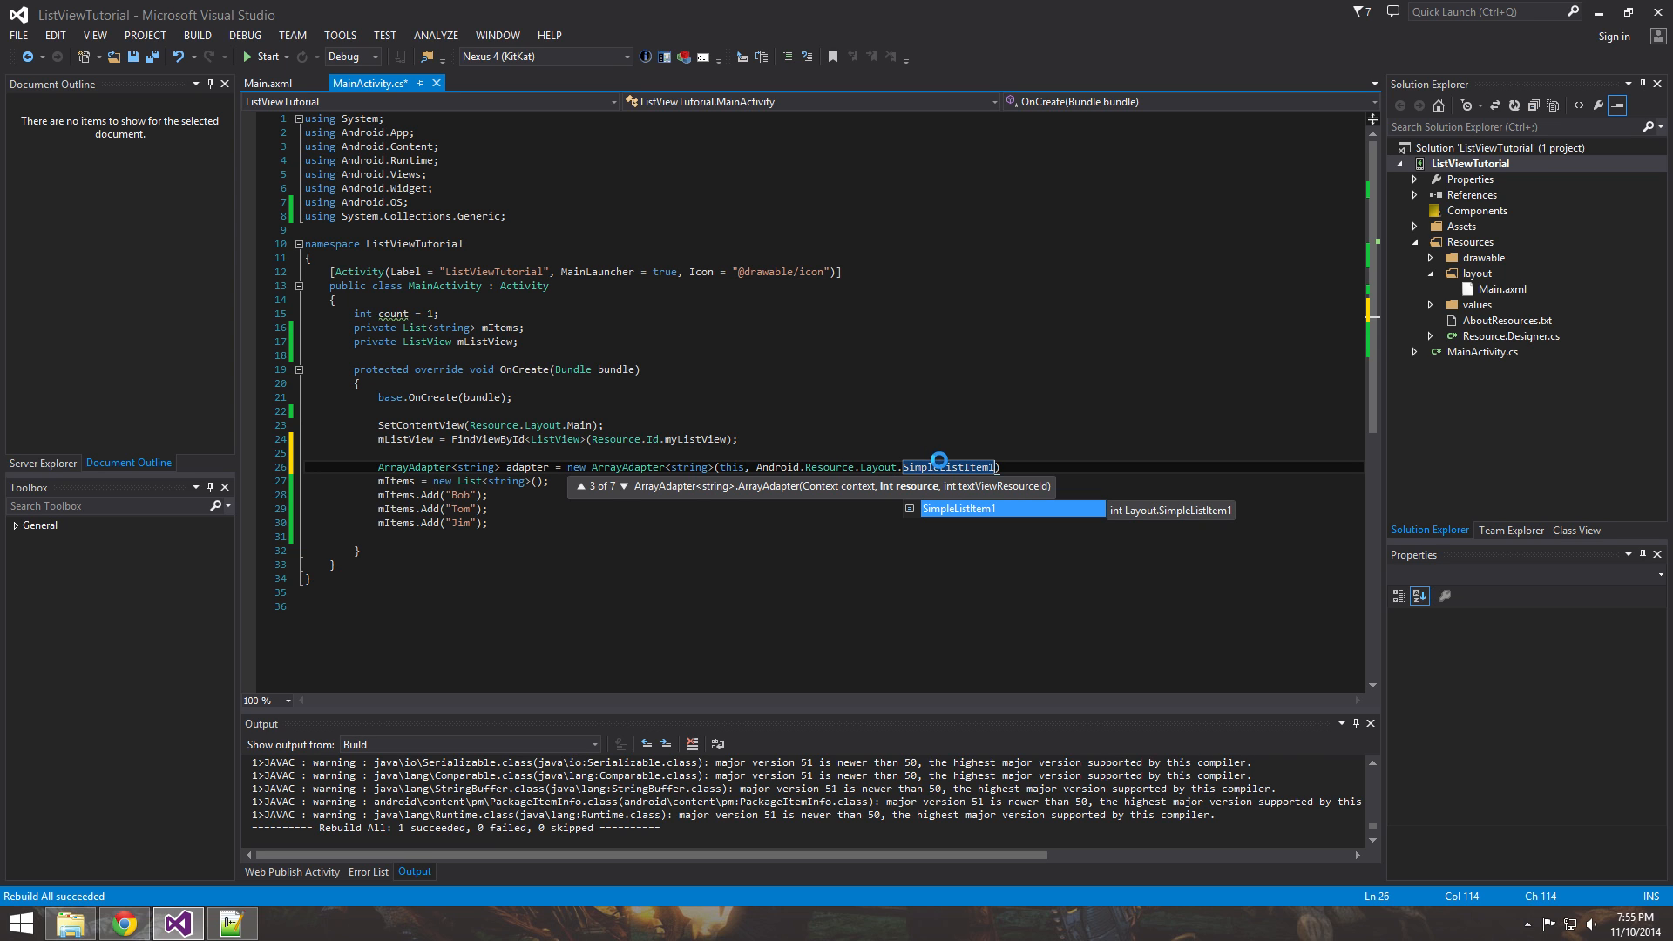
mouse_move(1005, 448)
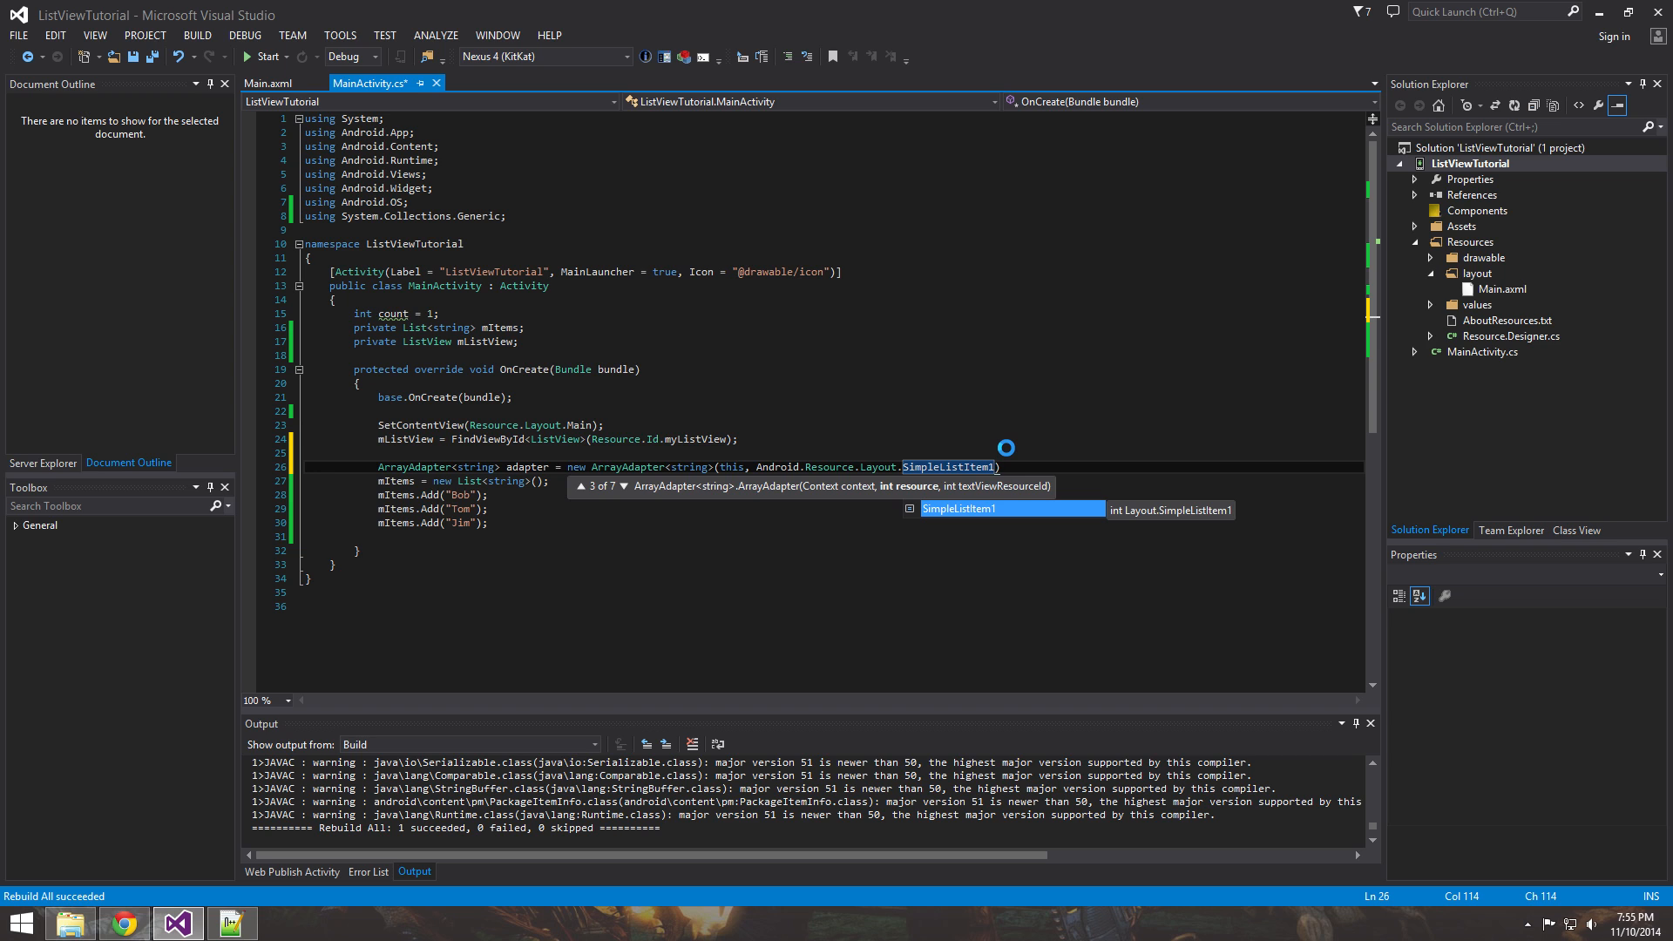
Add mItems as the third constructor argument and finish the line.
type(",")
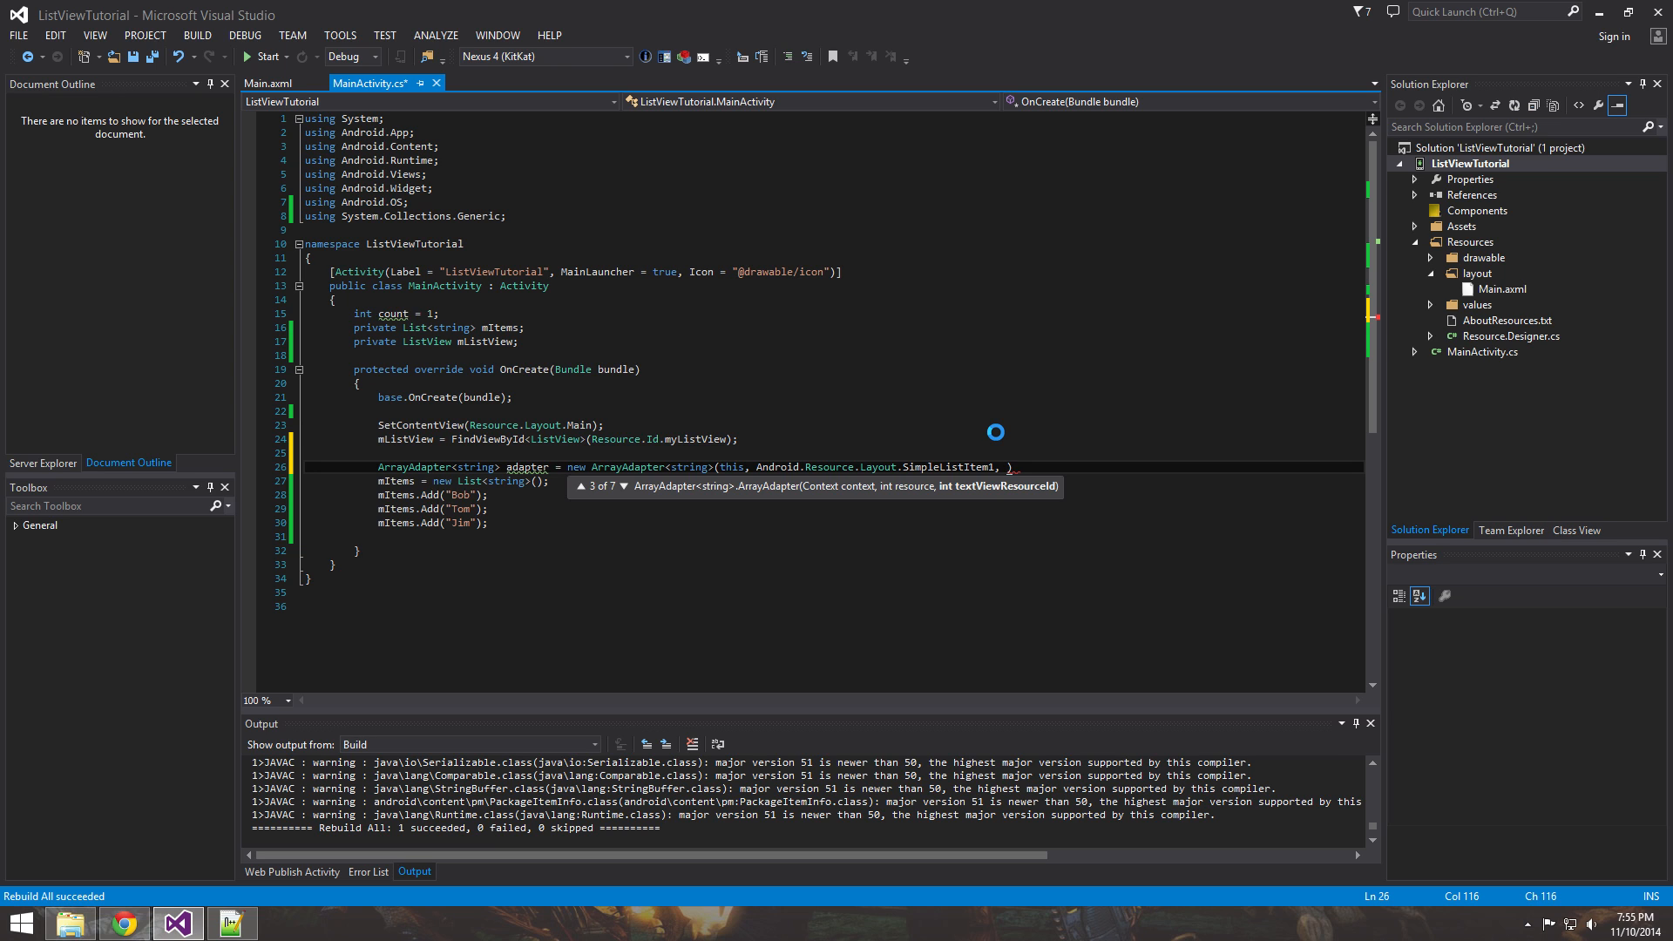
type("mItems")
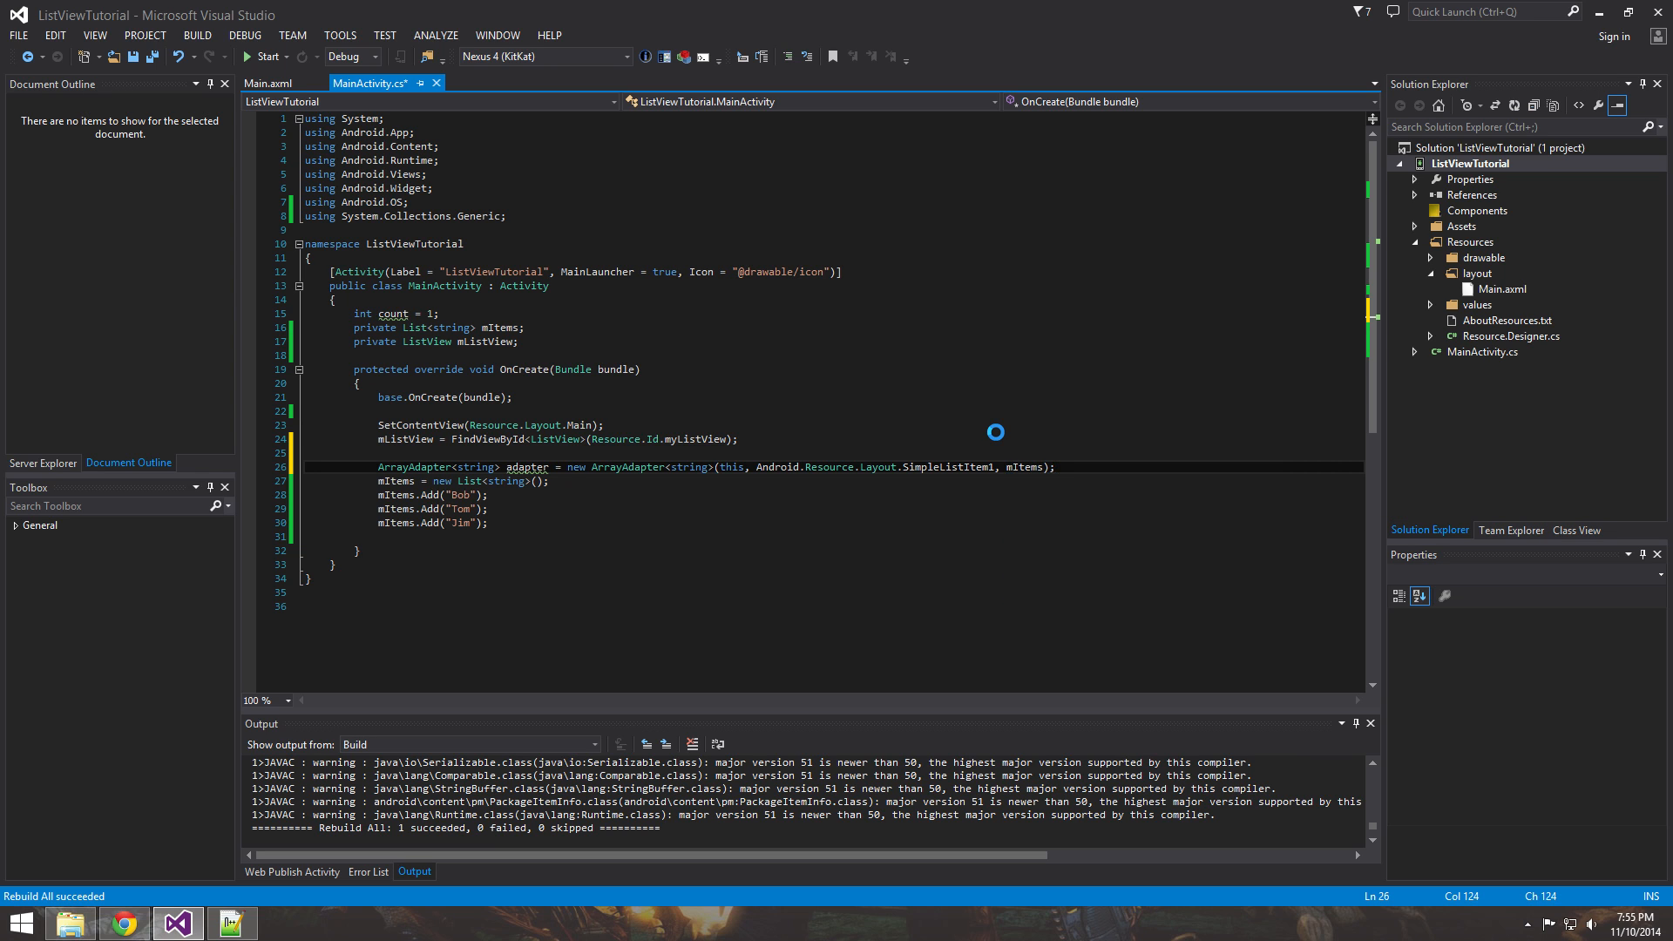
key("enter")
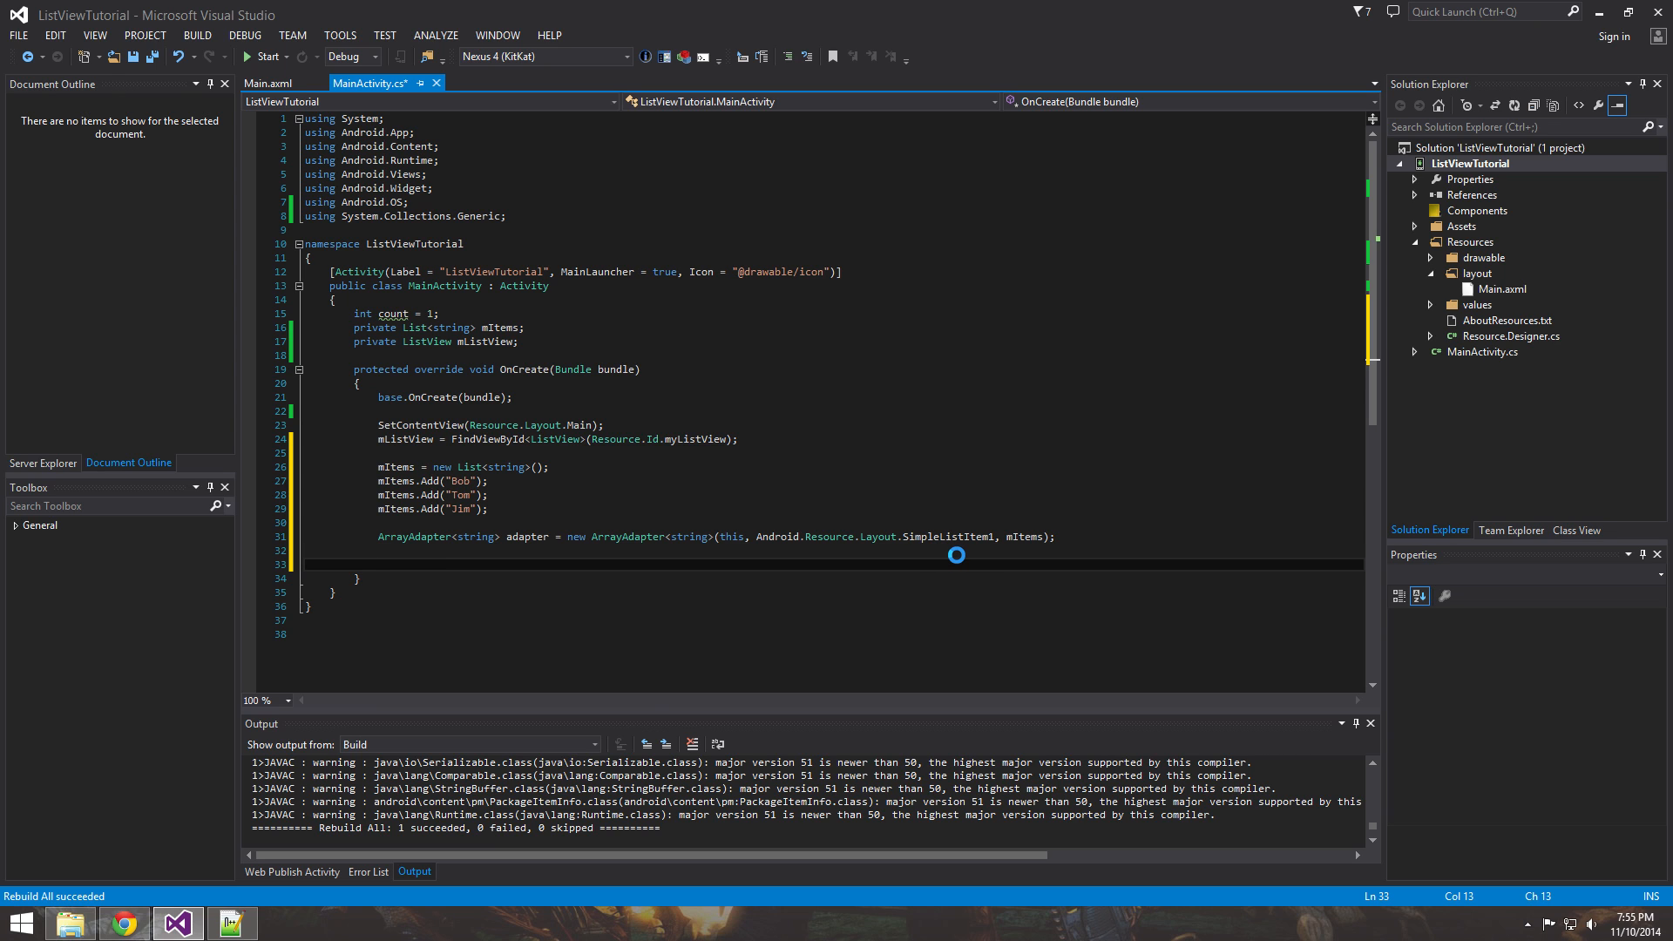
Write 'mListView.Adapter = adapter;' after the adapter creation, retyping the Adapter member.
type("mListView.")
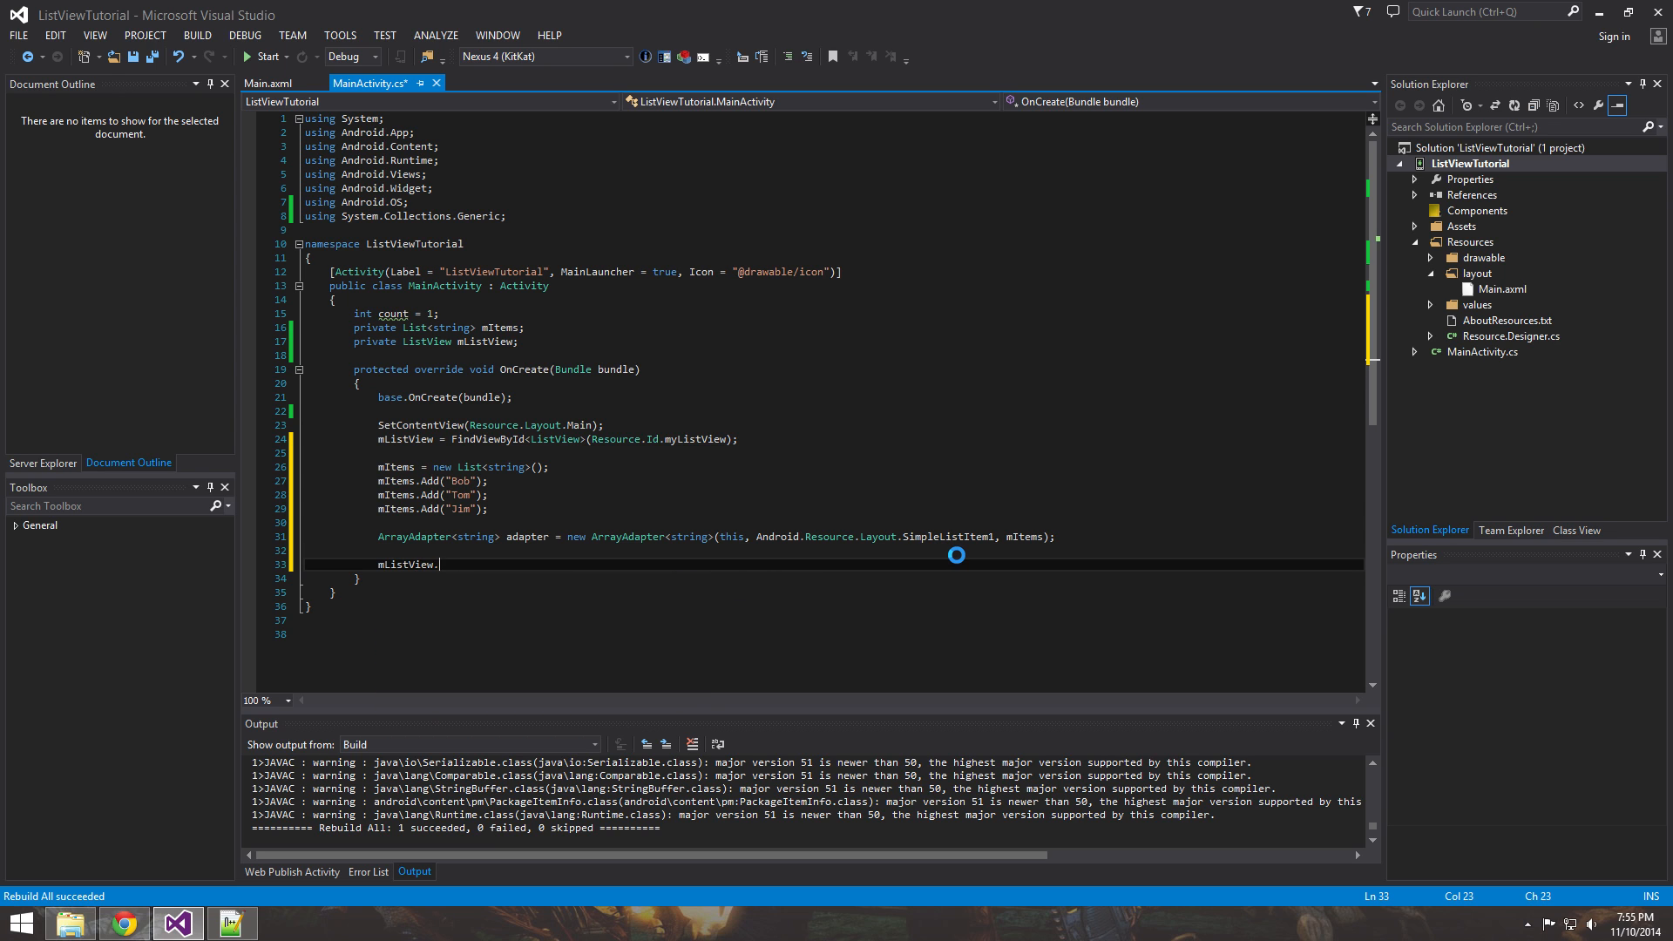
type("Adapter")
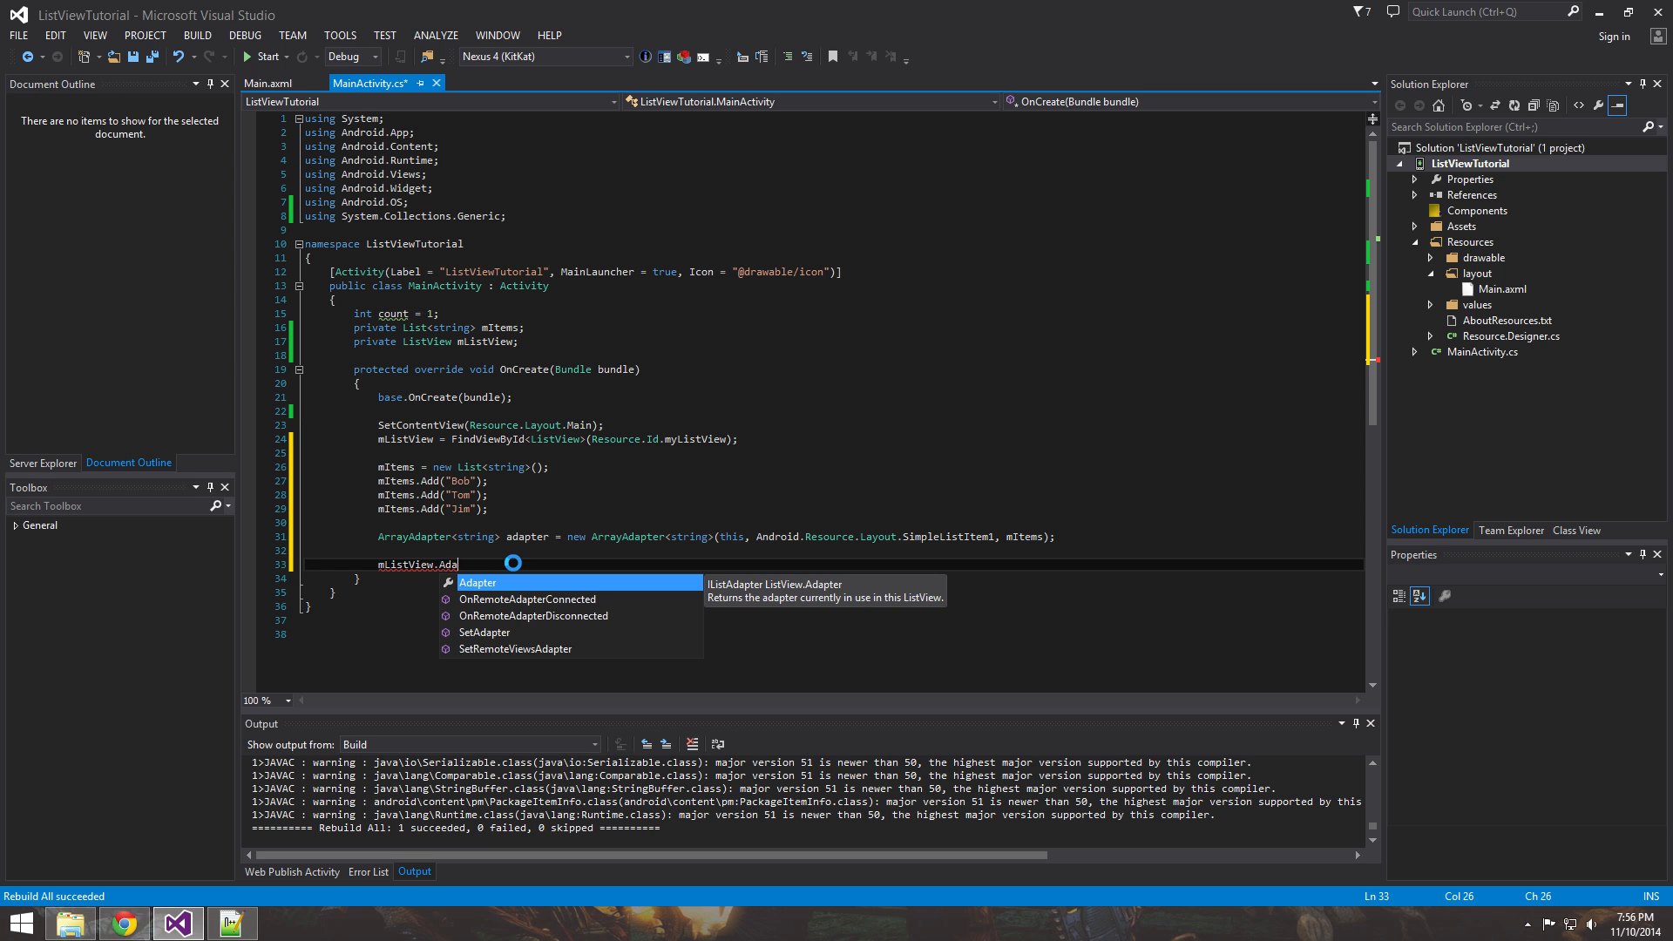
key("BackSpace")
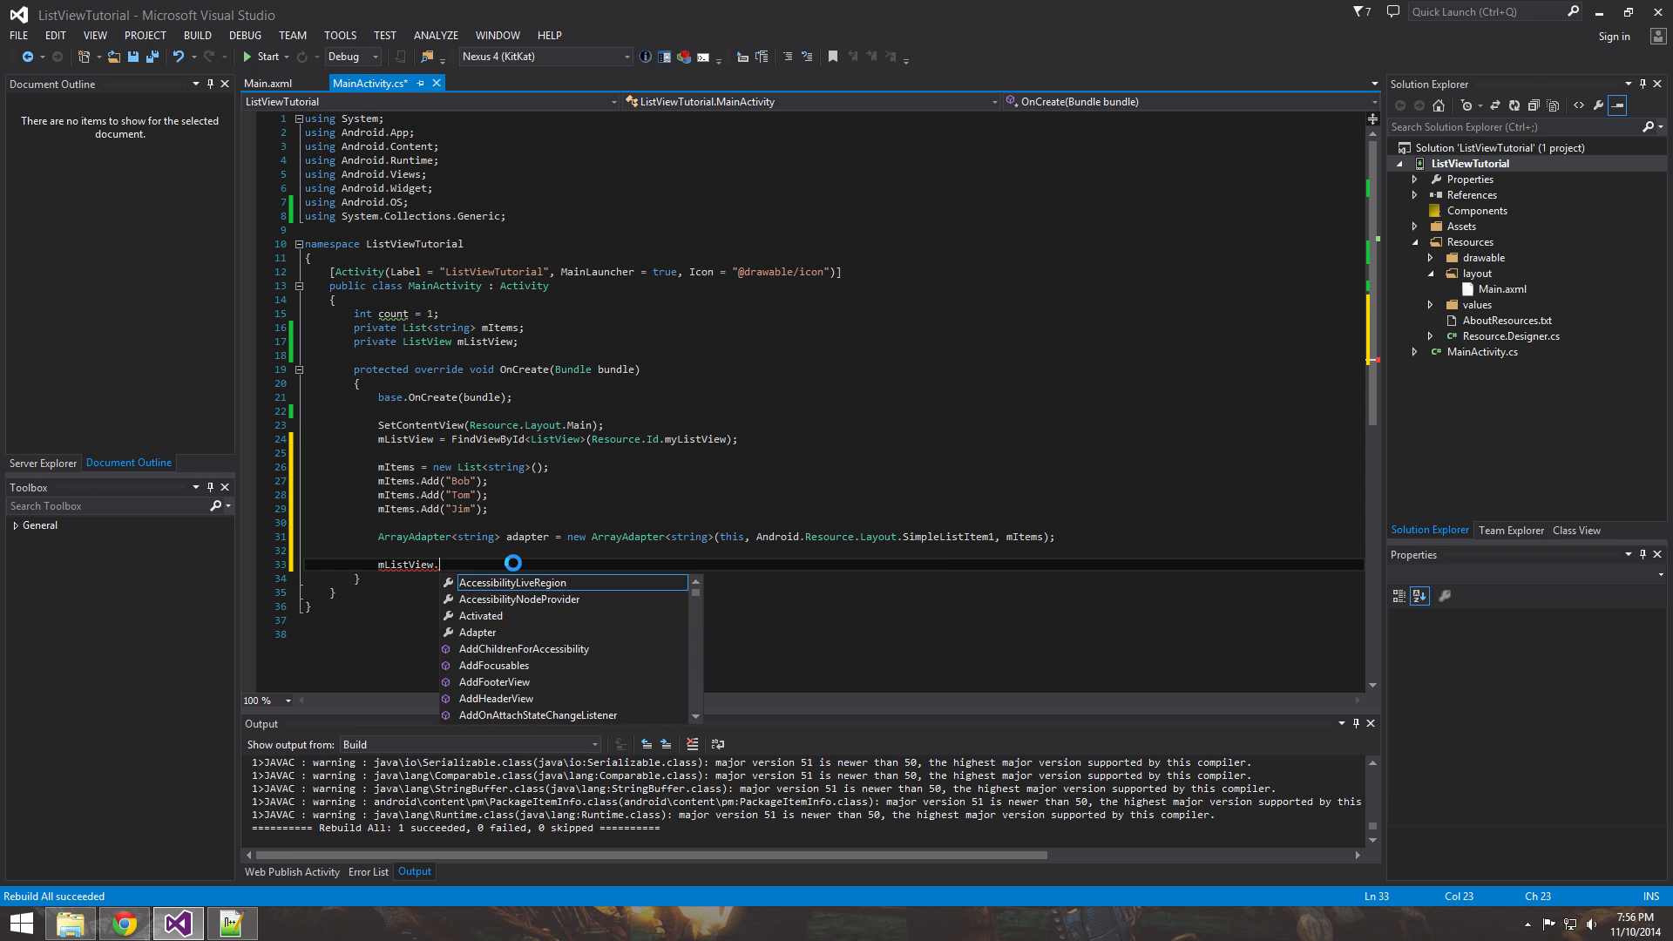
type("Adapter = adapter;")
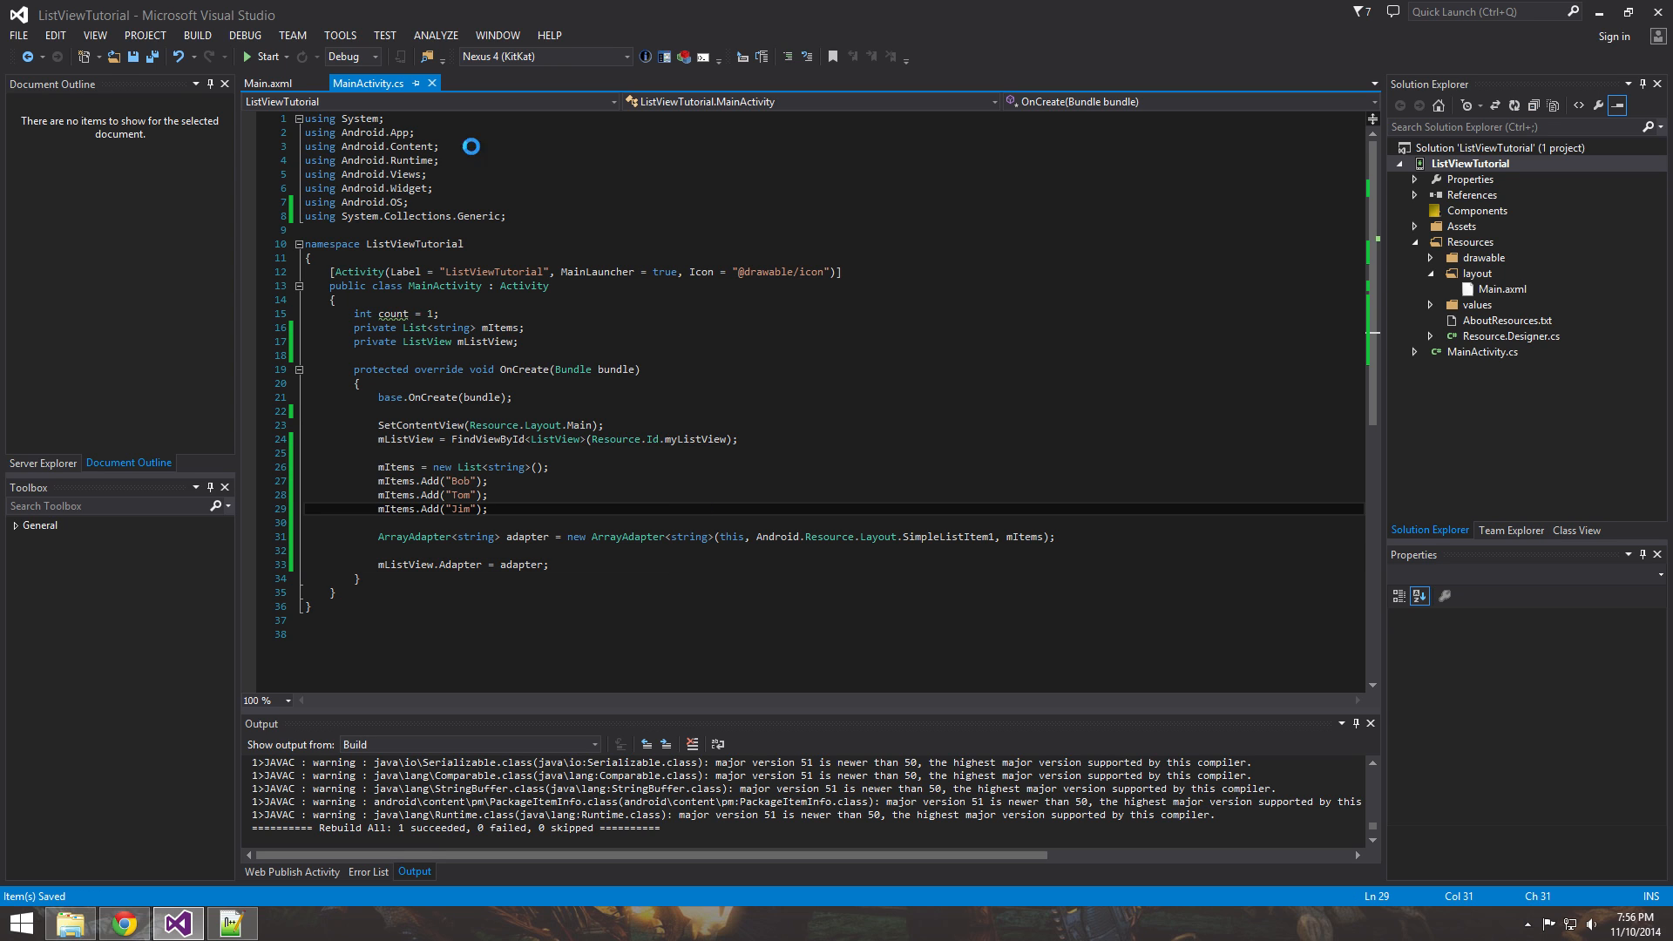
Select Nexus 4 (KitKat) as the deployment target, which fails with a minimum Android version error.
left_click(625, 56)
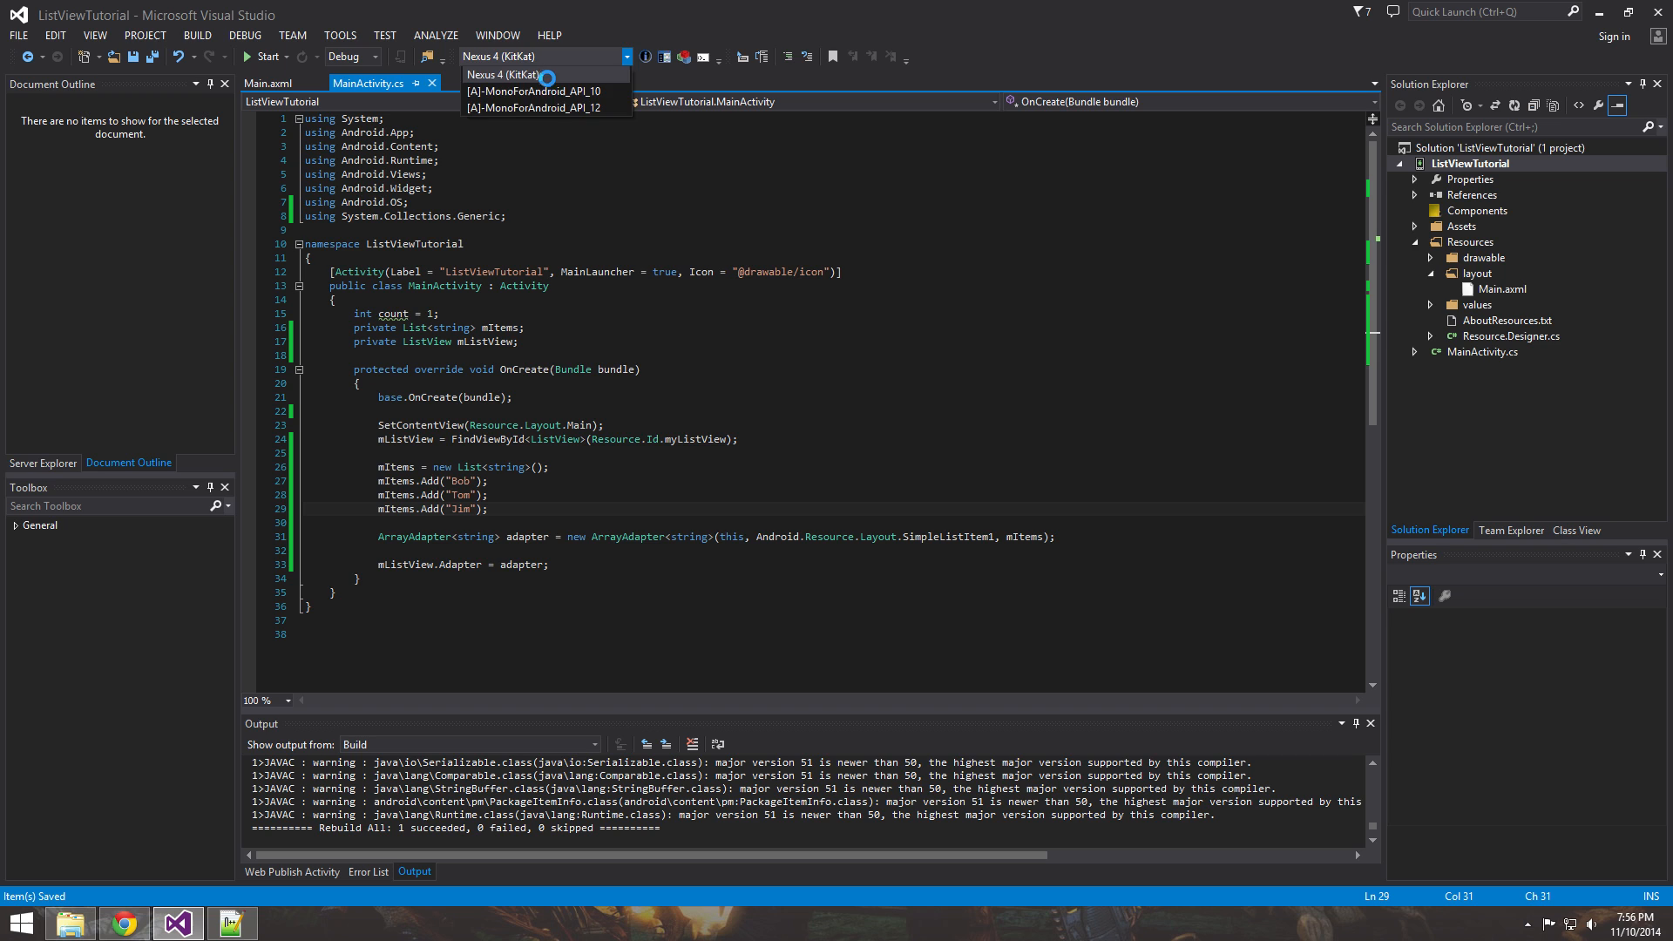
left_click(536, 75)
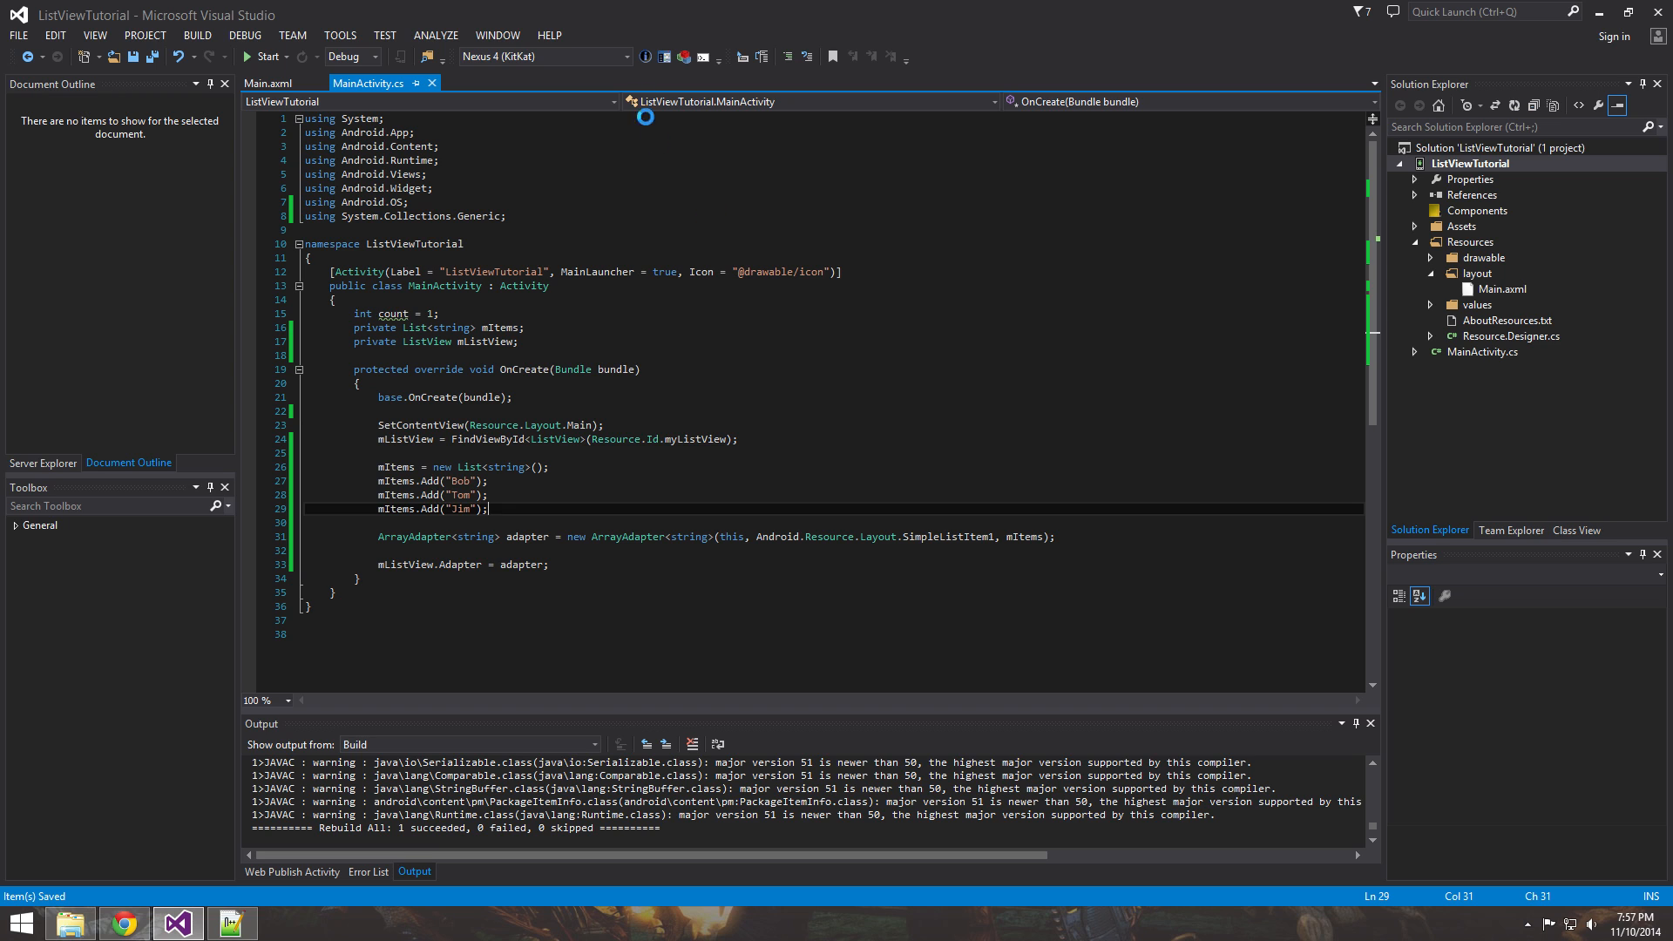
left_click(624, 57)
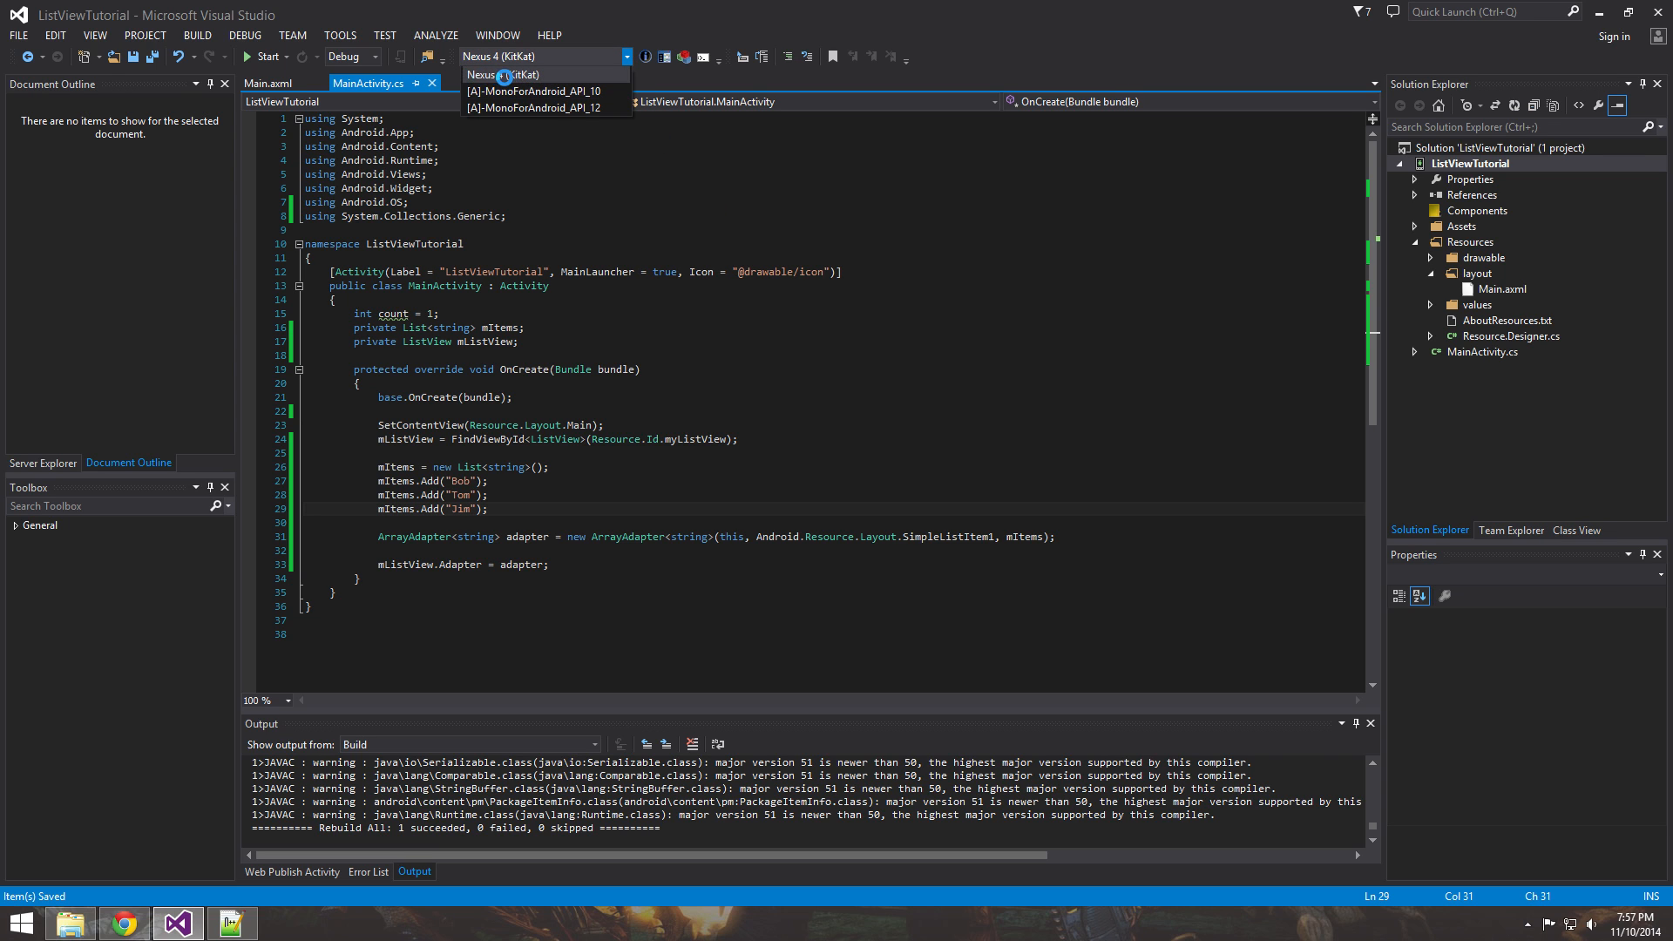
left_click(544, 75)
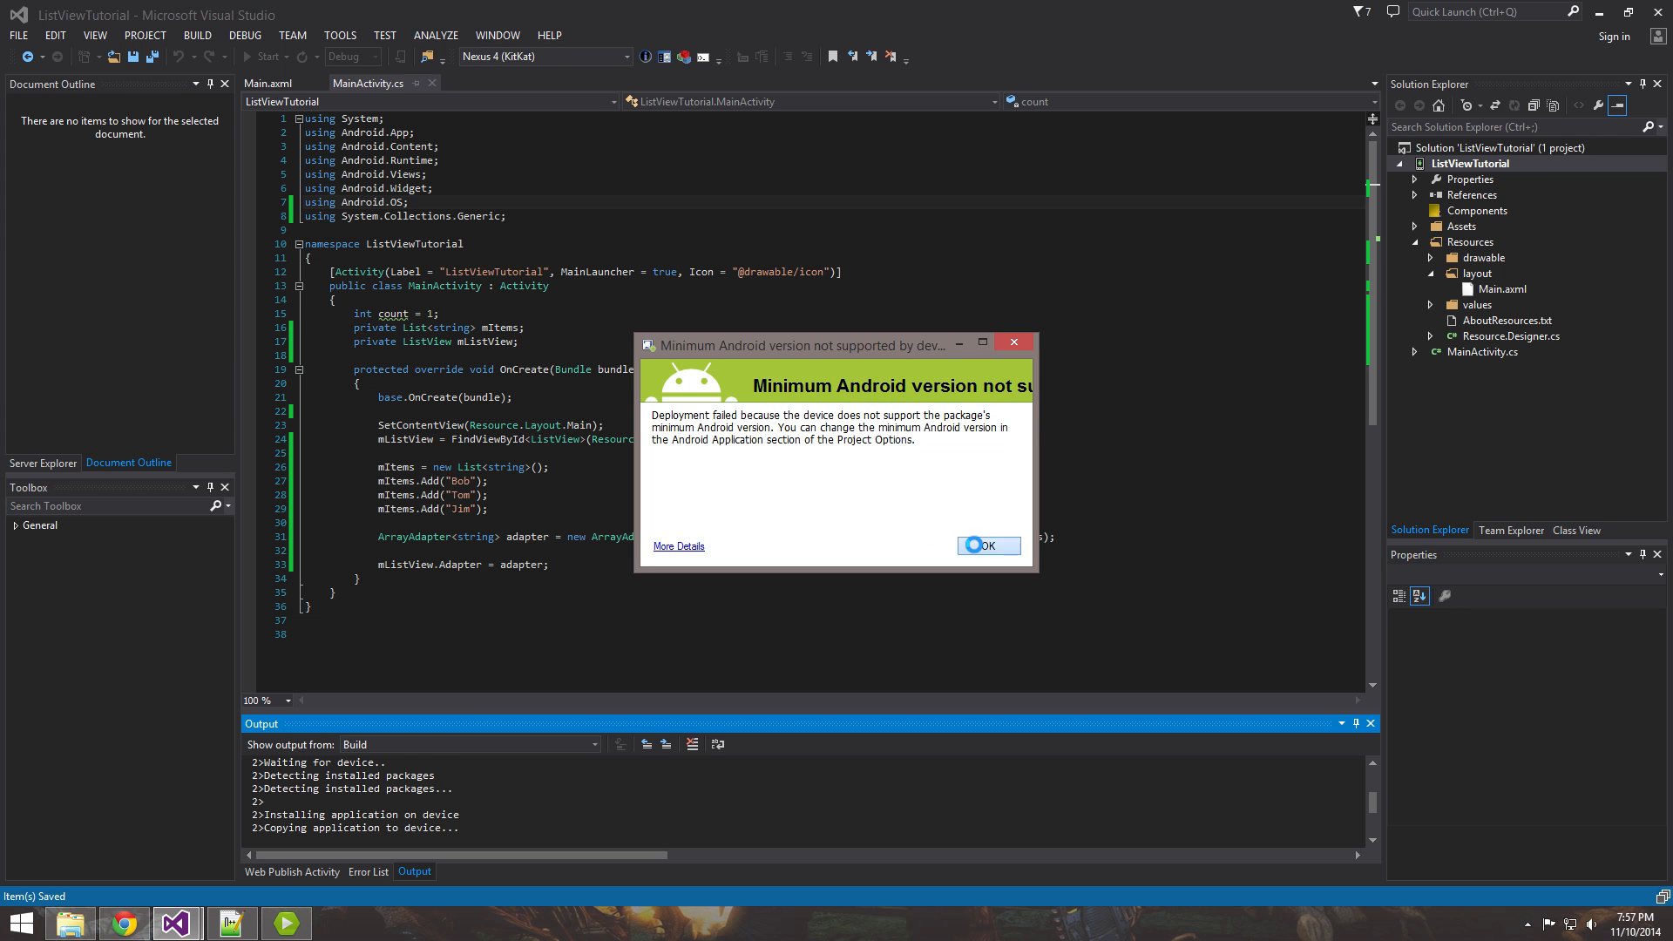
Dismiss the error and set Minimum Android to target to API Level 15 in the project's Application properties.
left_click(980, 545)
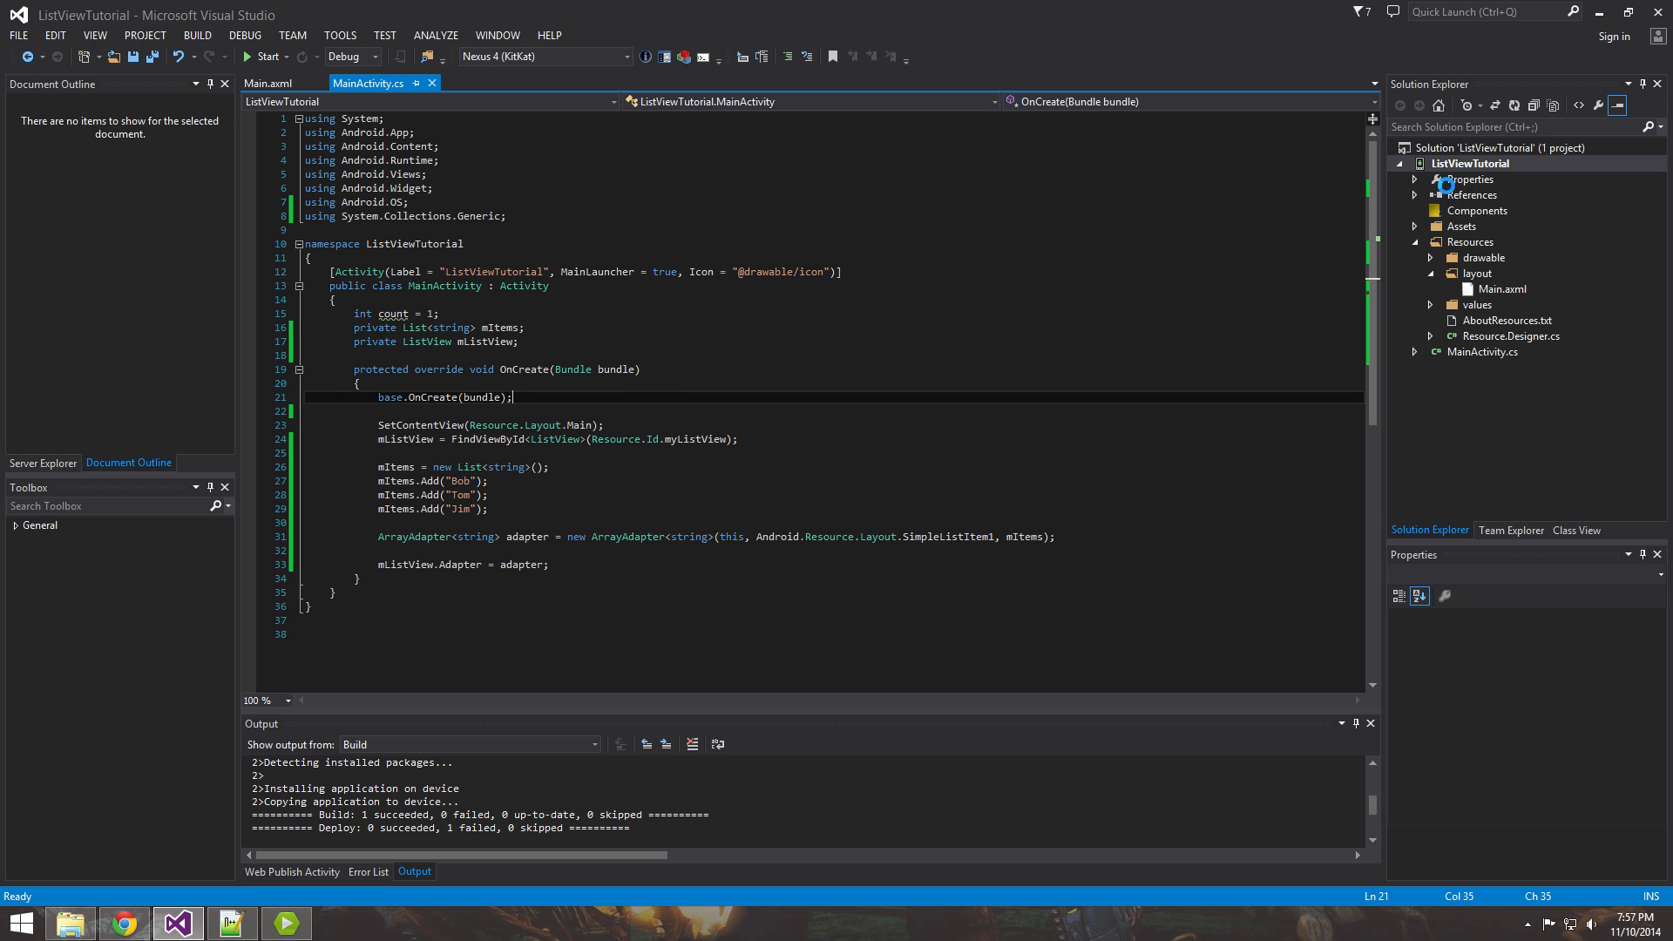
double_click(1474, 179)
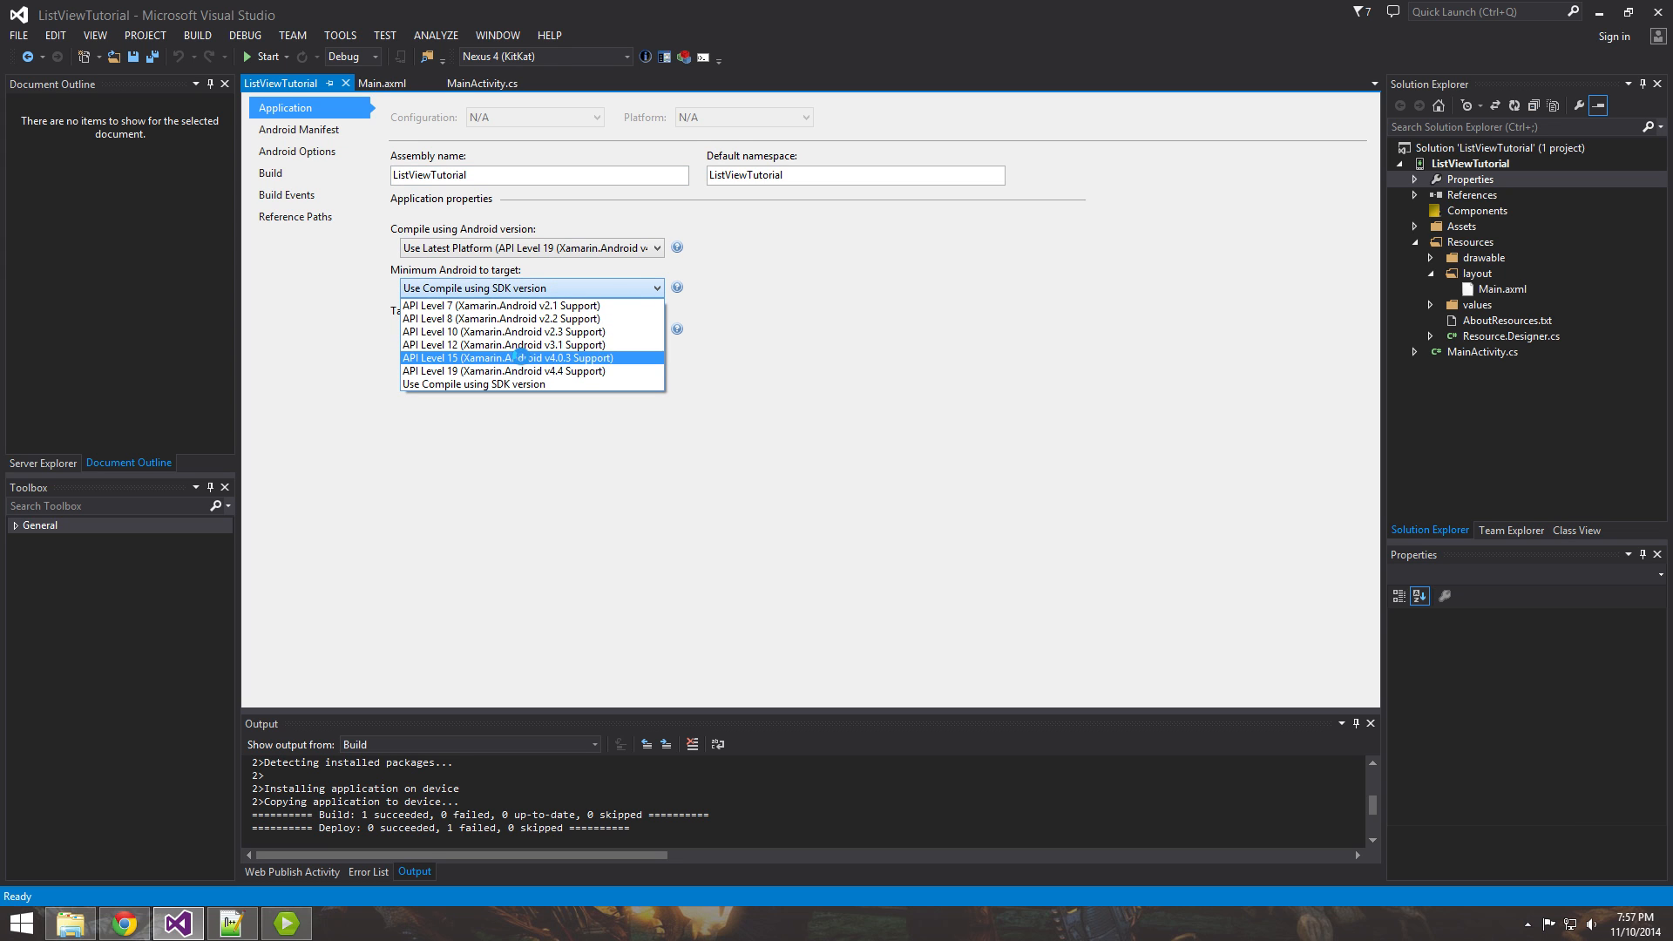
left_click(508, 358)
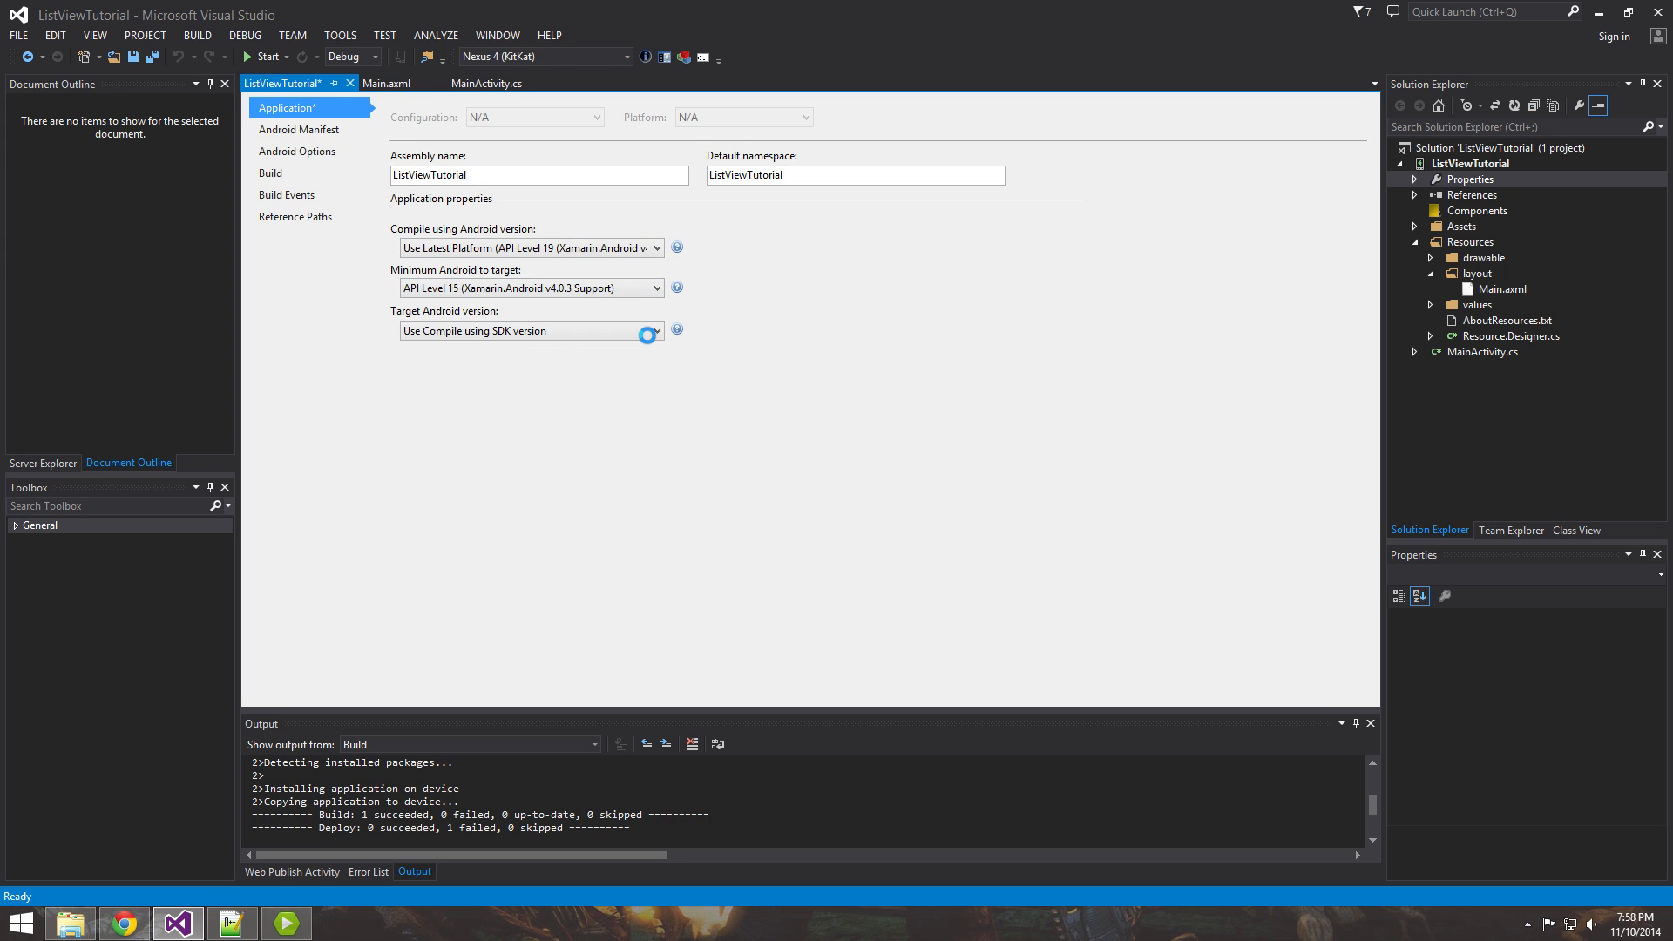
left_click(531, 332)
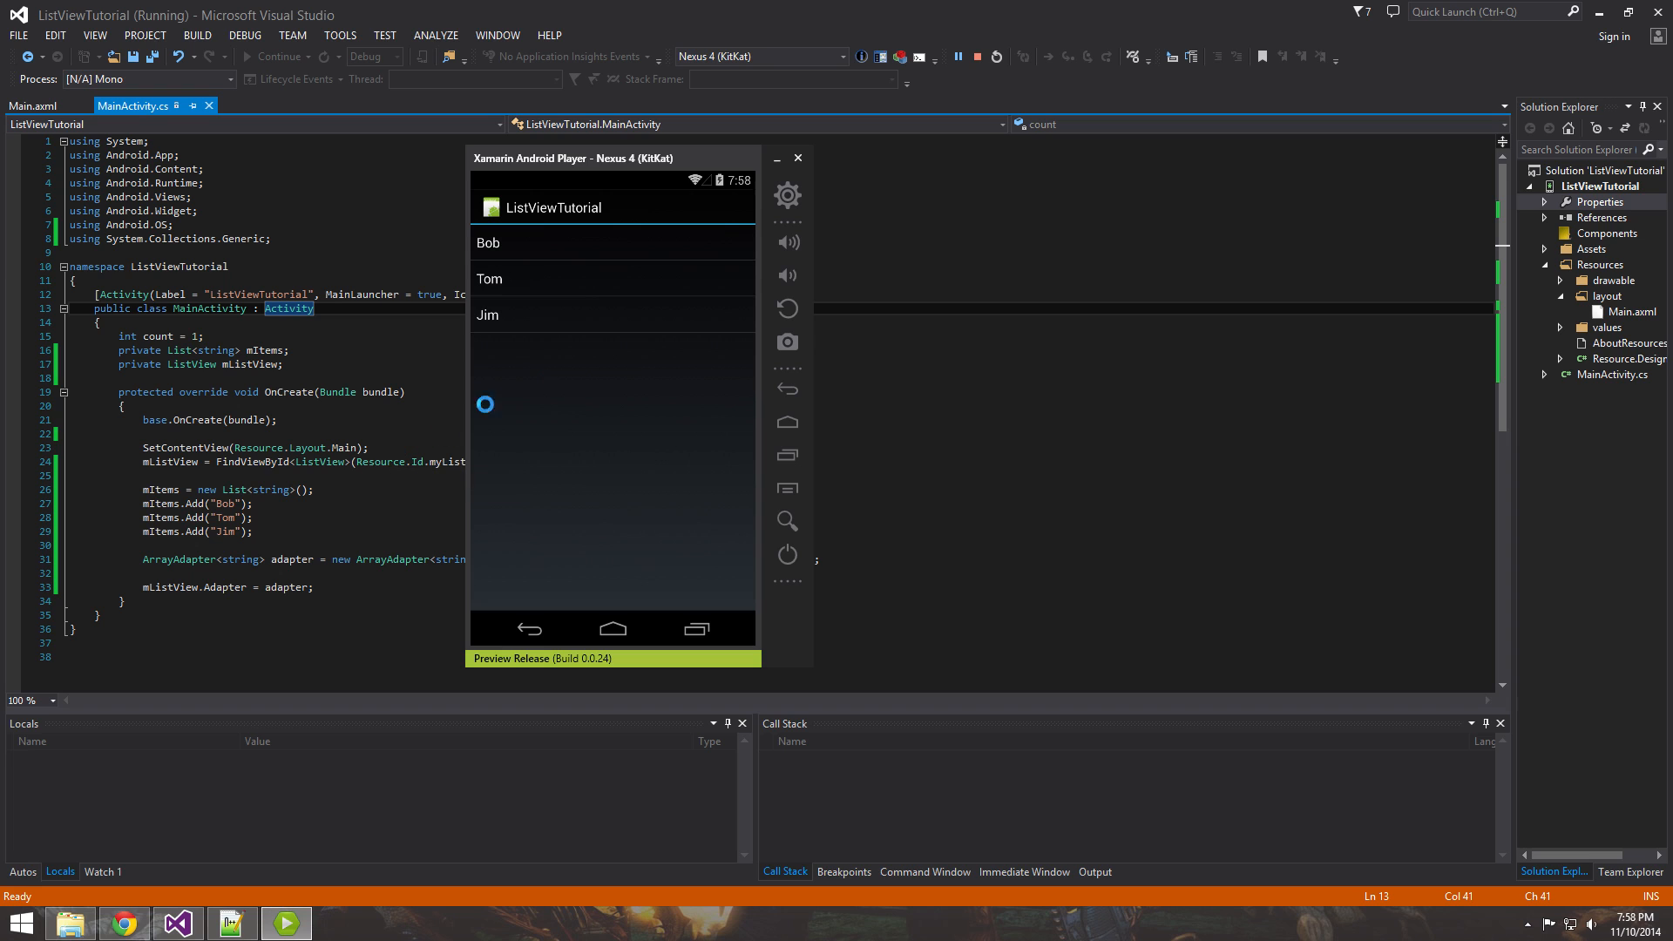
Move the Xamarin Android Player beside the code and tap the Jim entry in the running list.
left_click_drag(627, 158, 893, 177)
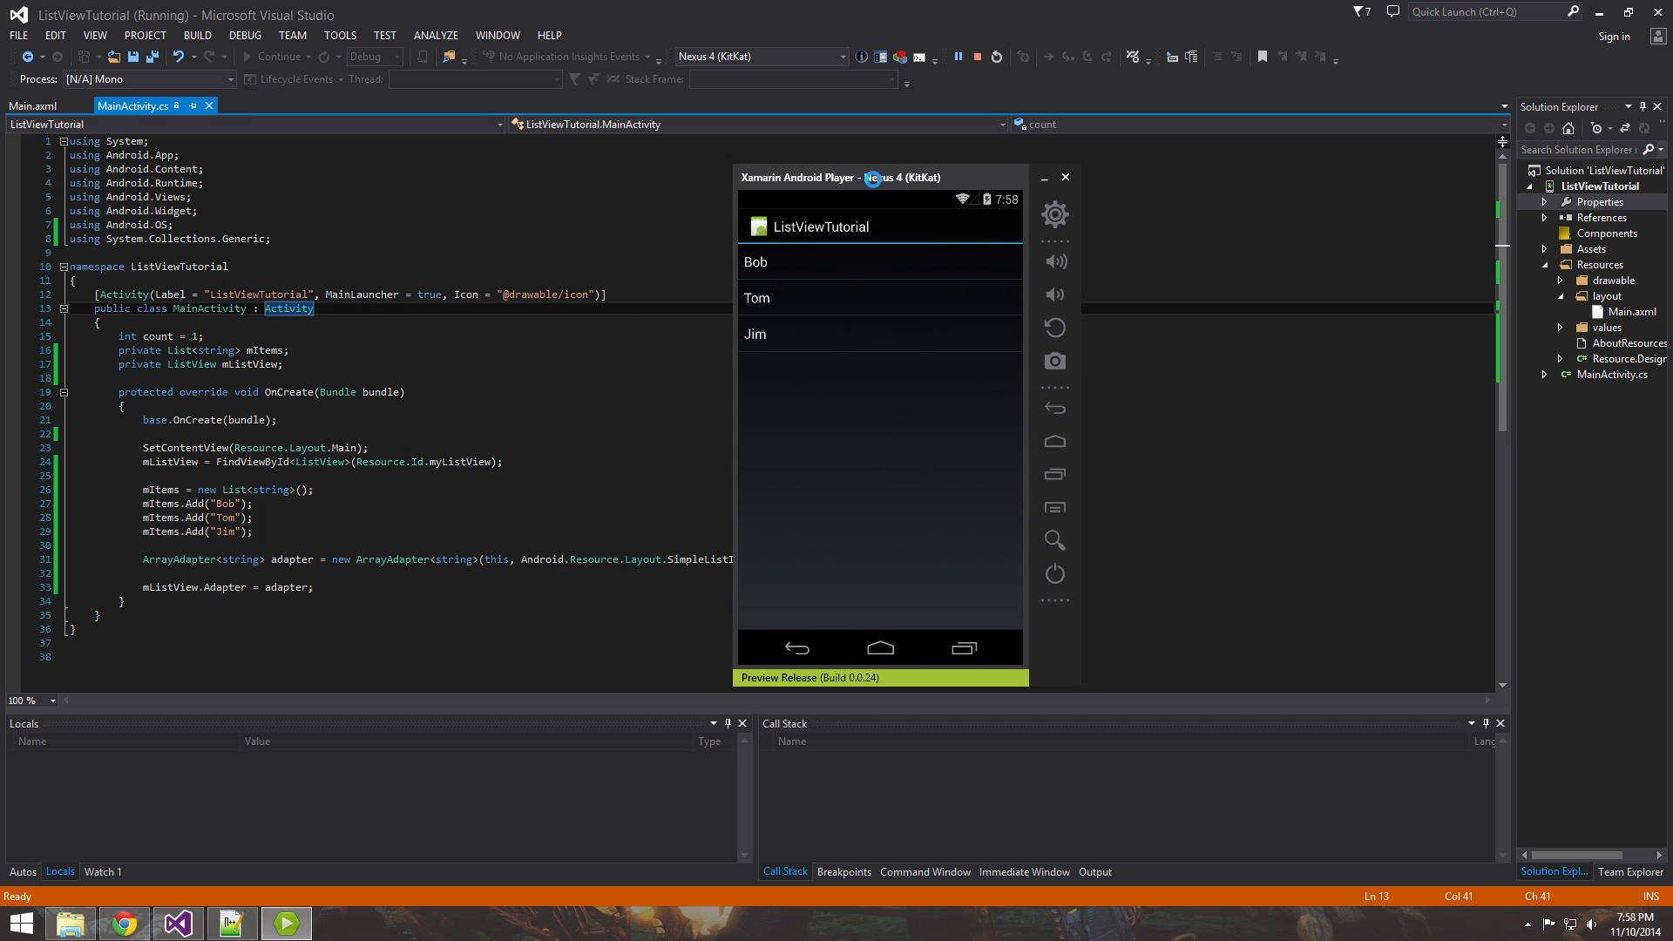
left_click(850, 337)
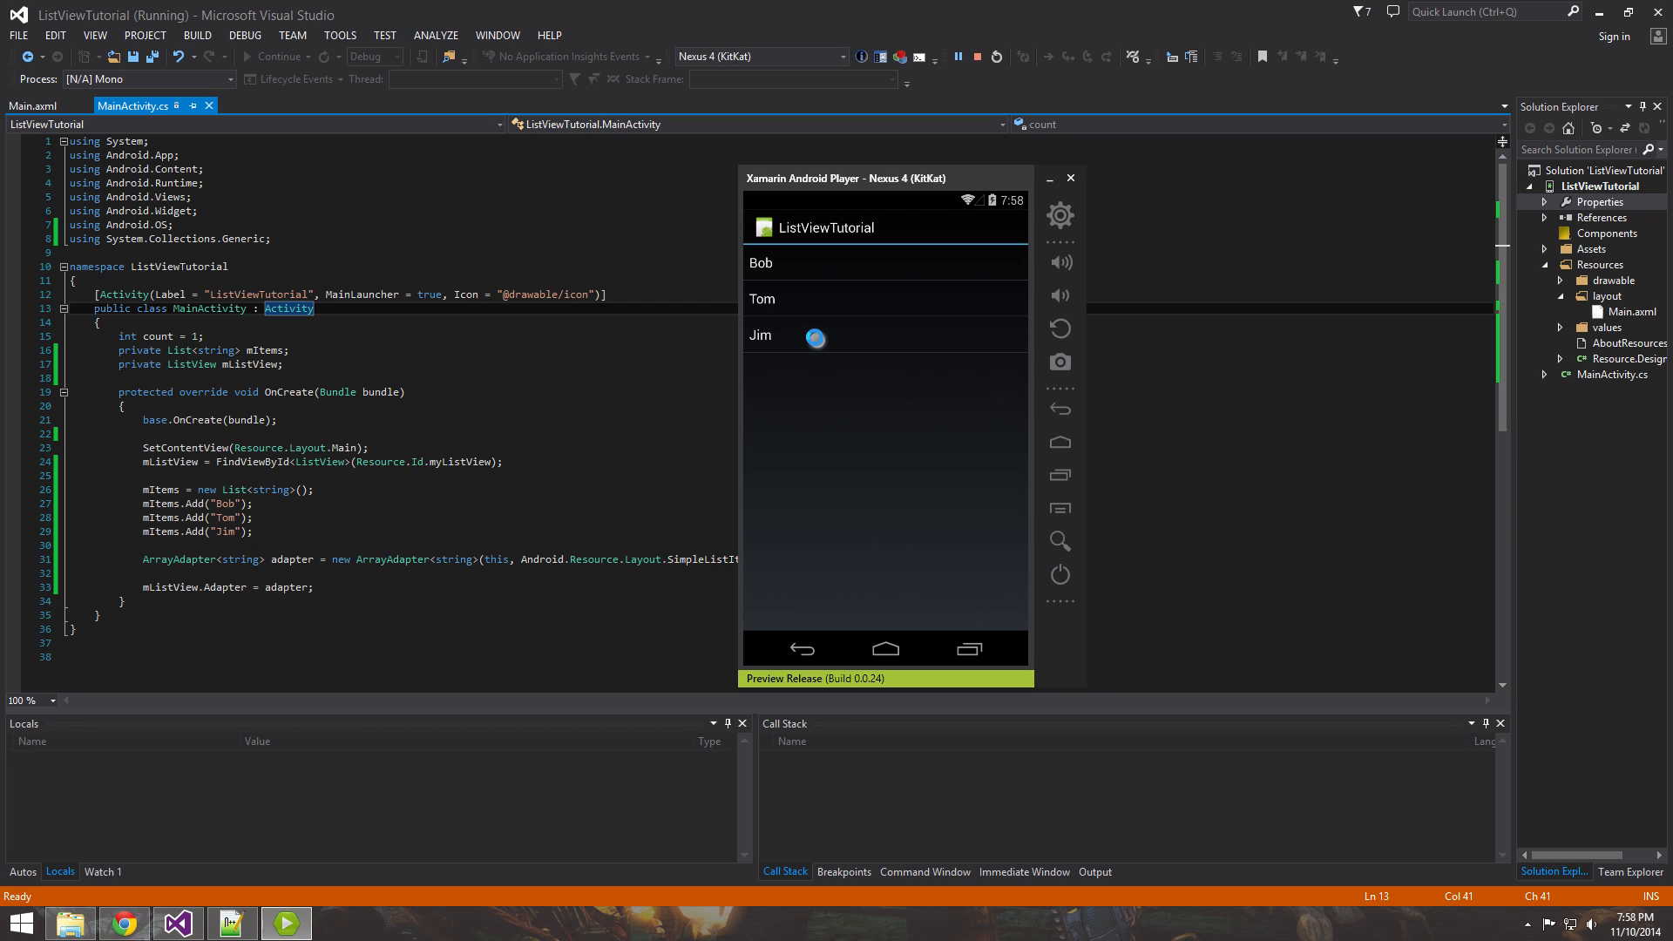
left_click(818, 271)
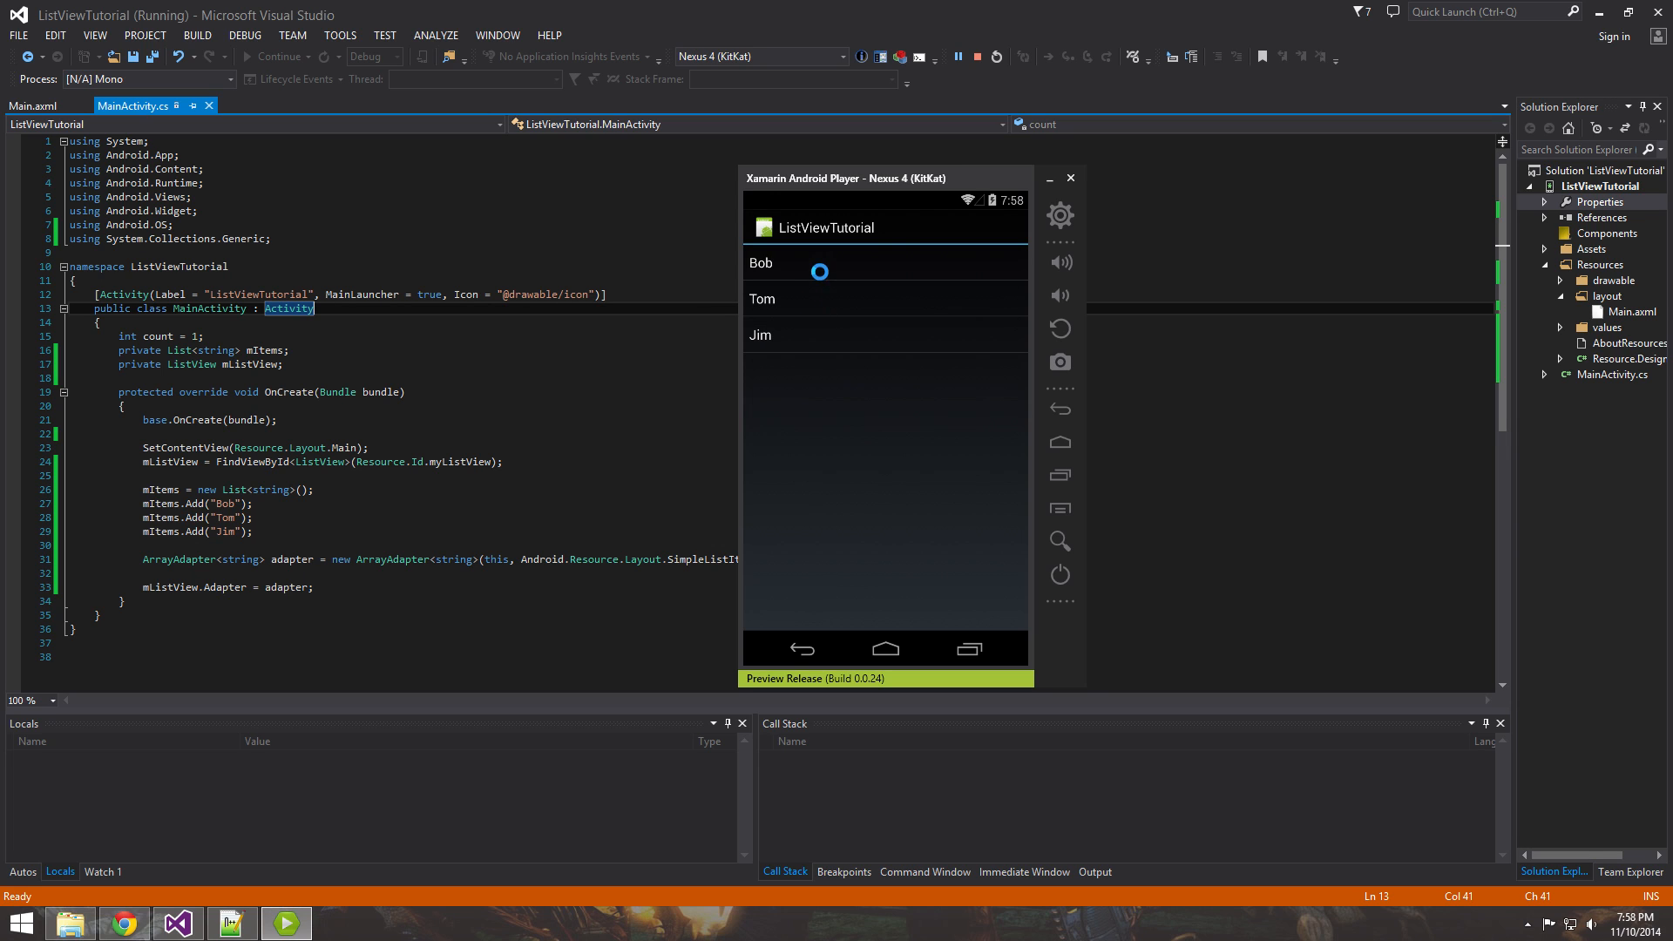